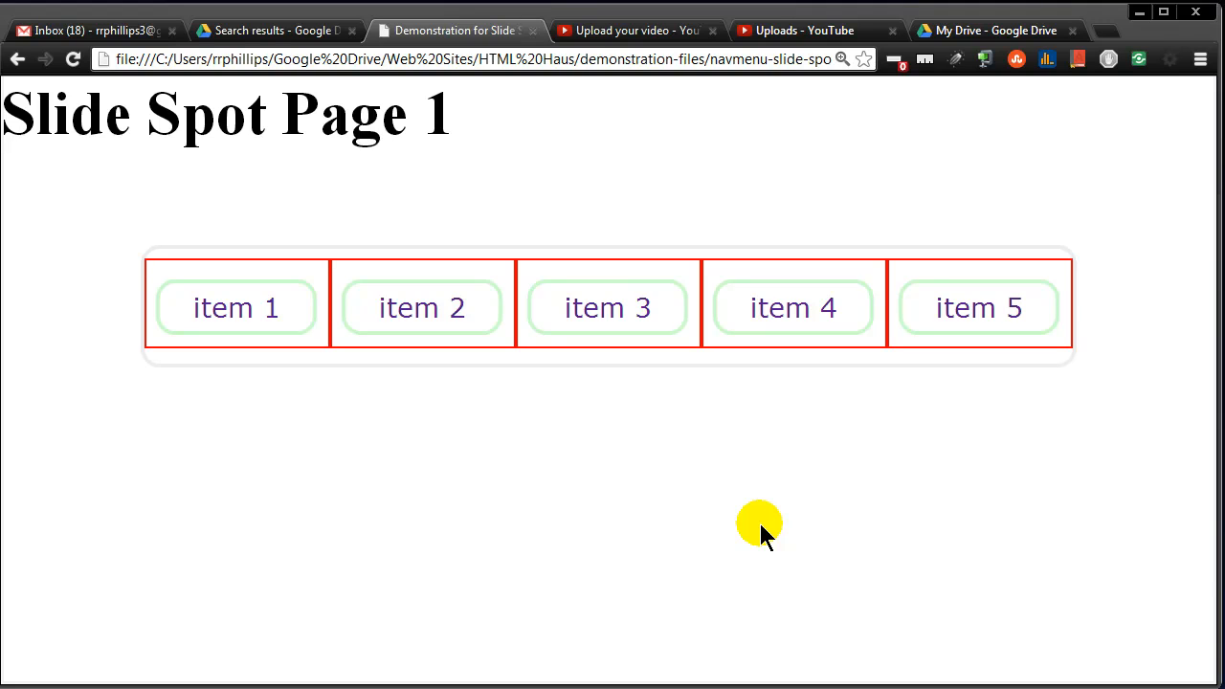
pyautogui.moveTo(785, 541)
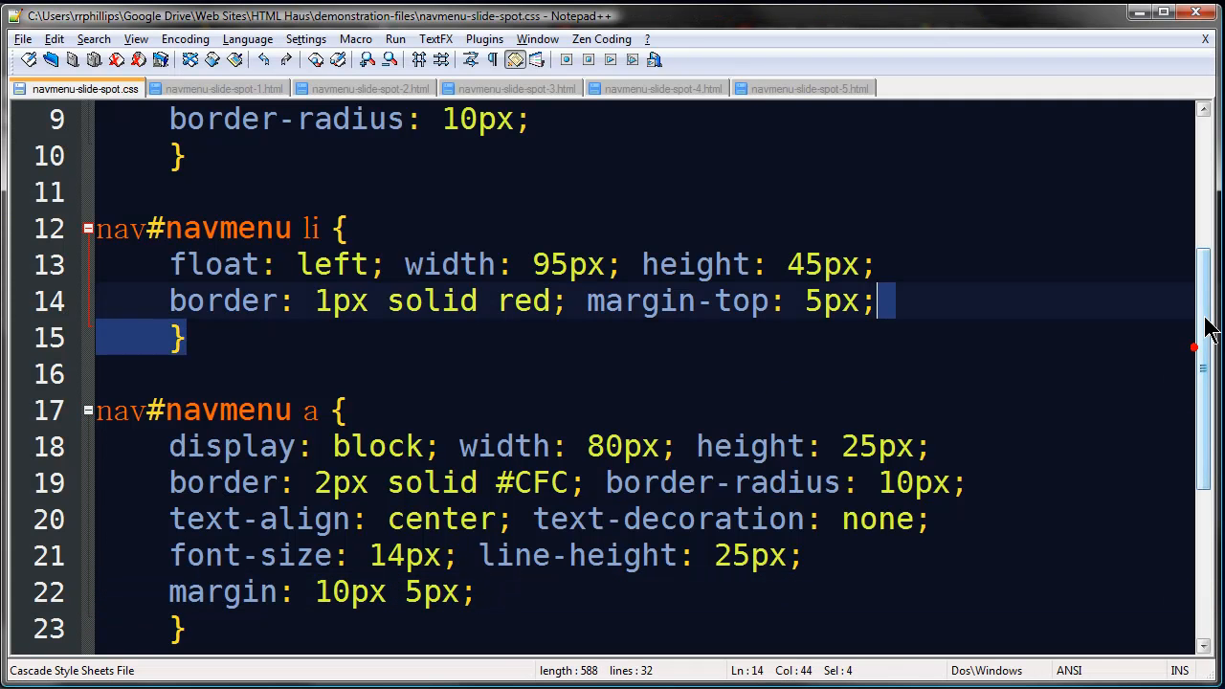
# Step: Review the link rule's display: block, border and border-radius declarations in the stylesheet
pyautogui.scroll(3)
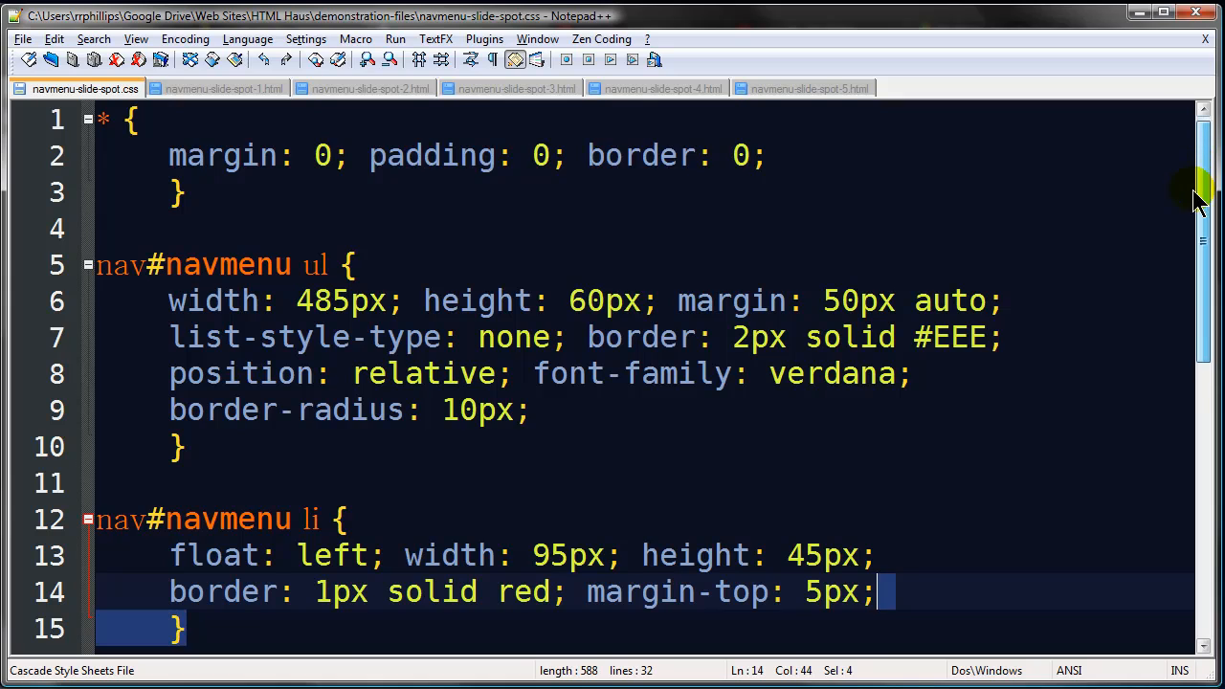
pyautogui.scroll(-3)
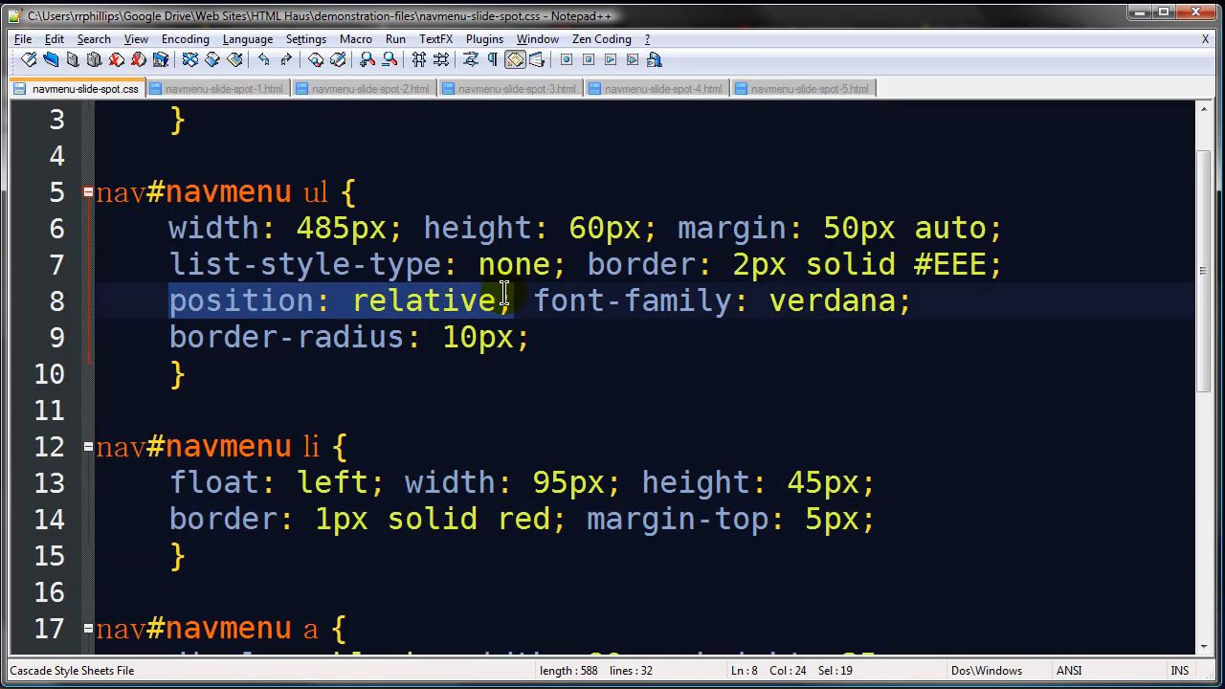
pyautogui.scroll(-3)
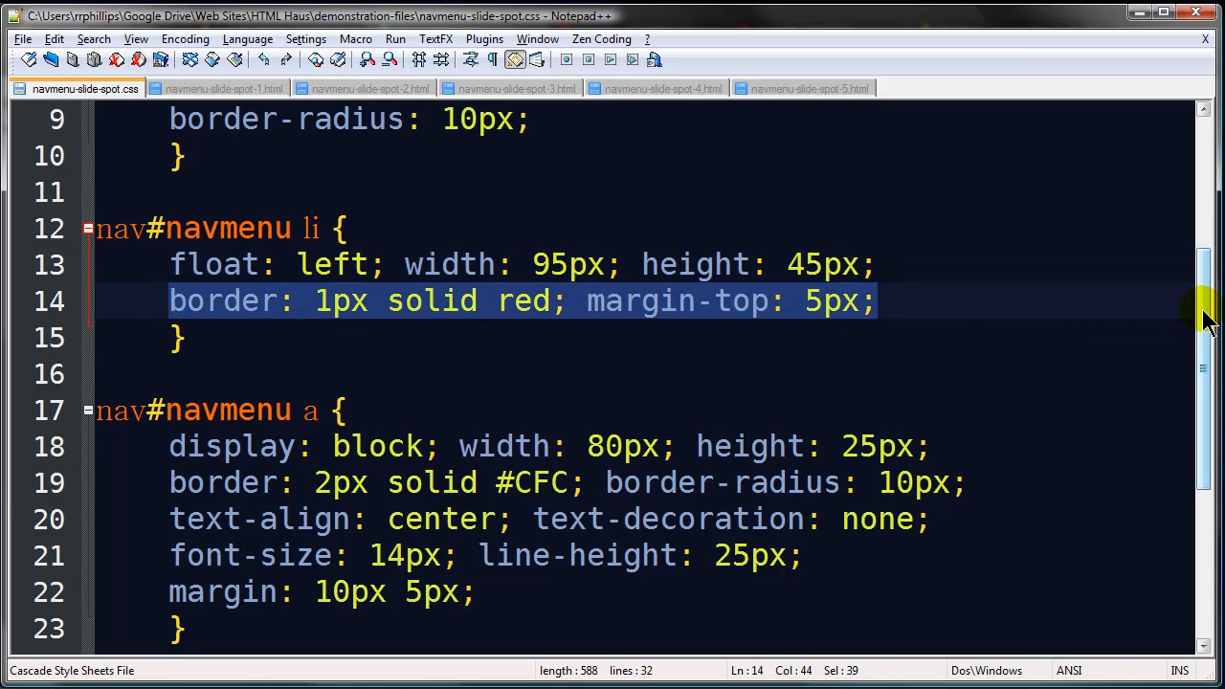
pyautogui.scroll(-3)
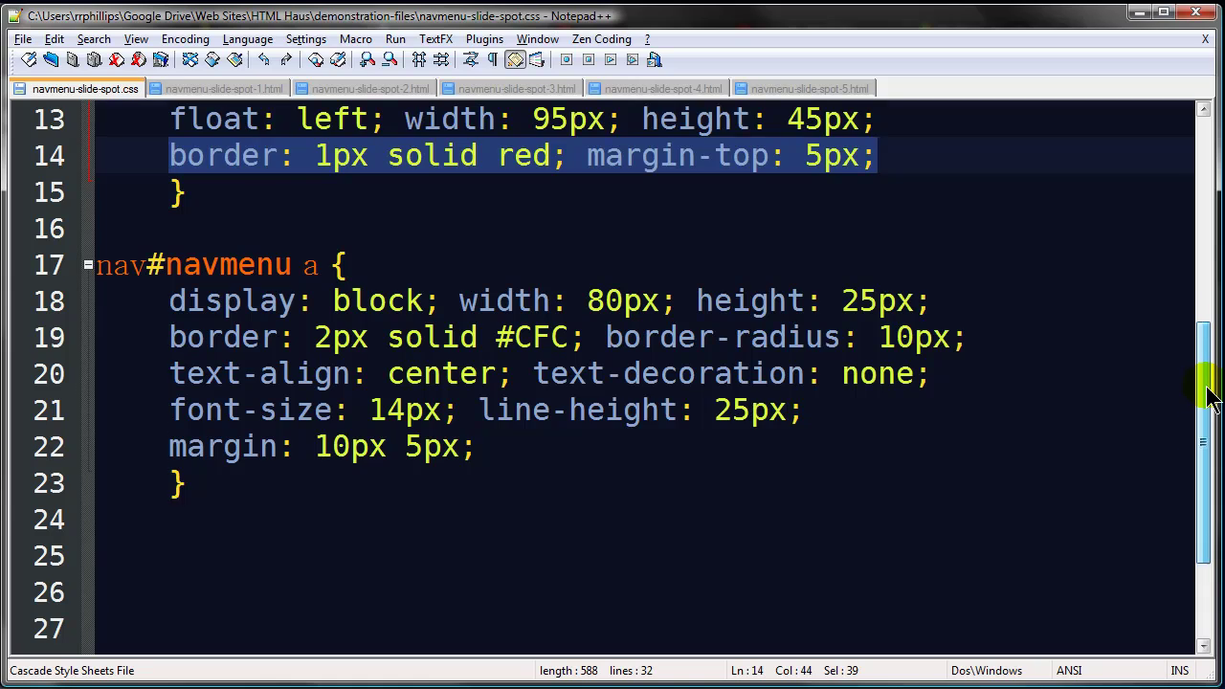
pyautogui.scroll(-3)
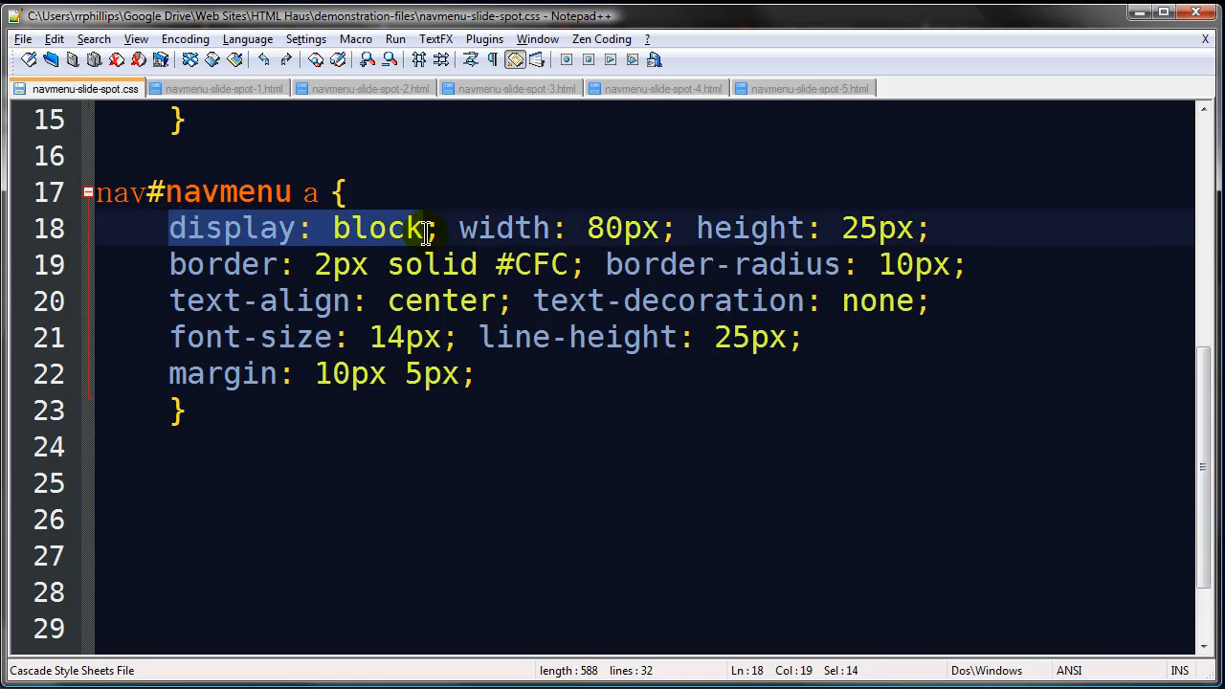
pyautogui.moveTo(431, 228); pyautogui.dragTo(924, 228)
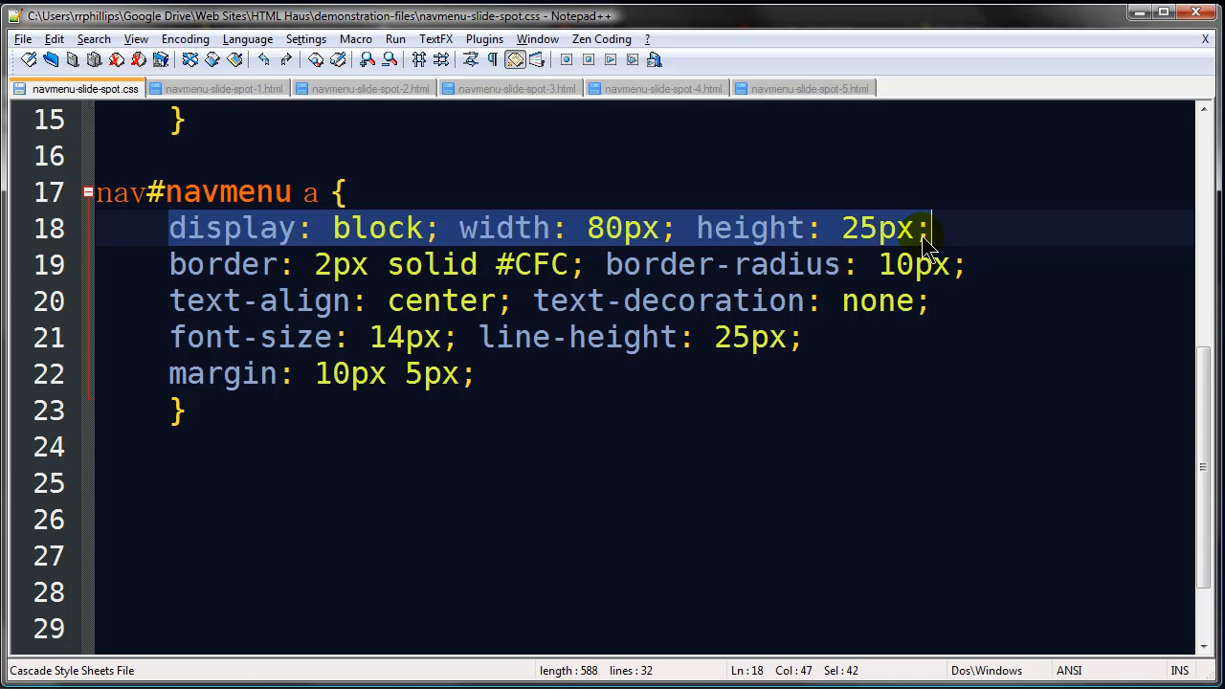
pyautogui.moveTo(680, 244)
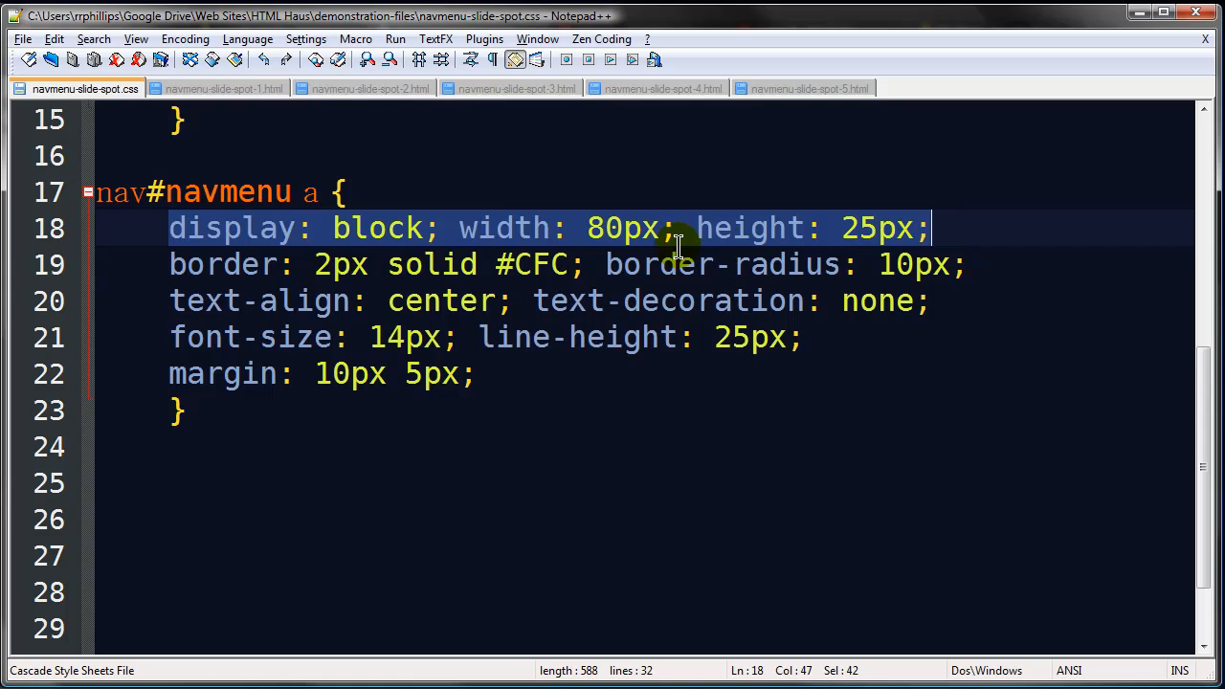
pyautogui.moveTo(847, 242)
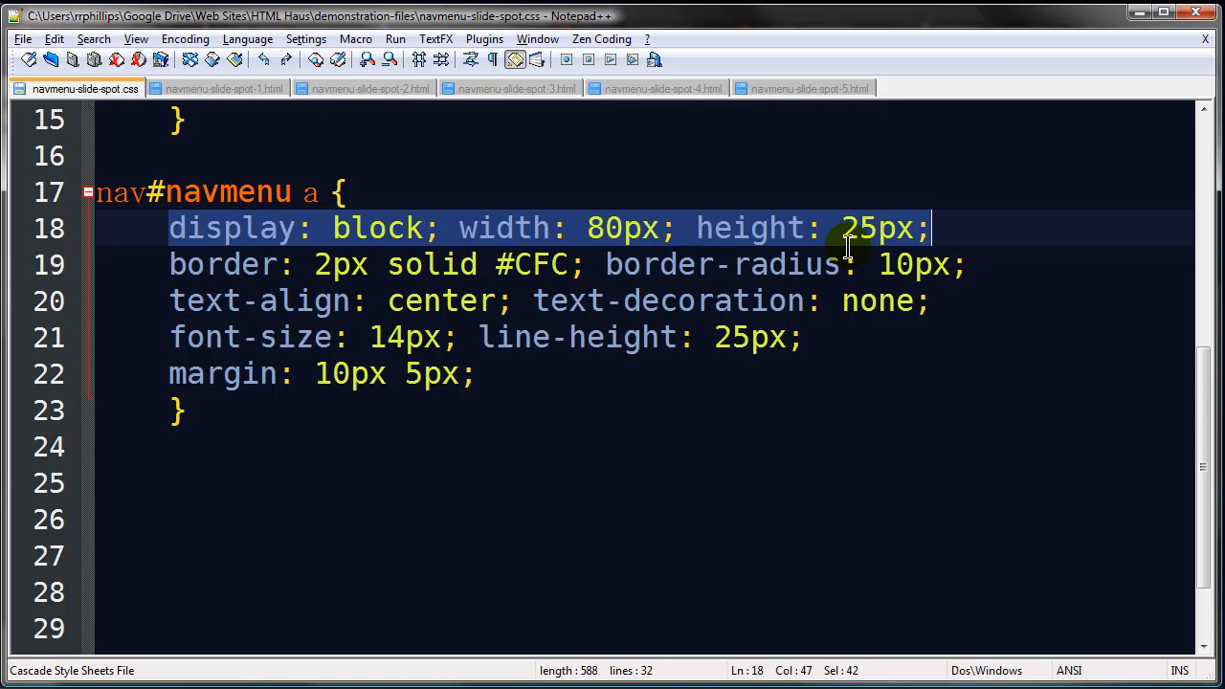
pyautogui.click(847, 264)
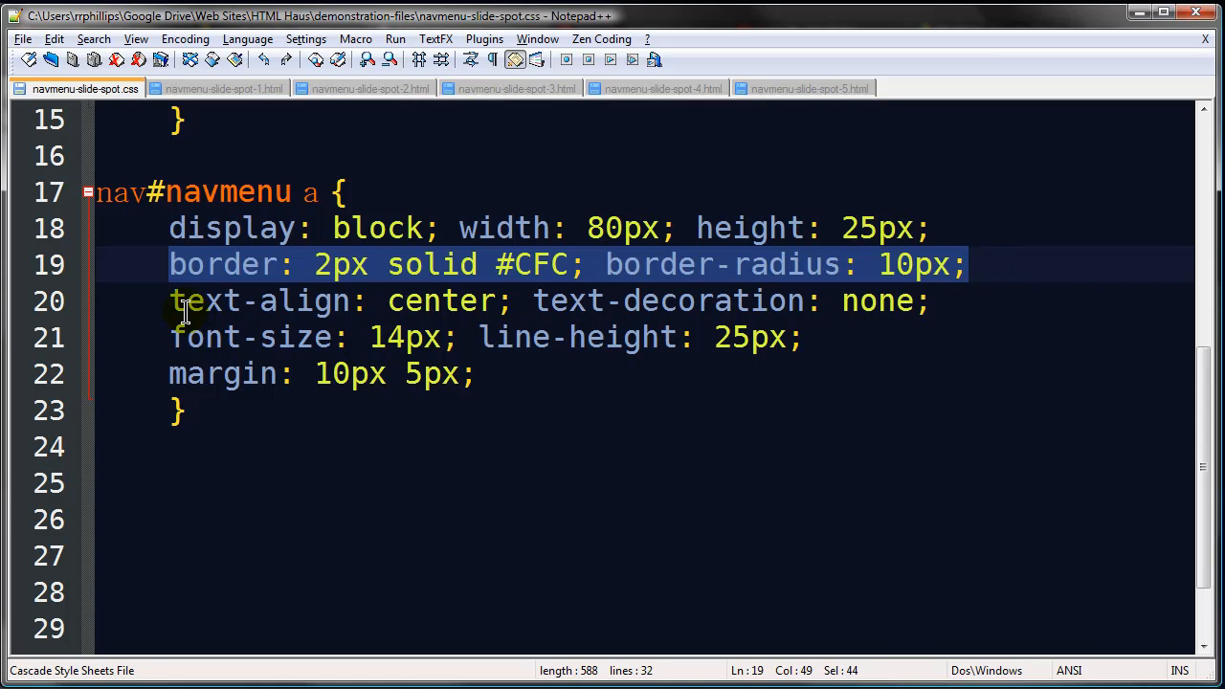
pyautogui.moveTo(627, 323)
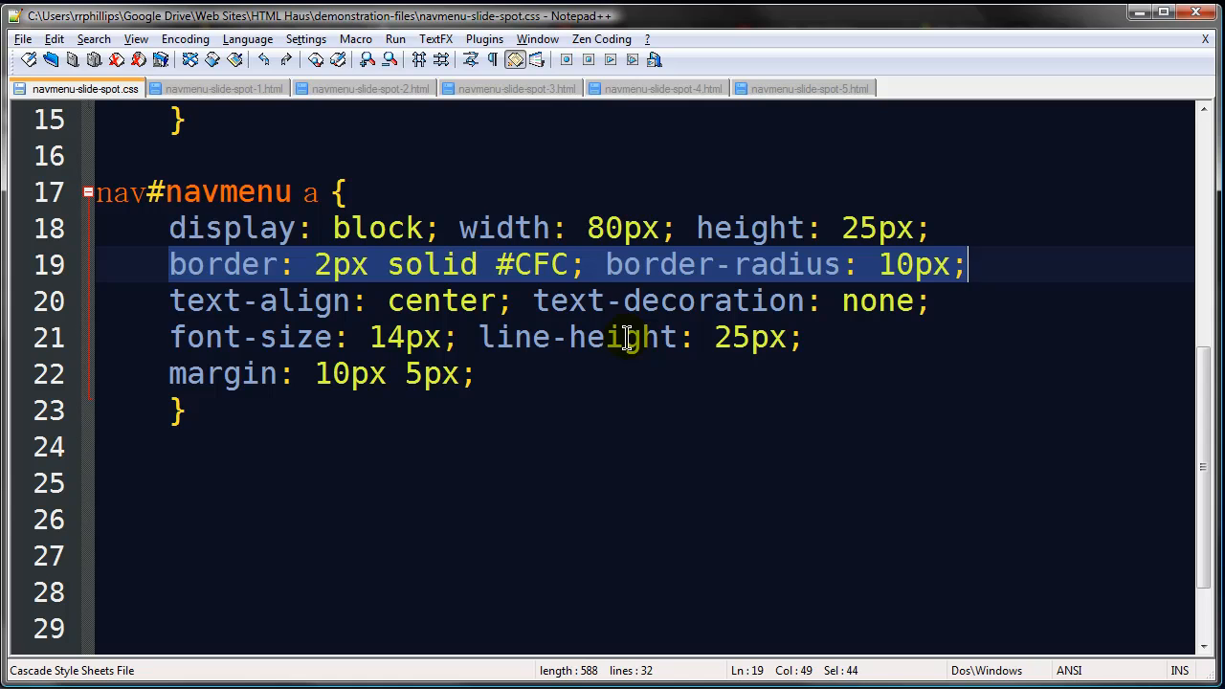
pyautogui.moveTo(373, 373)
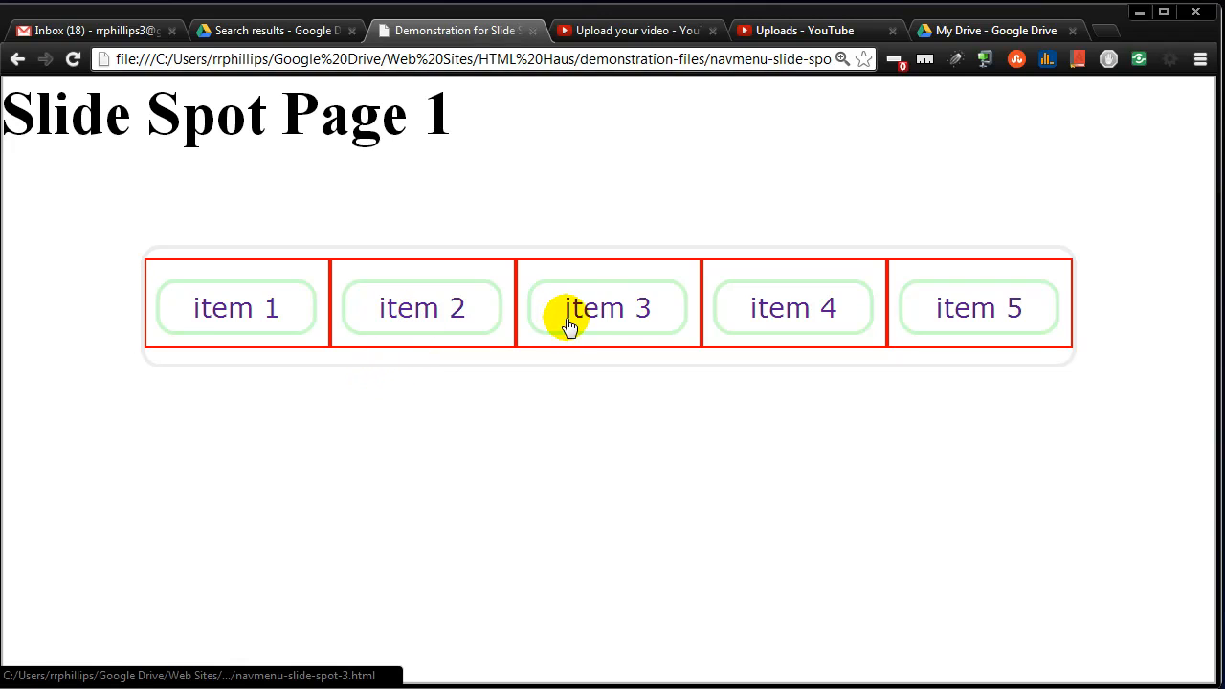
pyautogui.moveTo(953, 333)
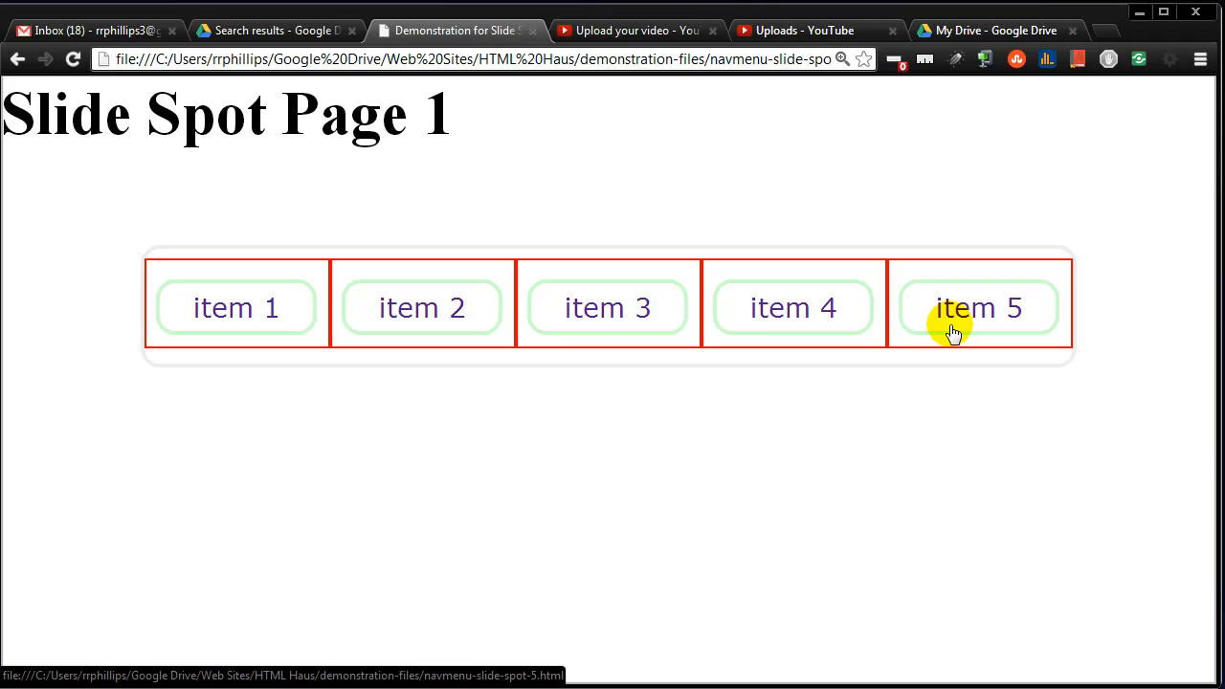
pyautogui.moveTo(218, 156)
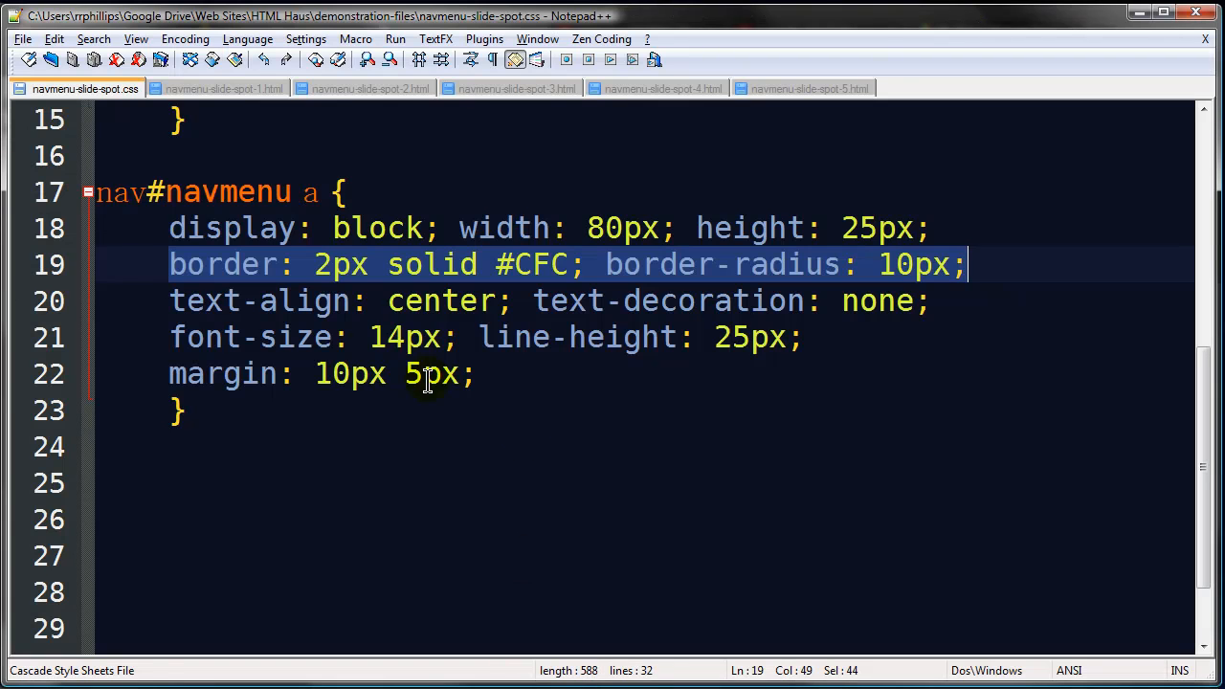
# Step: Check the blob span line in the page 1 HTML file
pyautogui.click(226, 88)
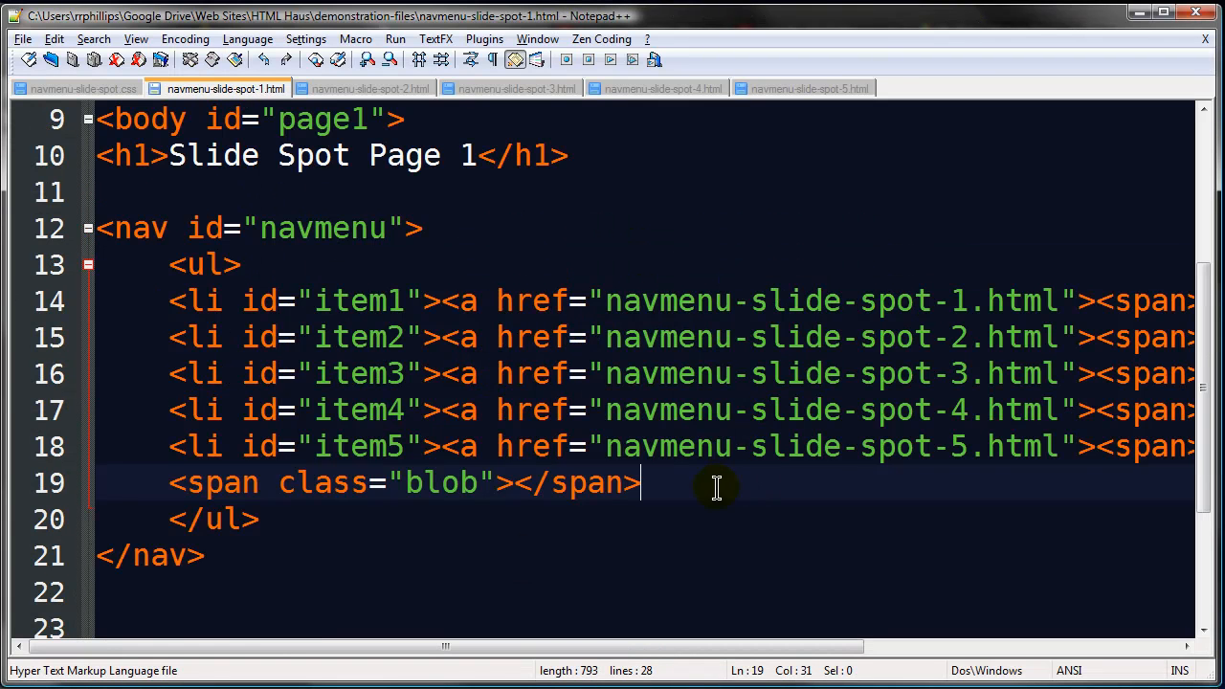
pyautogui.scroll(3)
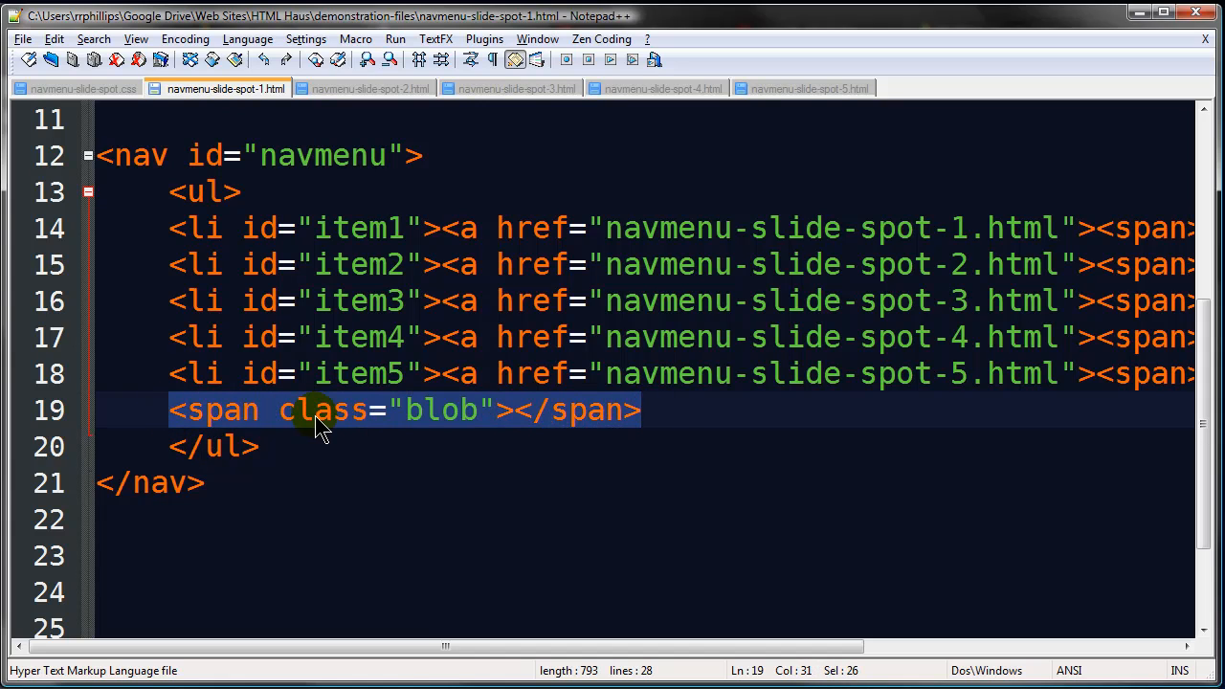
pyautogui.click(278, 446)
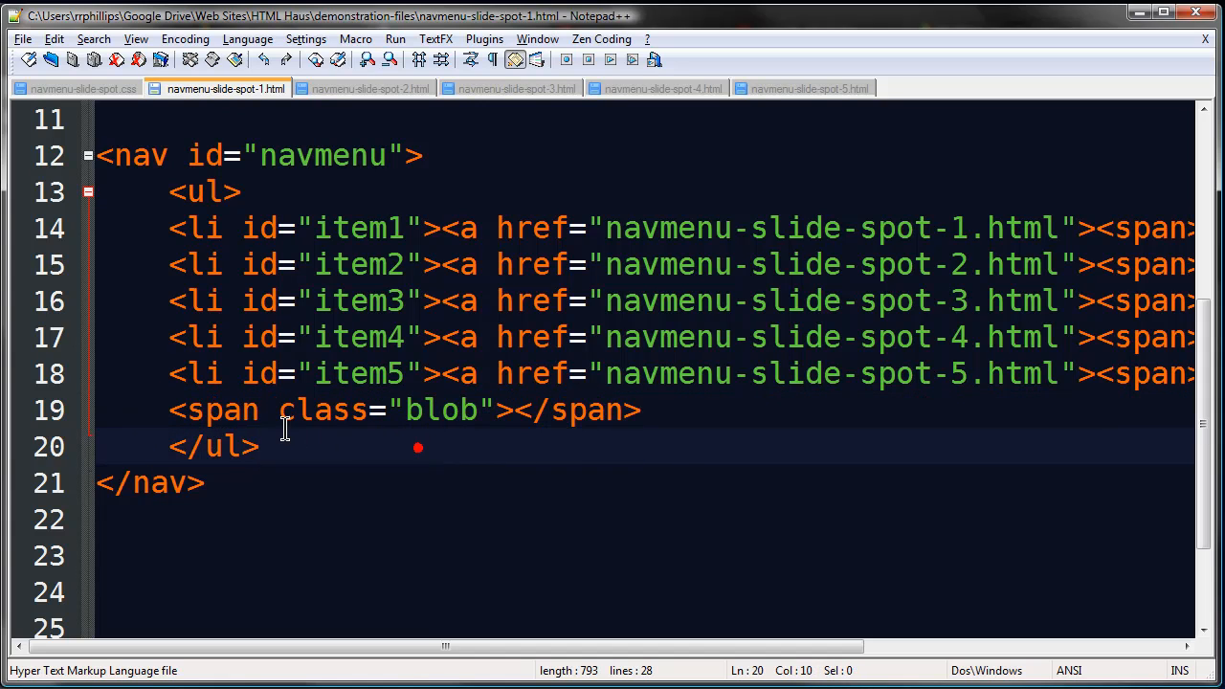
pyautogui.click(646, 410)
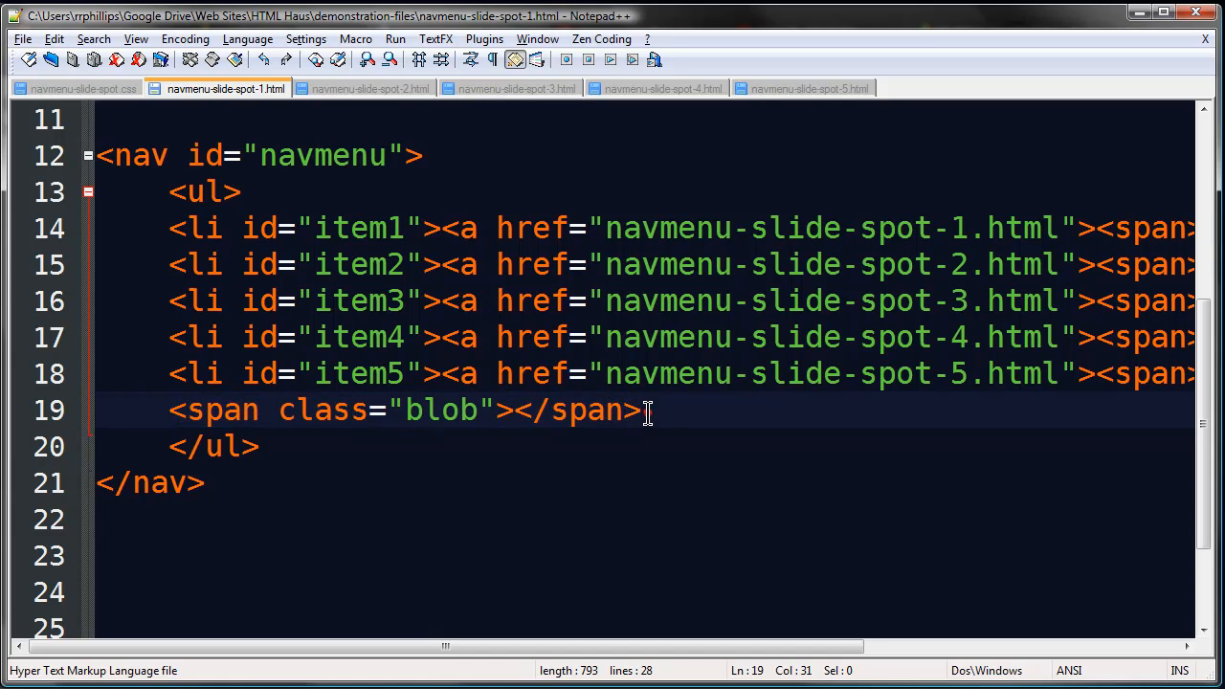
pyautogui.moveTo(647, 409)
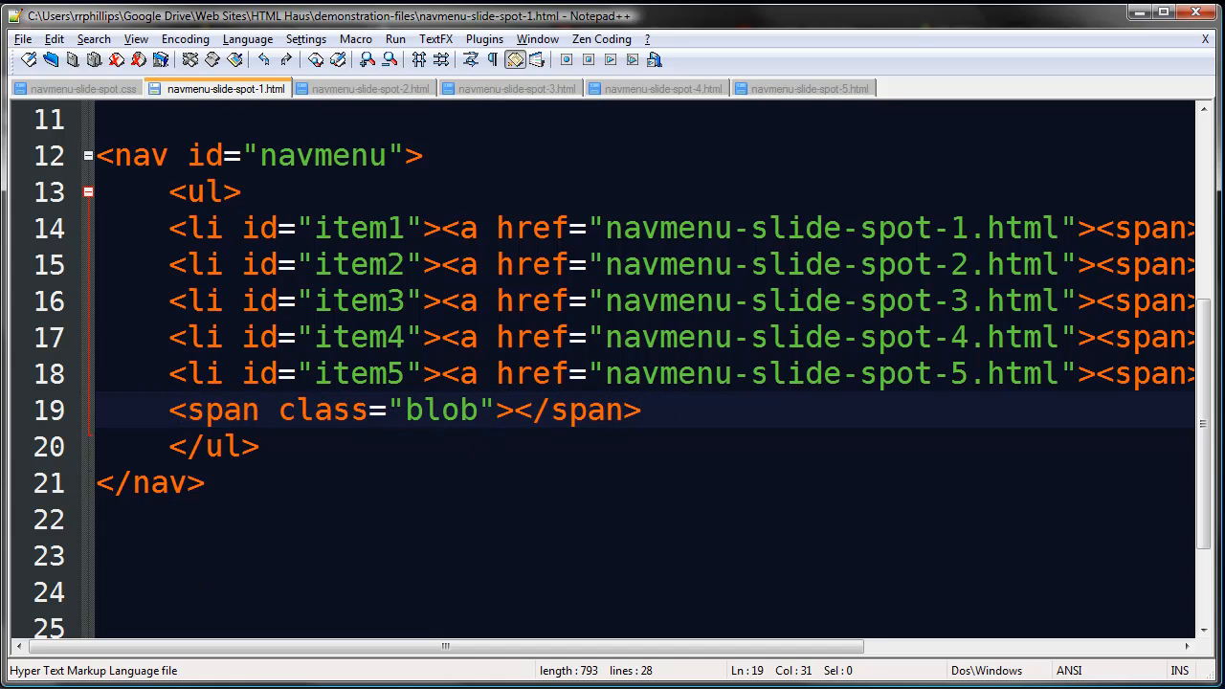
pyautogui.moveTo(72, 372)
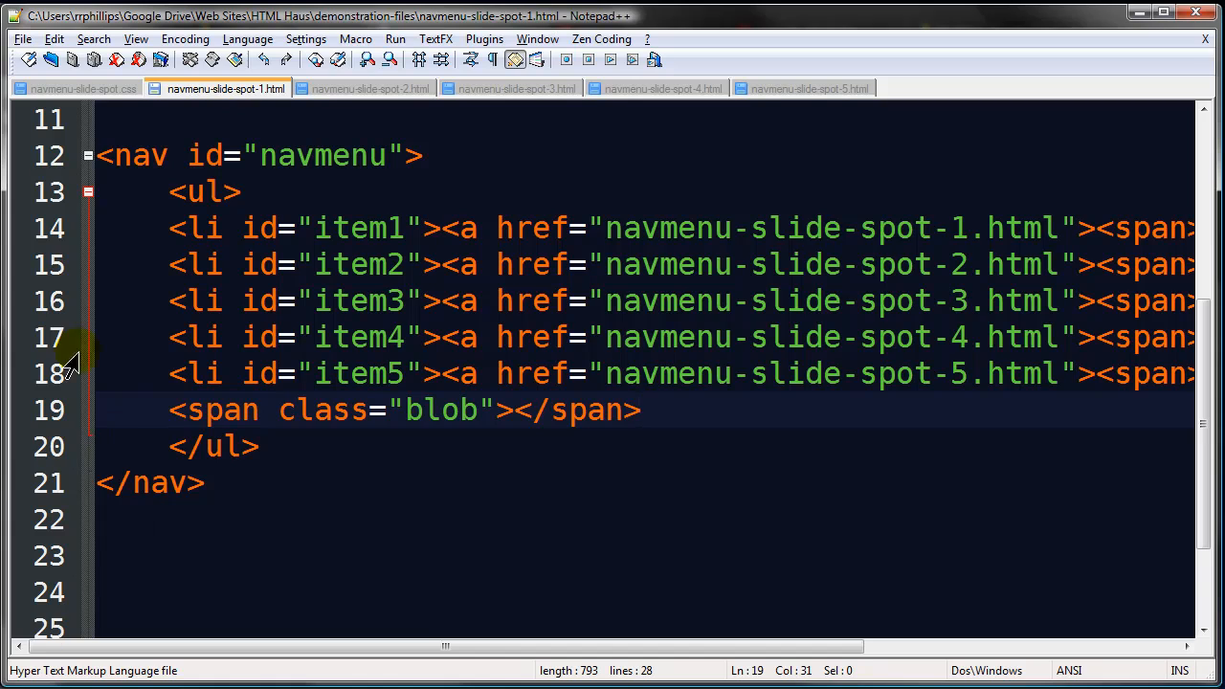
pyautogui.click(84, 88)
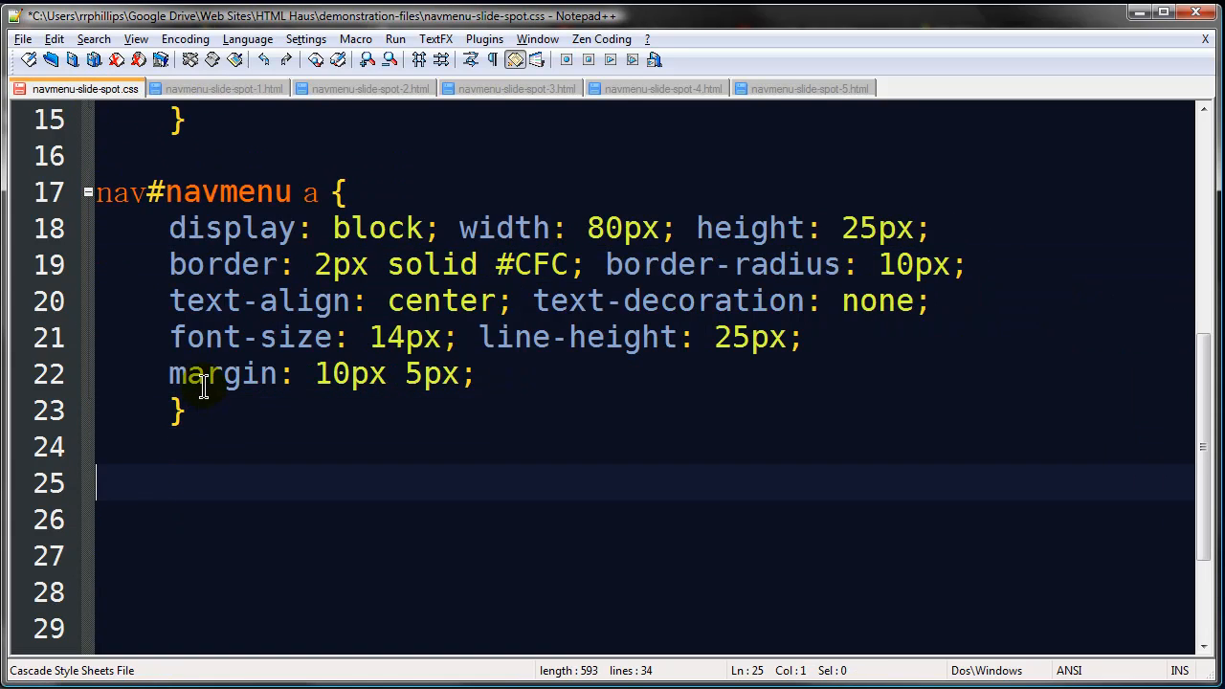
# Step: Type a .blob rule: display block, #FCC background, 50px width and height, 25px border-radius
pyautogui.scroll(-3)
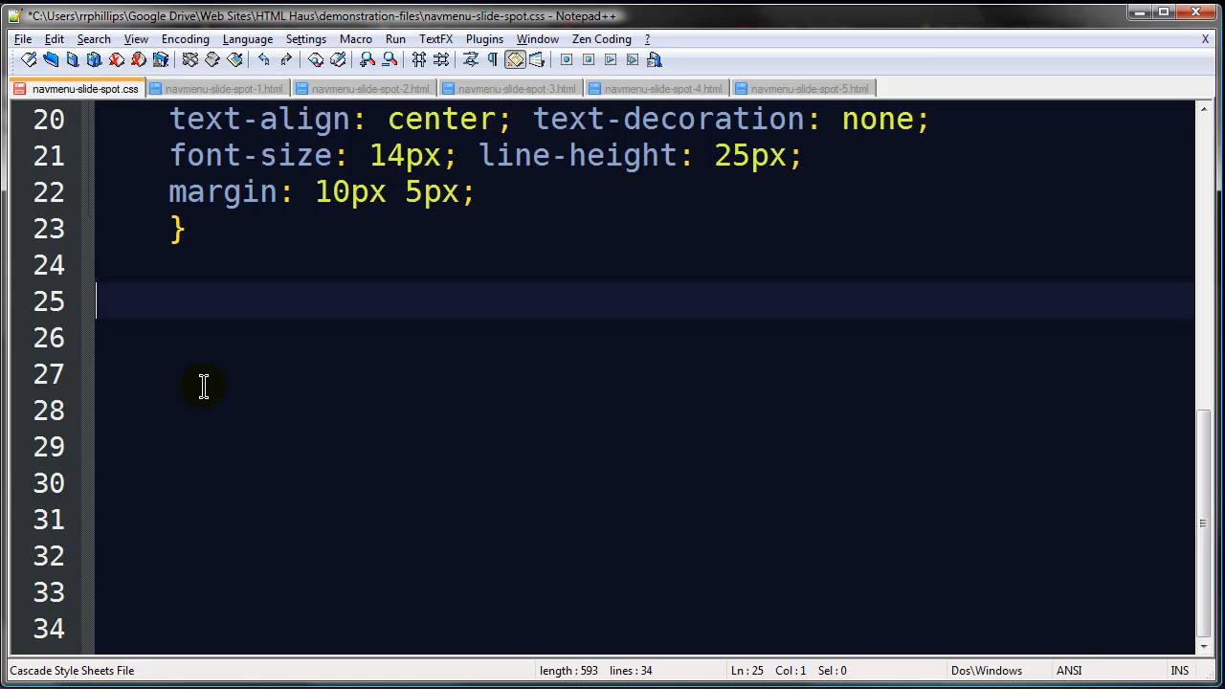
pyautogui.write('.blog')
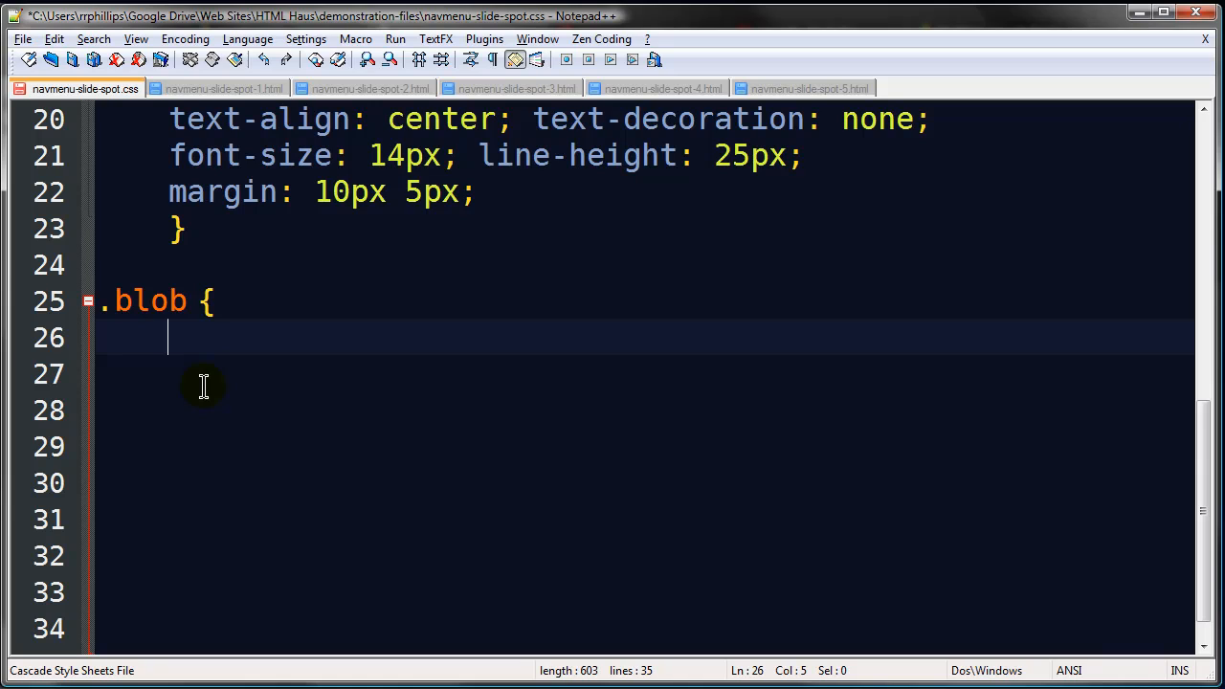
pyautogui.write('display: block;')
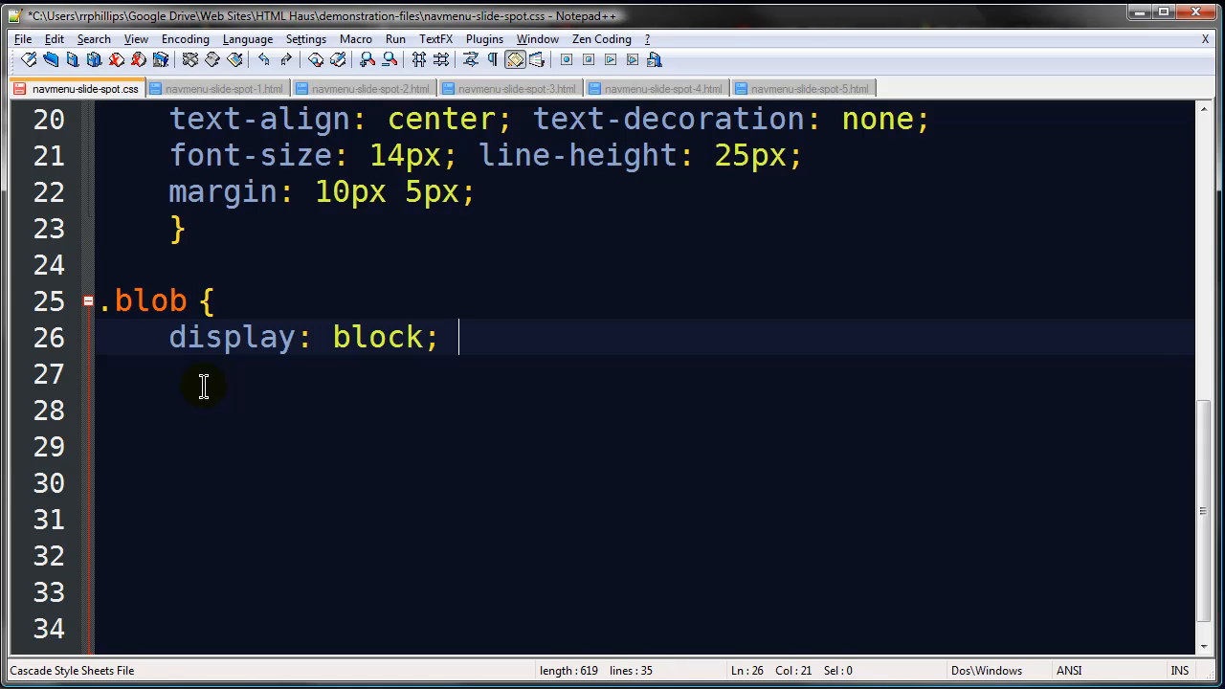
pyautogui.write('backgrou')
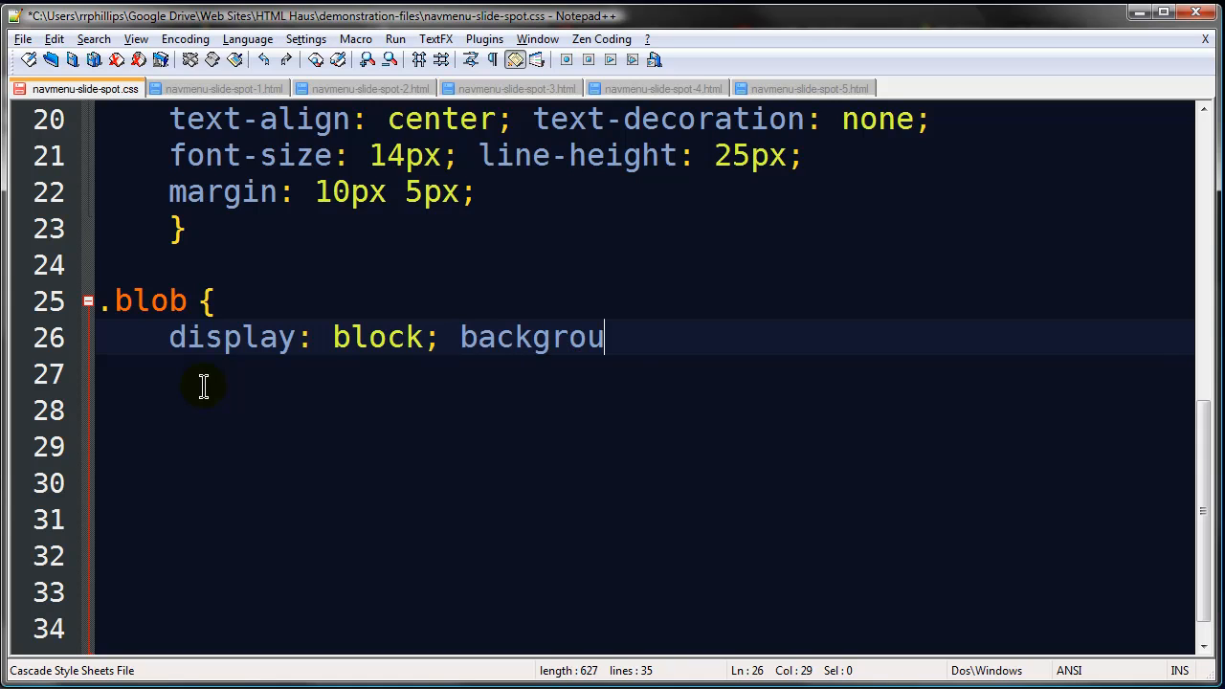
pyautogui.write('nd-color: #FCC;')
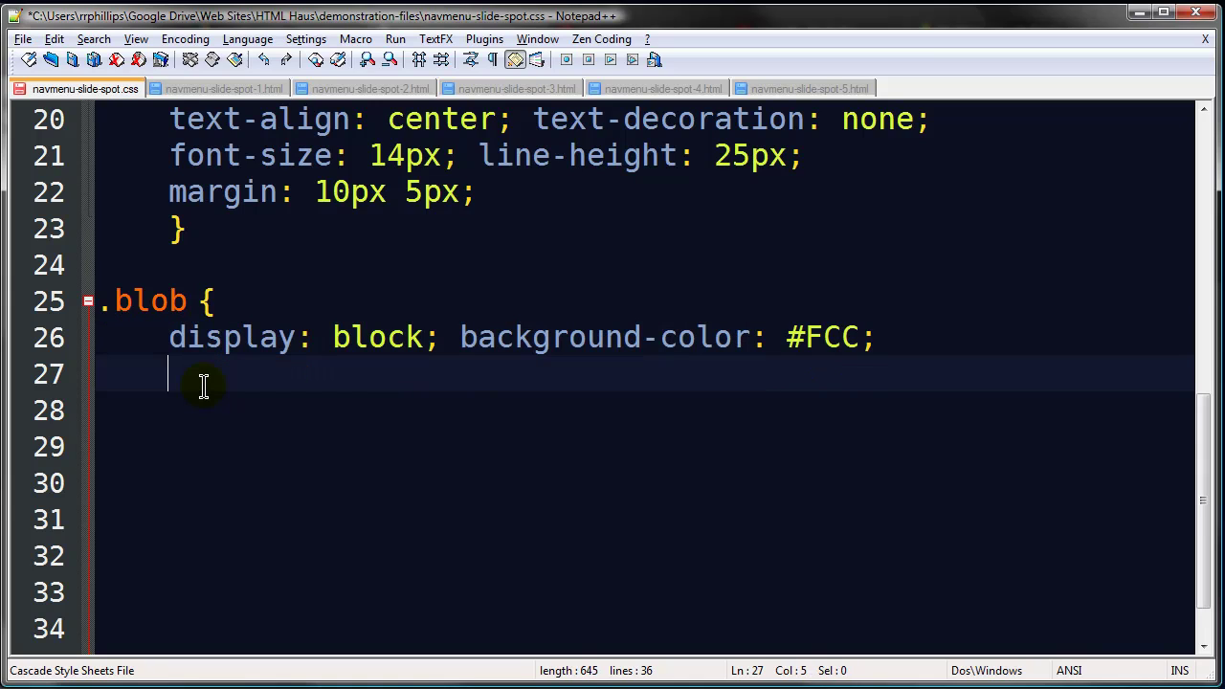
pyautogui.write('width: 50px')
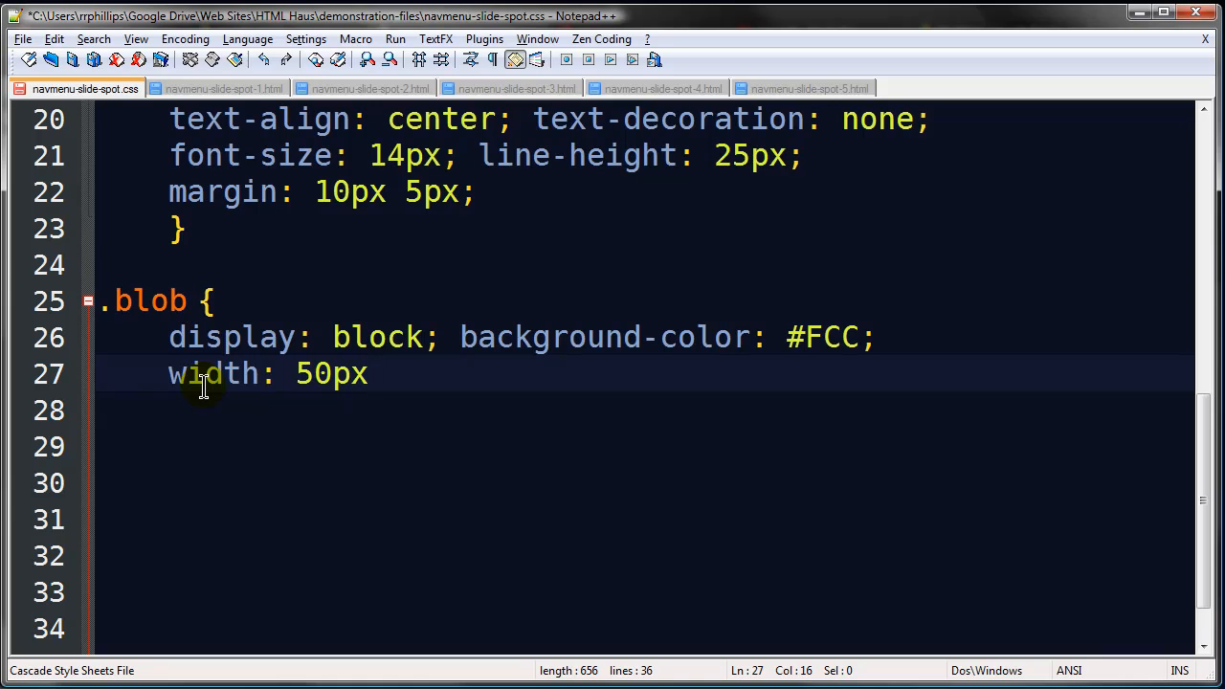
pyautogui.write('; heig')
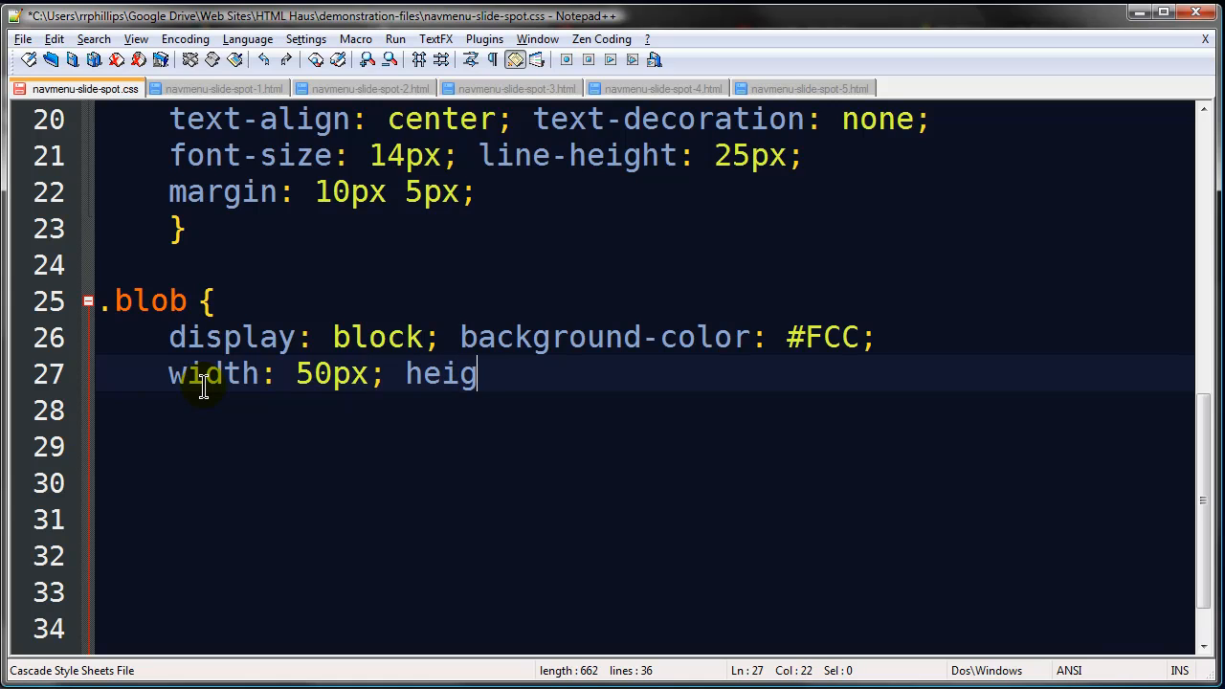
pyautogui.write('ht: 50px; bo')
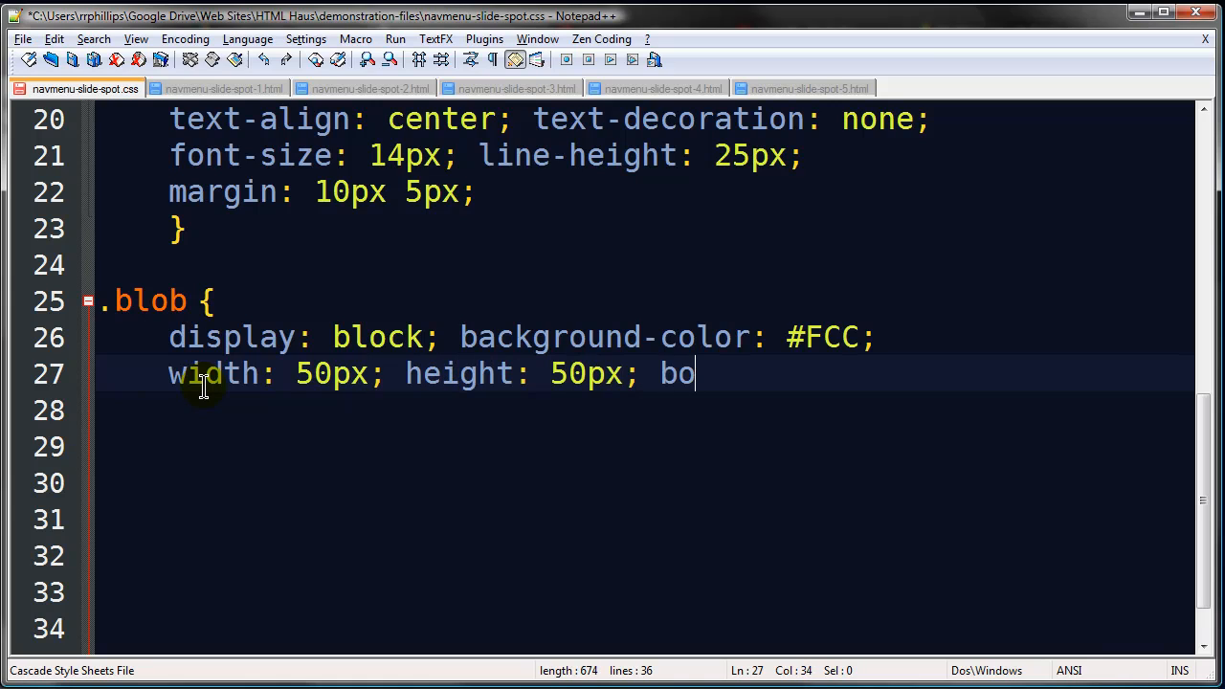
pyautogui.write('rder-radius:')
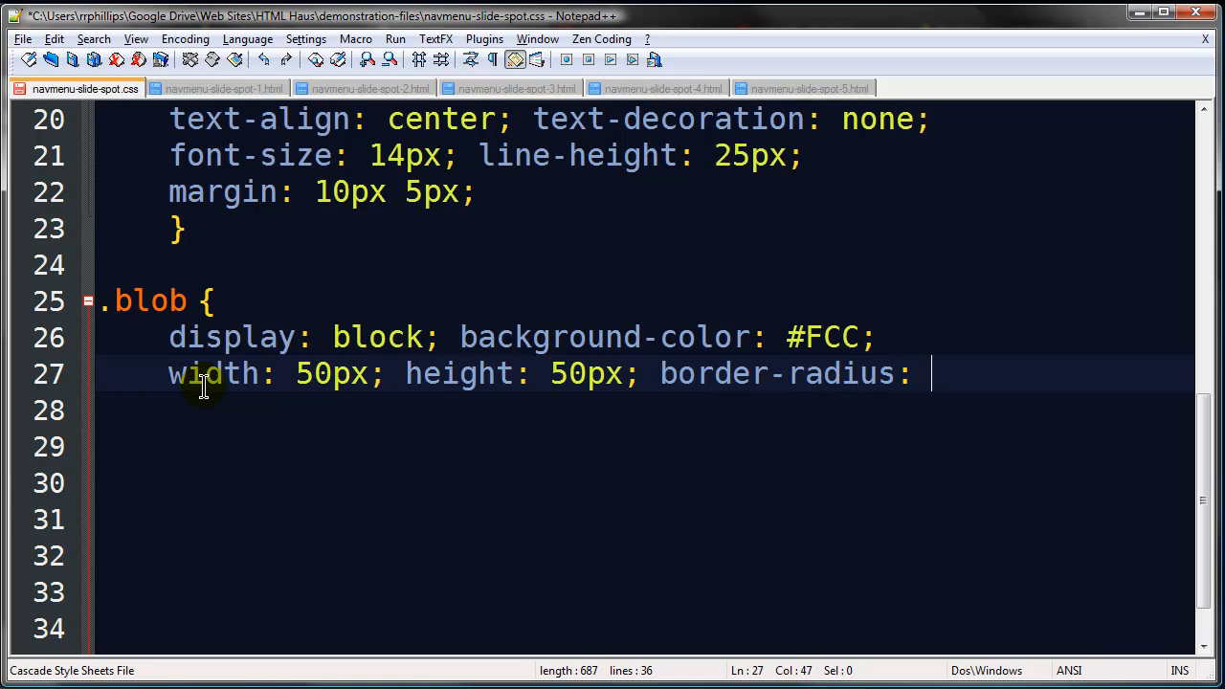
pyautogui.write('25px;')
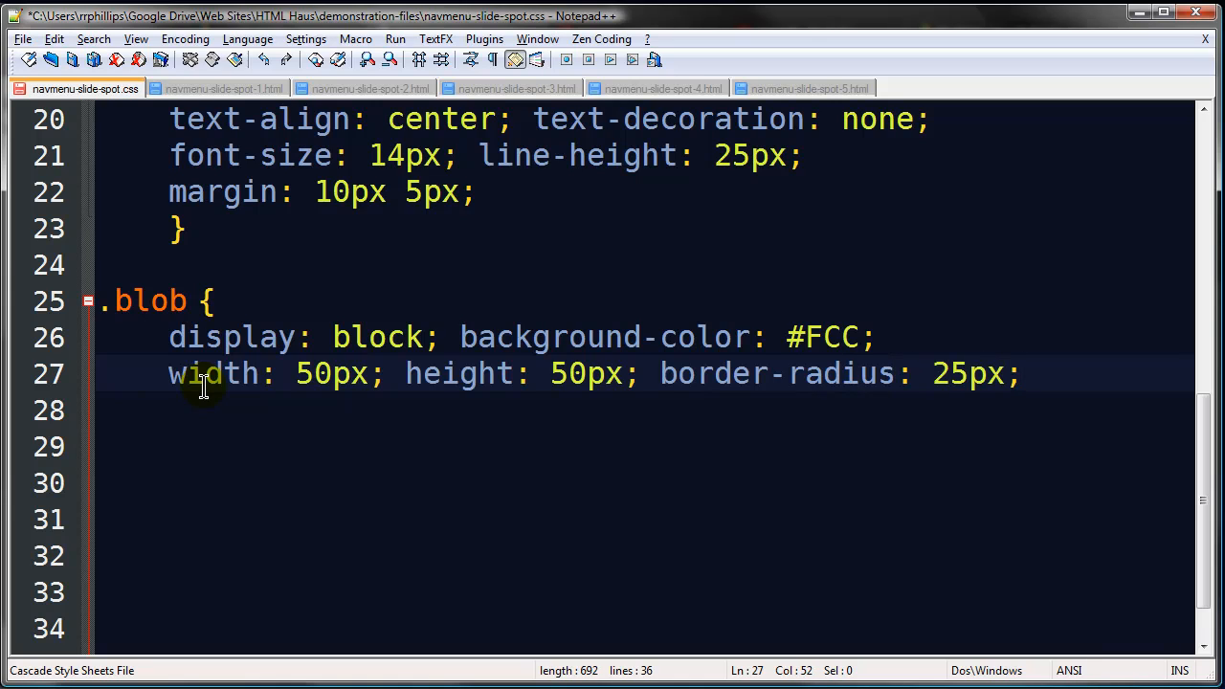
pyautogui.moveTo(271, 390)
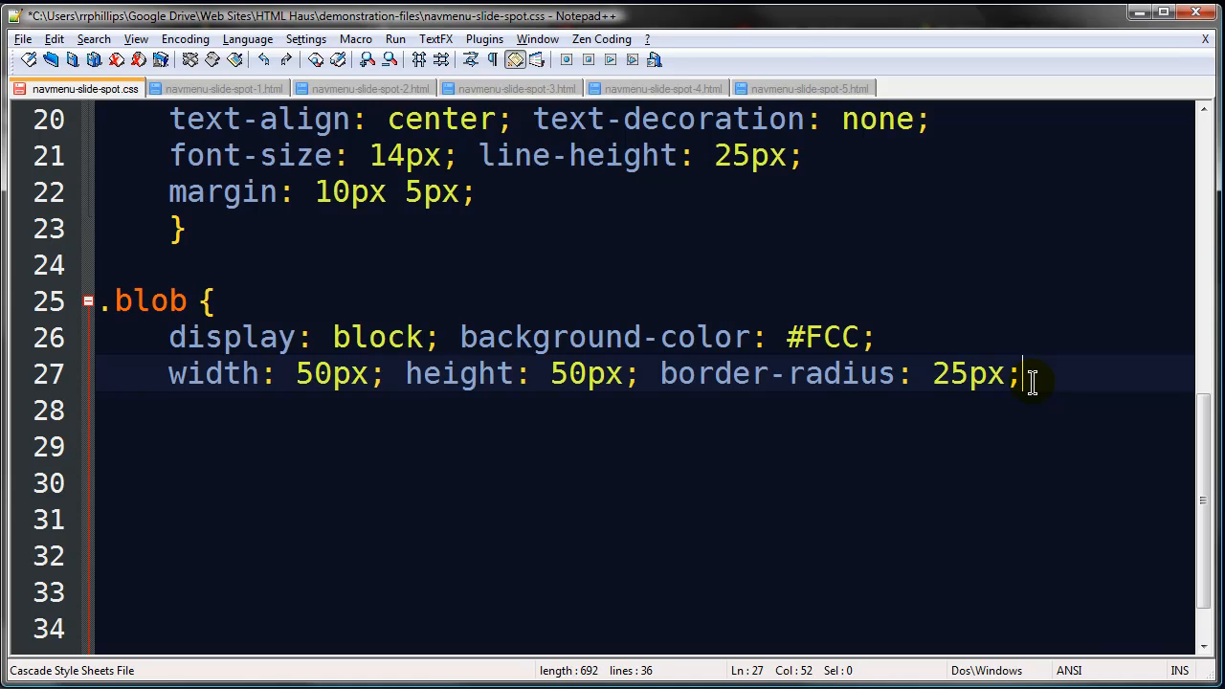
# Step: Add box-shadow: 2px 2px 5px #333 to the .blob rule
pyautogui.press('Return')
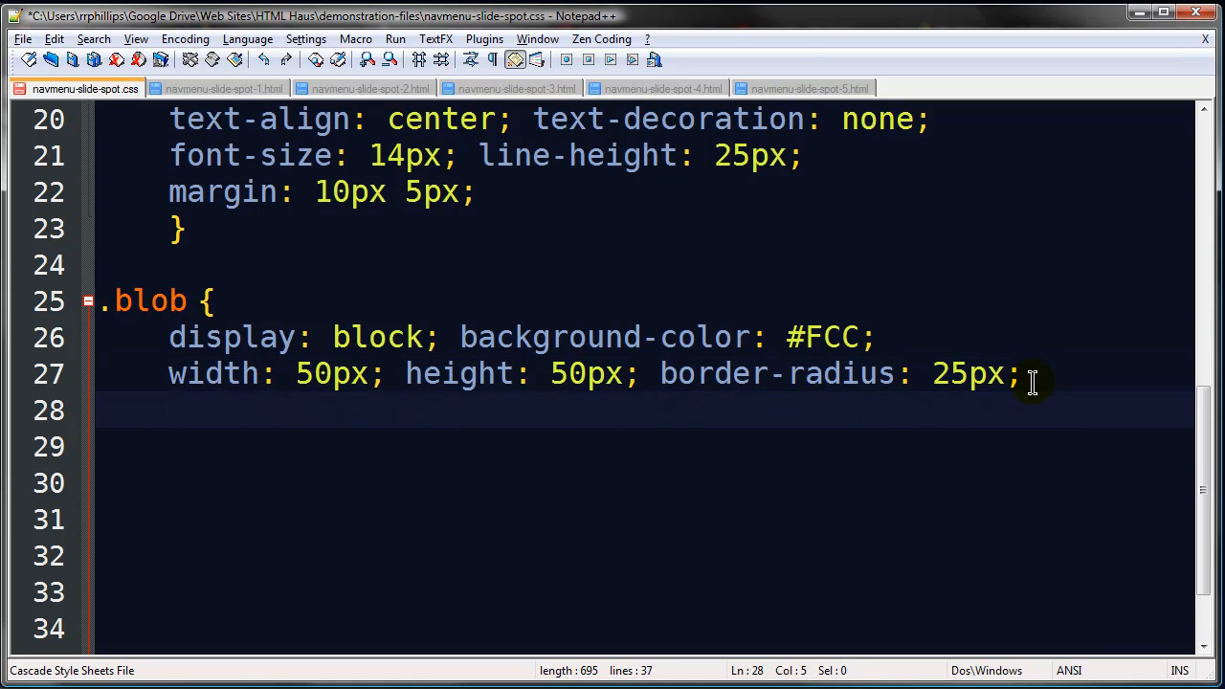
pyautogui.write('box')
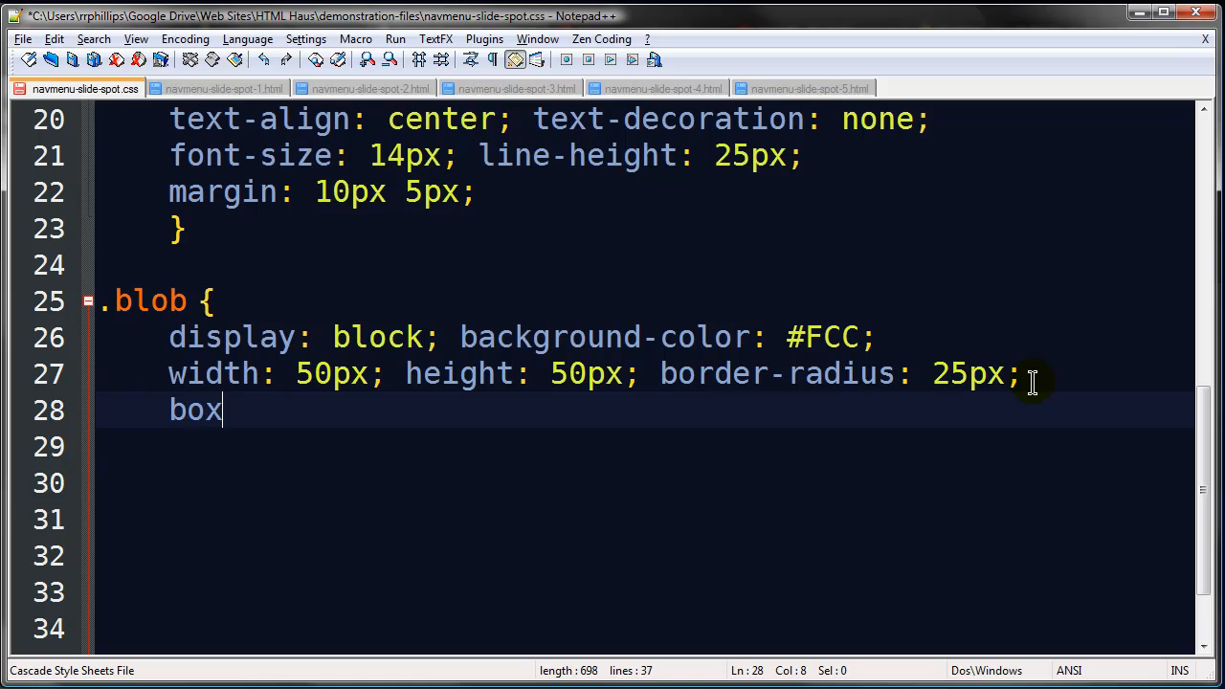
pyautogui.write('-sh')
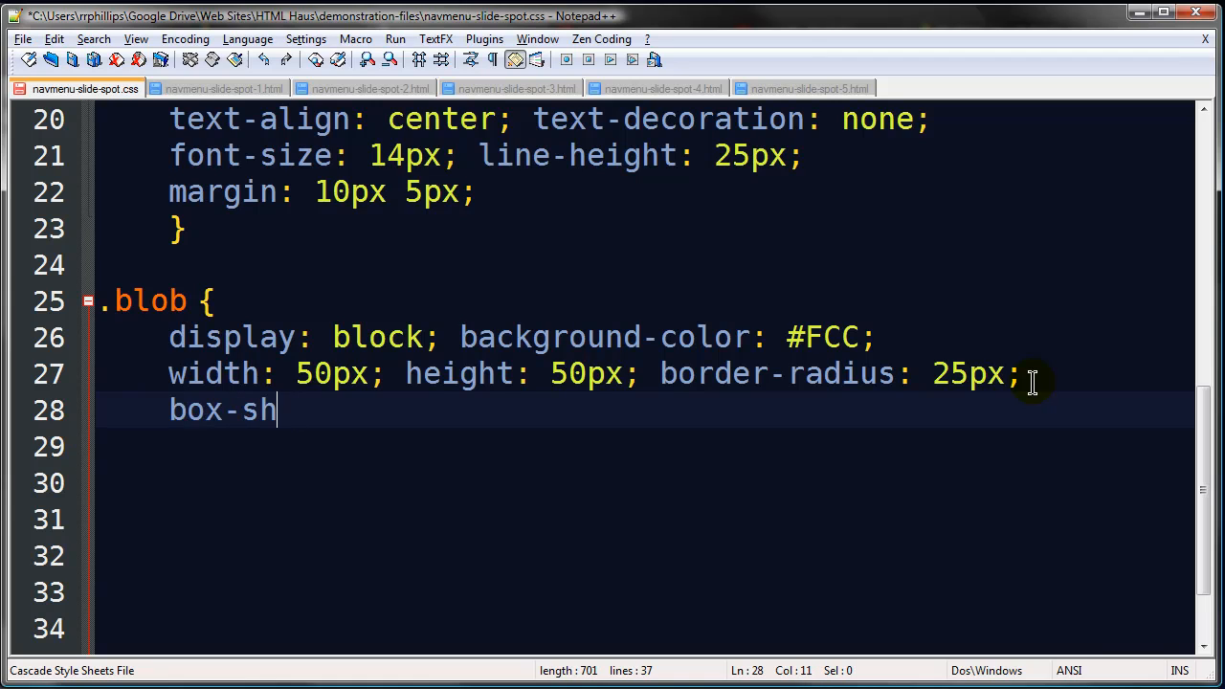
pyautogui.write('adow')
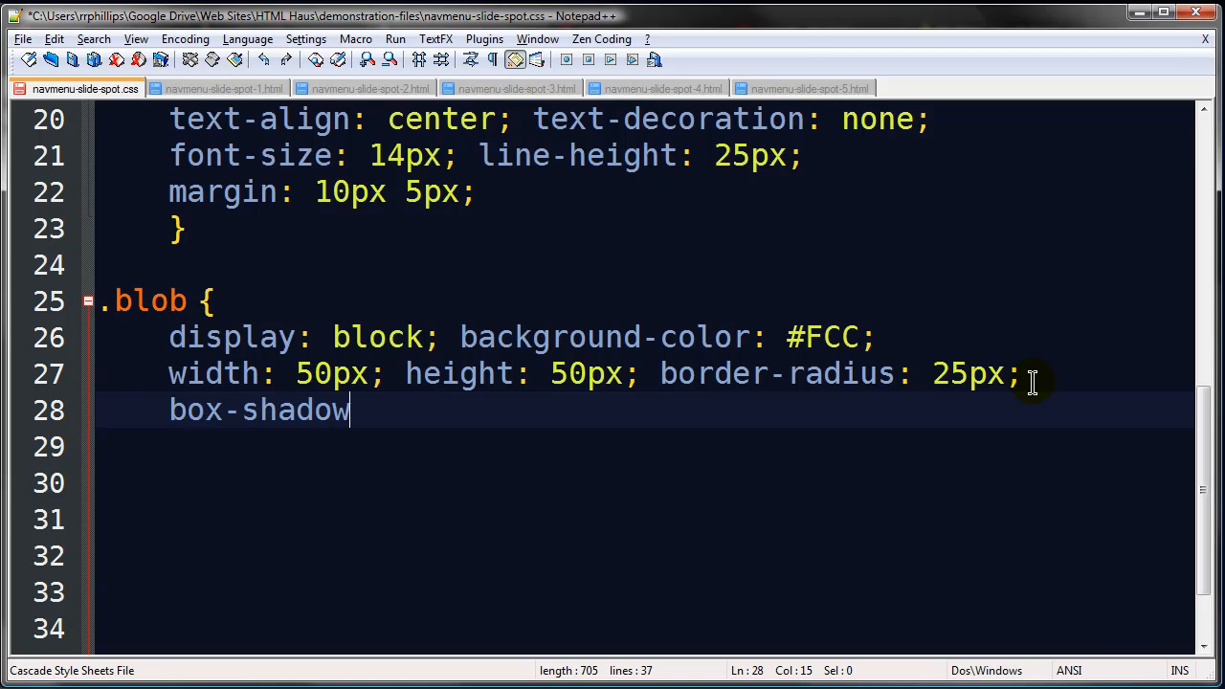
pyautogui.write(': 2px')
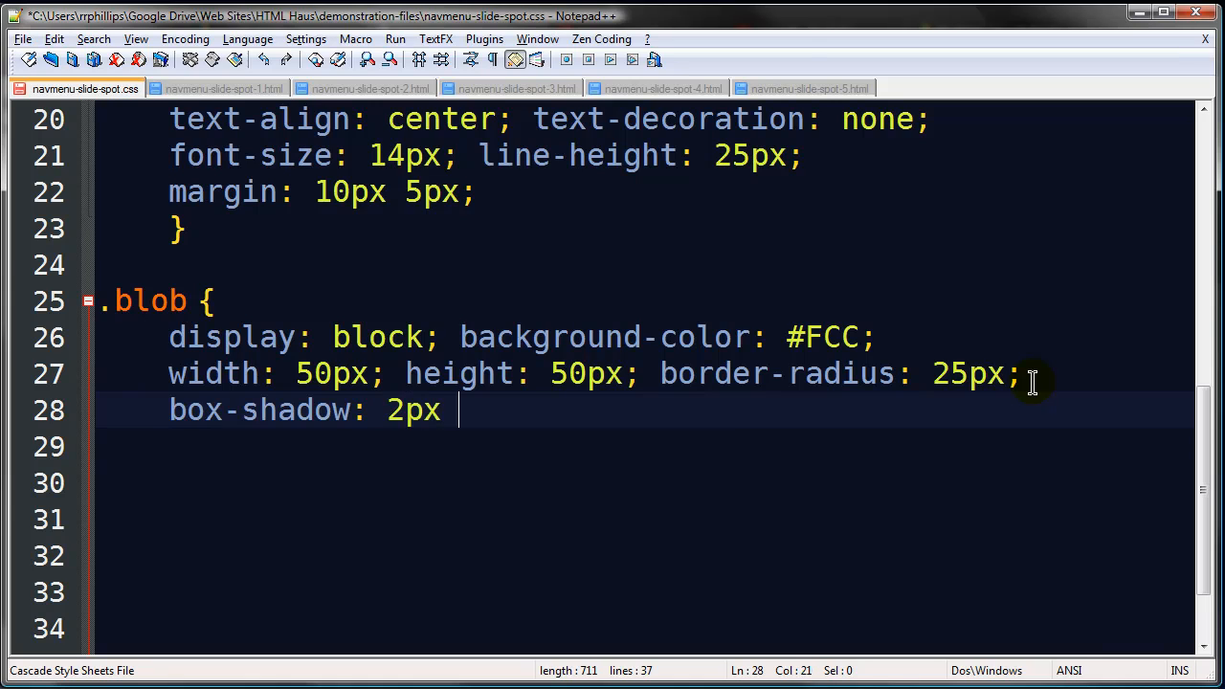
pyautogui.write('2px 5')
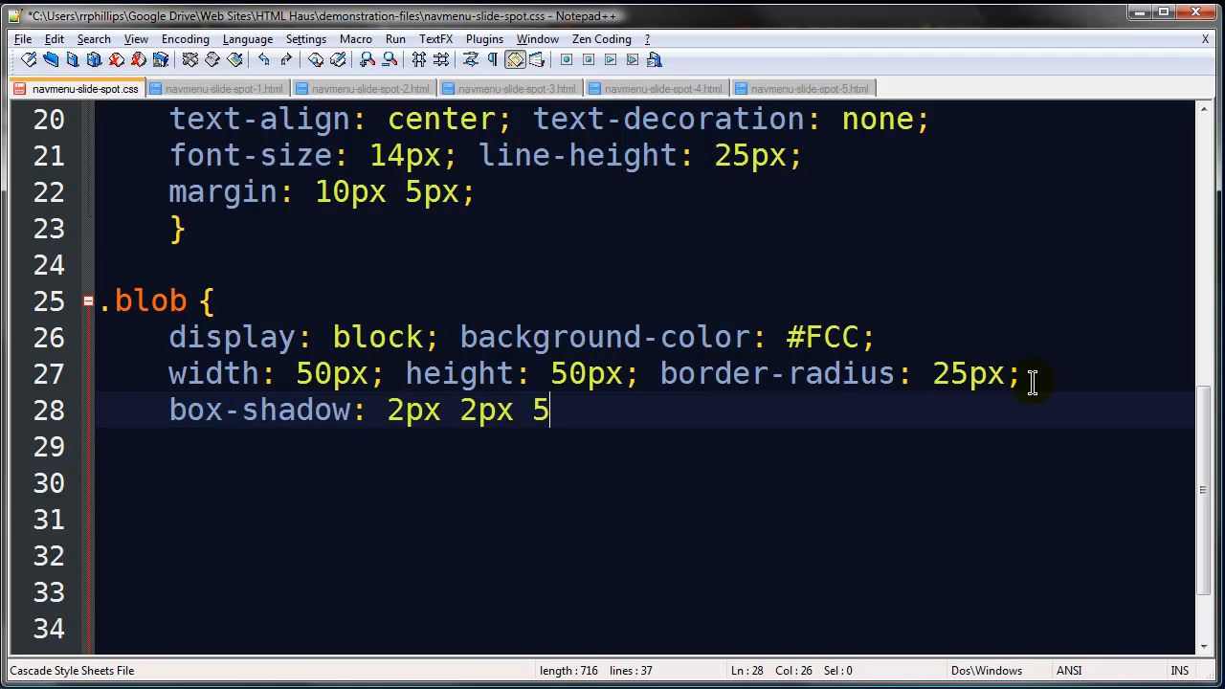
pyautogui.write('px #333')
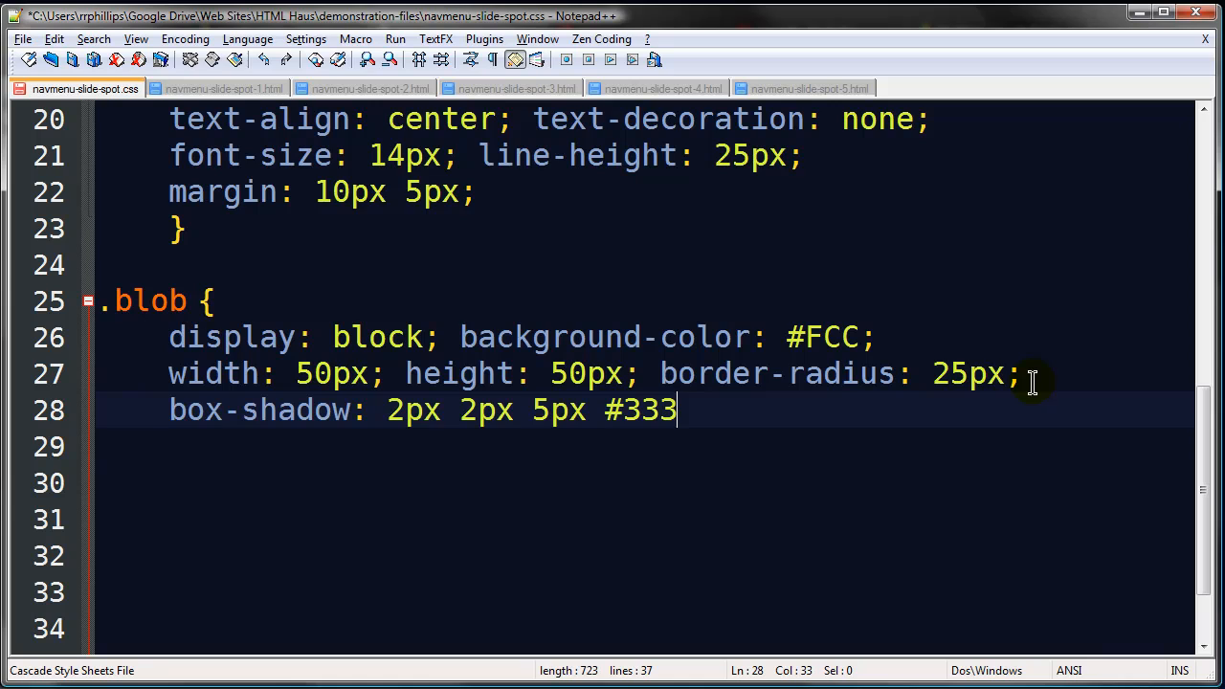
pyautogui.write(';')
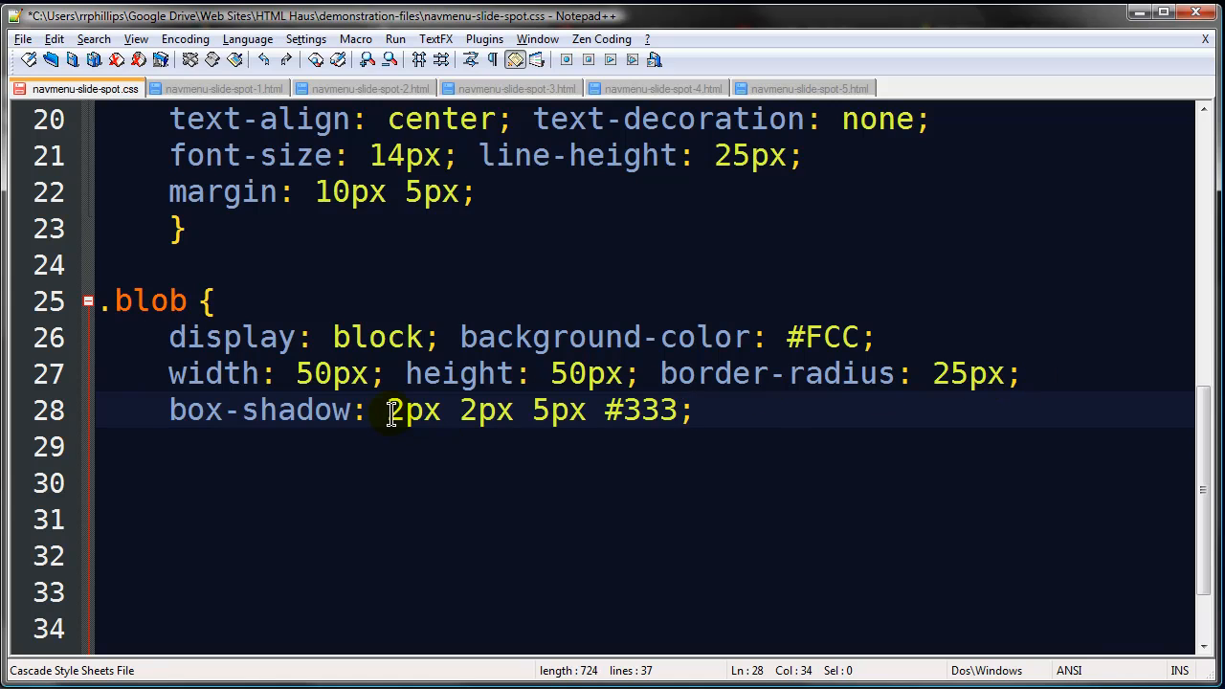
pyautogui.doubleClick(411, 409)
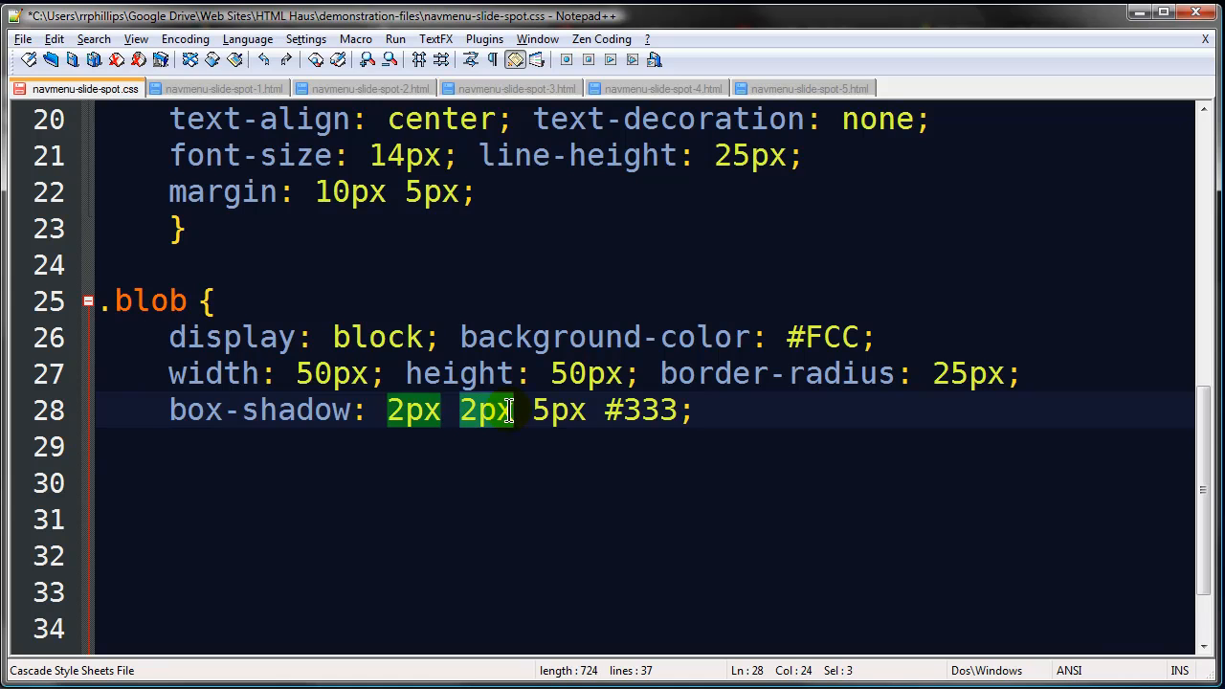
pyautogui.doubleClick(557, 410)
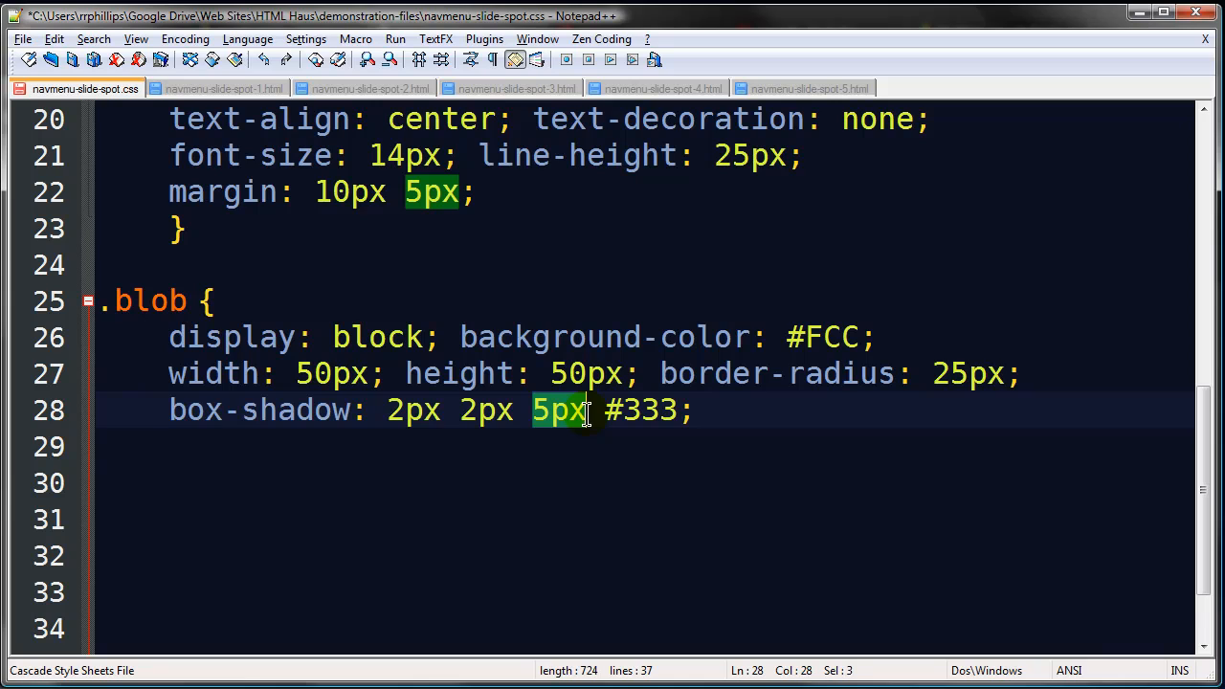
pyautogui.click(632, 409)
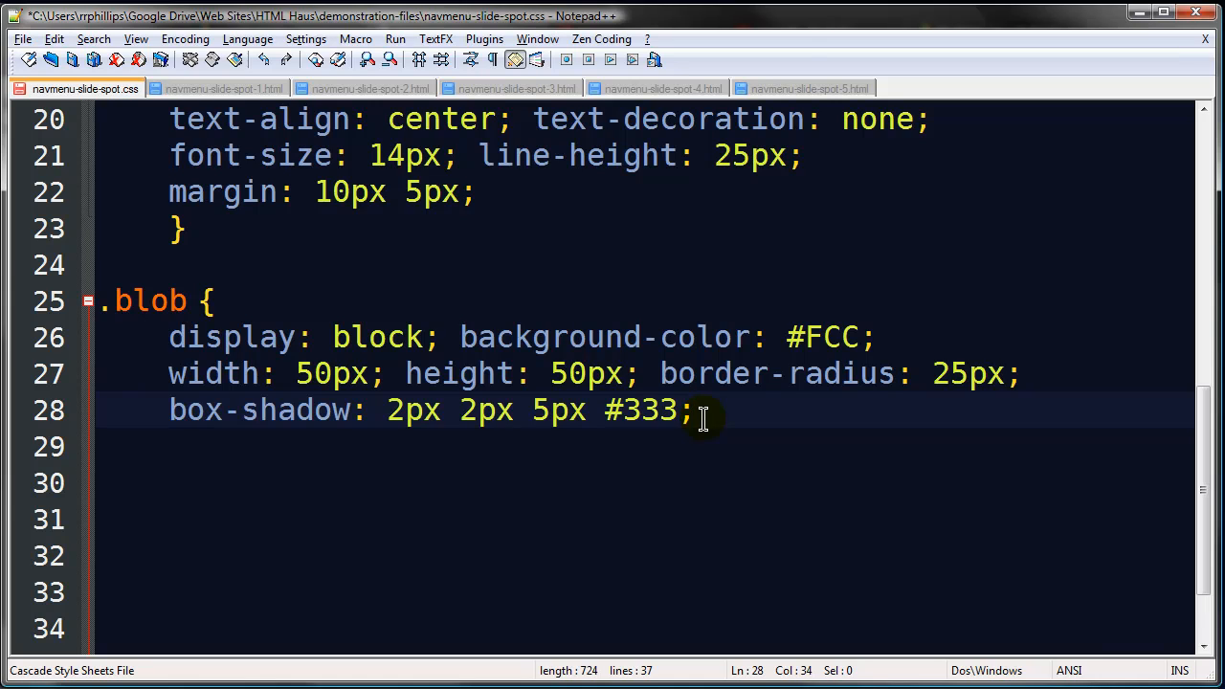
# Step: Add position: absolute and z-index: -1 to .blob, fixing the 'position' typo
pyautogui.write('pos')
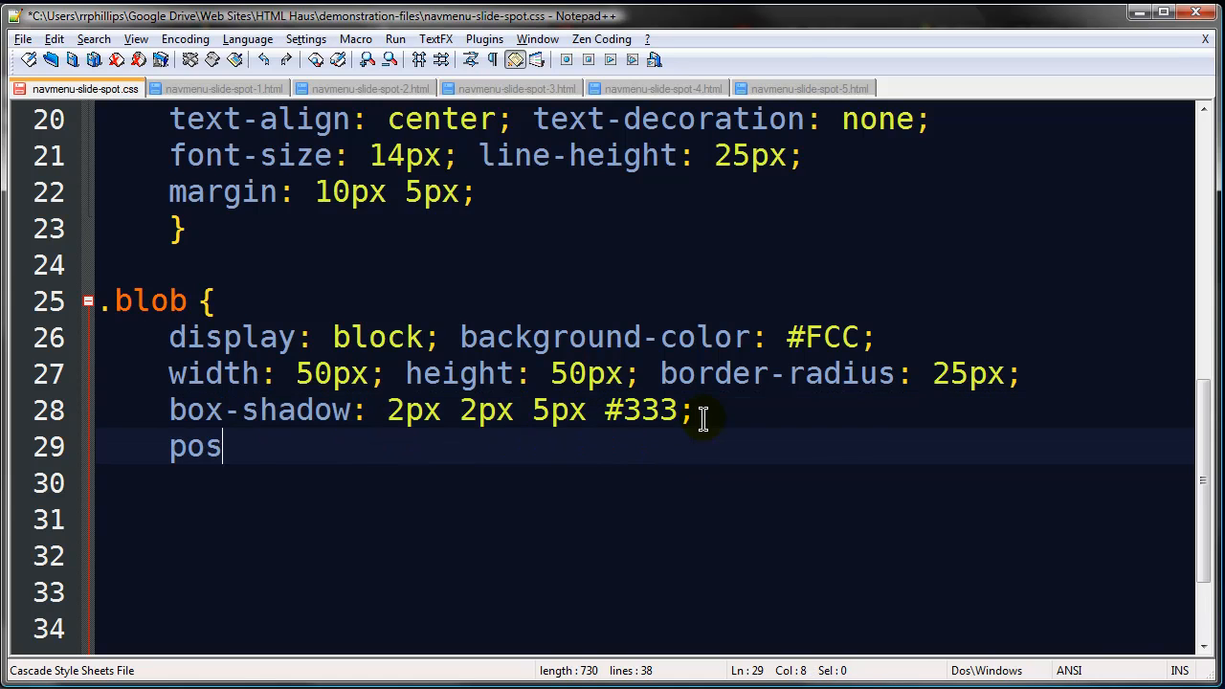
pyautogui.write('tion: ab')
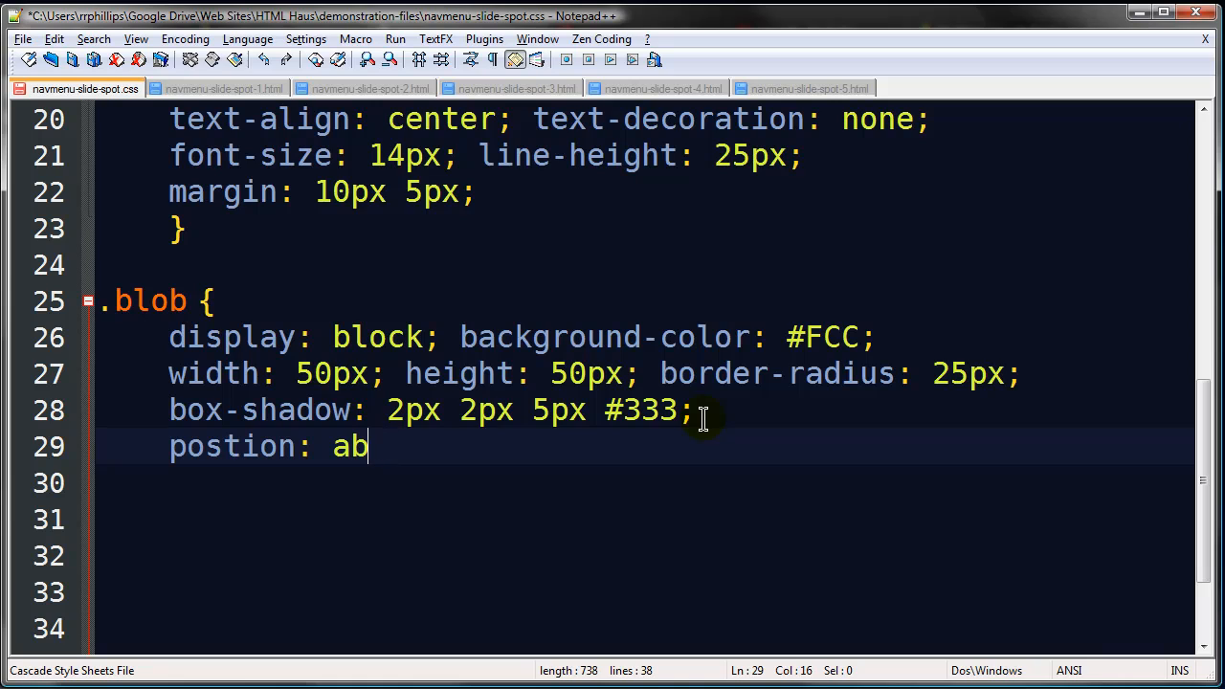
pyautogui.write('solute;')
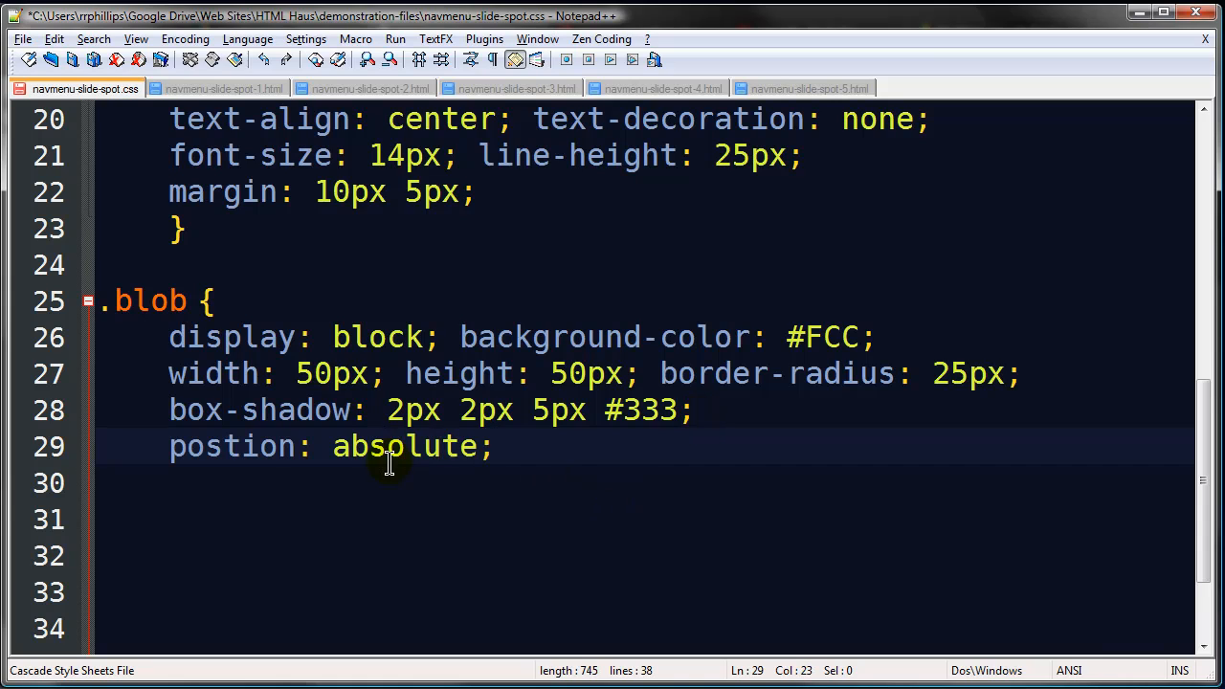
pyautogui.click(223, 446)
pyautogui.write('i')
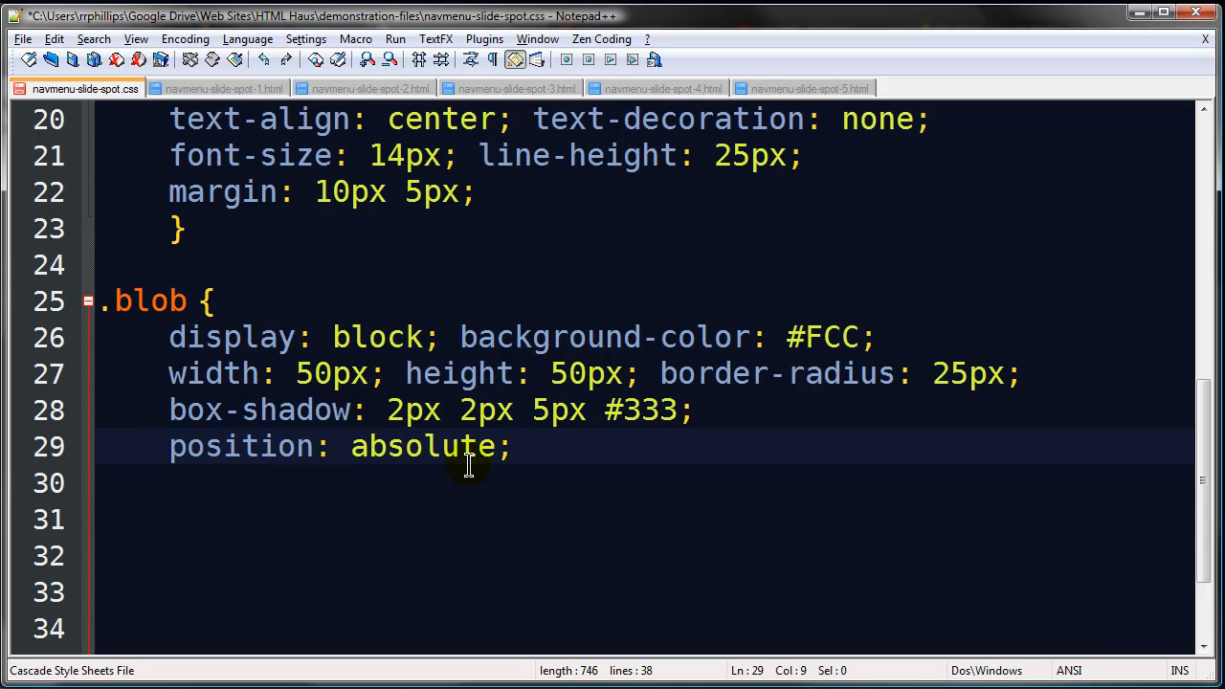
pyautogui.scroll(3)
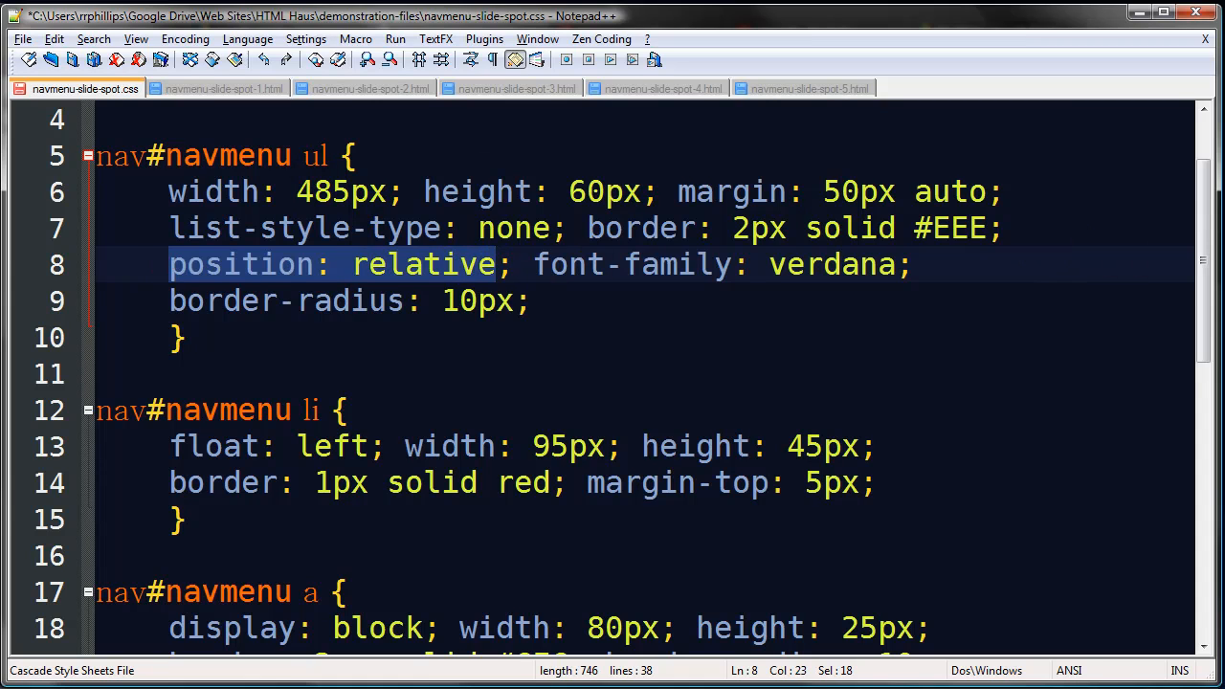
pyautogui.scroll(-3)
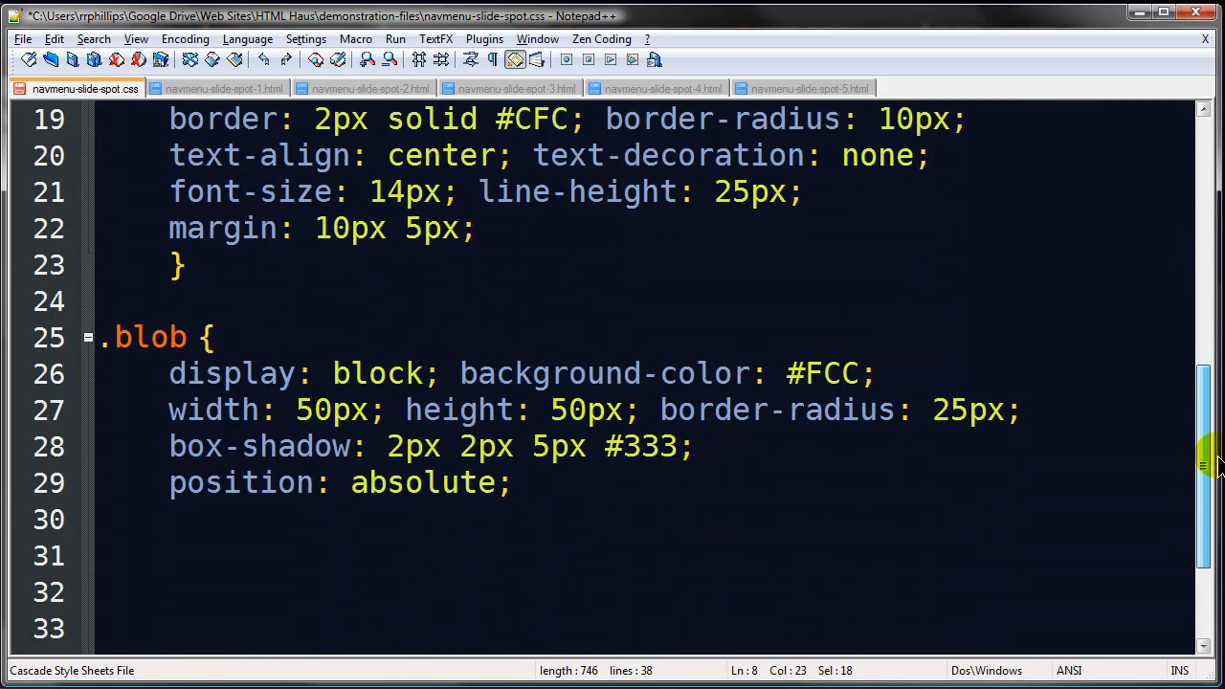
pyautogui.scroll(3)
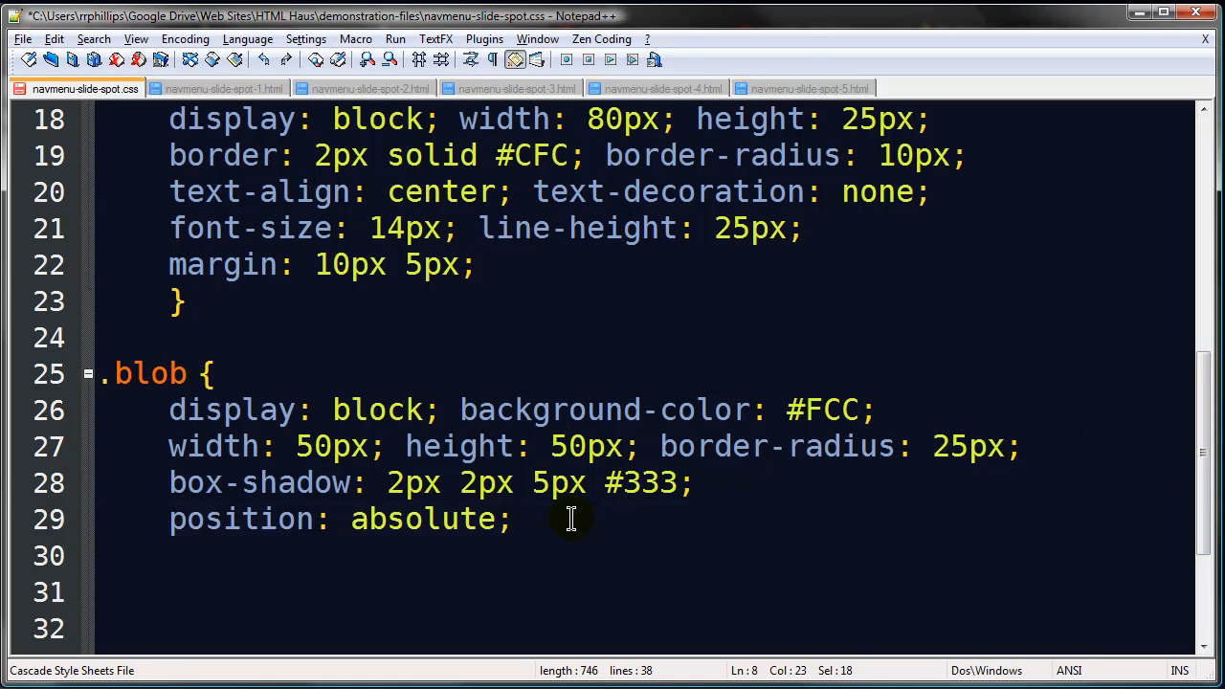
pyautogui.click(514, 519)
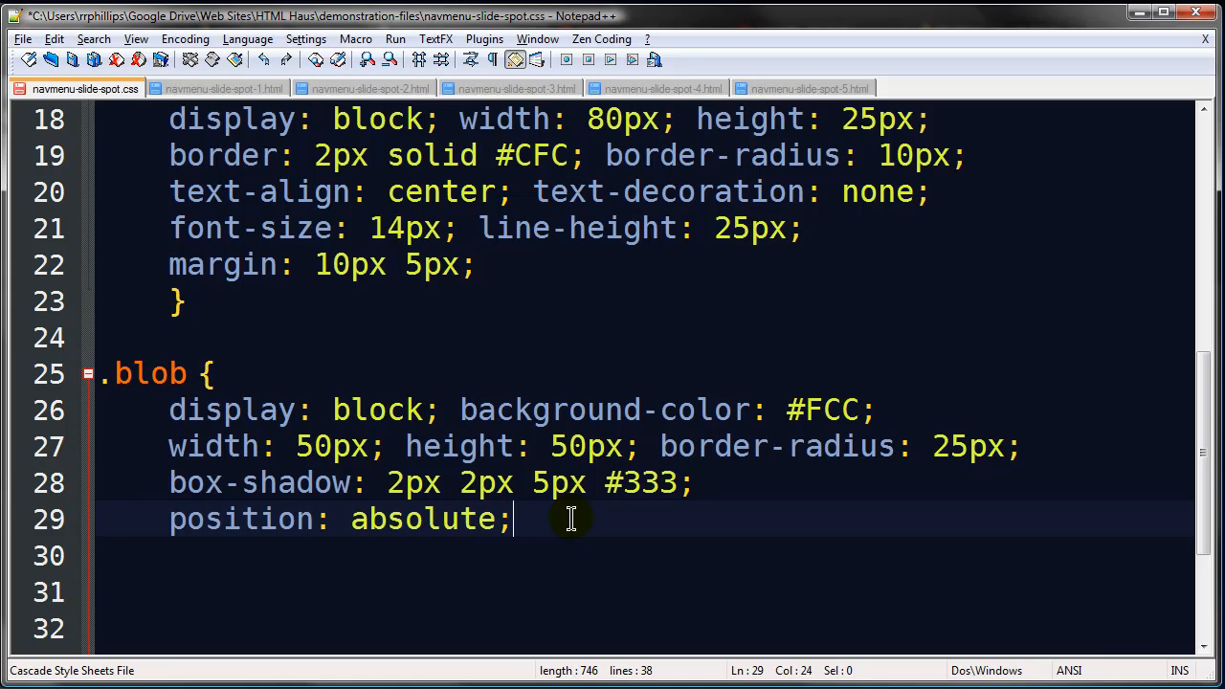
pyautogui.write('z-inde')
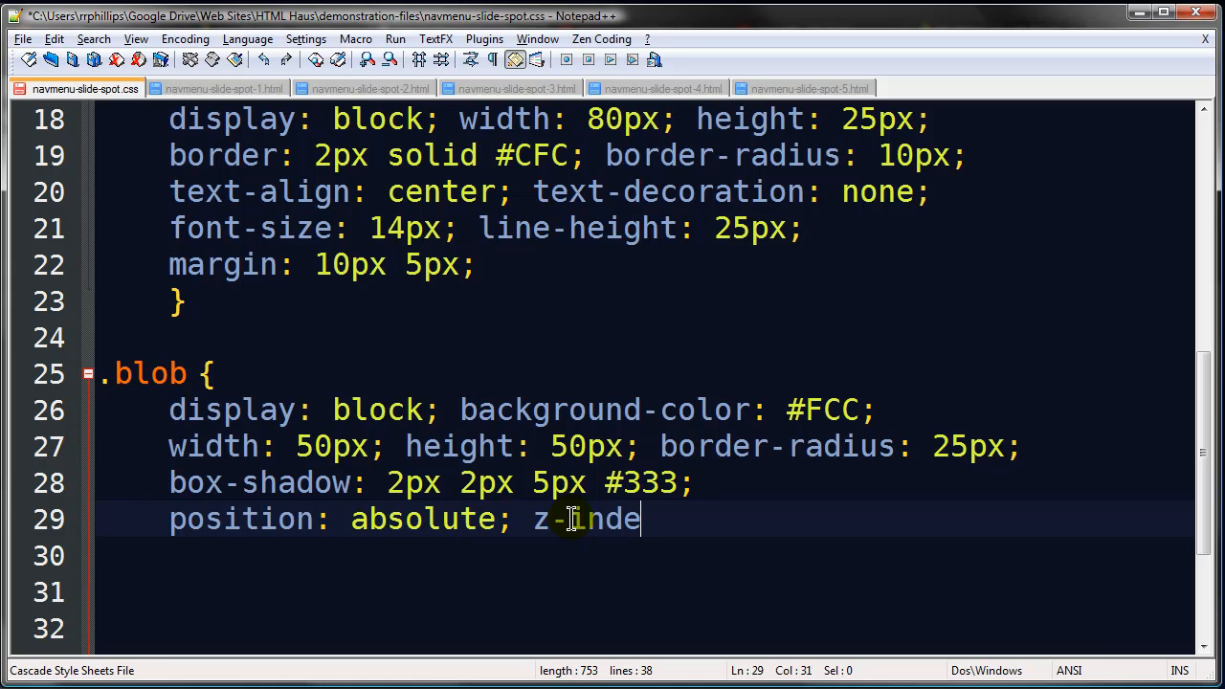
pyautogui.write('x: -1;')
pyautogui.click(645, 556)
pyautogui.write('}')
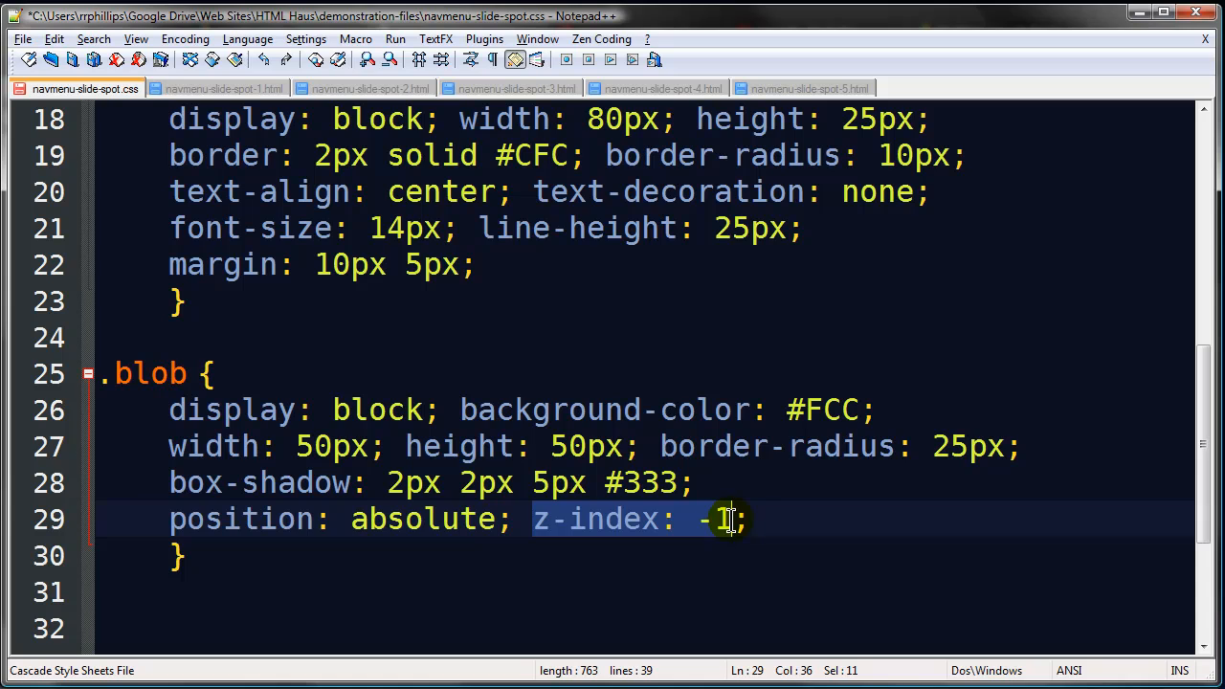
pyautogui.press('Delete')
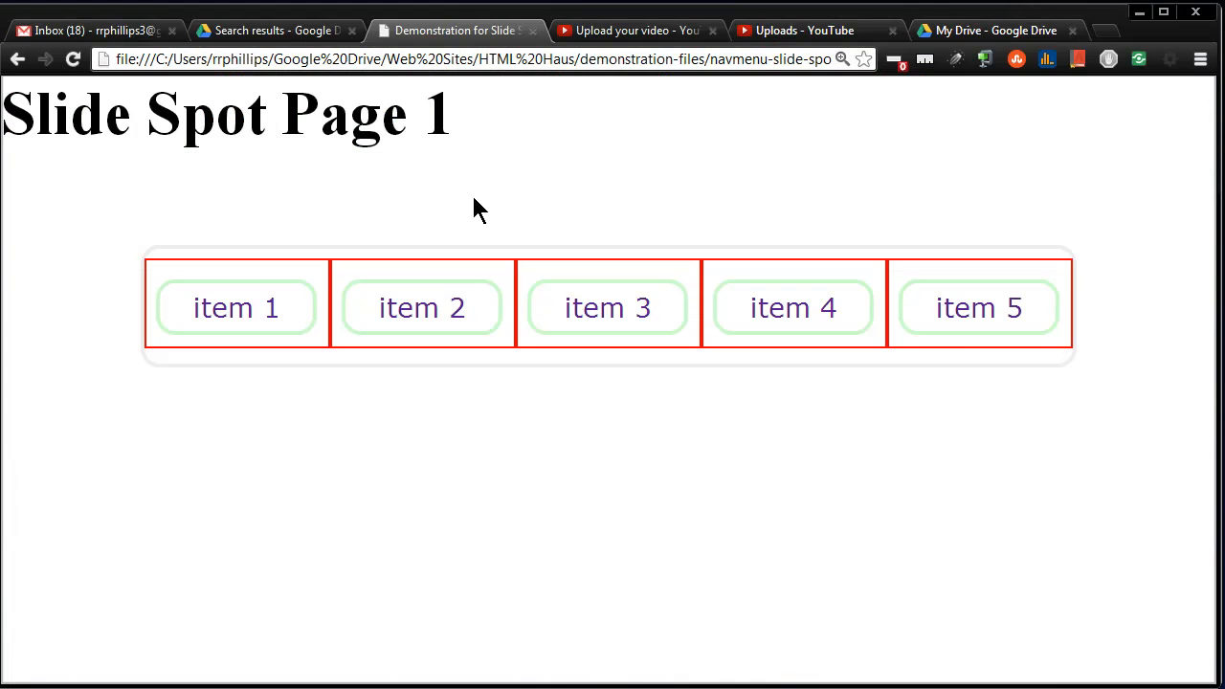
pyautogui.click(72, 59)
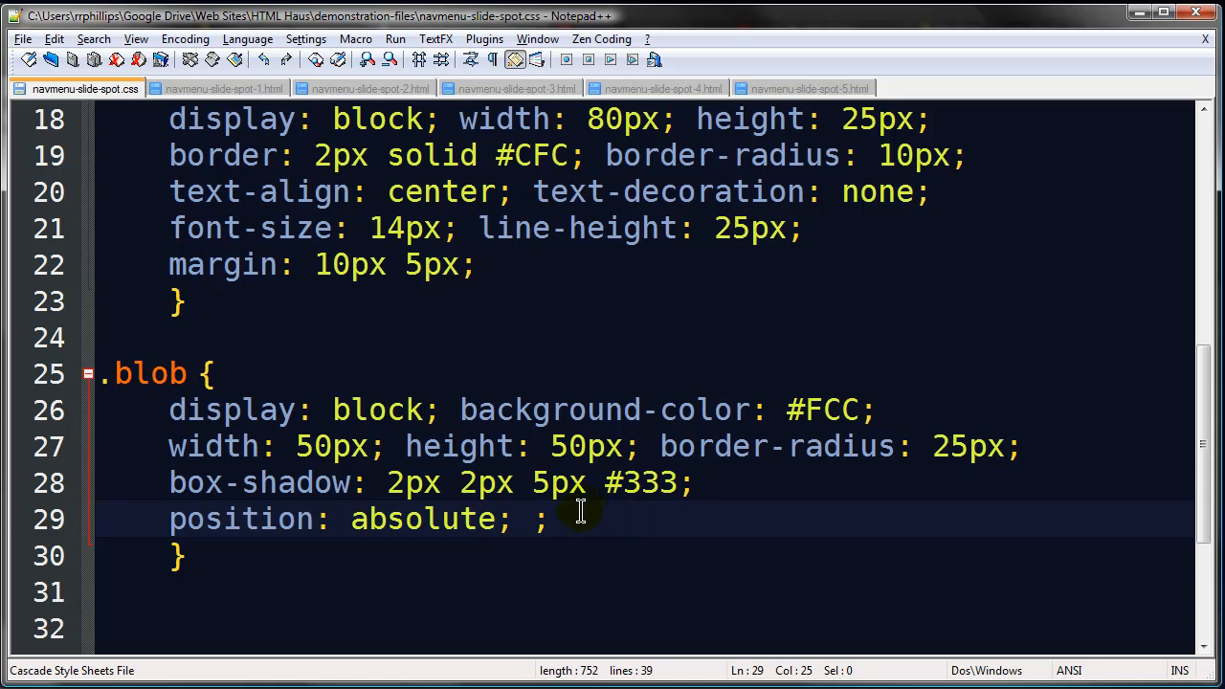
pyautogui.write('z-index: -1')
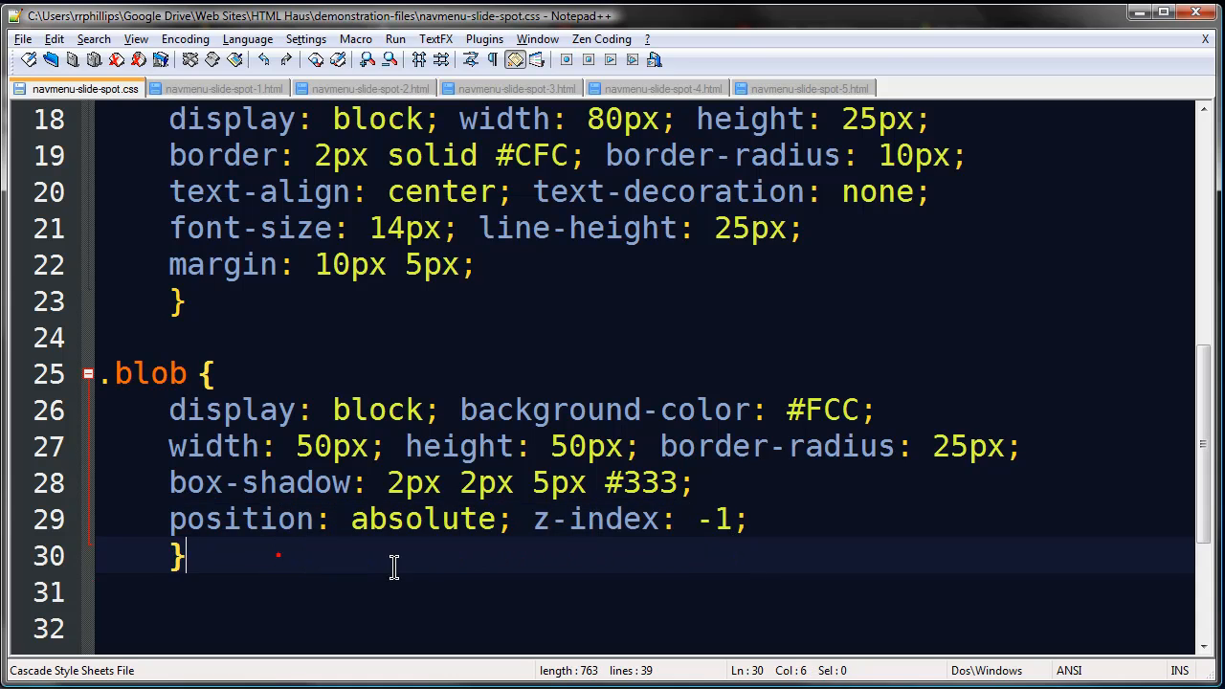
pyautogui.moveTo(312, 573)
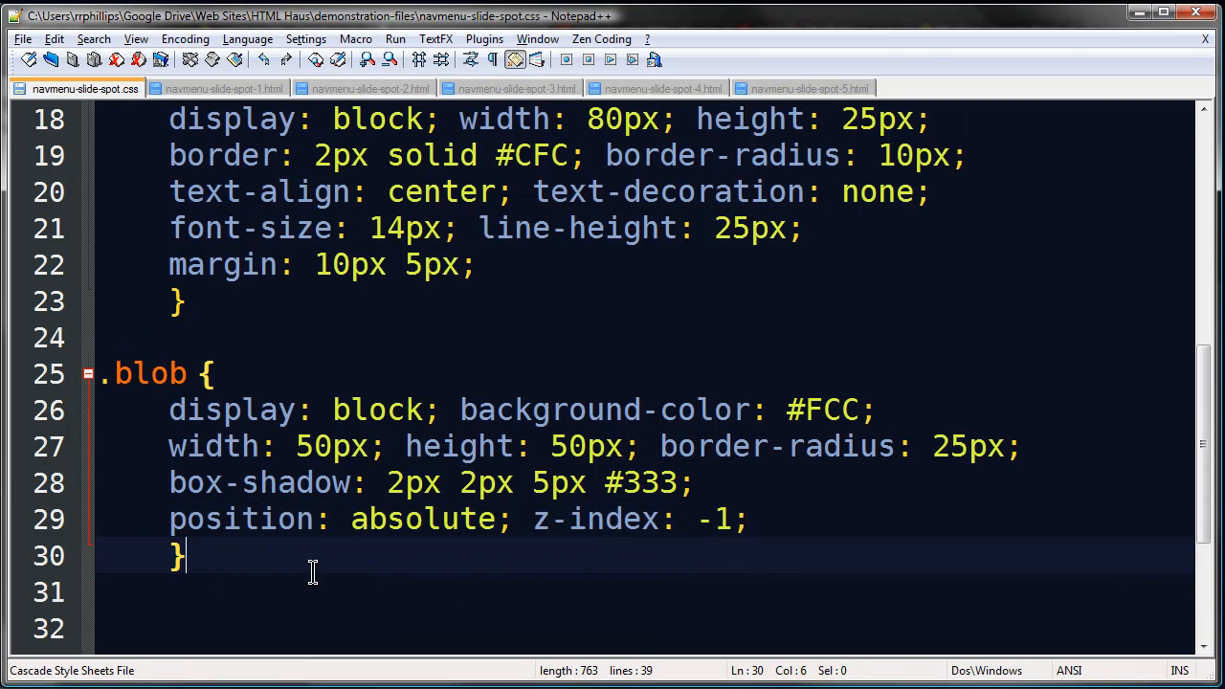
# Step: Add -moz-, -webkit- and -o- transitions of left over 500ms ease-in-out to .blob
pyautogui.scroll(-3)
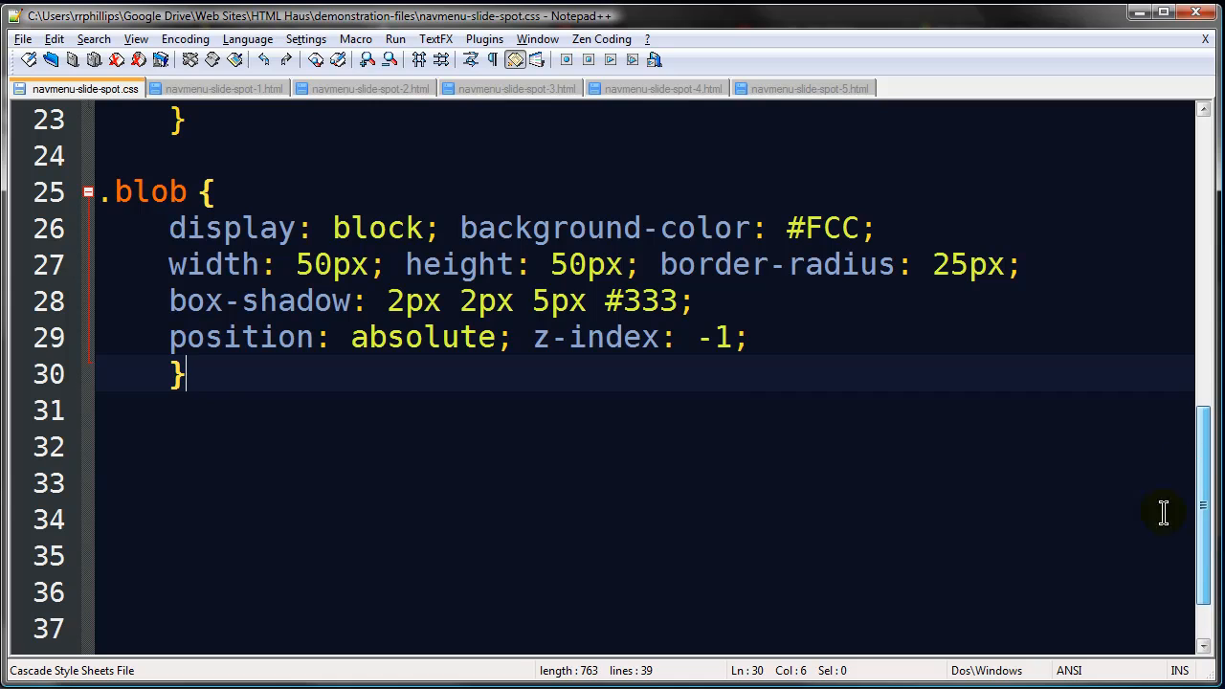
pyautogui.click(751, 337)
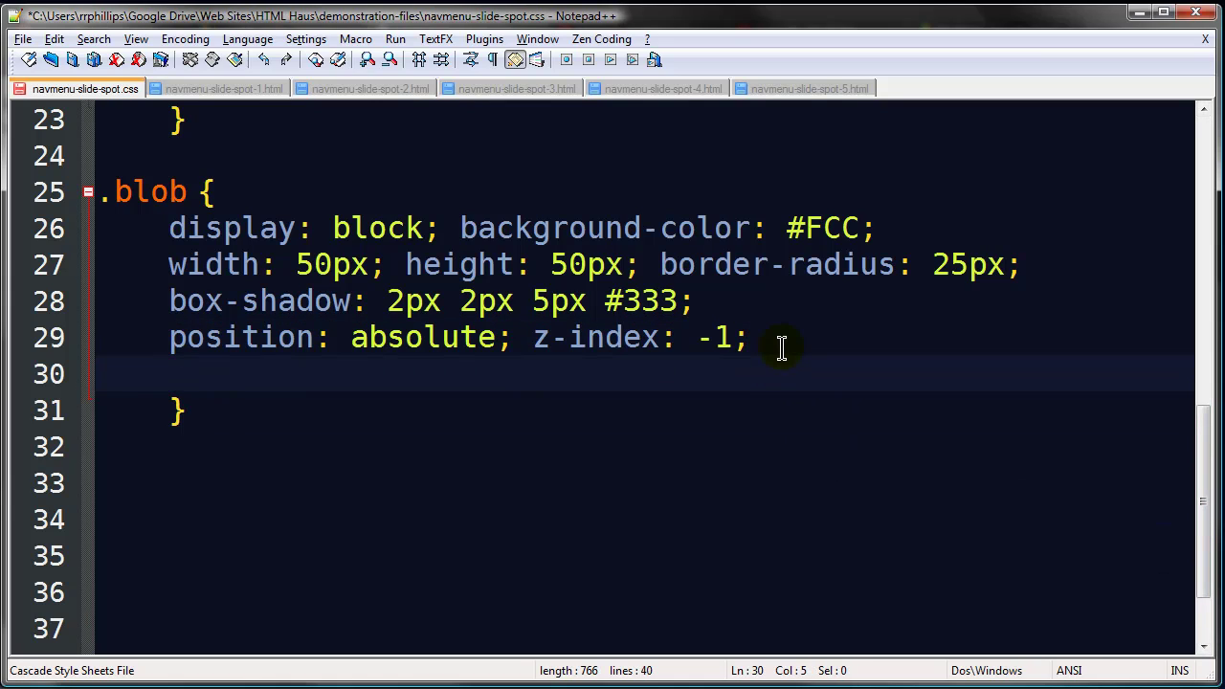
pyautogui.write('-moz-')
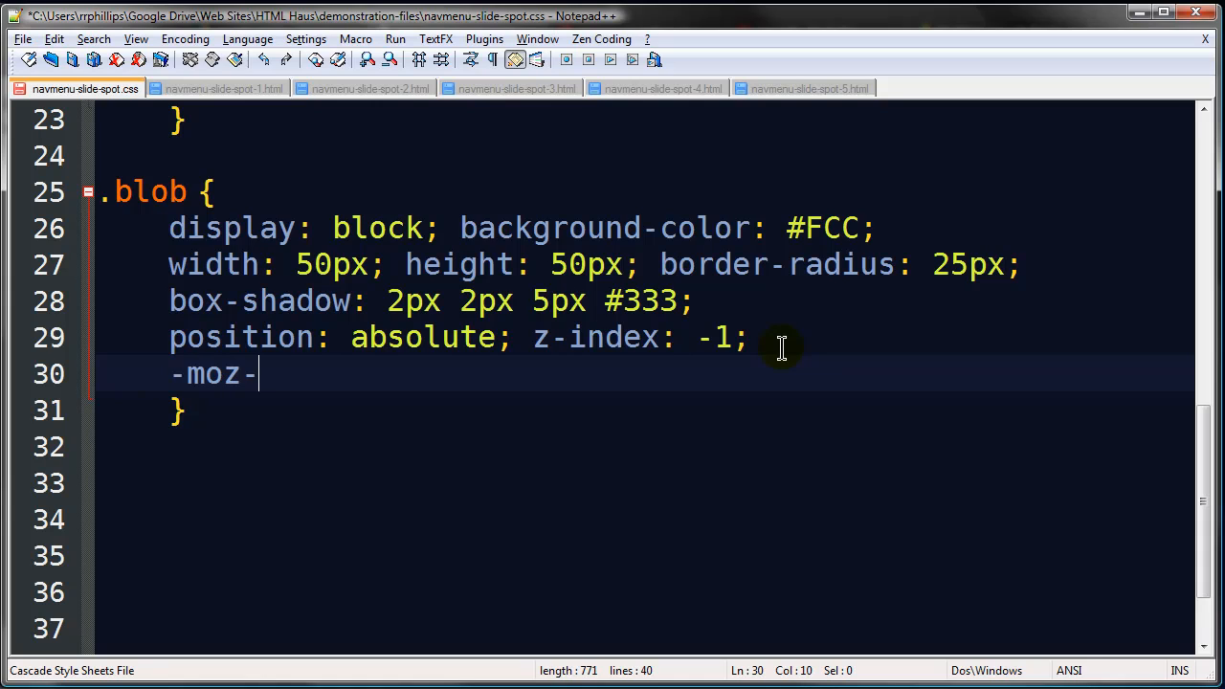
pyautogui.write('tra')
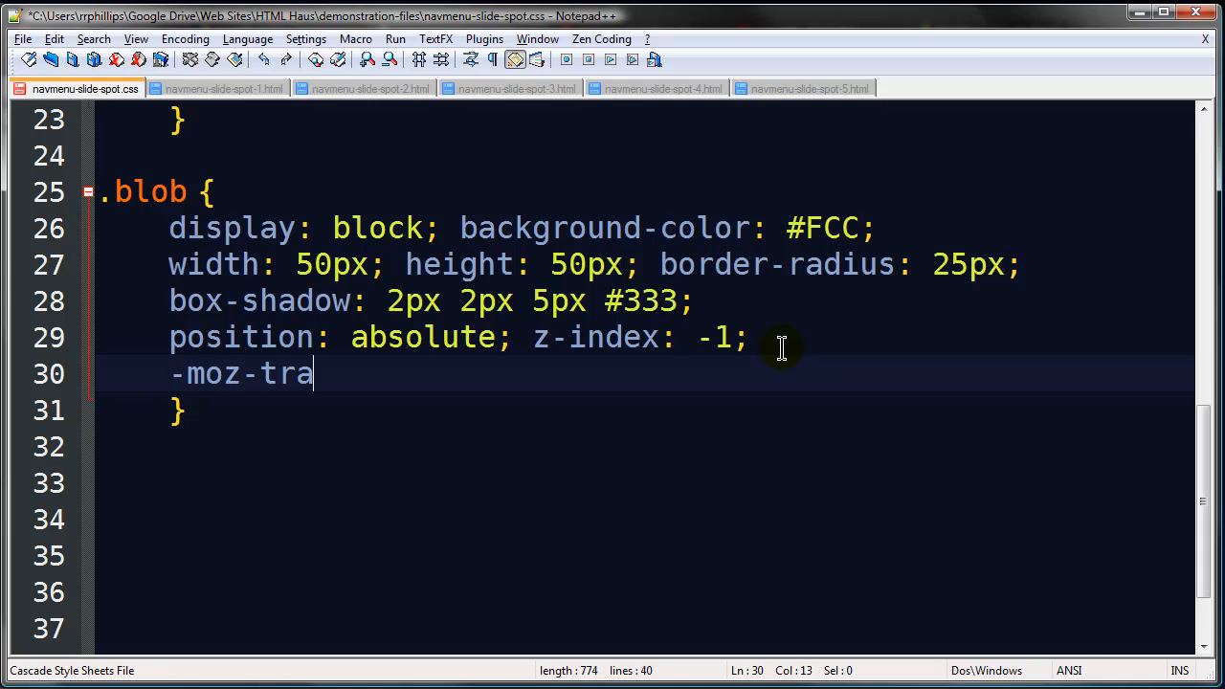
pyautogui.write('nsition:')
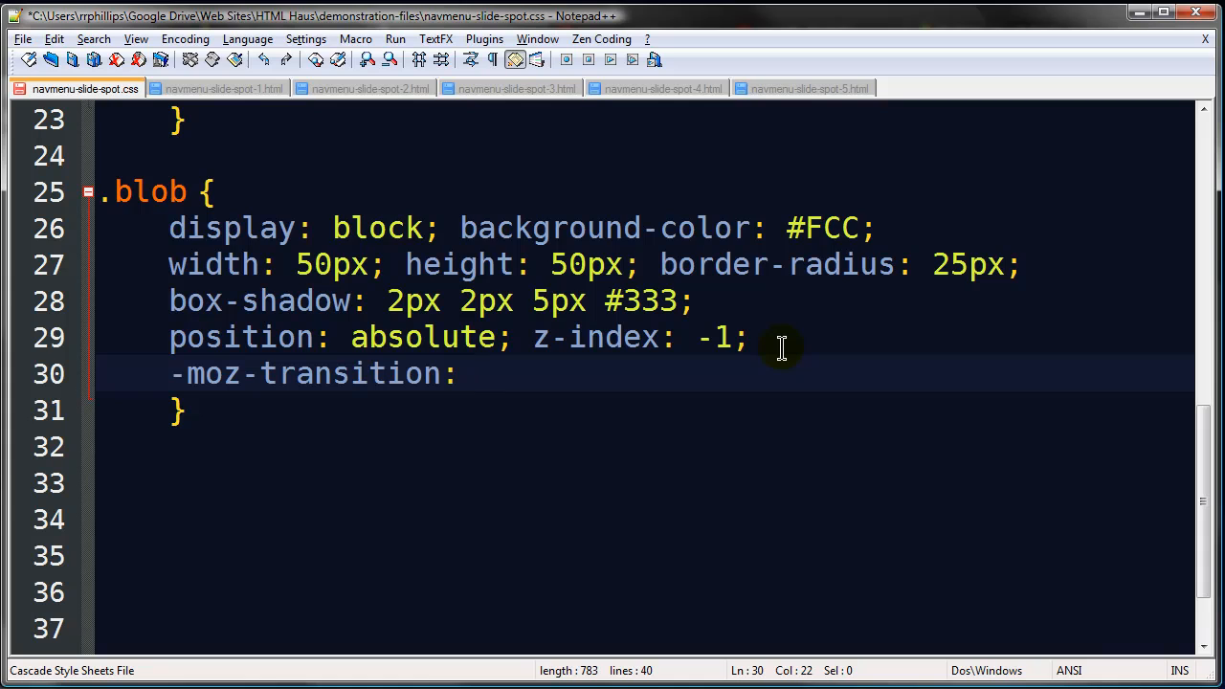
pyautogui.write('left')
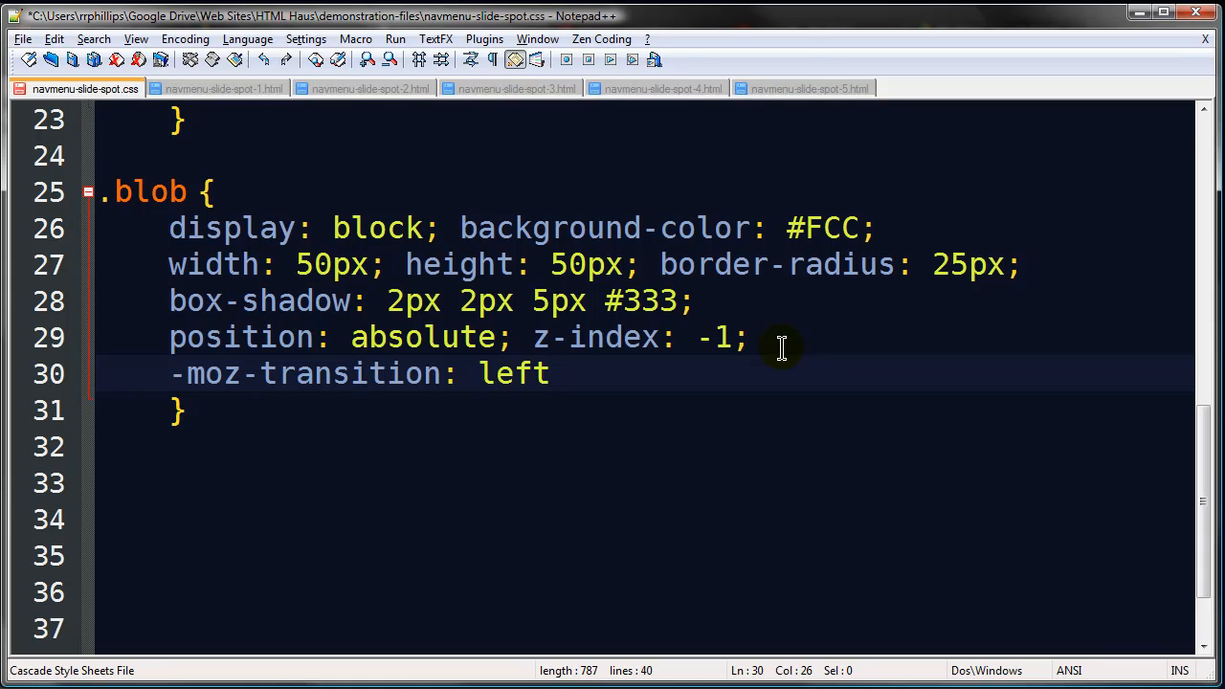
pyautogui.write('all')
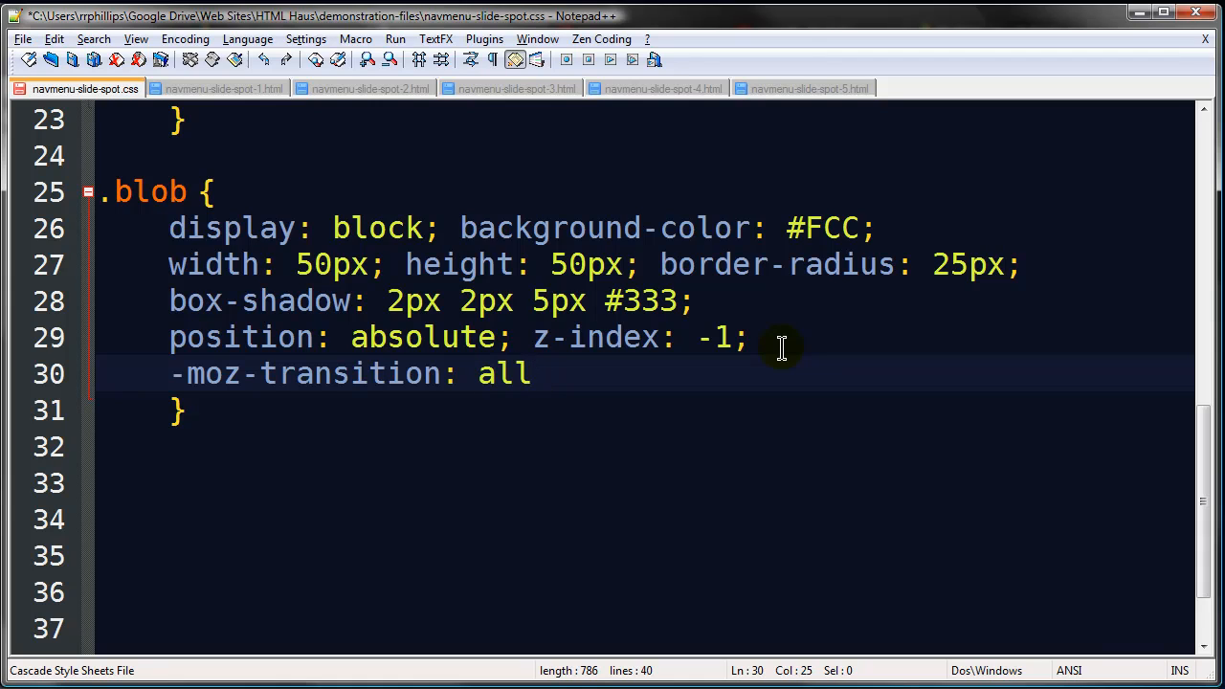
pyautogui.write('left')
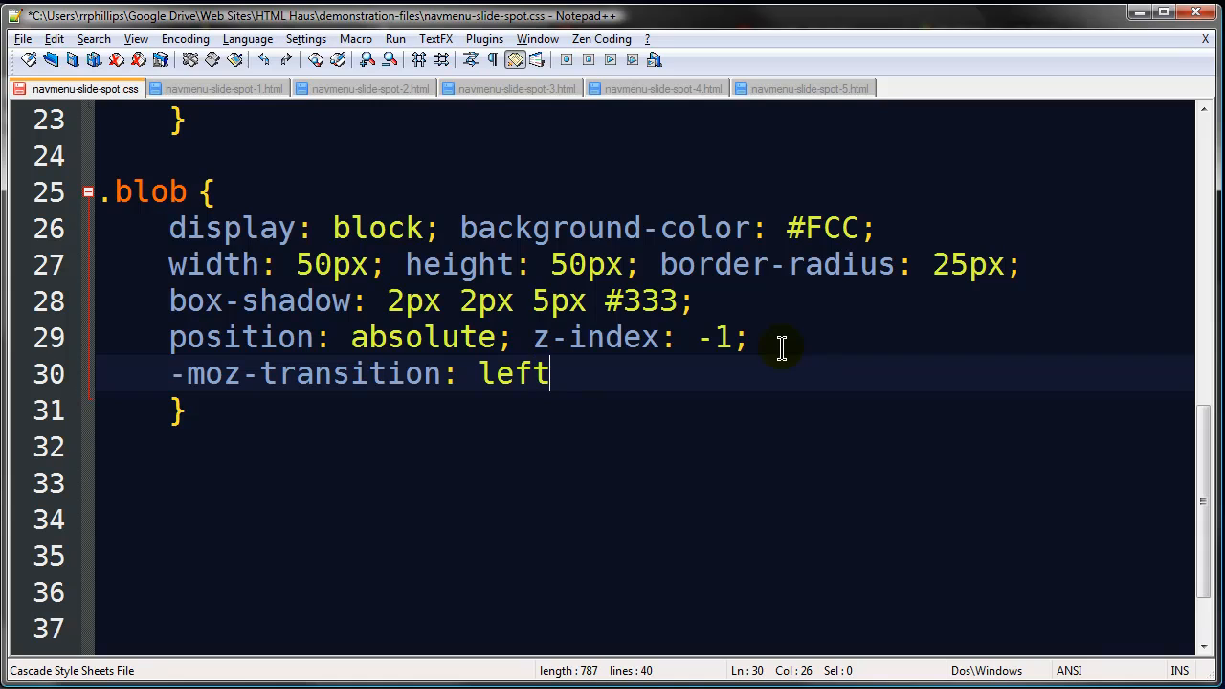
pyautogui.write('500')
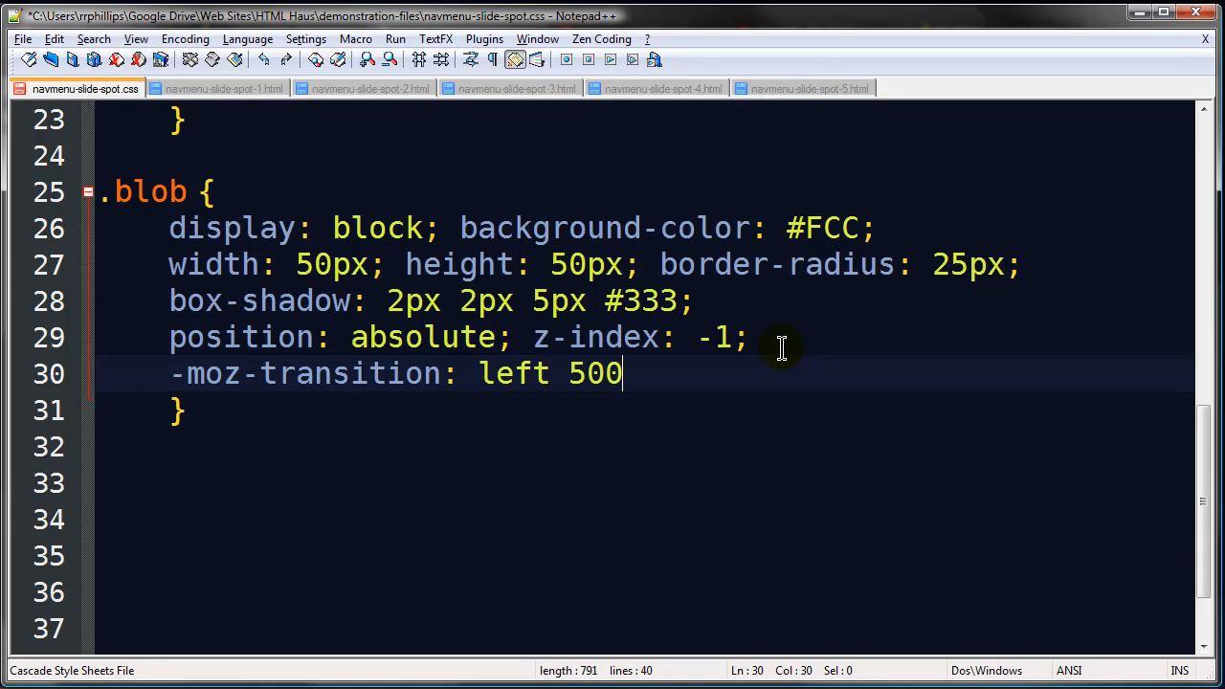
pyautogui.write('ms')
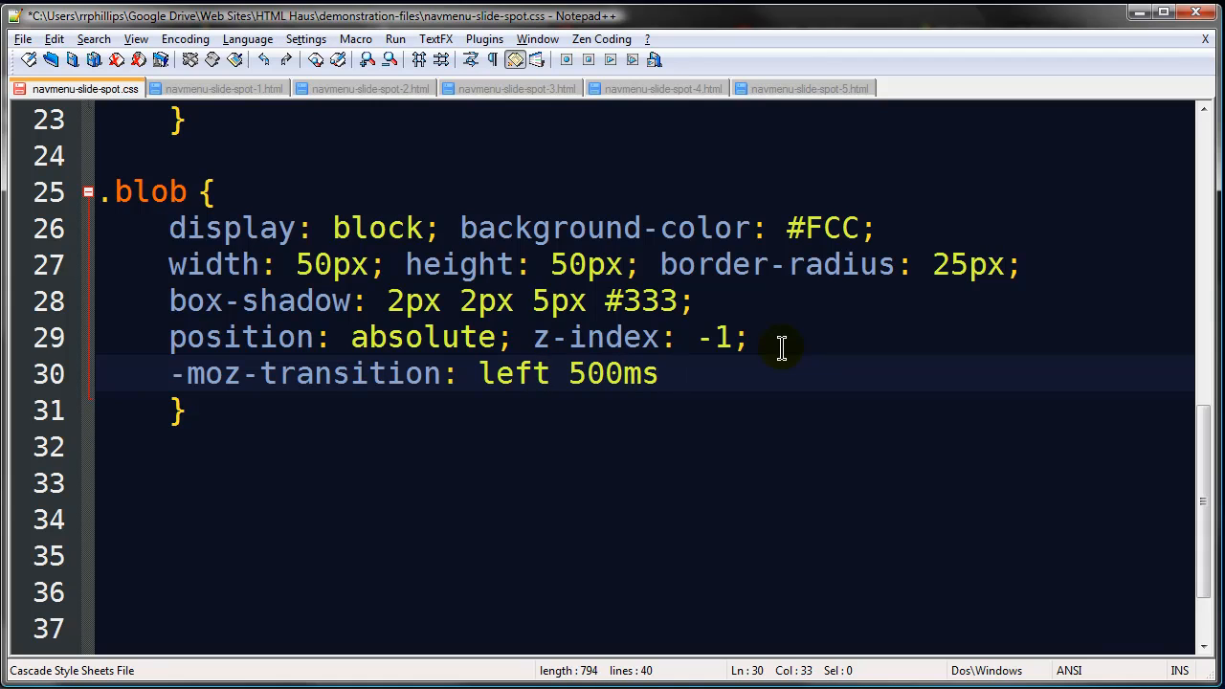
pyautogui.write('ease-')
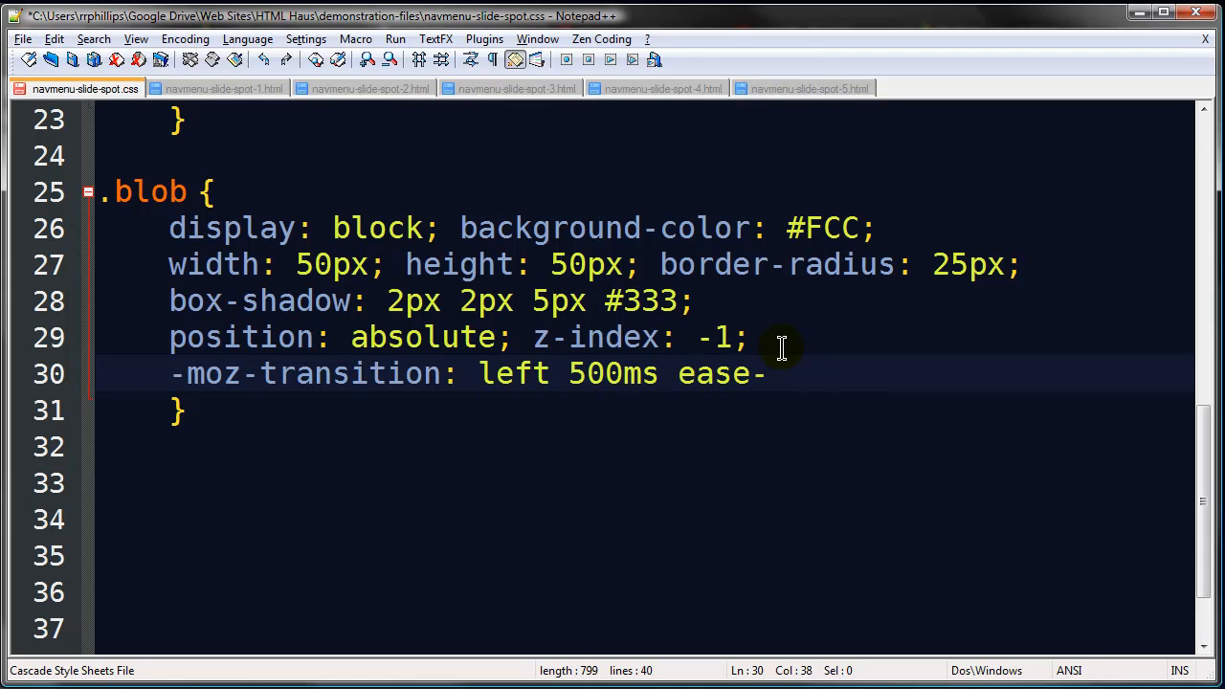
pyautogui.write('in-out;')
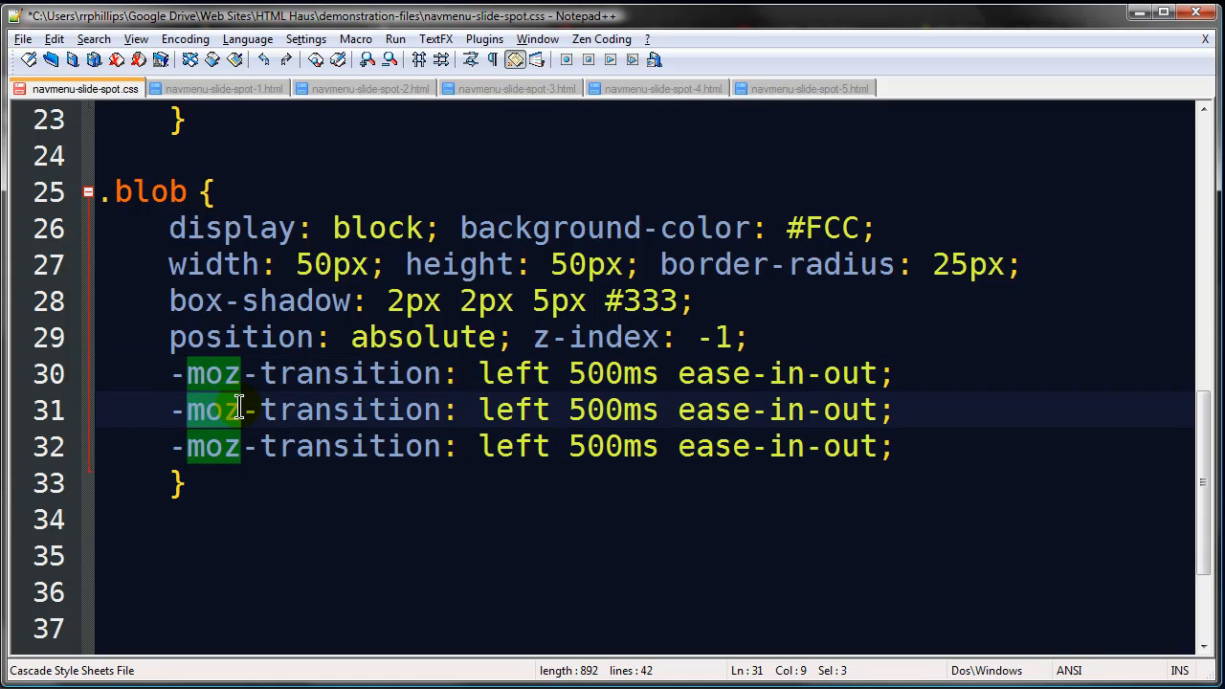
pyautogui.write('webkit')
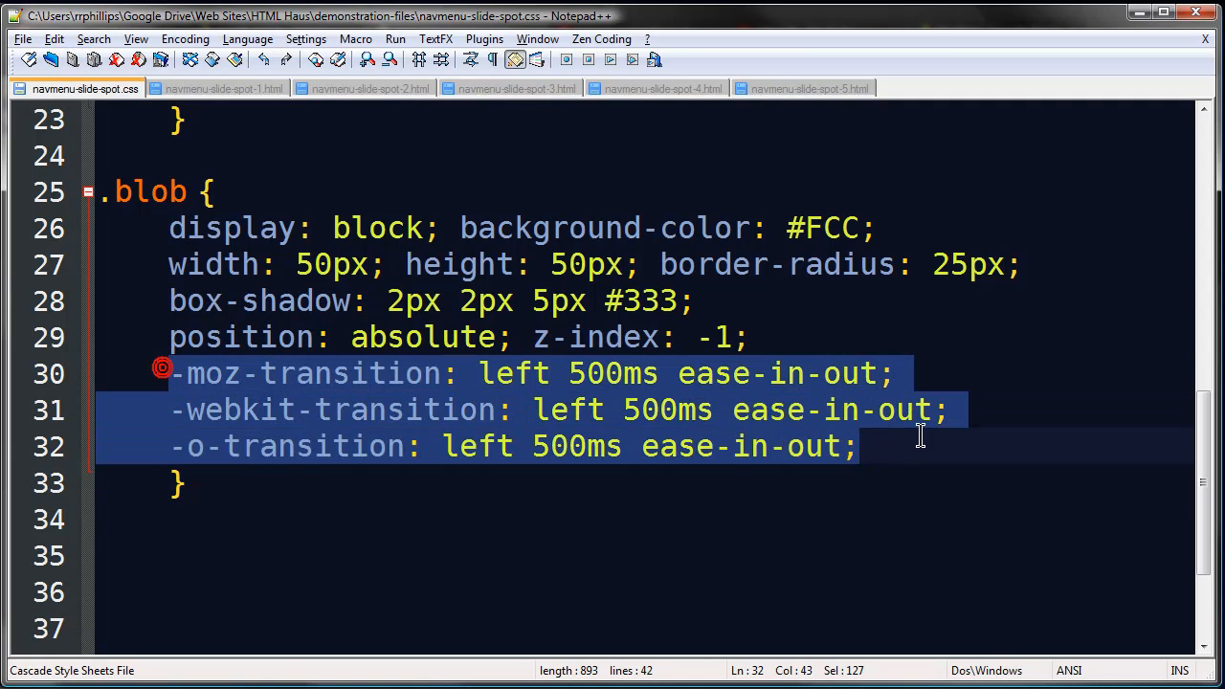
pyautogui.moveTo(333, 440)
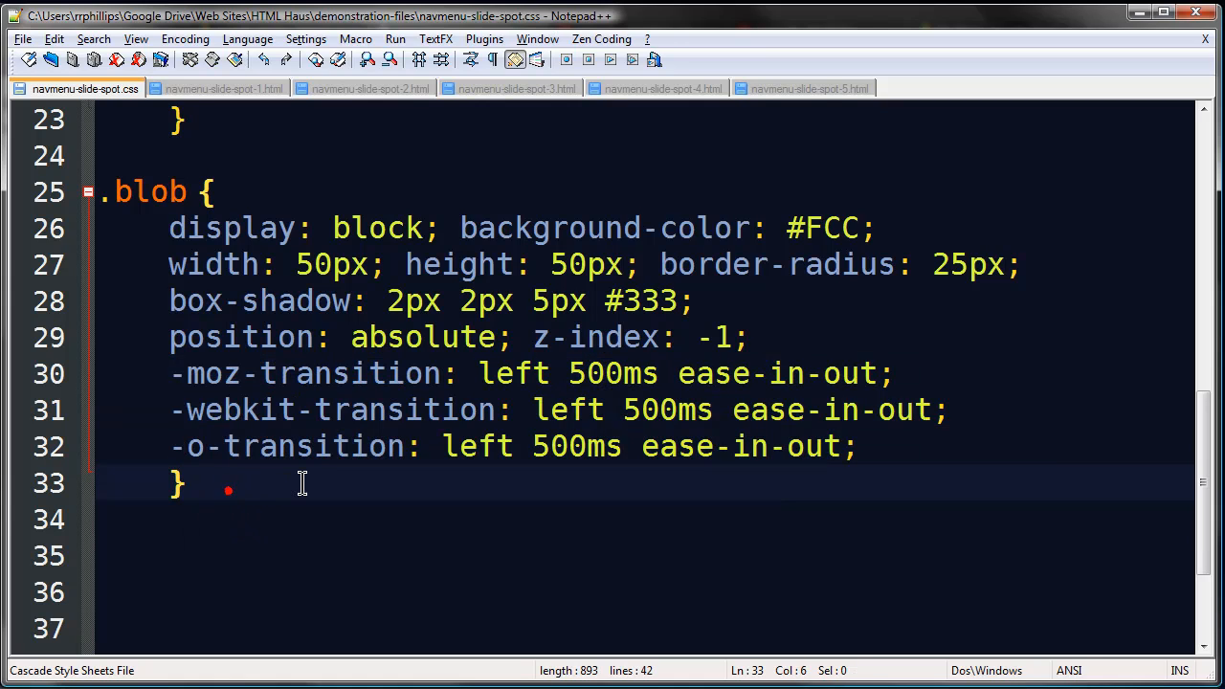
pyautogui.press('Enter')
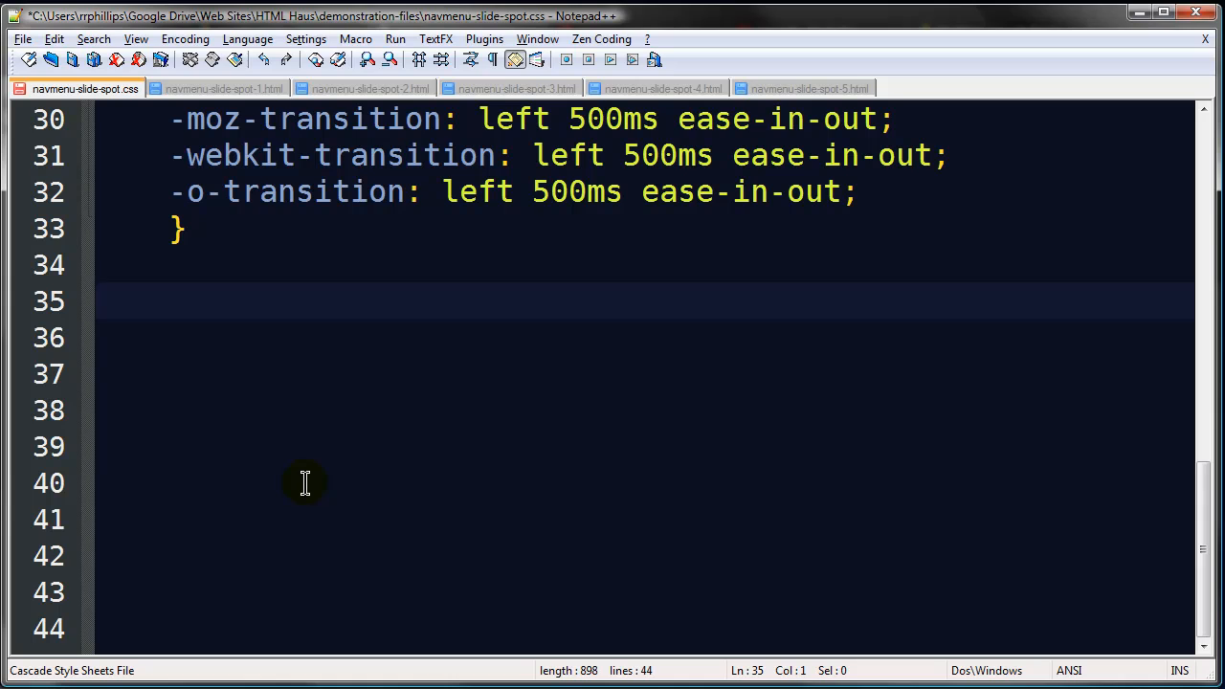
# Step: Save the stylesheet and switch to Chrome to test Slide Spot Page 1
pyautogui.click(71, 59)
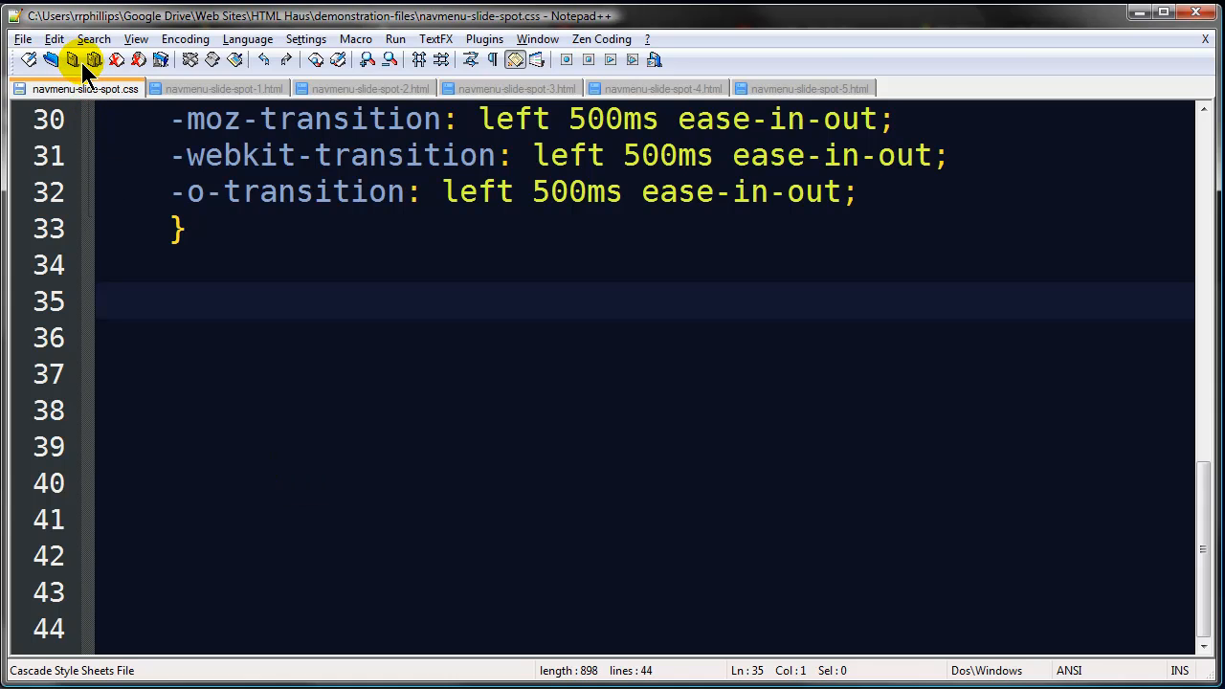
pyautogui.click(455, 30)
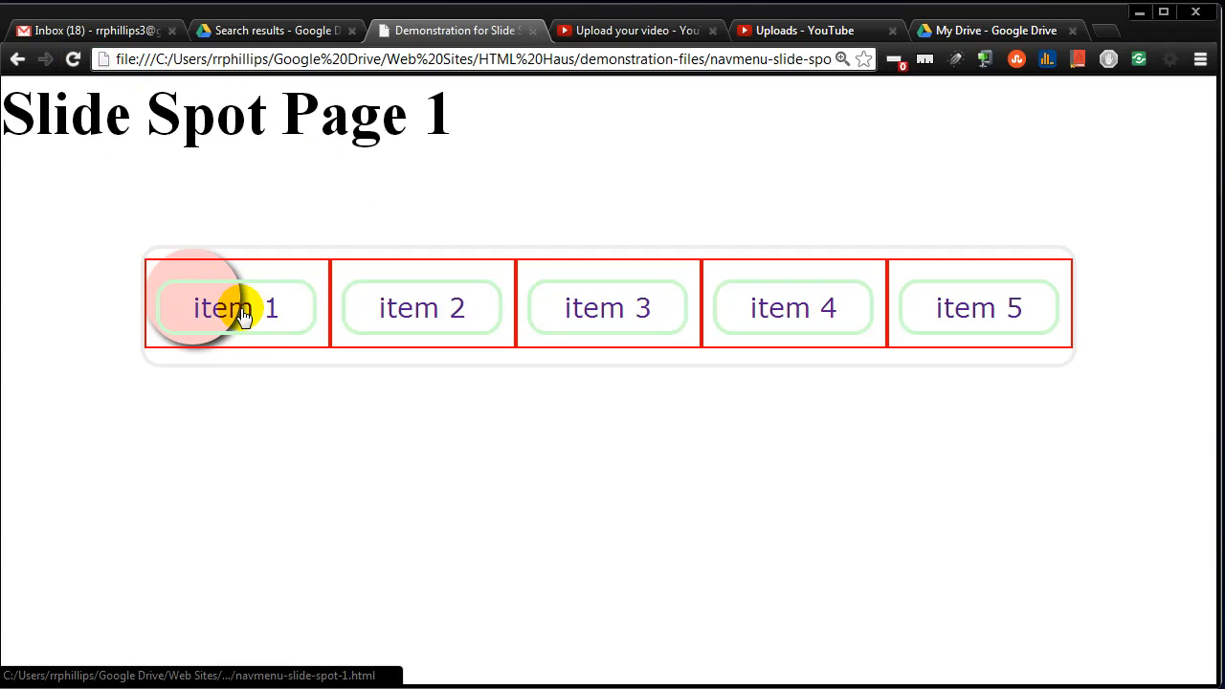
pyautogui.moveTo(233, 366)
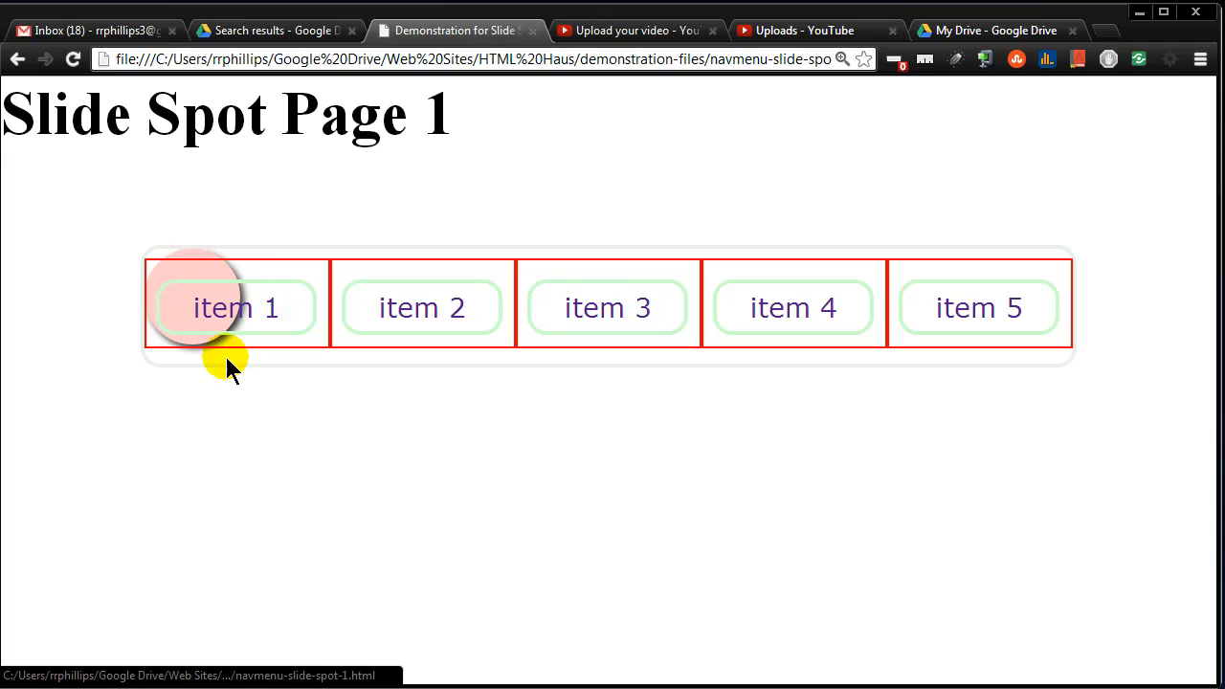
pyautogui.moveTo(230, 295)
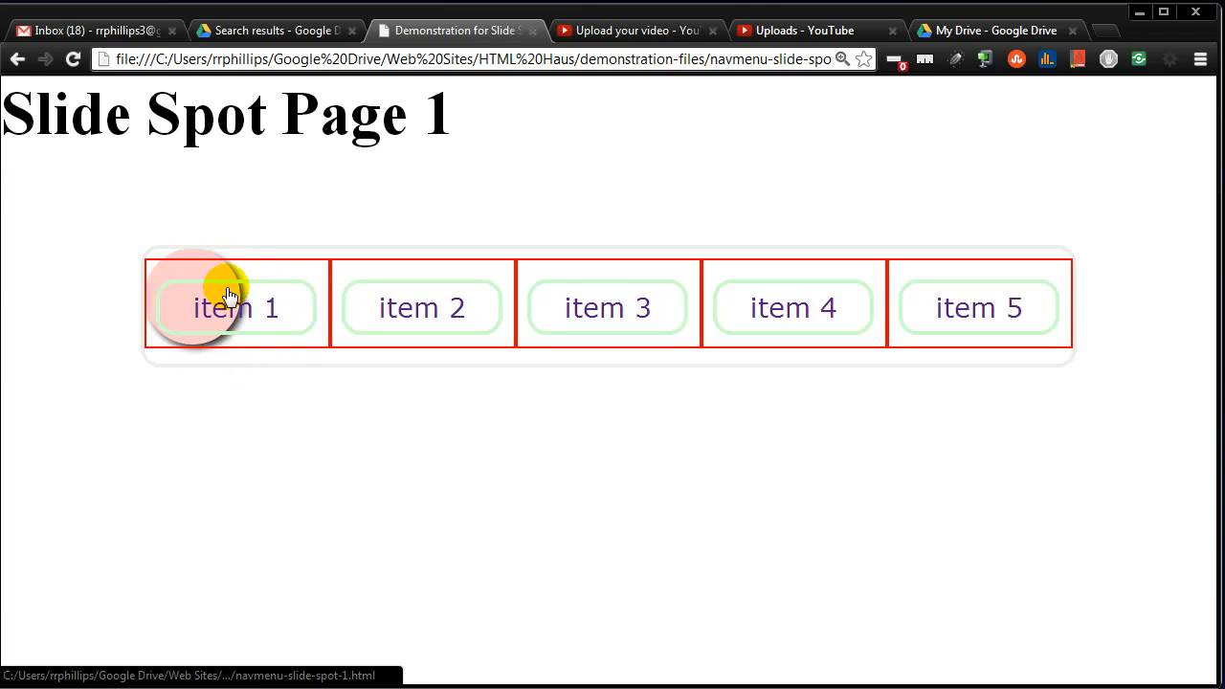
pyautogui.moveTo(825, 332)
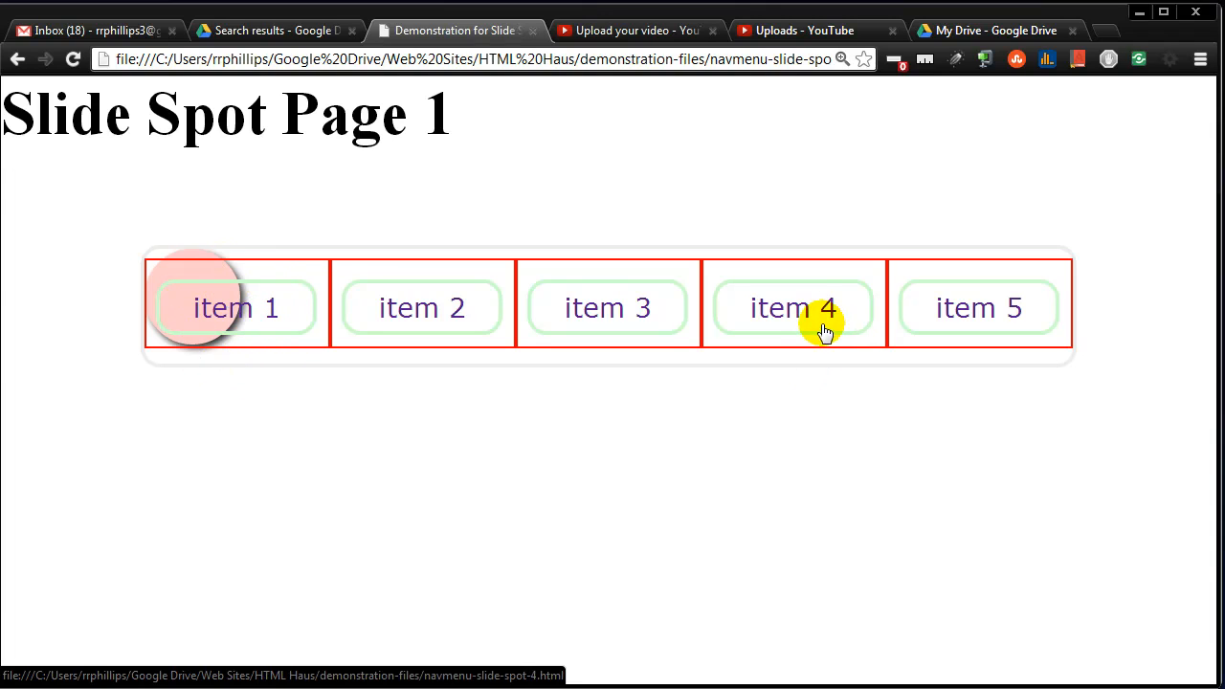
pyautogui.moveTo(841, 311)
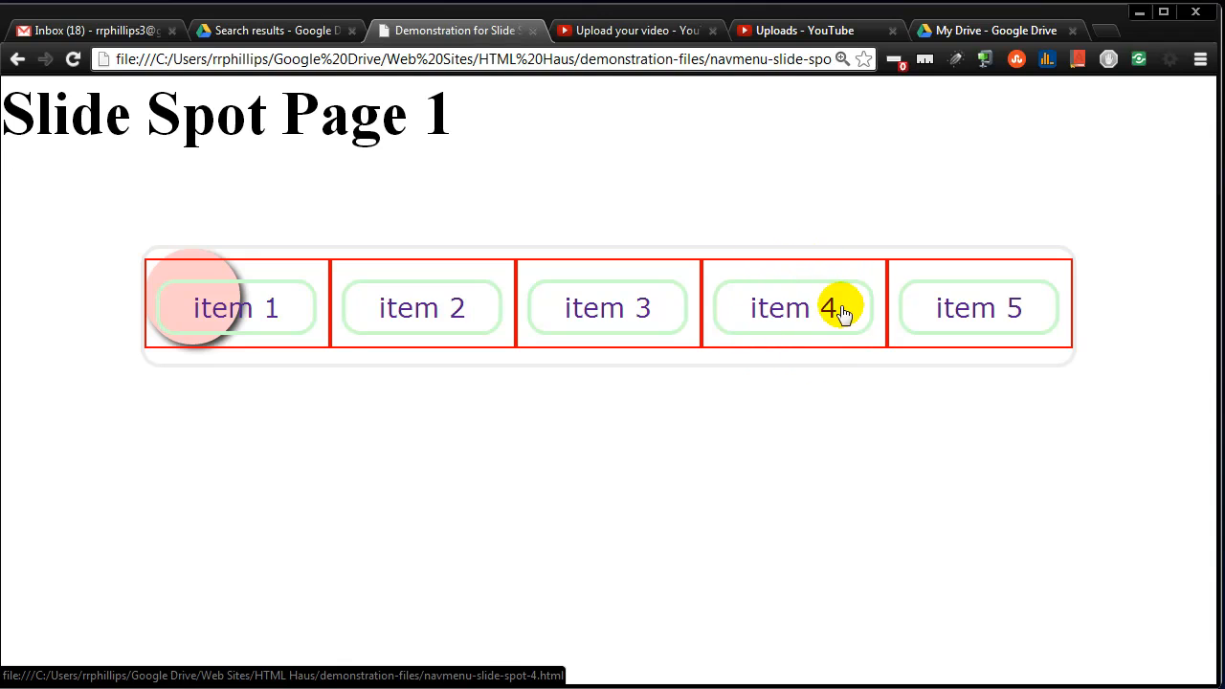
pyautogui.moveTo(807, 316)
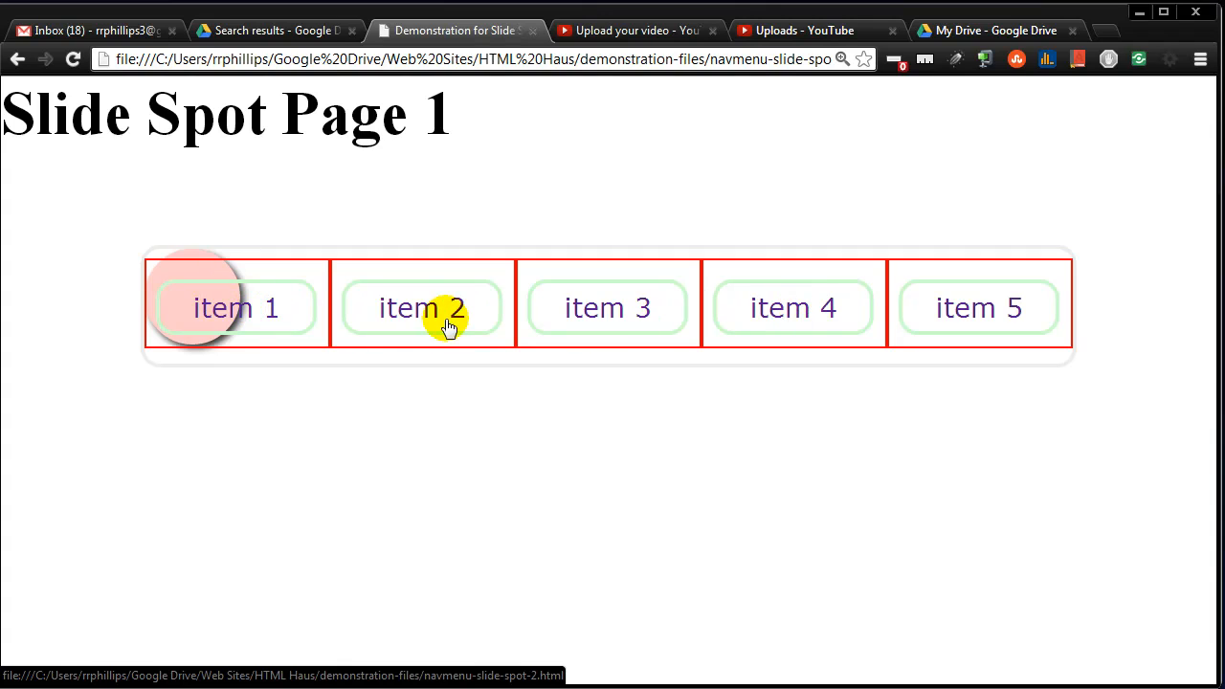
pyautogui.moveTo(975, 348)
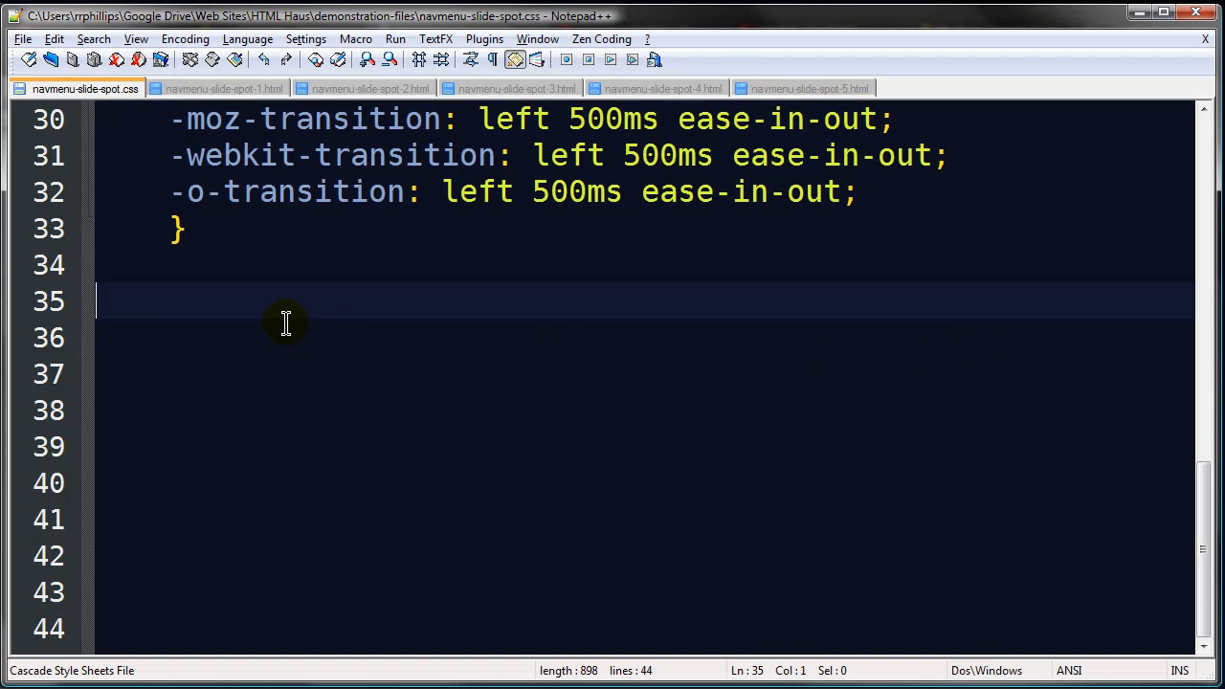
# Step: Start a '#page1 .blob {' rule in the stylesheet
pyautogui.write('#')
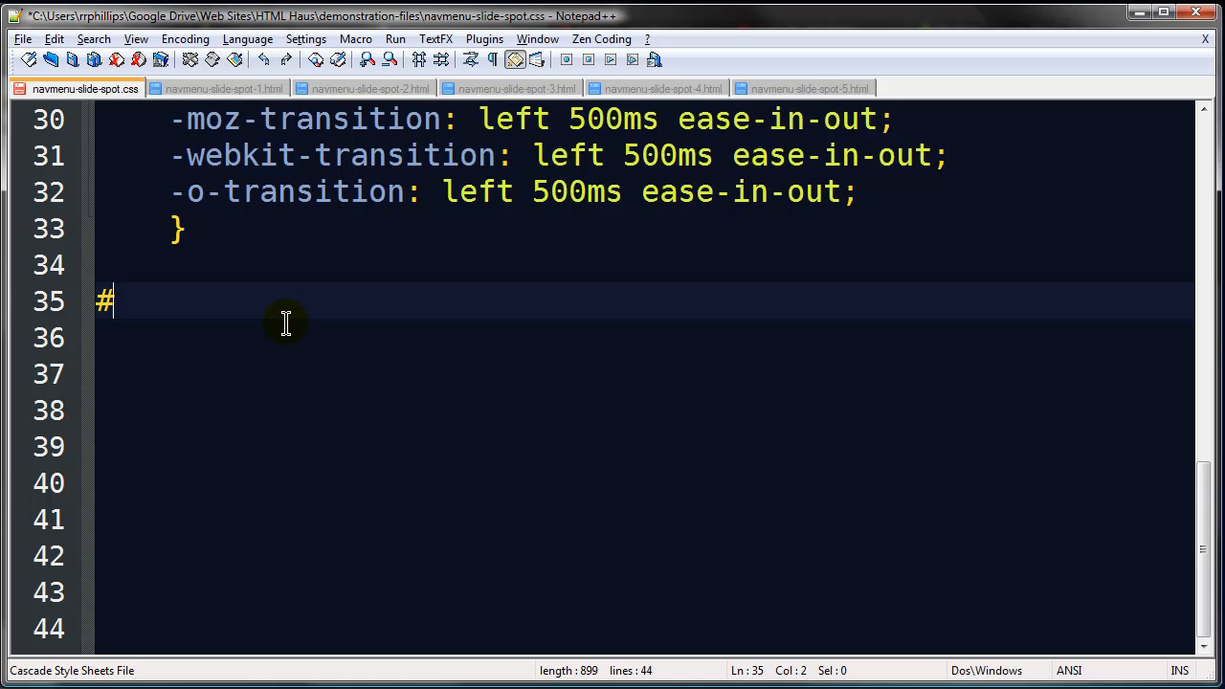
pyautogui.write('page')
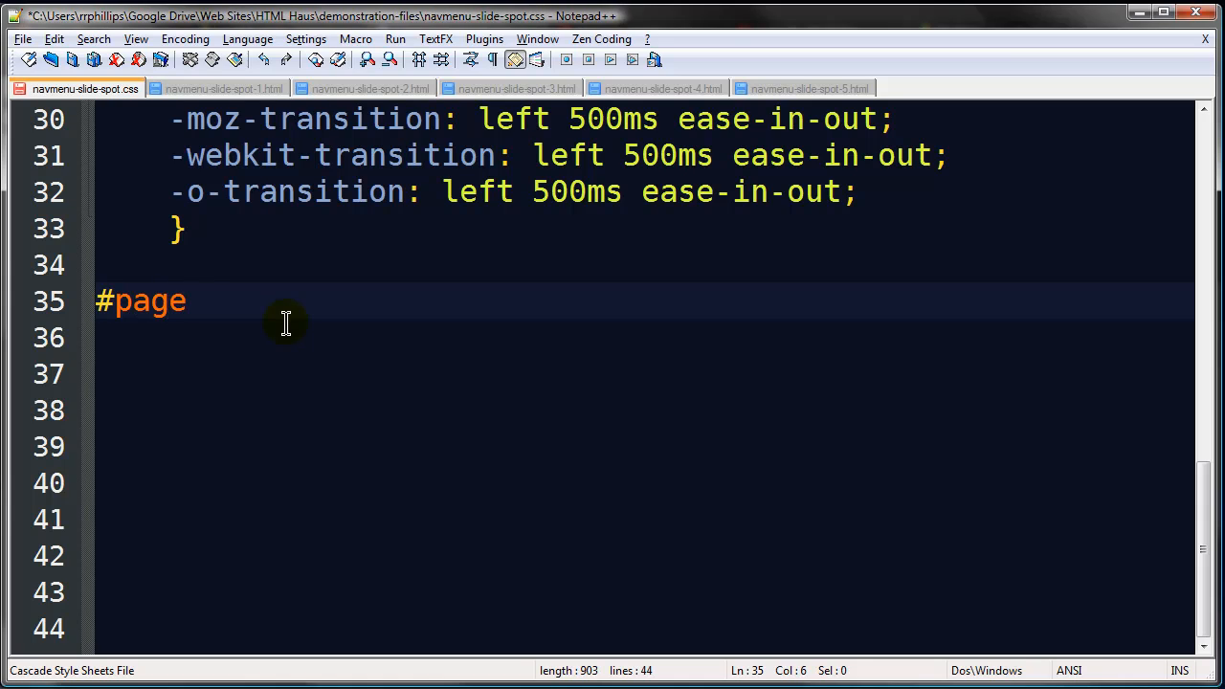
pyautogui.write('1 .b')
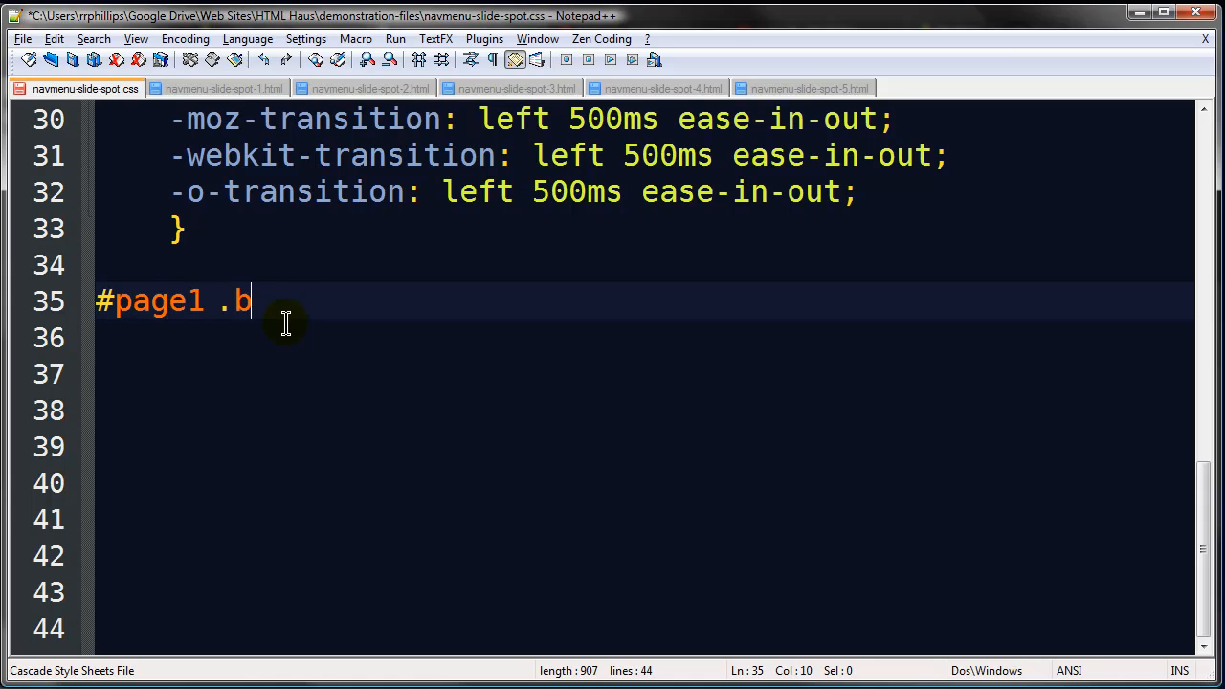
pyautogui.write('lob')
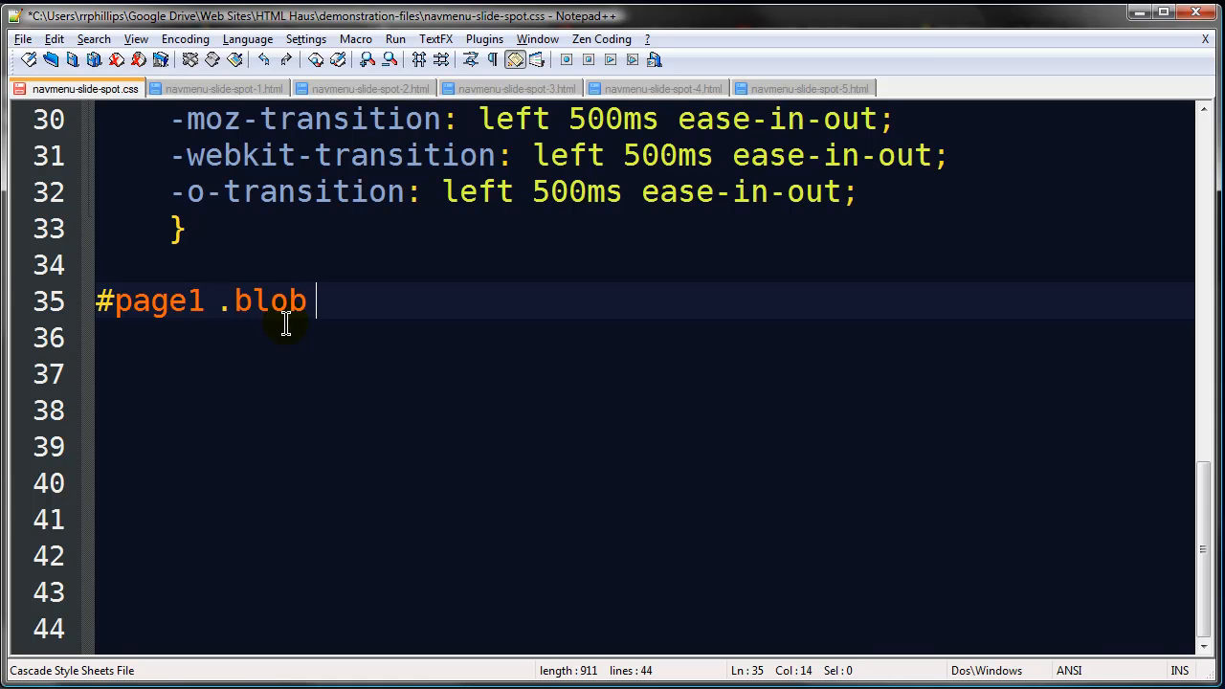
pyautogui.write('{')
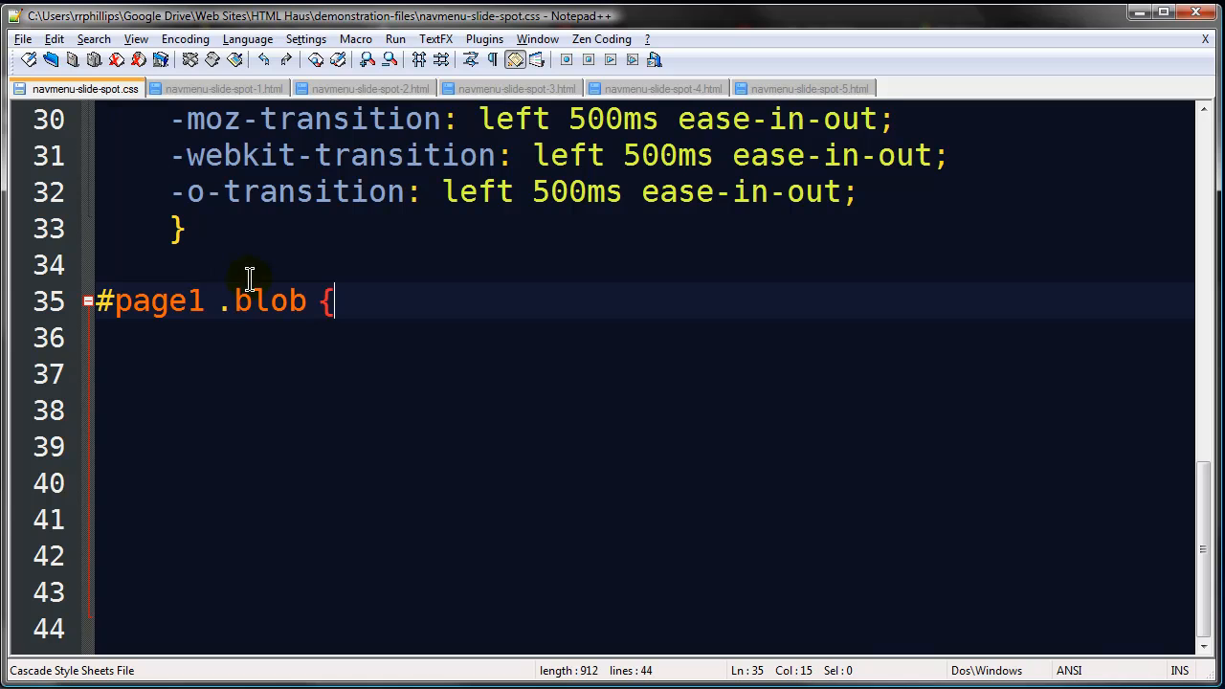
# Step: Check the page1 body id and the blob element in the page 1 HTML
pyautogui.click(220, 88)
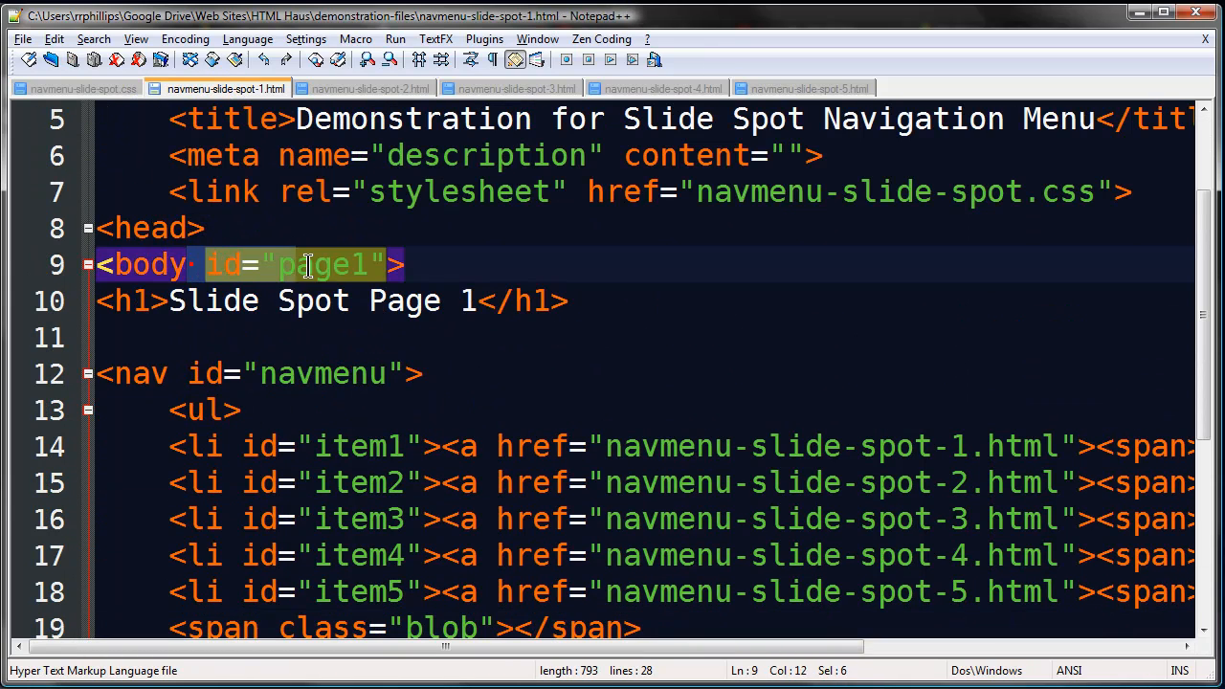
pyautogui.click(331, 265)
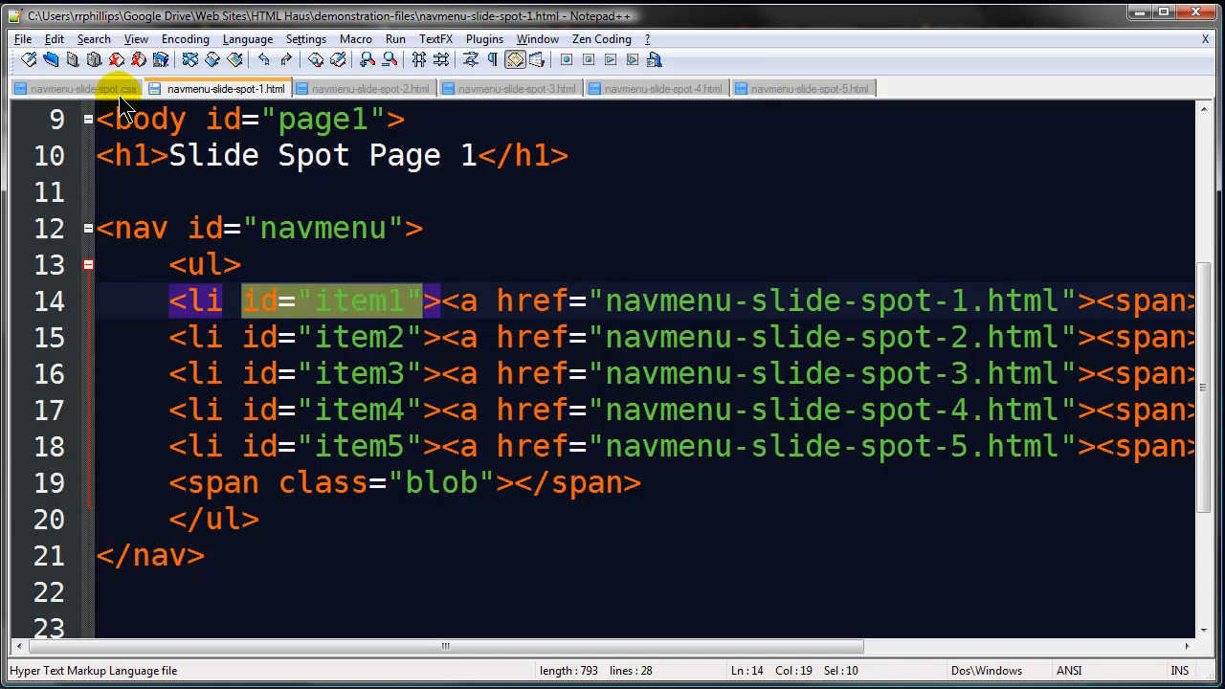
pyautogui.click(84, 88)
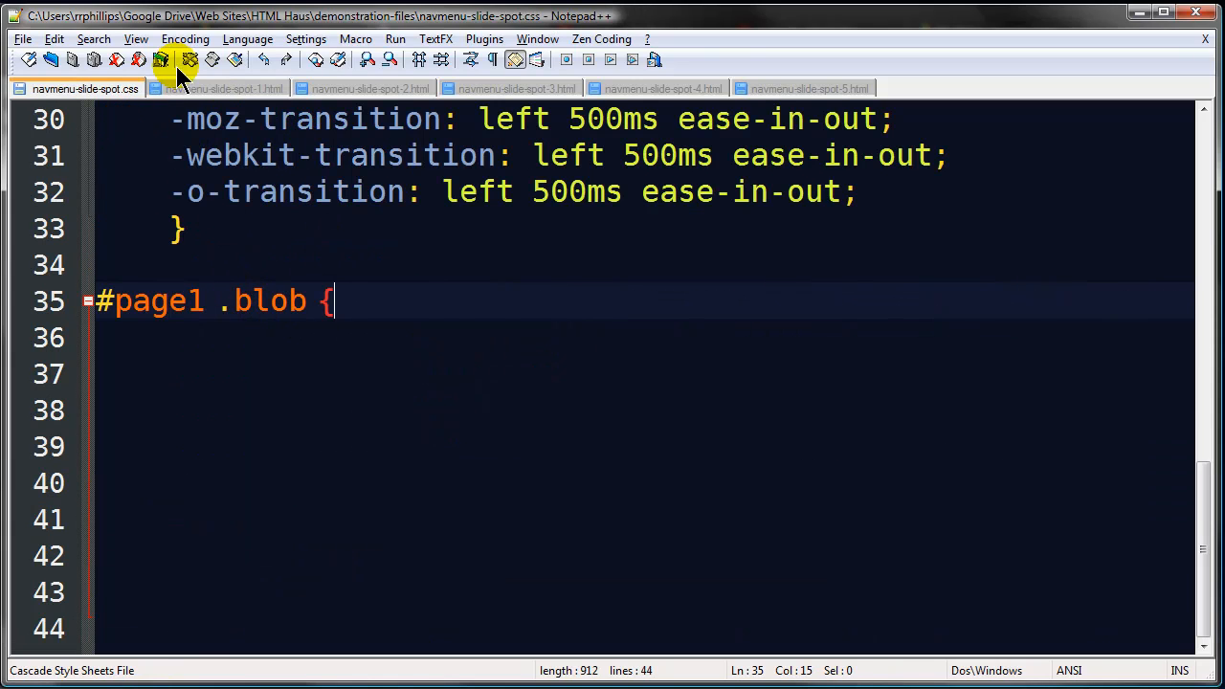
pyautogui.click(227, 88)
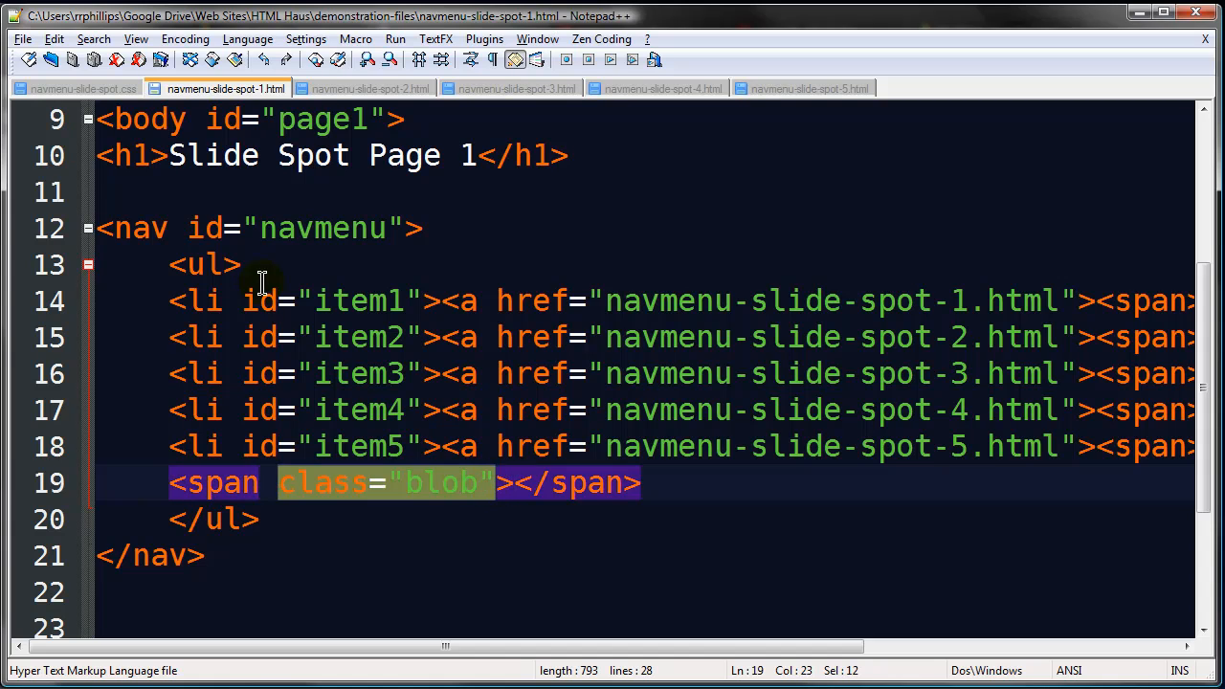
pyautogui.click(76, 88)
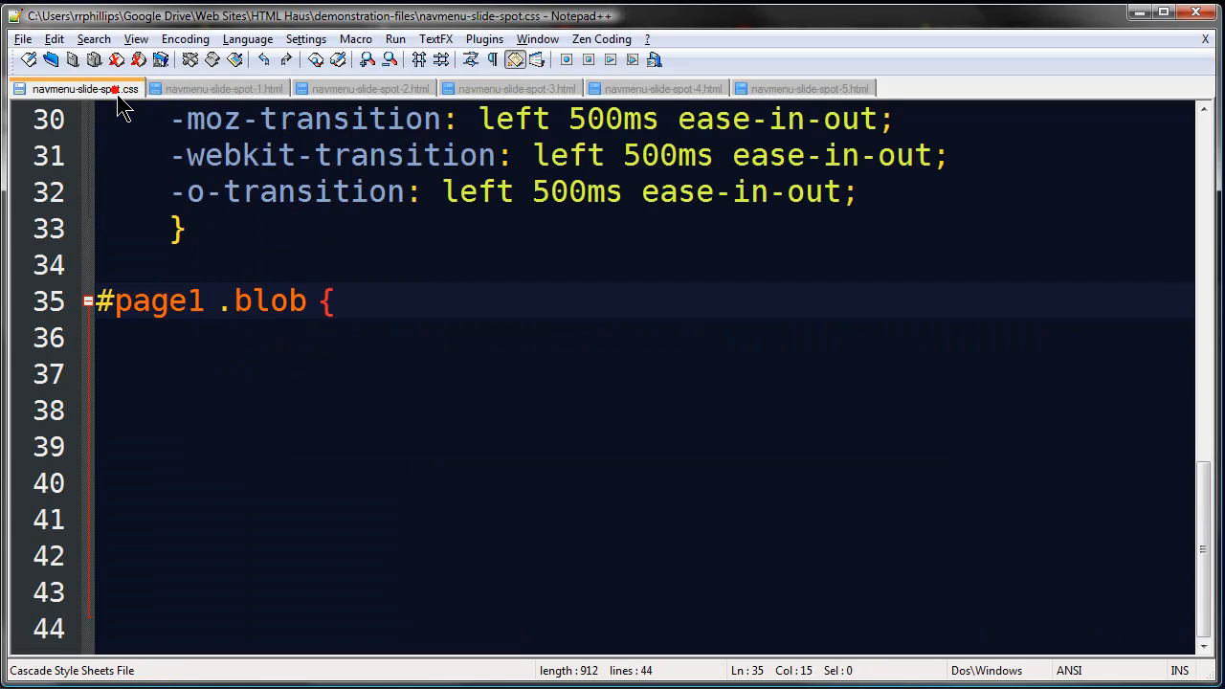
pyautogui.moveTo(216, 301)
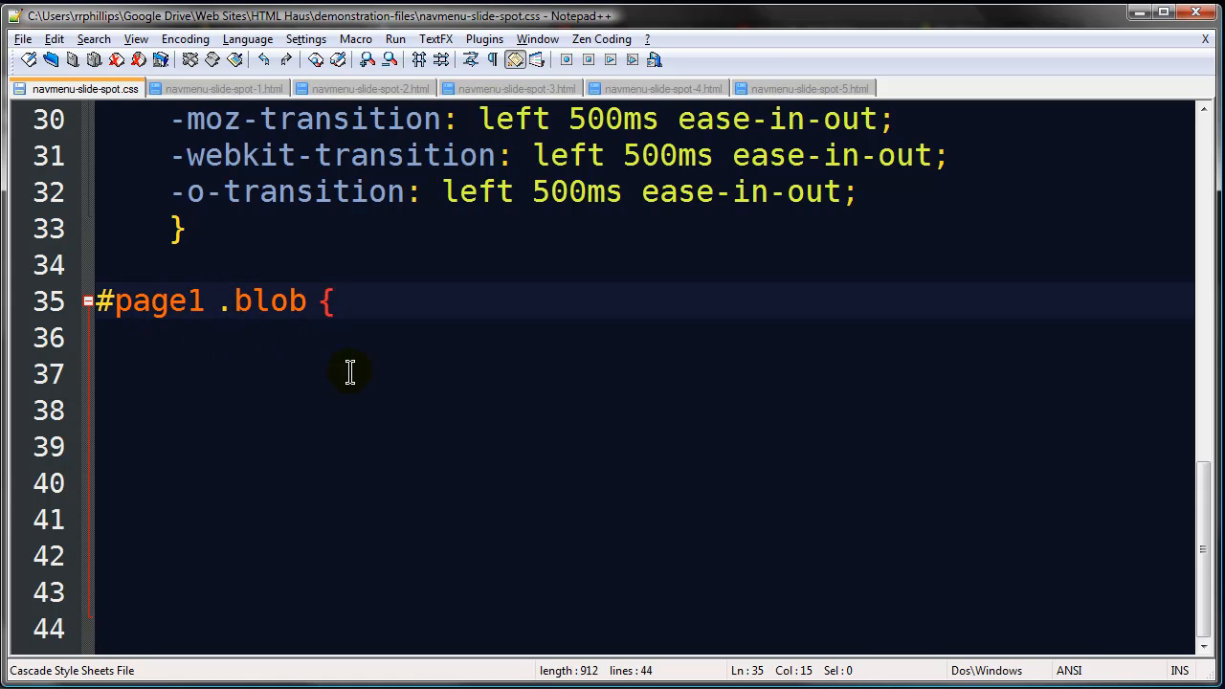
# Step: Give the #page1 .blob rule top: 5px and left: 21px
pyautogui.scroll(3)
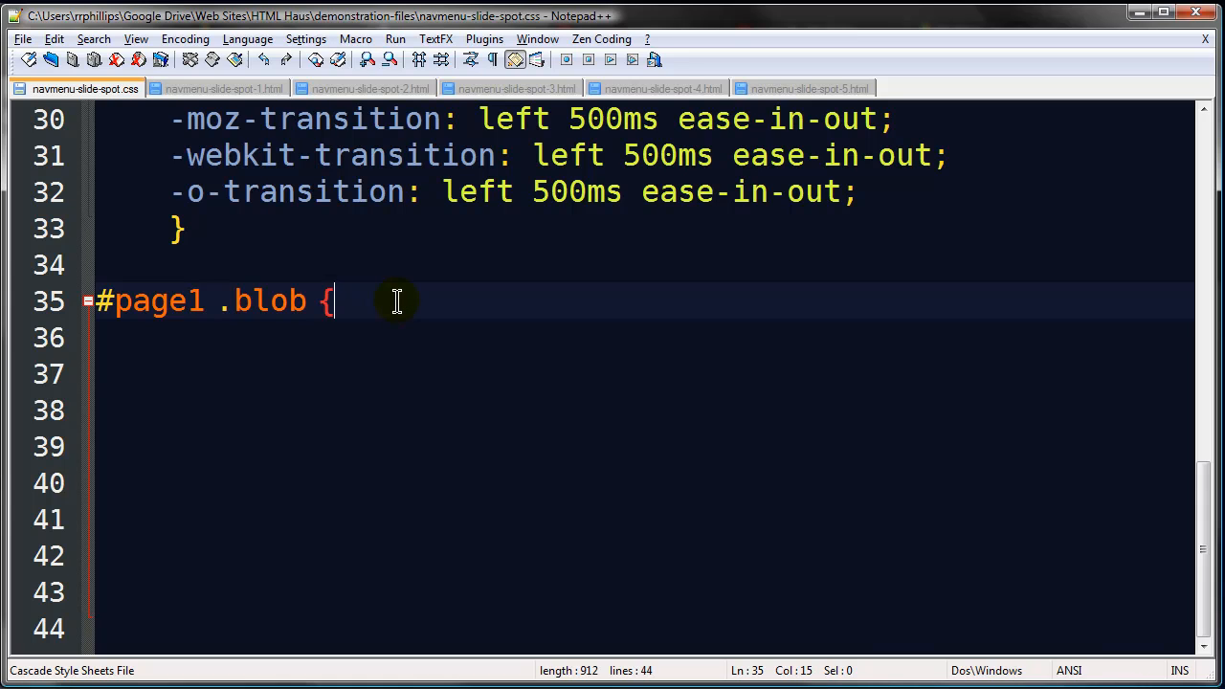
pyautogui.write('top:')
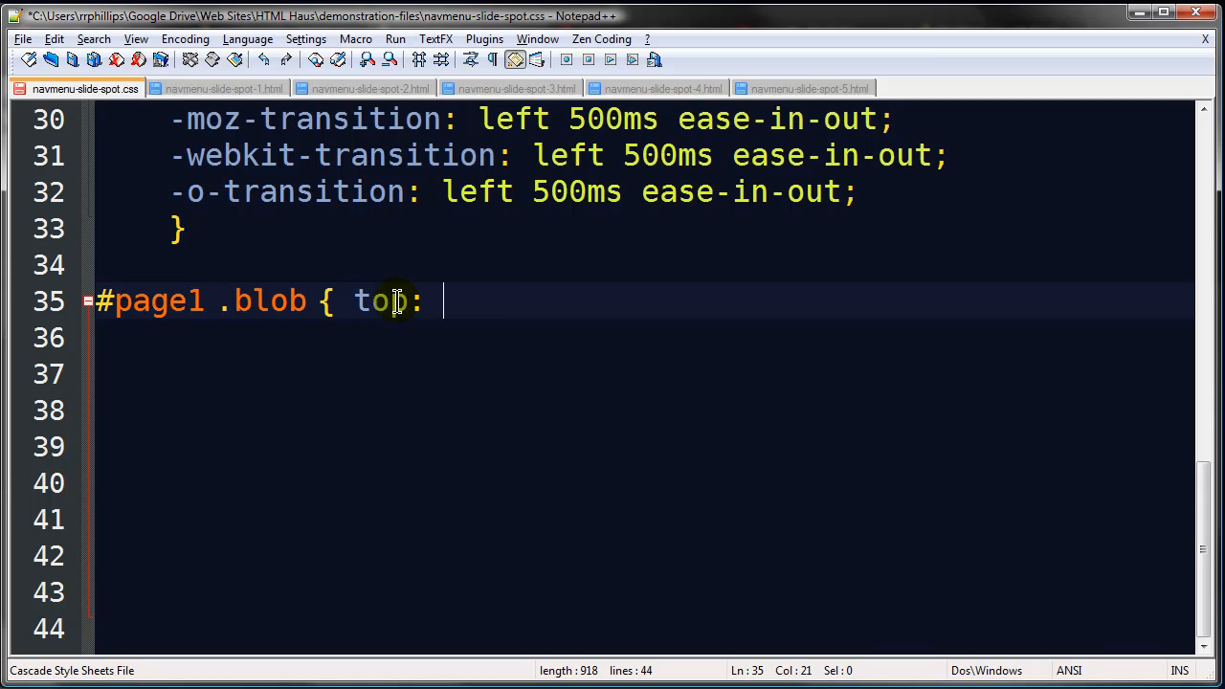
pyautogui.write('5px; l')
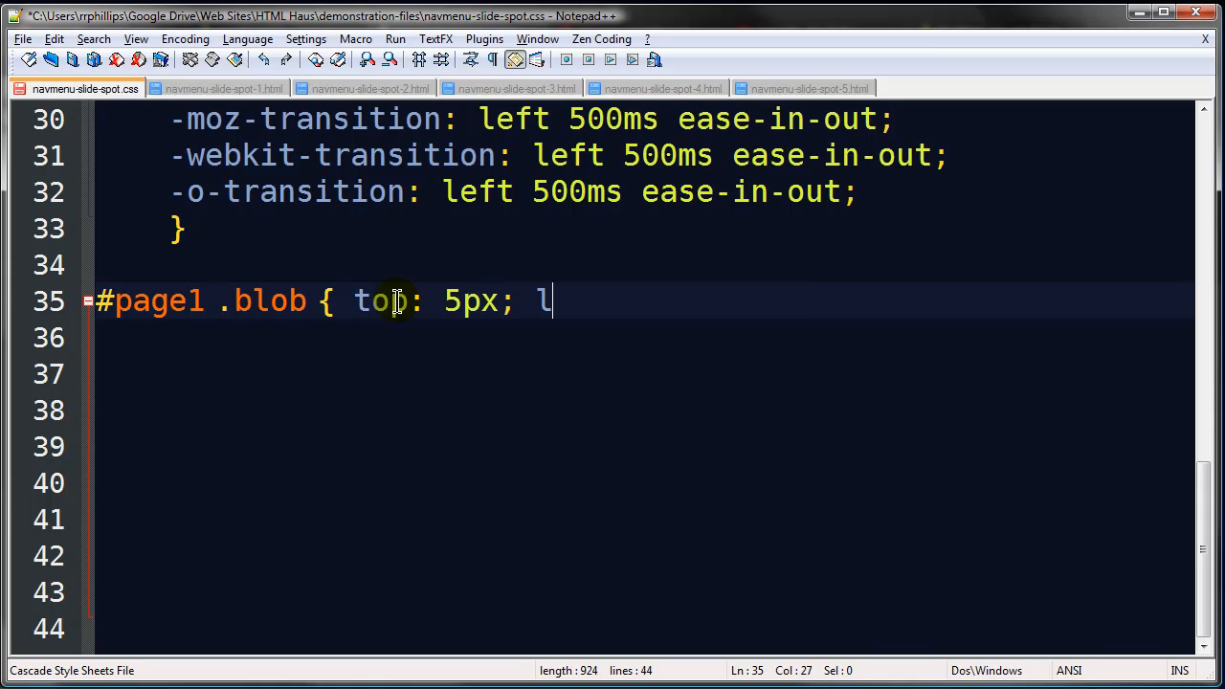
pyautogui.write('eft: 21px')
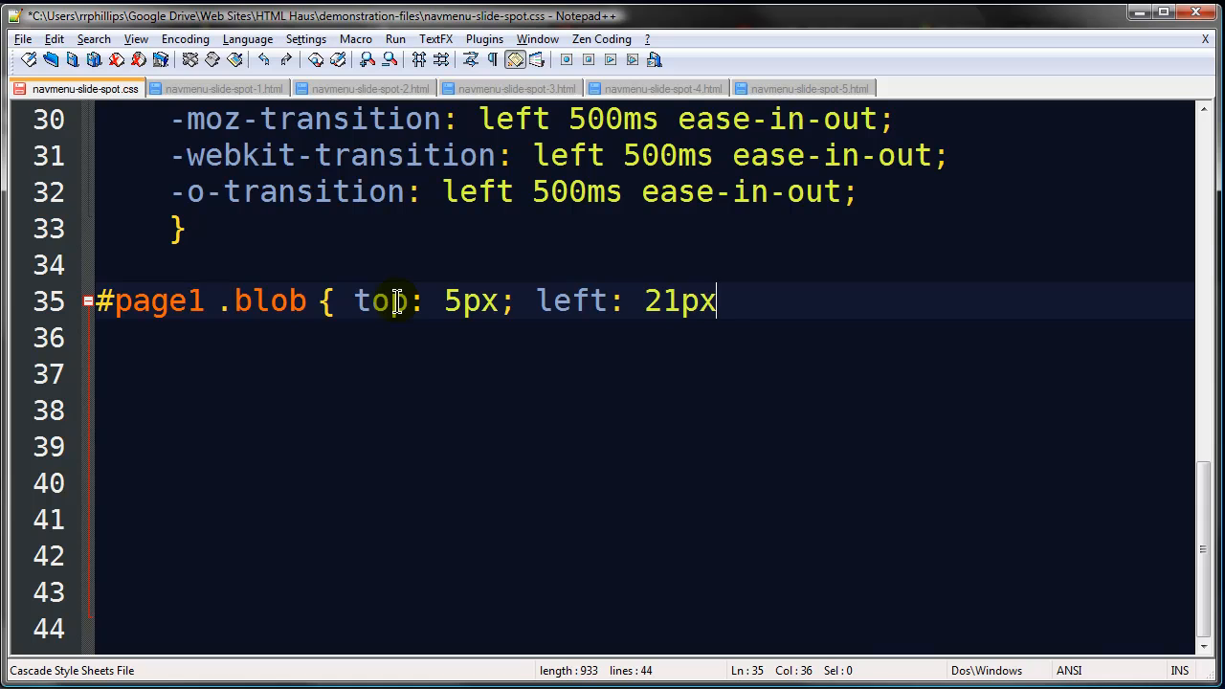
pyautogui.write('; {')
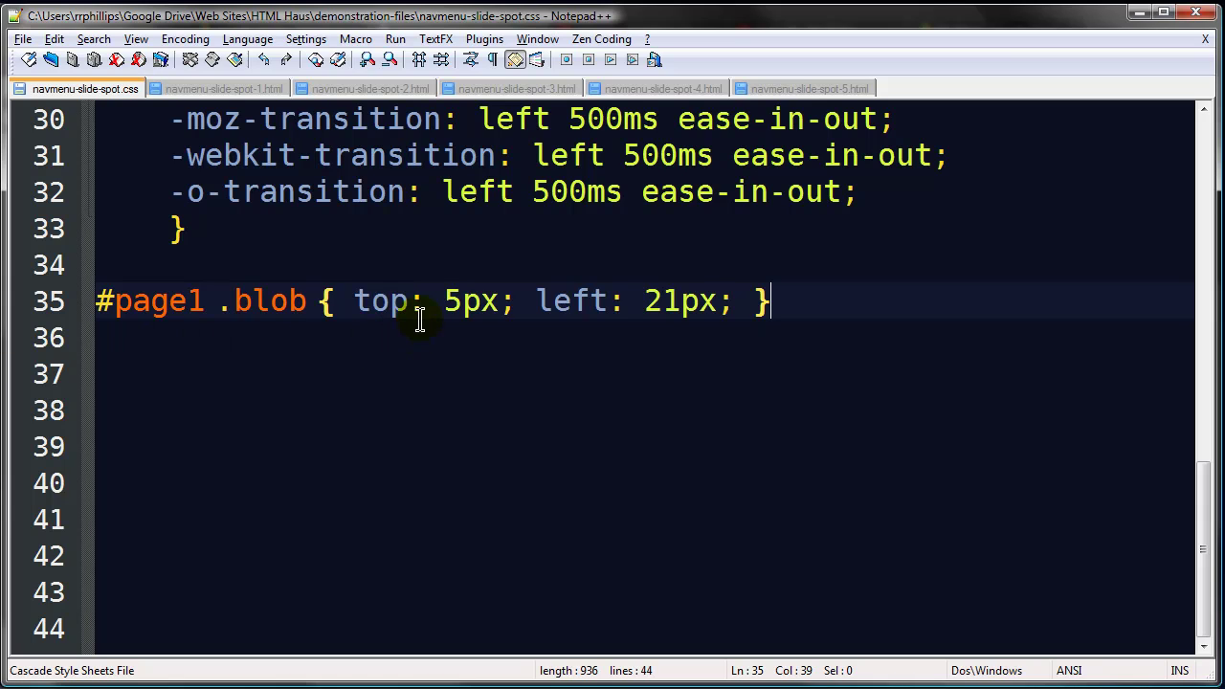
pyautogui.moveTo(464, 314)
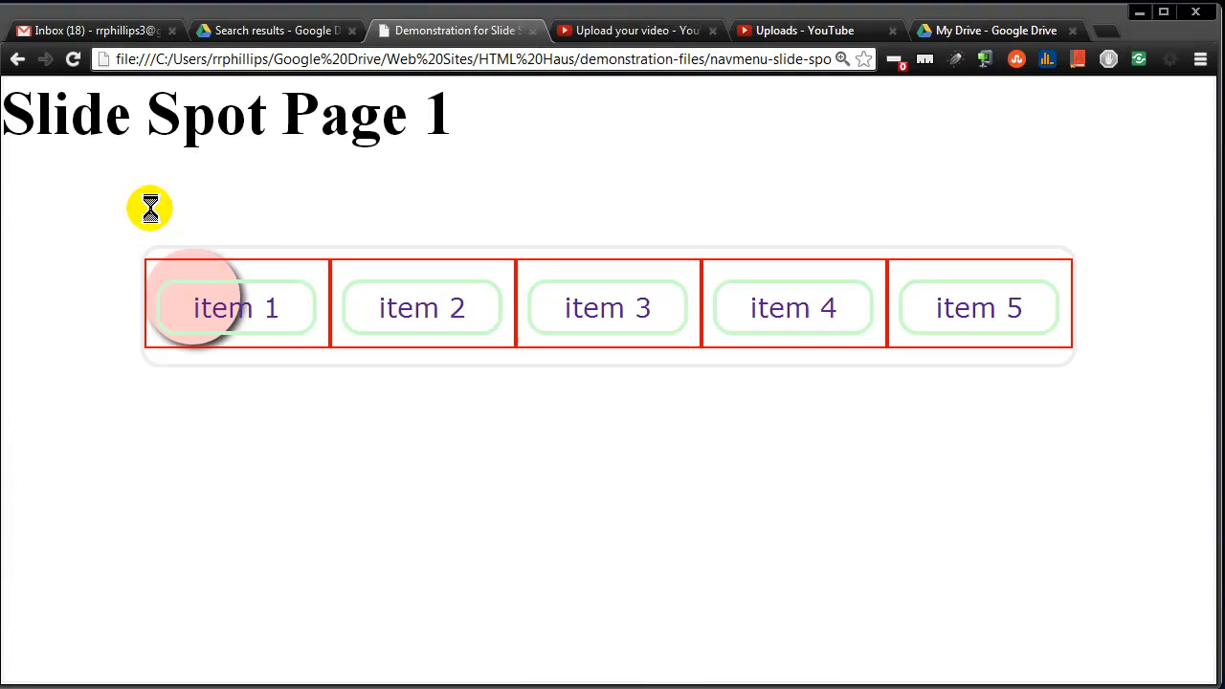
# Step: Reload Slide Spot Page 1 to see the pink blob positioned behind item 1
pyautogui.click(72, 60)
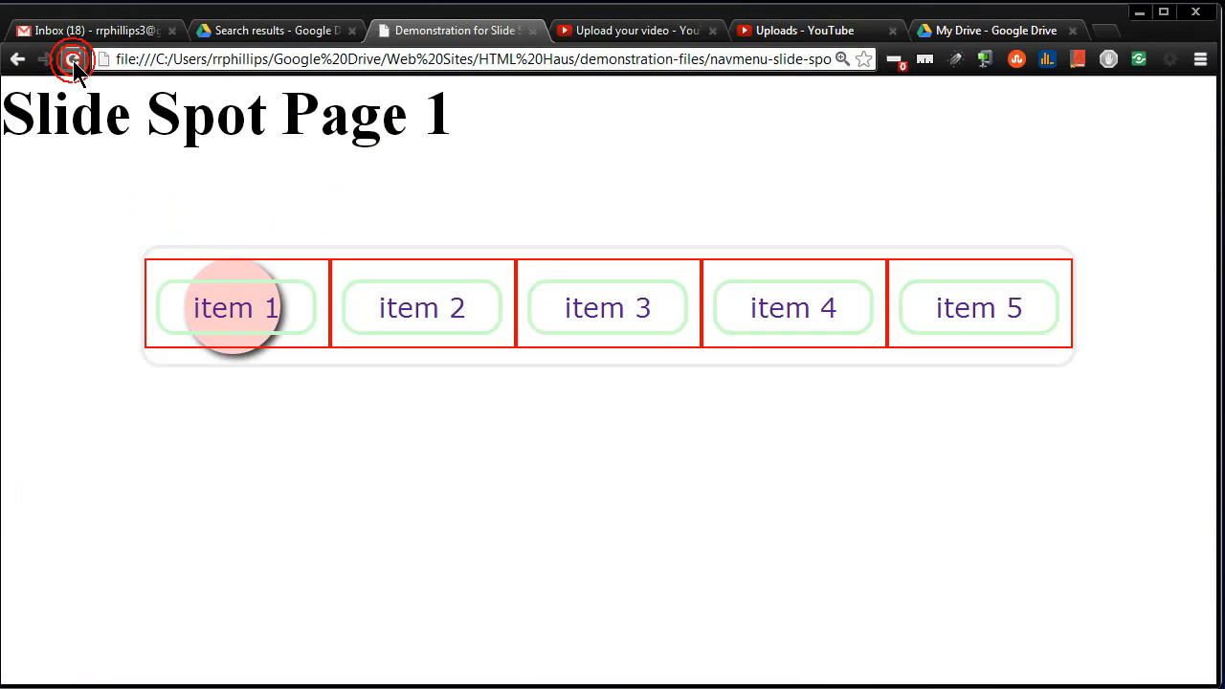
pyautogui.click(73, 59)
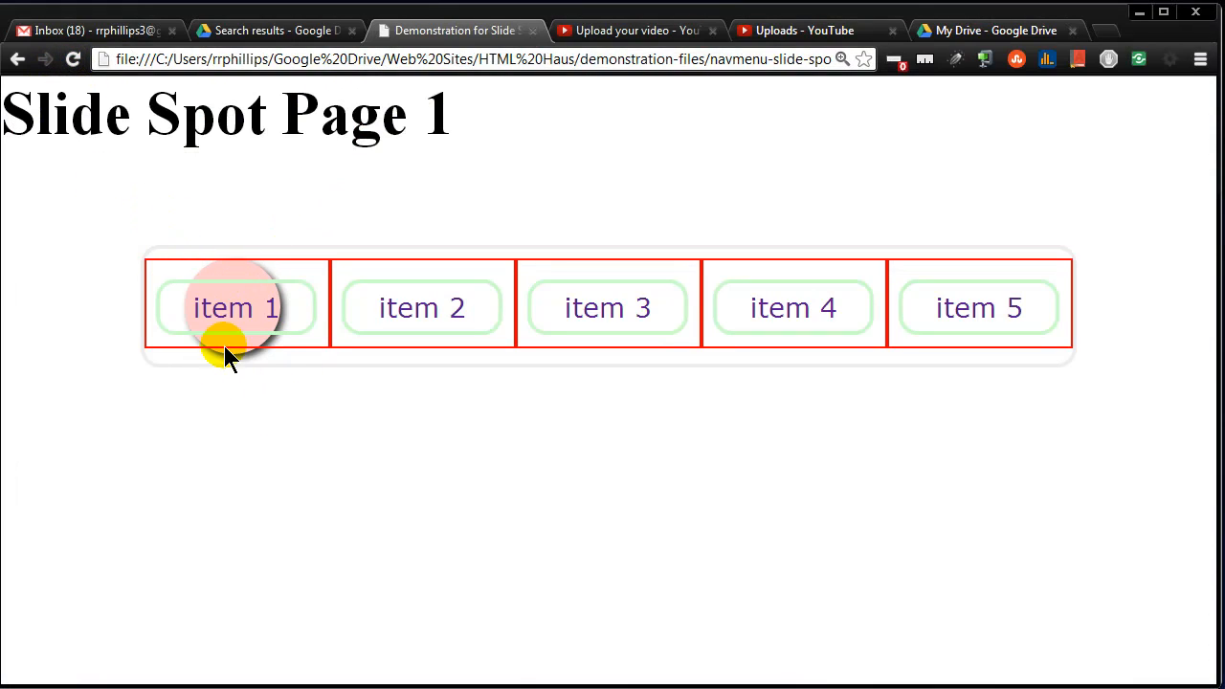
pyautogui.moveTo(263, 331)
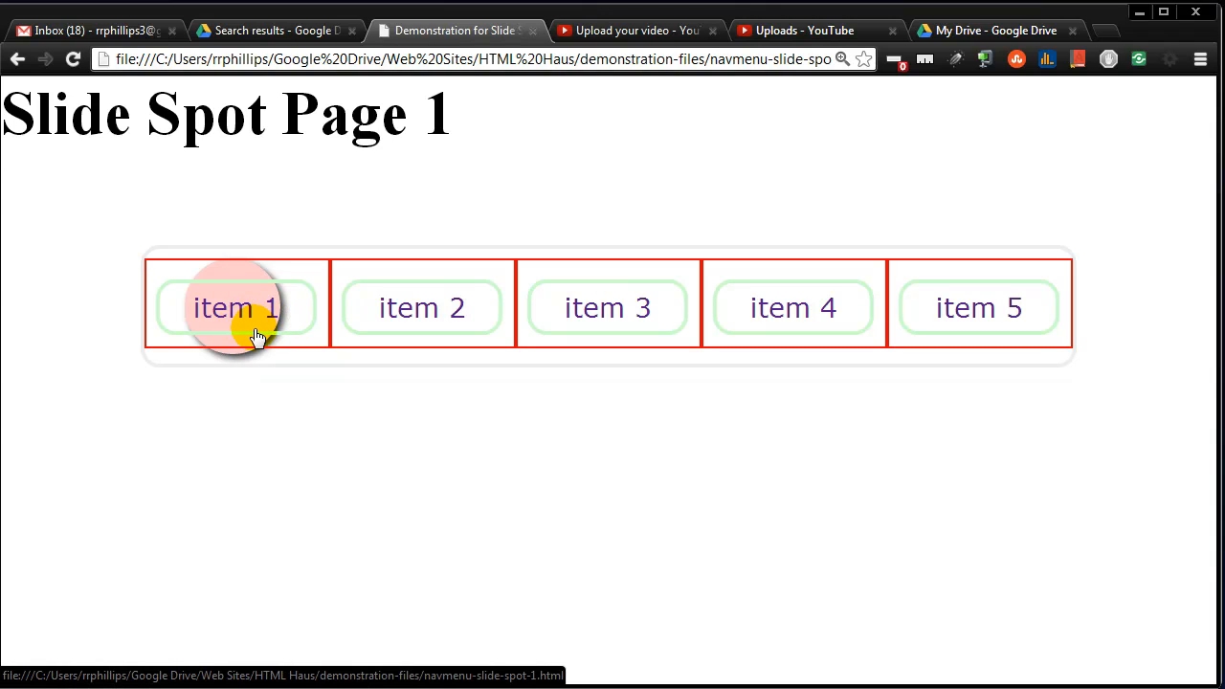
pyautogui.moveTo(730, 294)
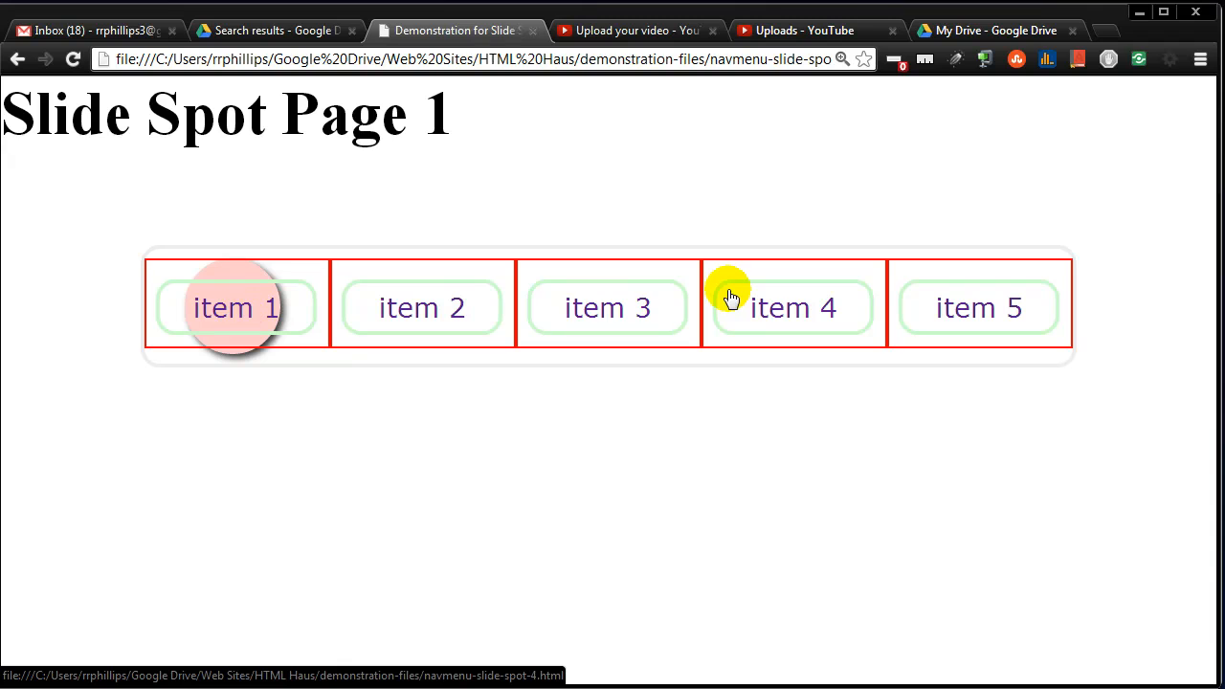
pyautogui.moveTo(370, 307)
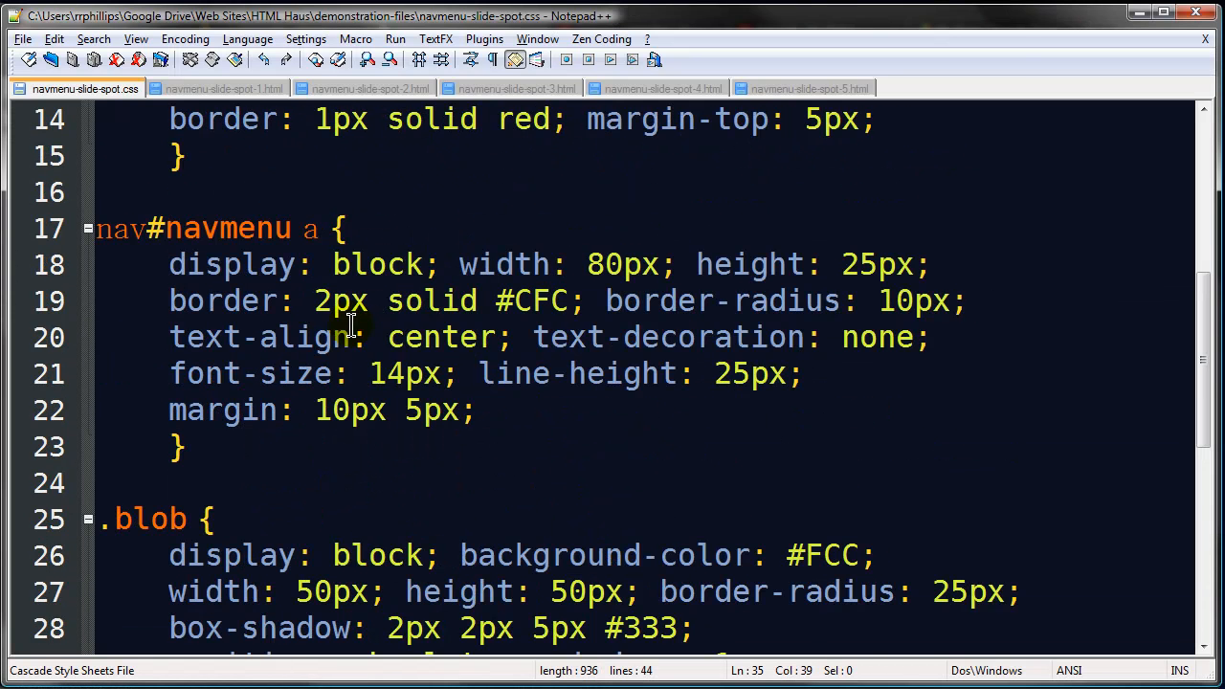
pyautogui.scroll(3)
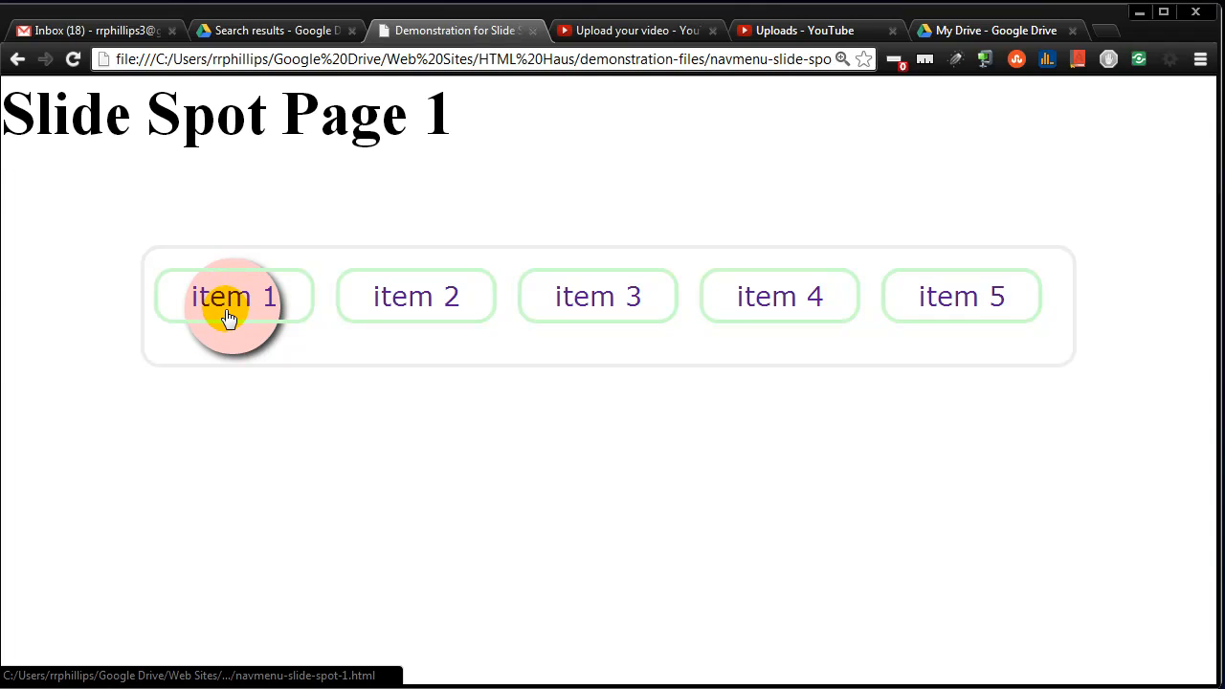
pyautogui.moveTo(246, 340)
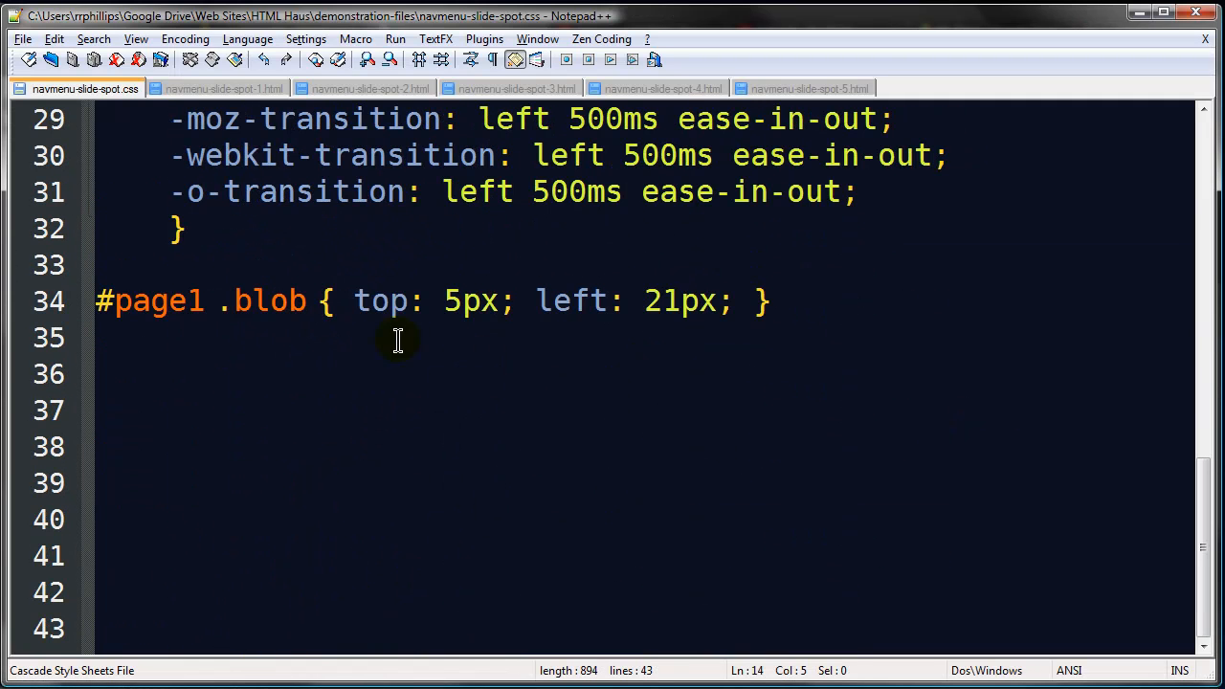
# Step: Duplicate #page1 .blob into page2–page5 rules with left 117px, 212px, 307px, 402px
pyautogui.click(432, 301)
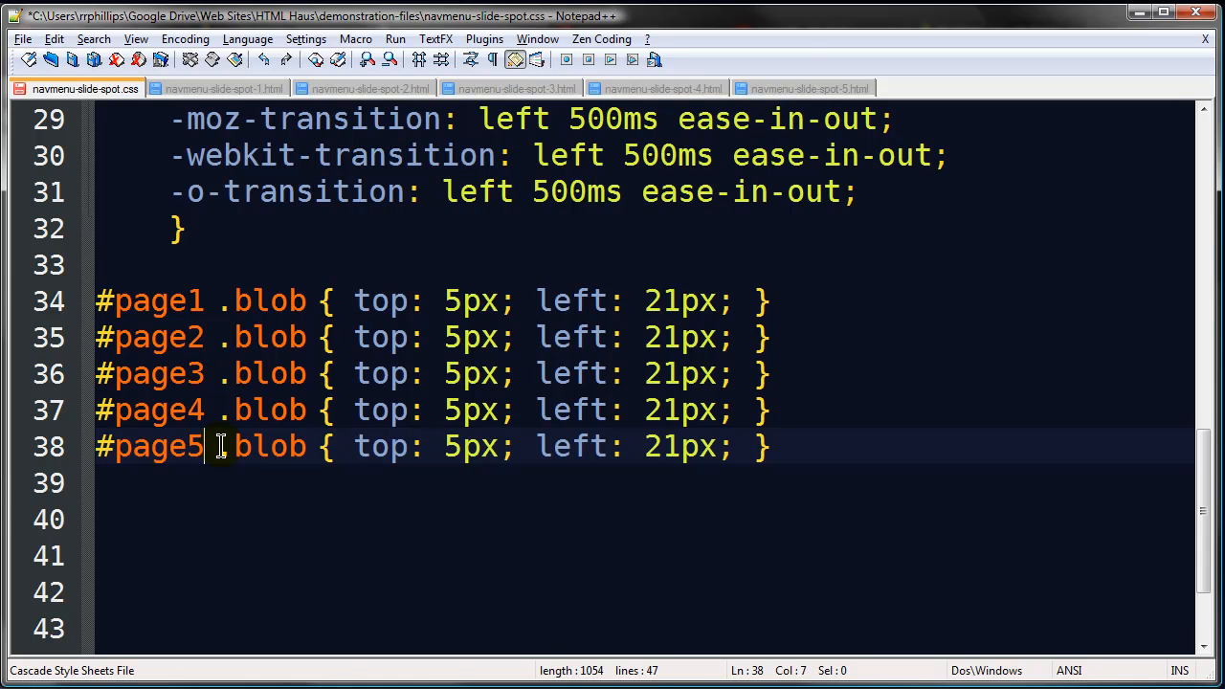
pyautogui.moveTo(653, 351)
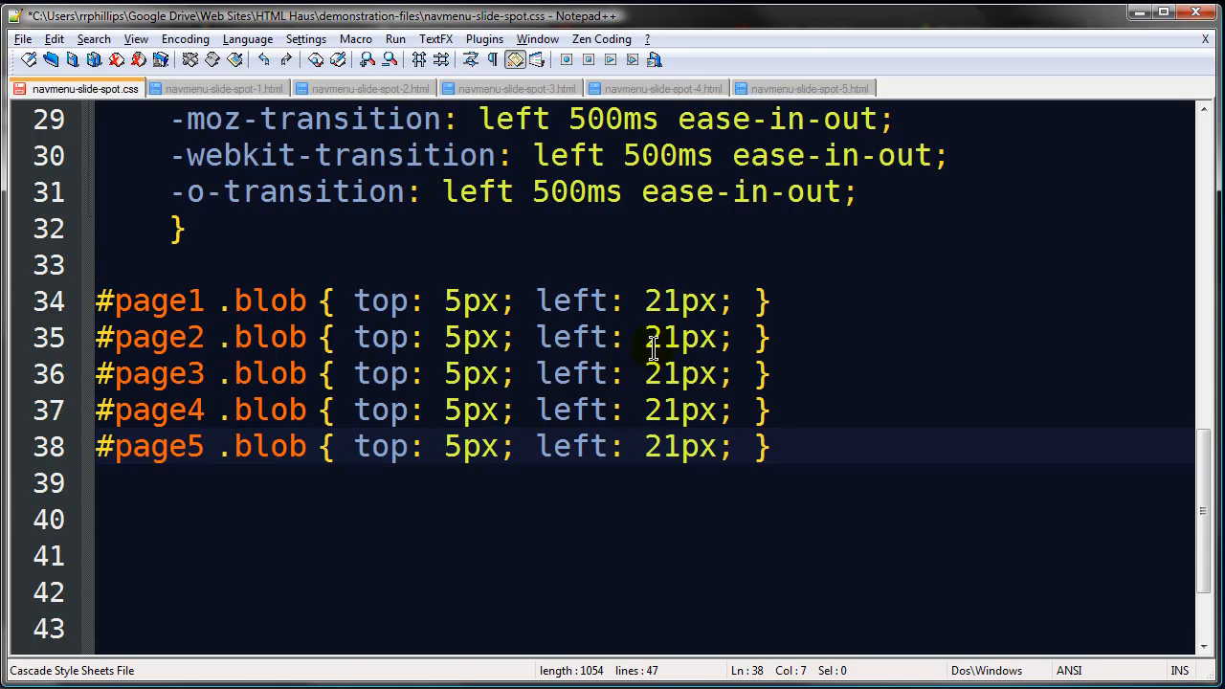
pyautogui.write('17')
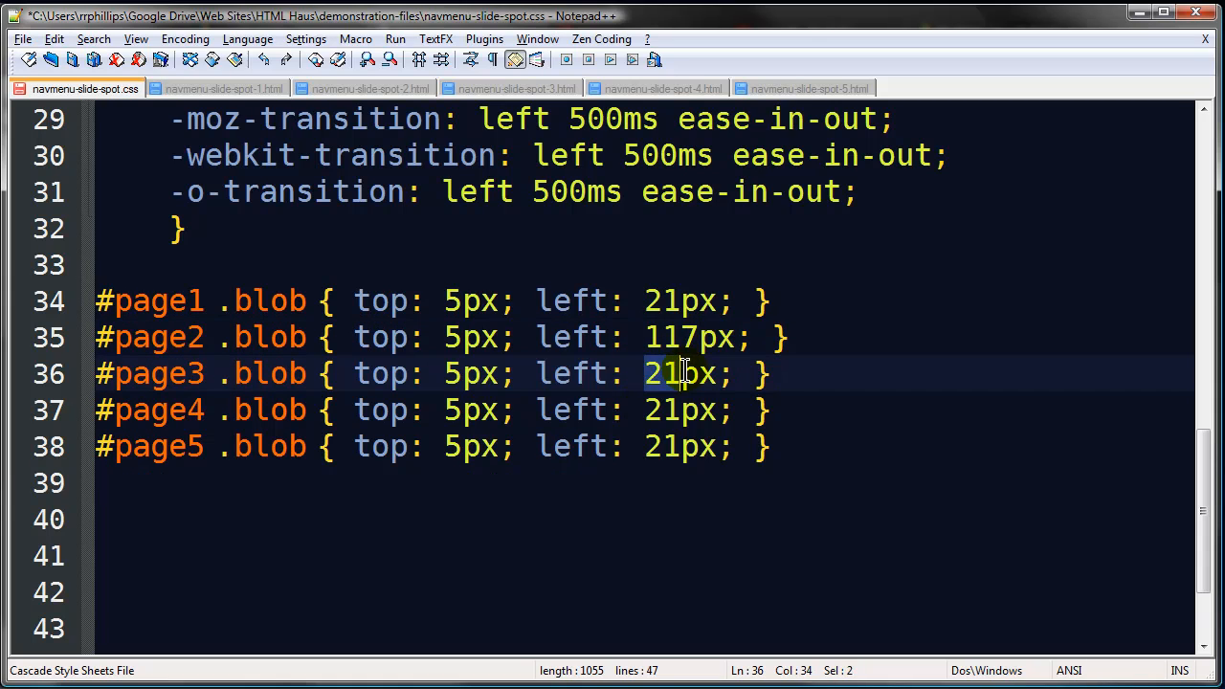
pyautogui.write('2')
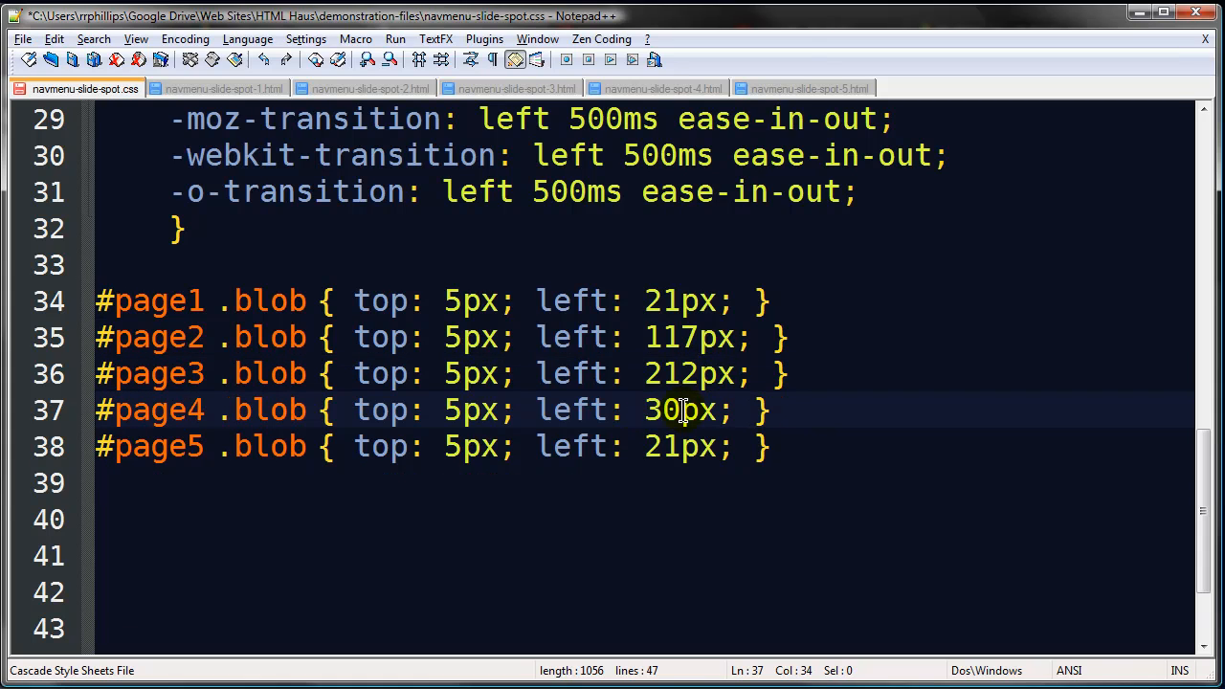
pyautogui.write('7')
pyautogui.click(646, 447)
pyautogui.write('40')
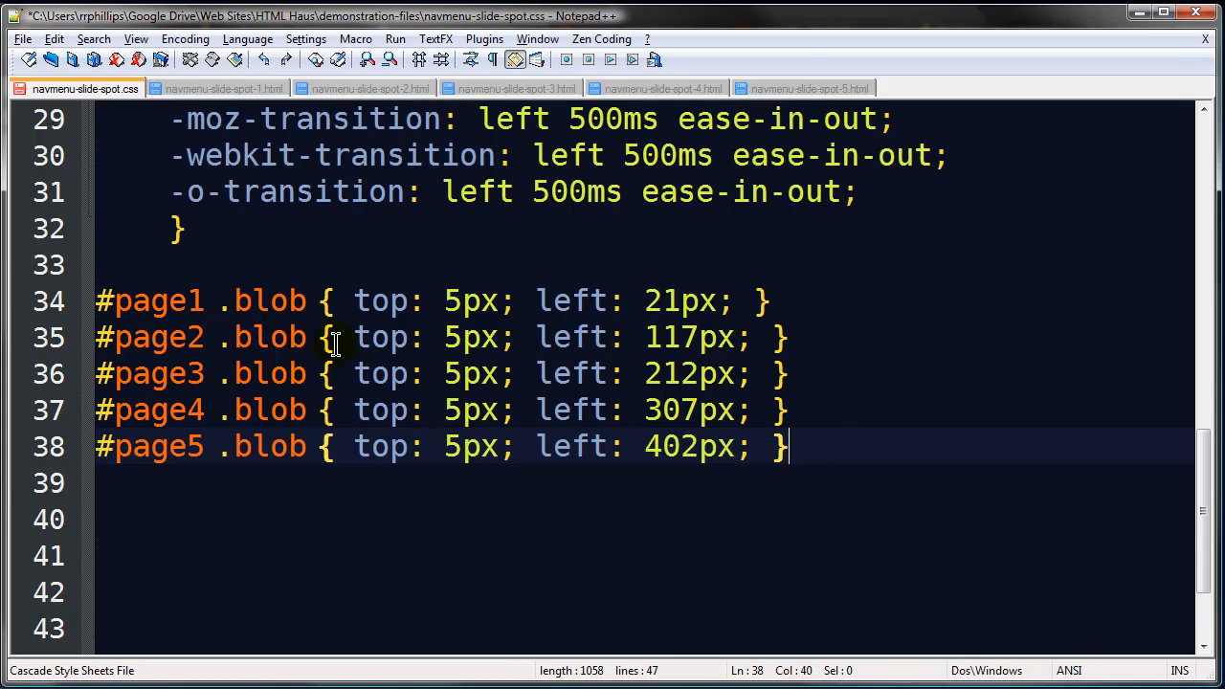
pyautogui.moveTo(241, 288)
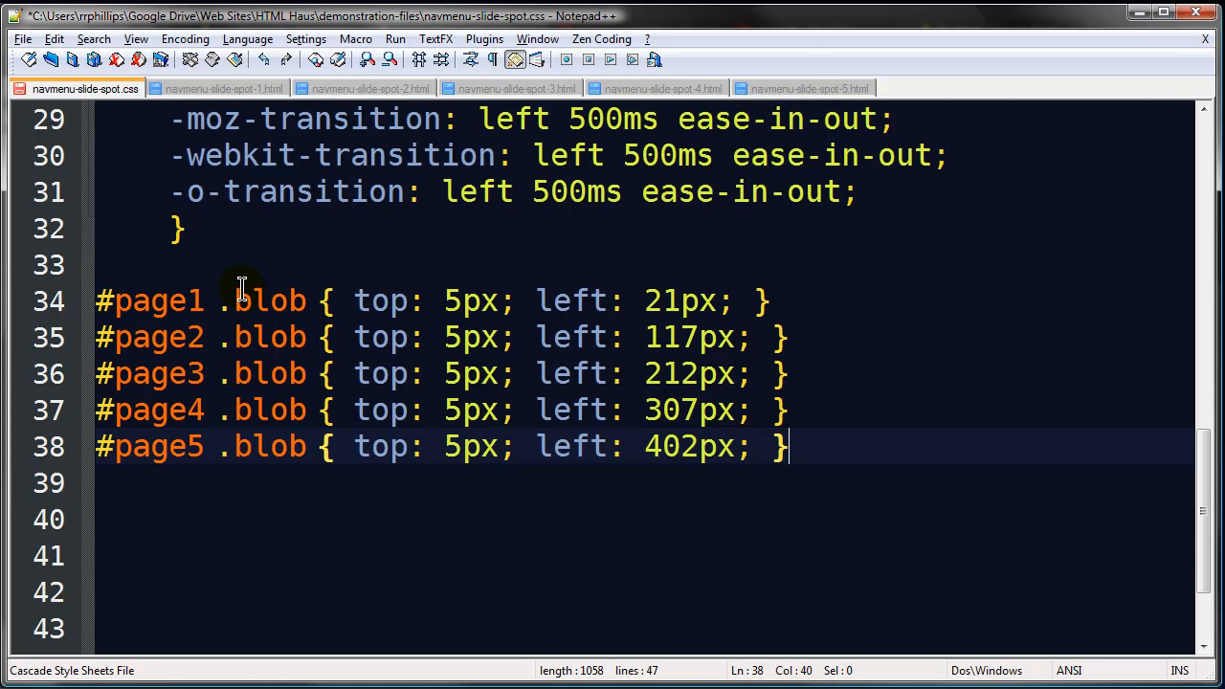
pyautogui.click(50, 59)
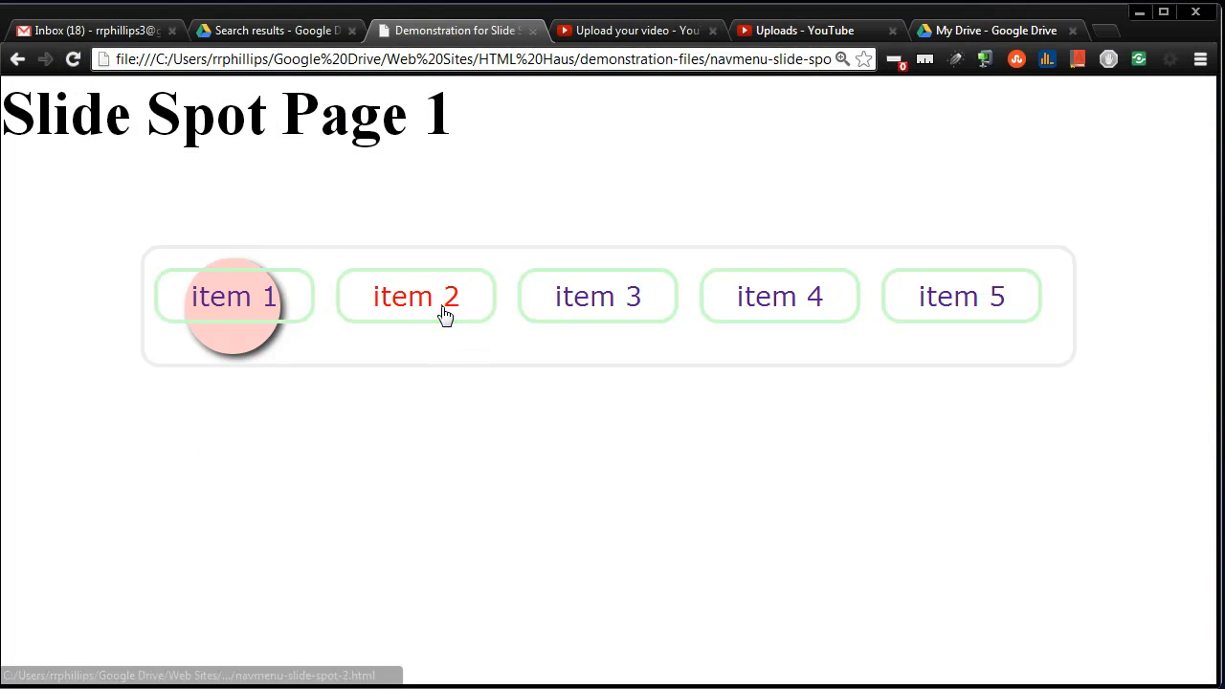
# Step: Visit Slide Spot Pages 2, 3, 4 and 5 via the menu, checking the blob positions
pyautogui.click(415, 295)
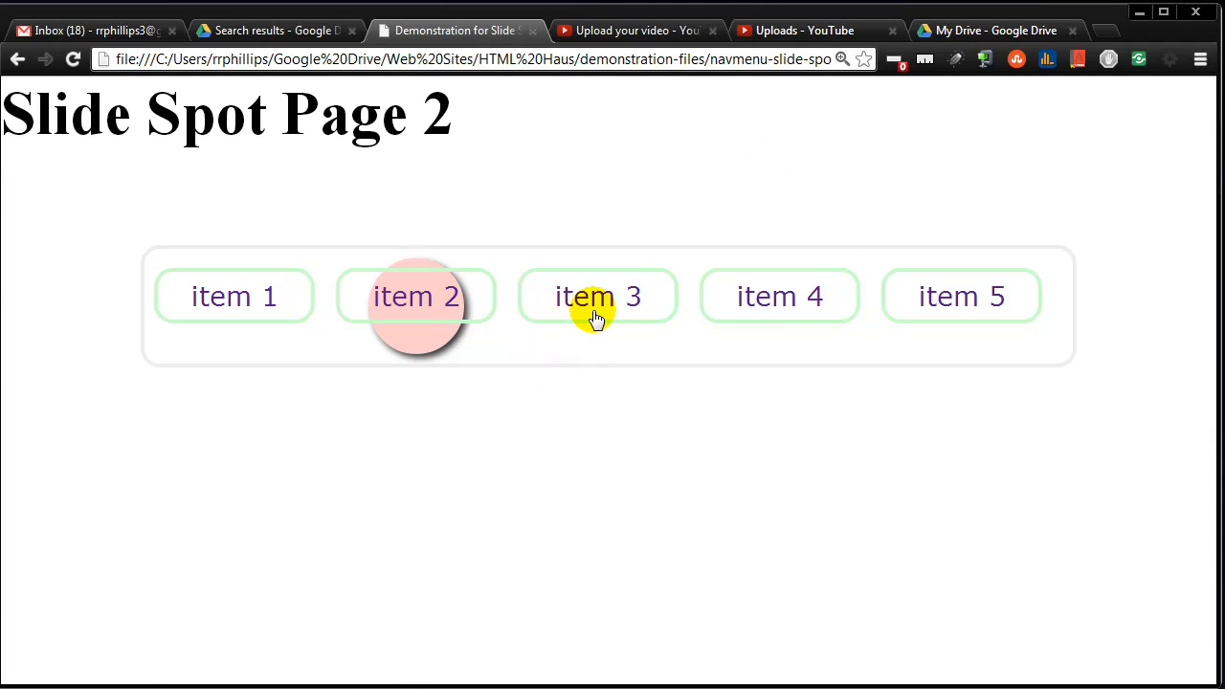
pyautogui.click(779, 296)
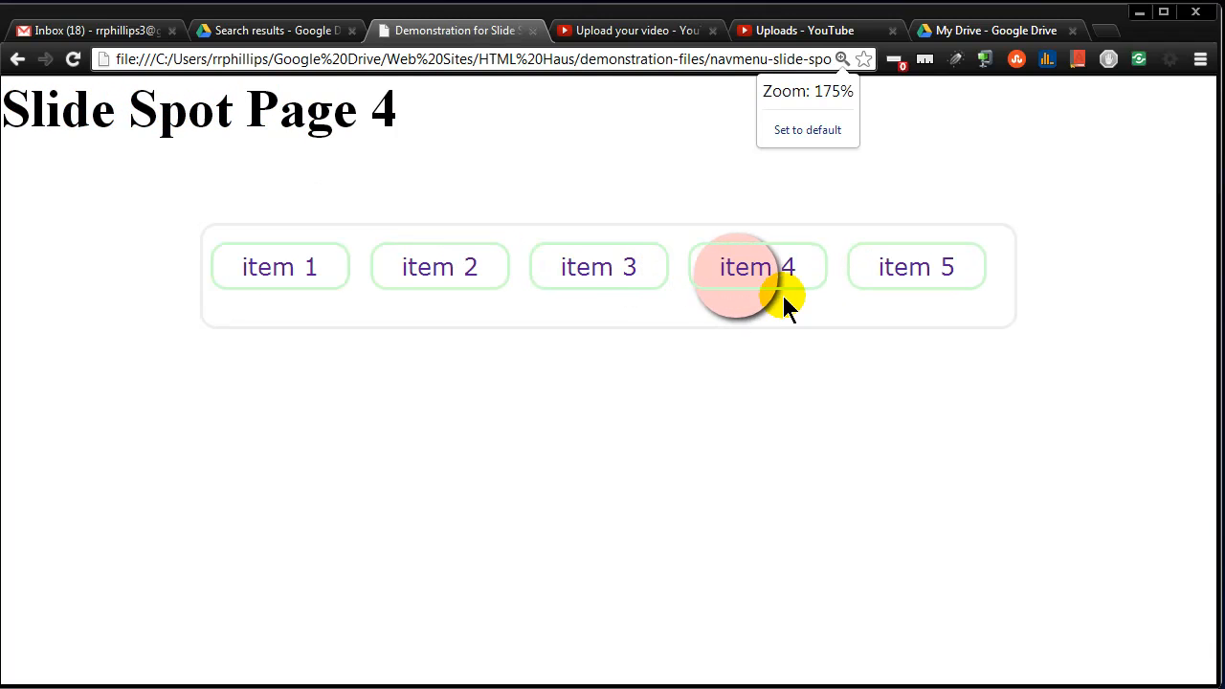
pyautogui.click(757, 267)
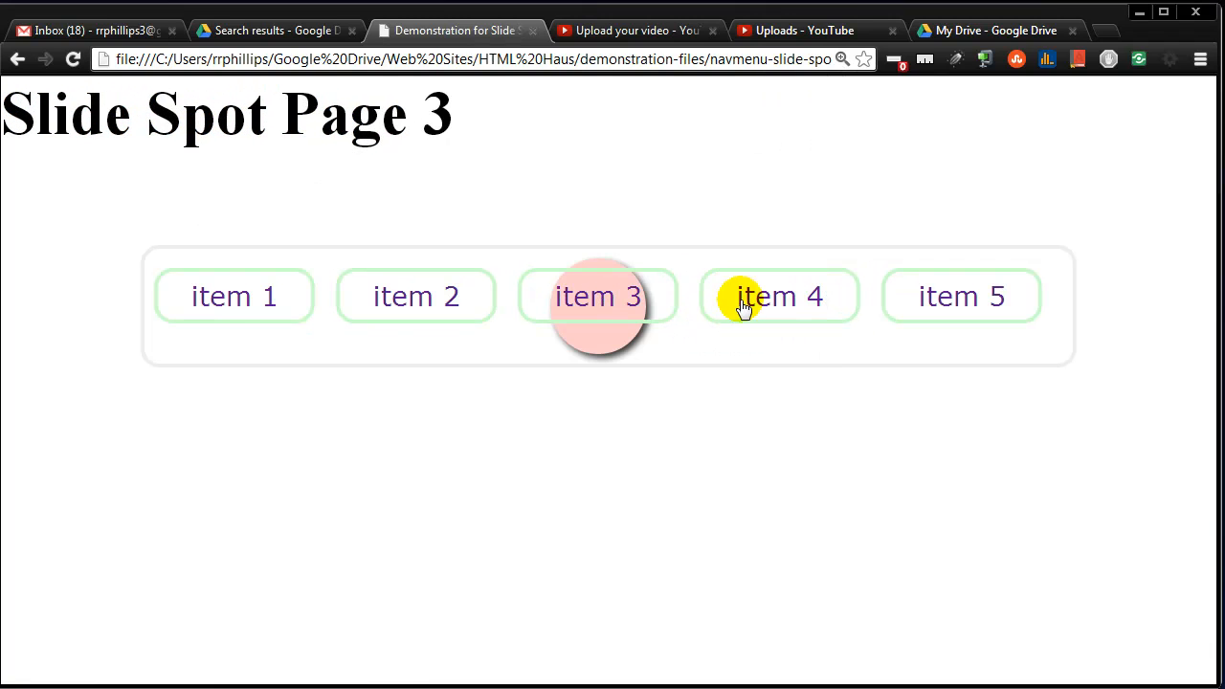
pyautogui.click(779, 296)
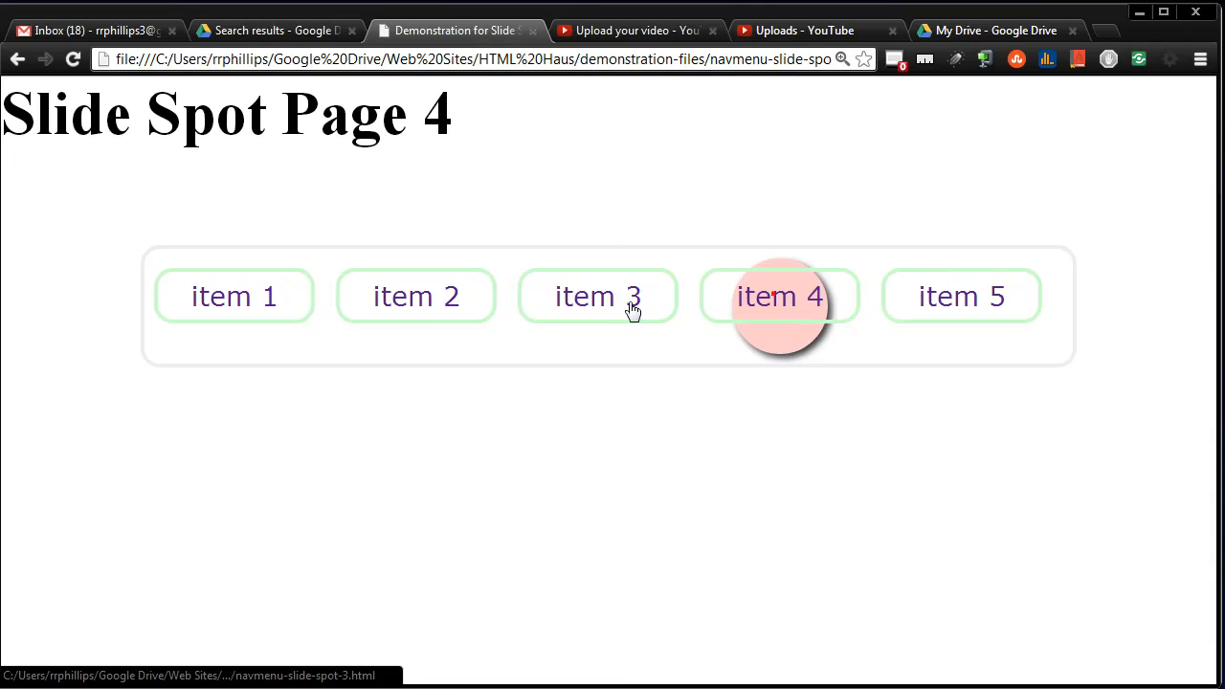
pyautogui.click(416, 296)
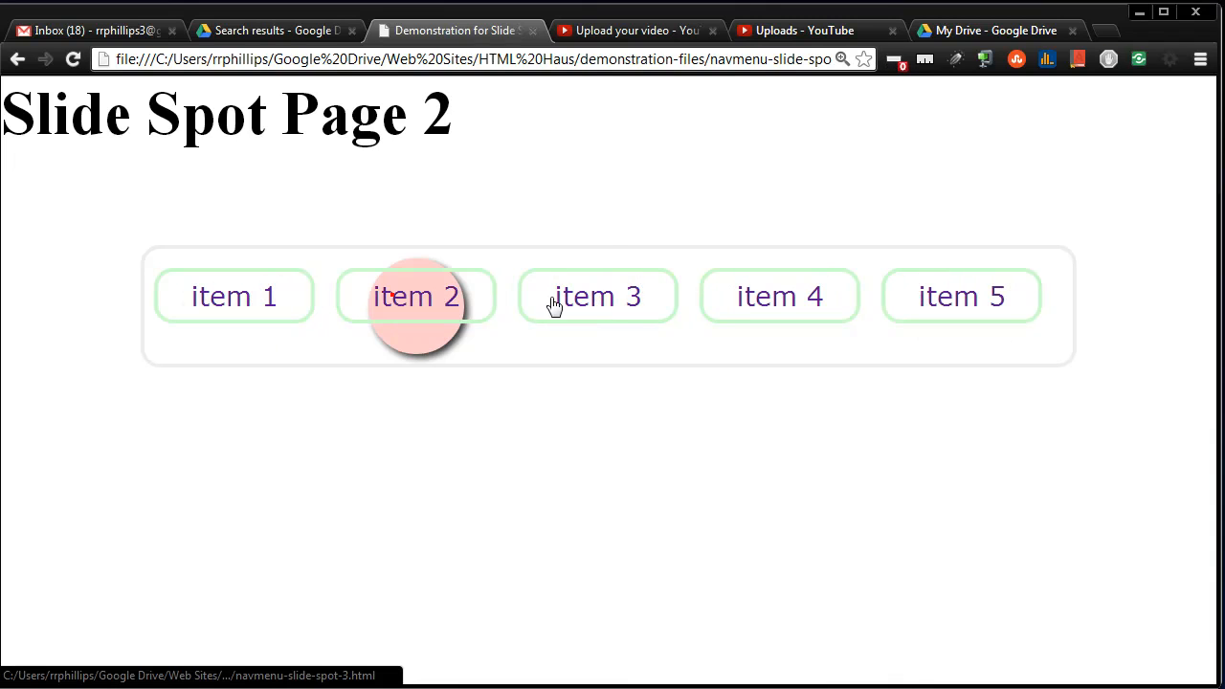
pyautogui.click(961, 295)
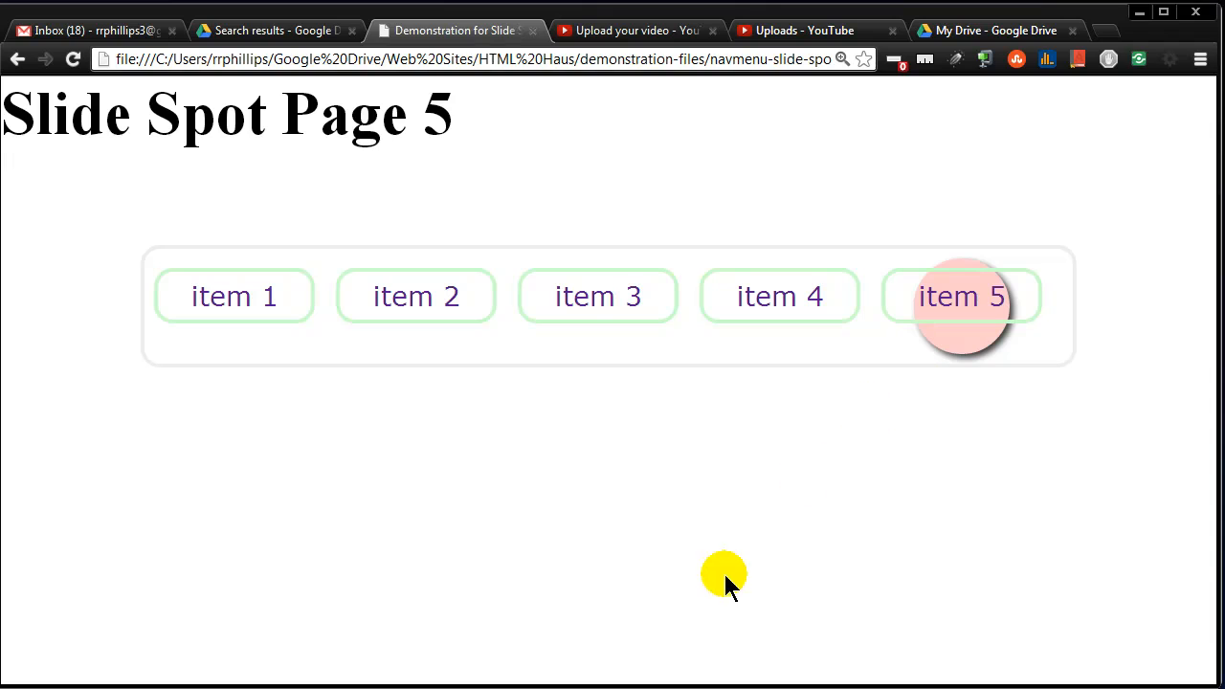
pyautogui.moveTo(674, 328)
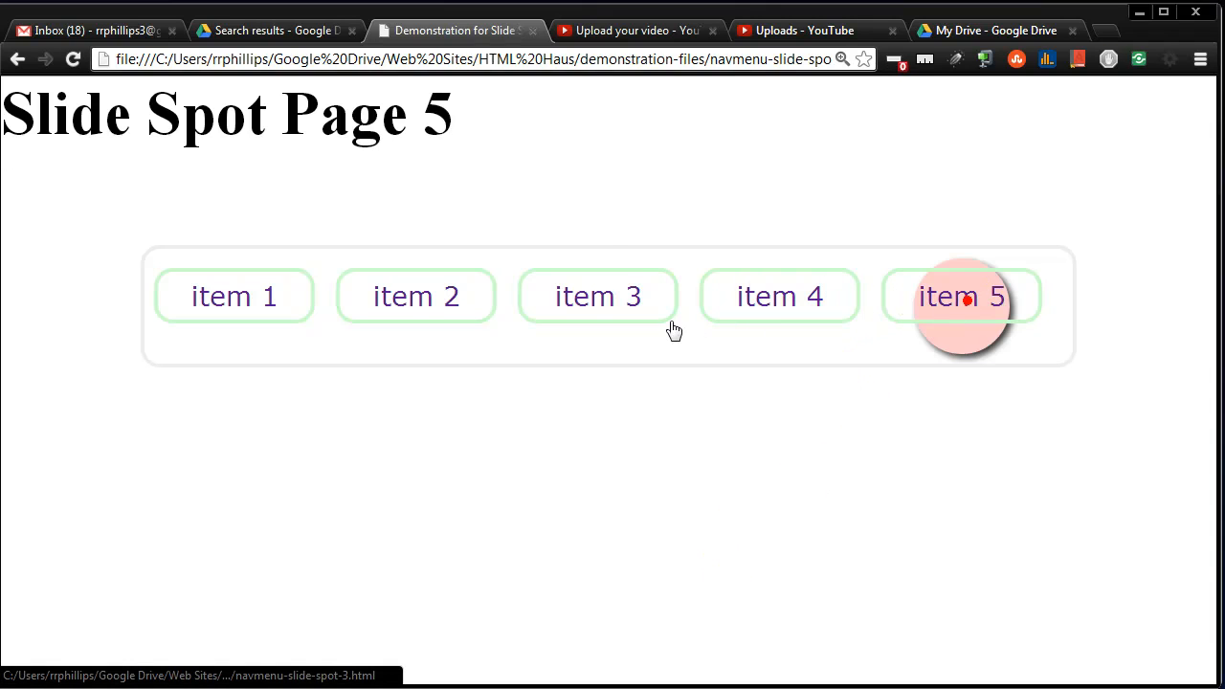
pyautogui.click(233, 296)
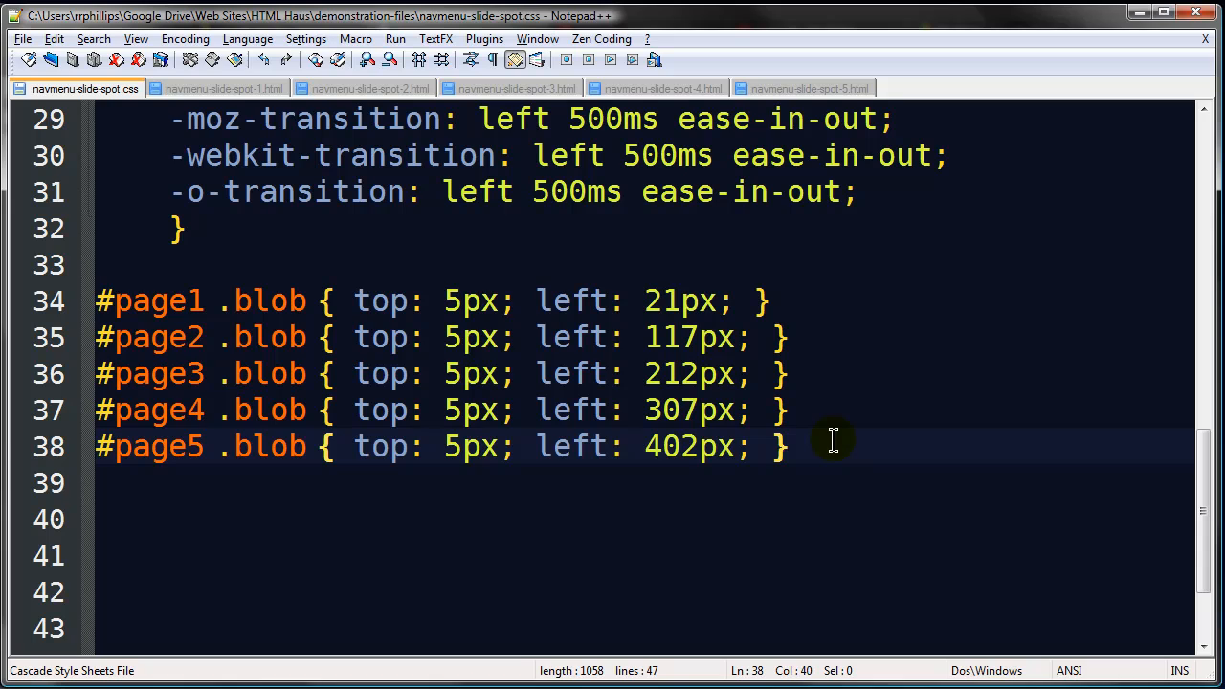
pyautogui.moveTo(1194, 458)
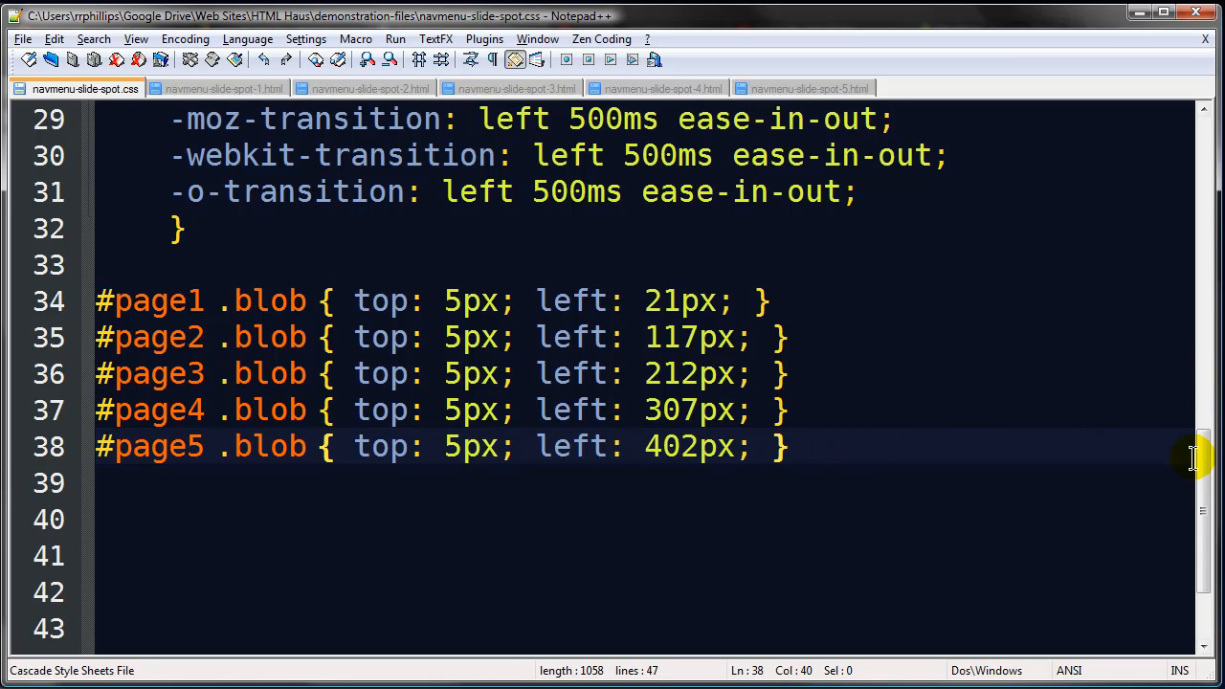
# Step: Type the '#page1 li#item1 a { border: 2px solid #500; }' rule
pyautogui.scroll(-3)
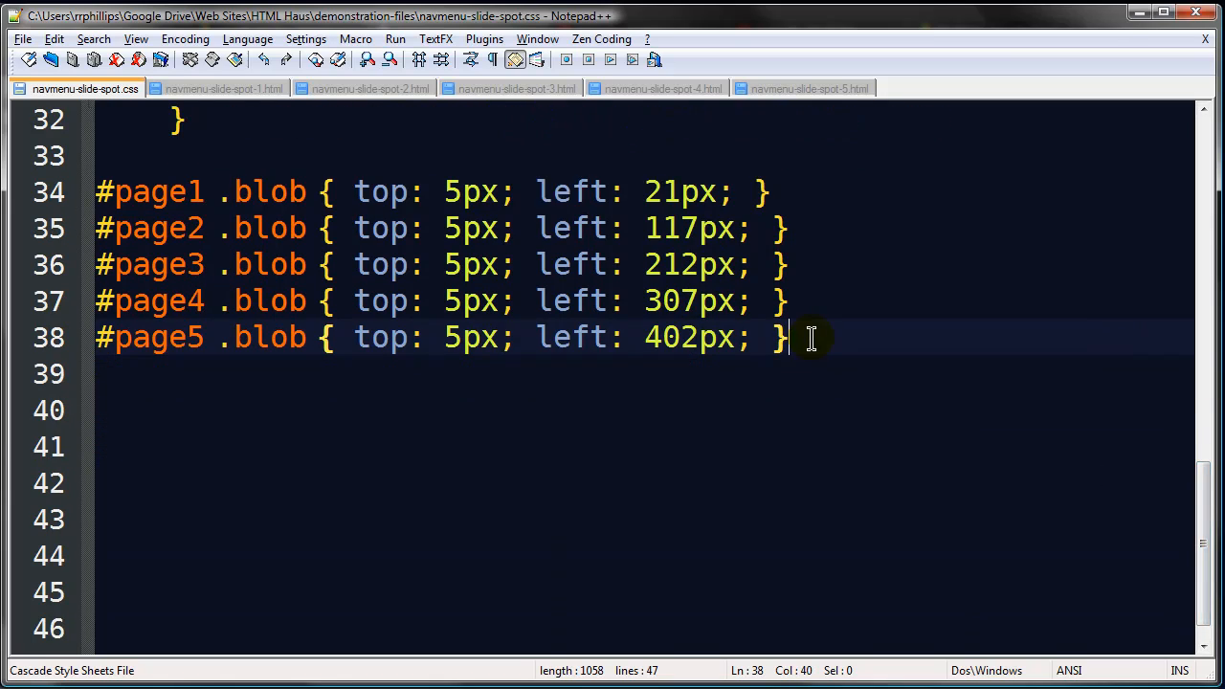
pyautogui.write('#')
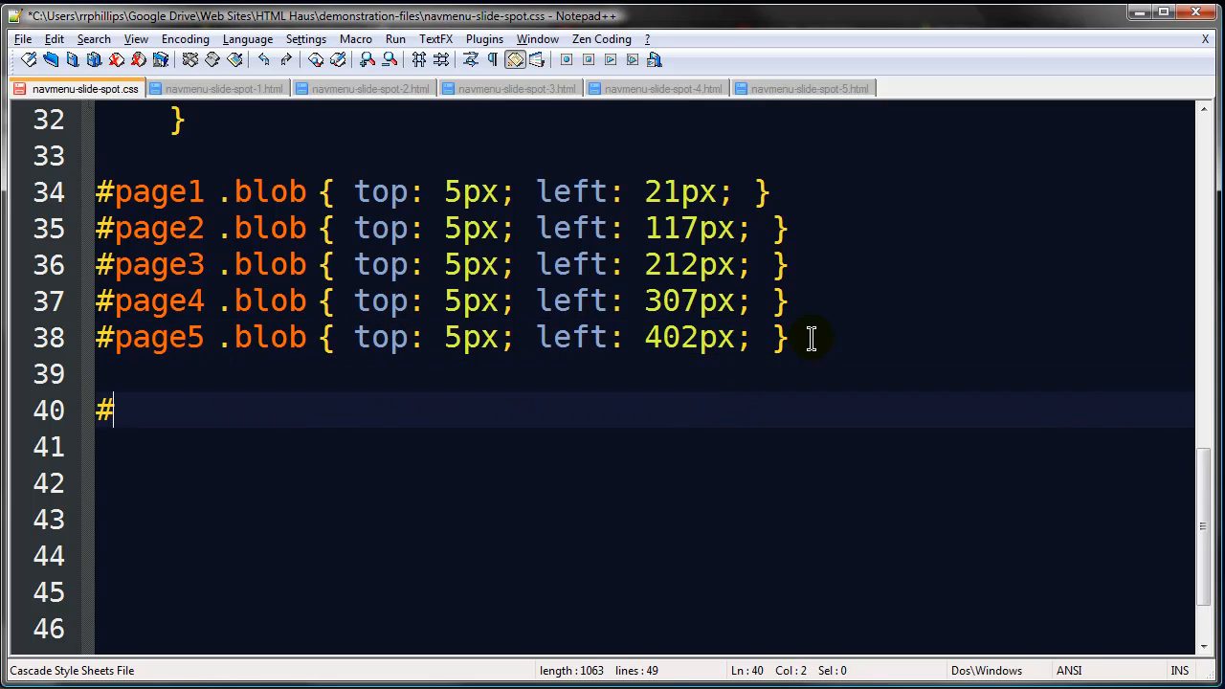
pyautogui.write('page1')
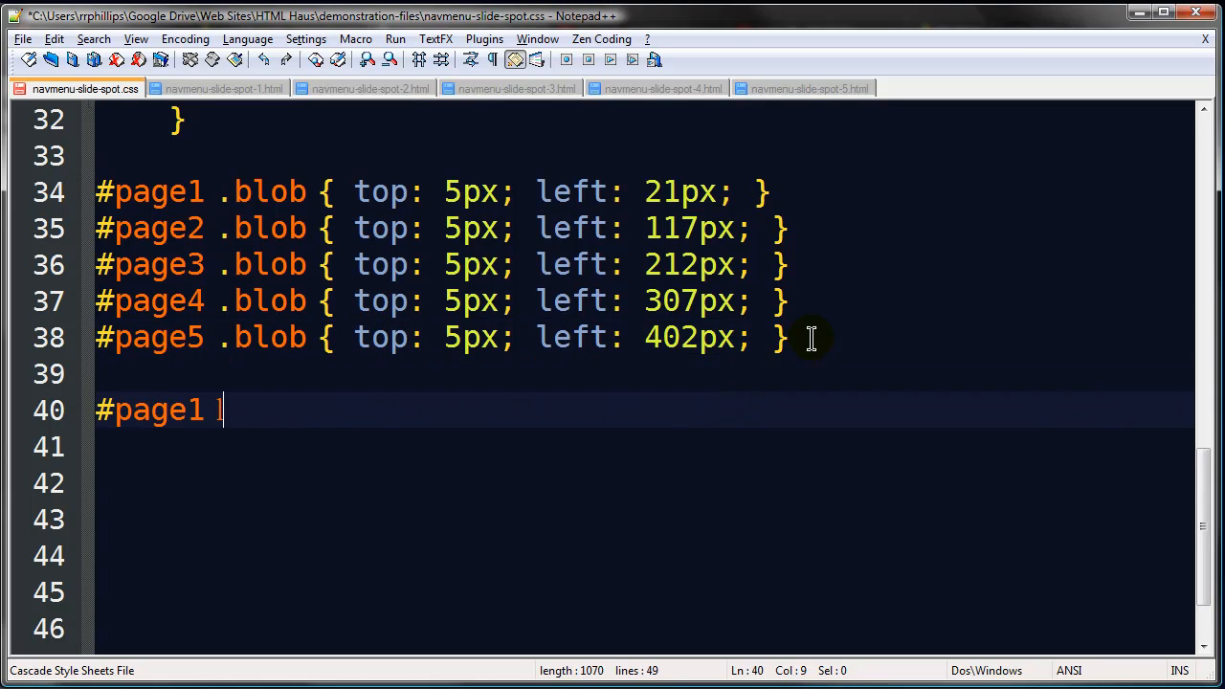
pyautogui.write('li#item1')
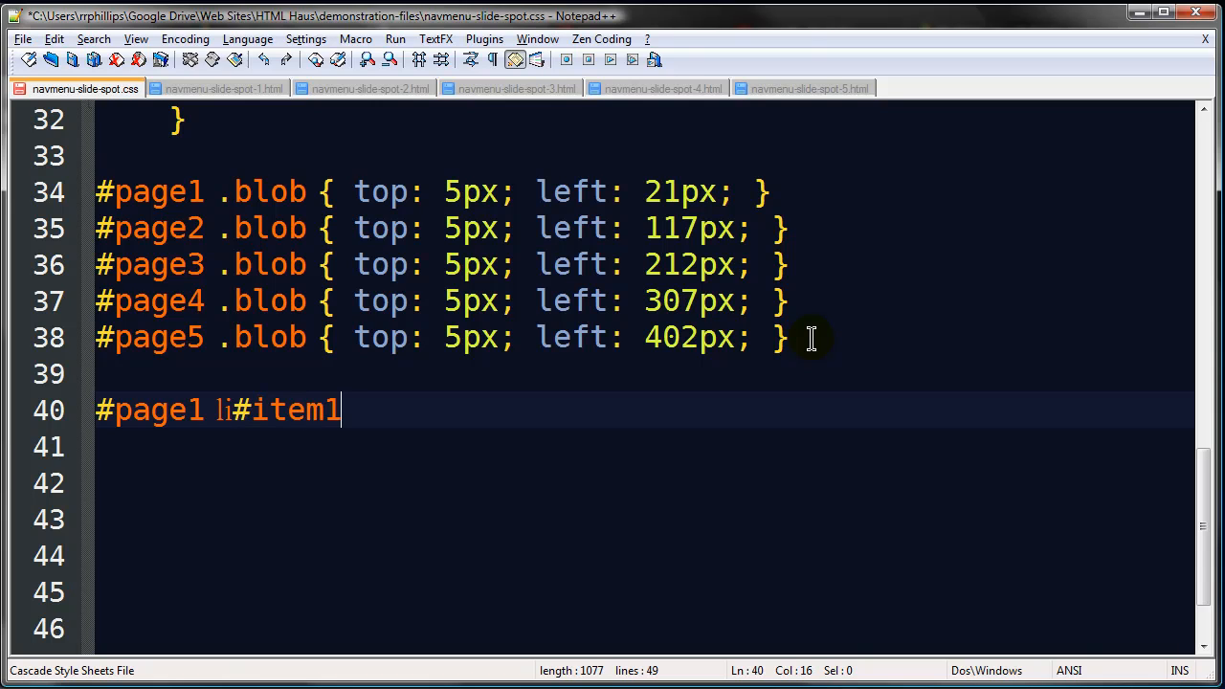
pyautogui.write('a {')
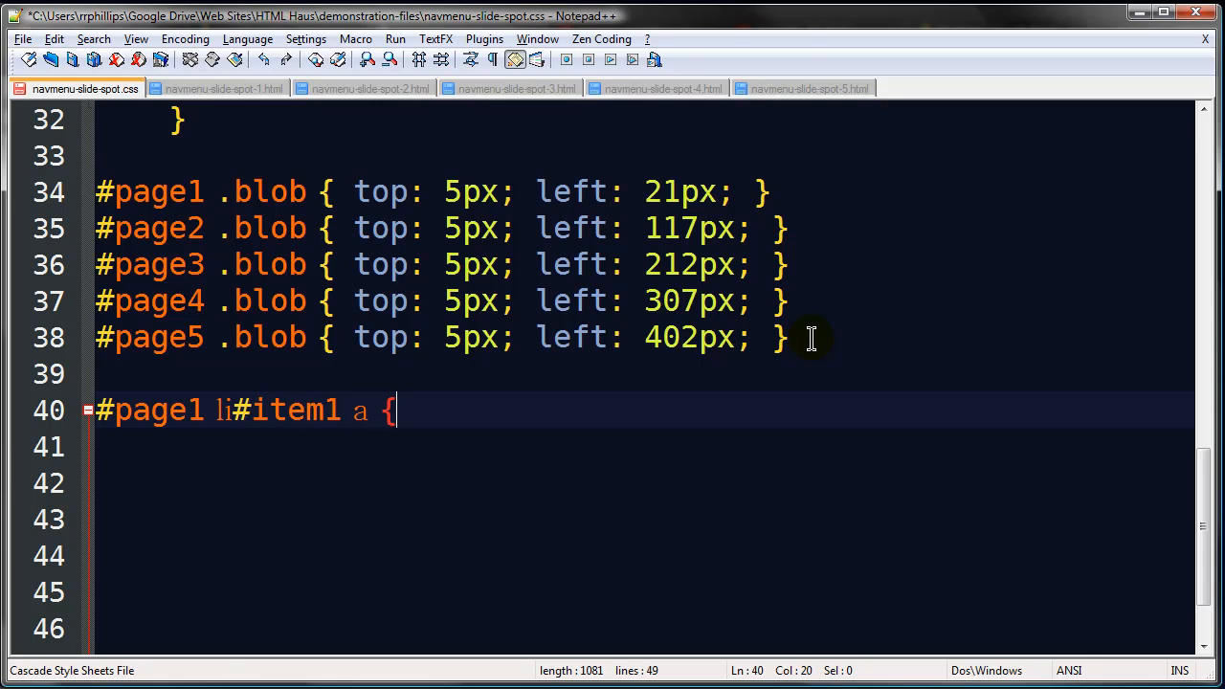
pyautogui.write('border: 2px')
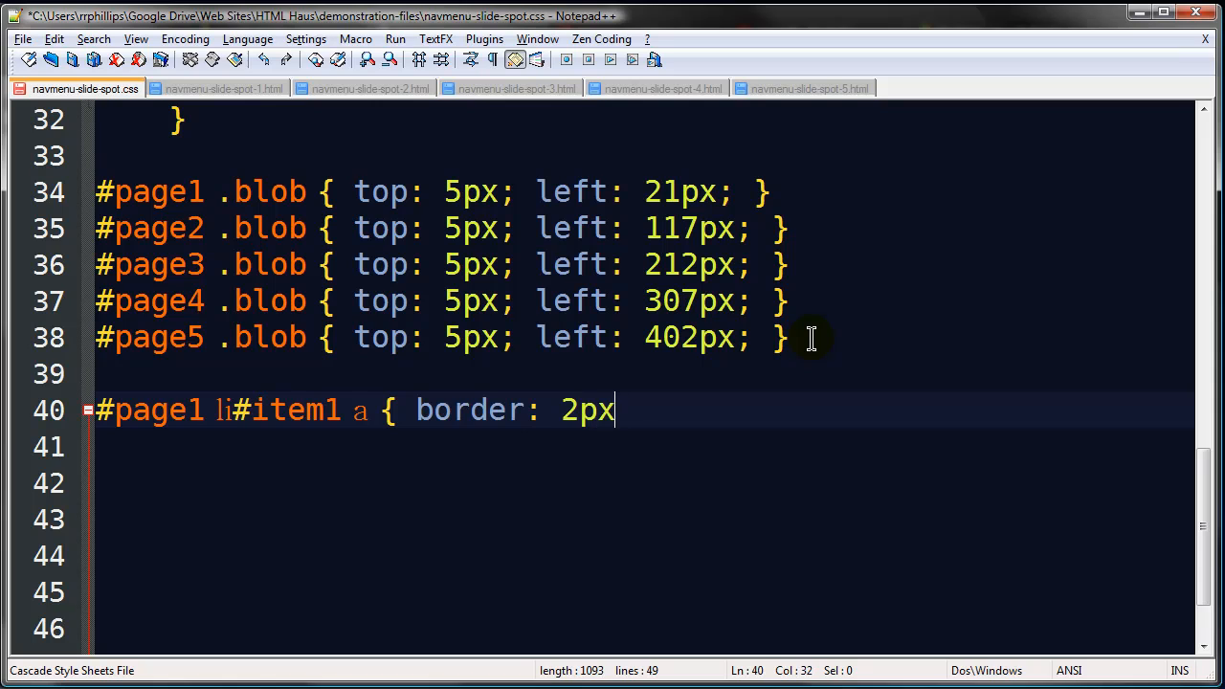
pyautogui.write('solid #500')
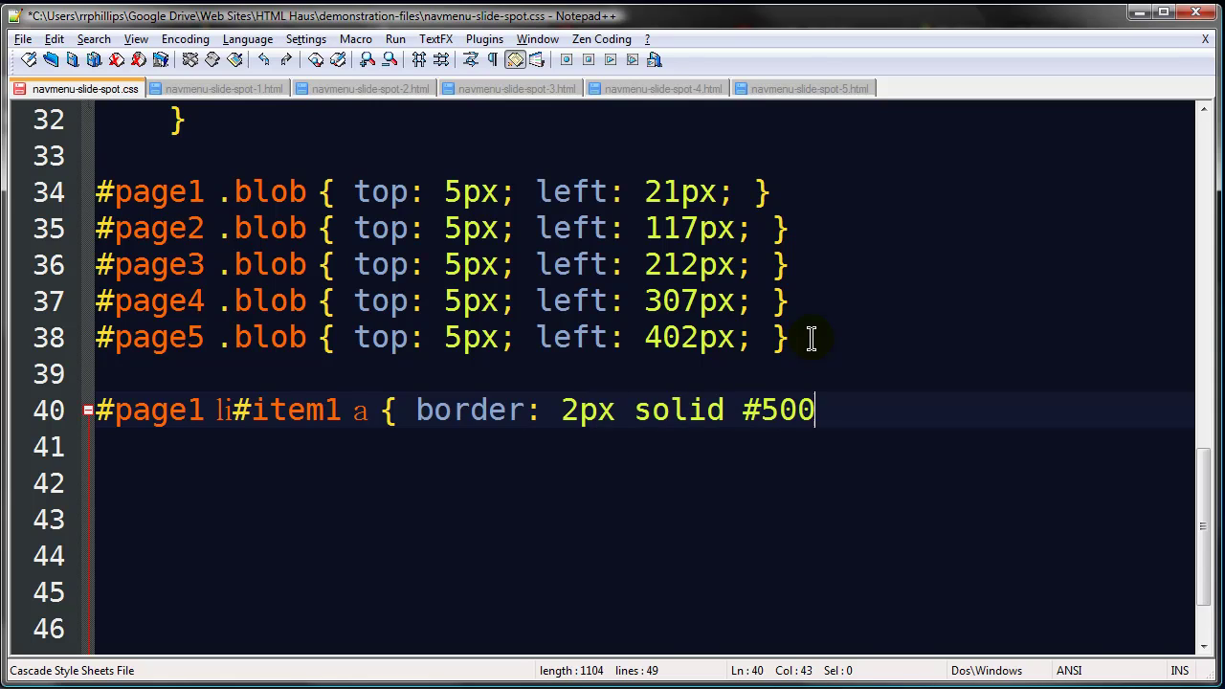
pyautogui.write(';')
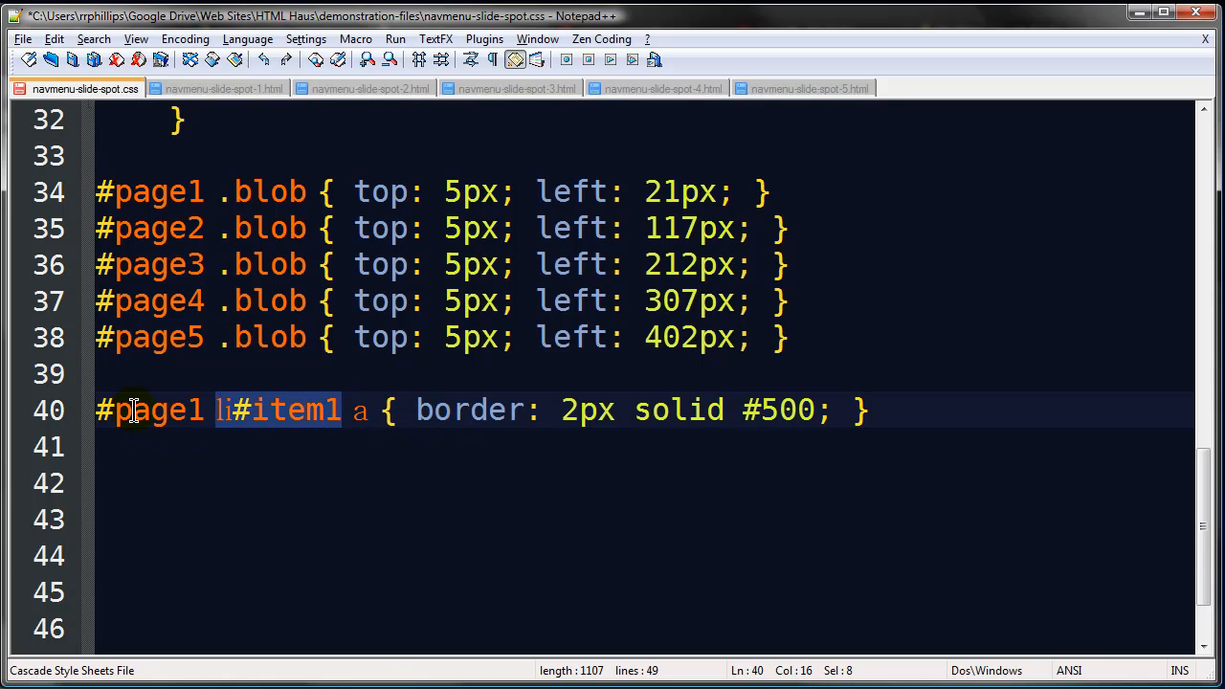
pyautogui.click(134, 410)
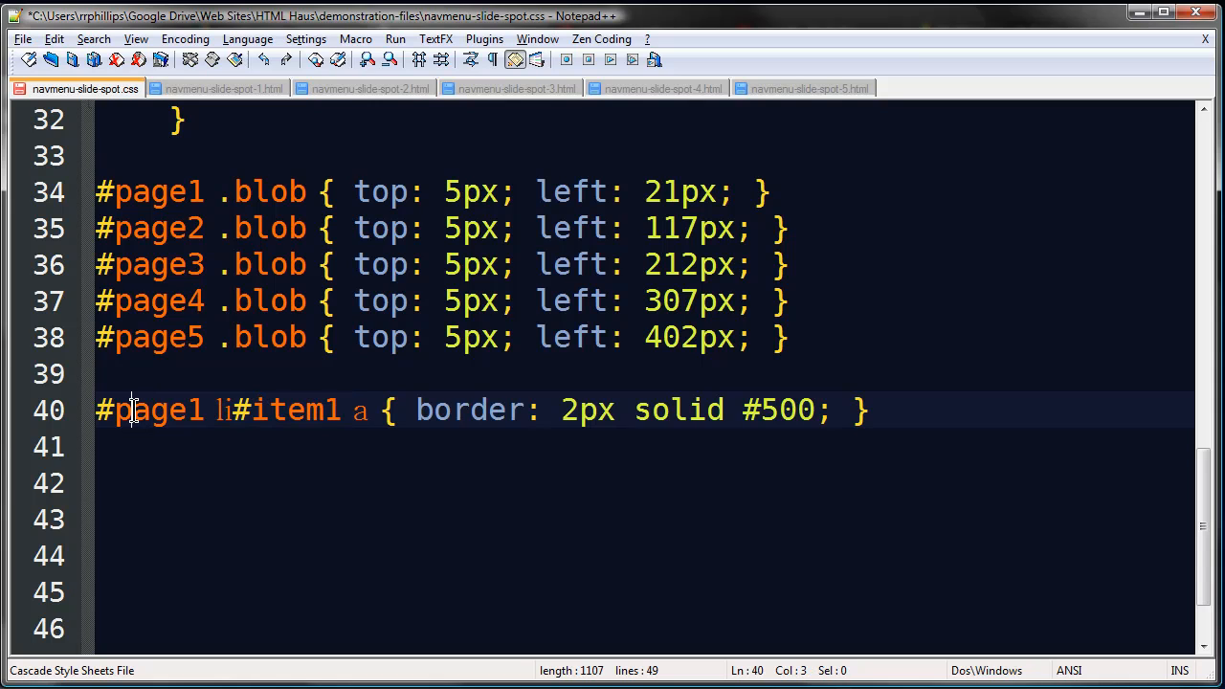
pyautogui.moveTo(328, 510)
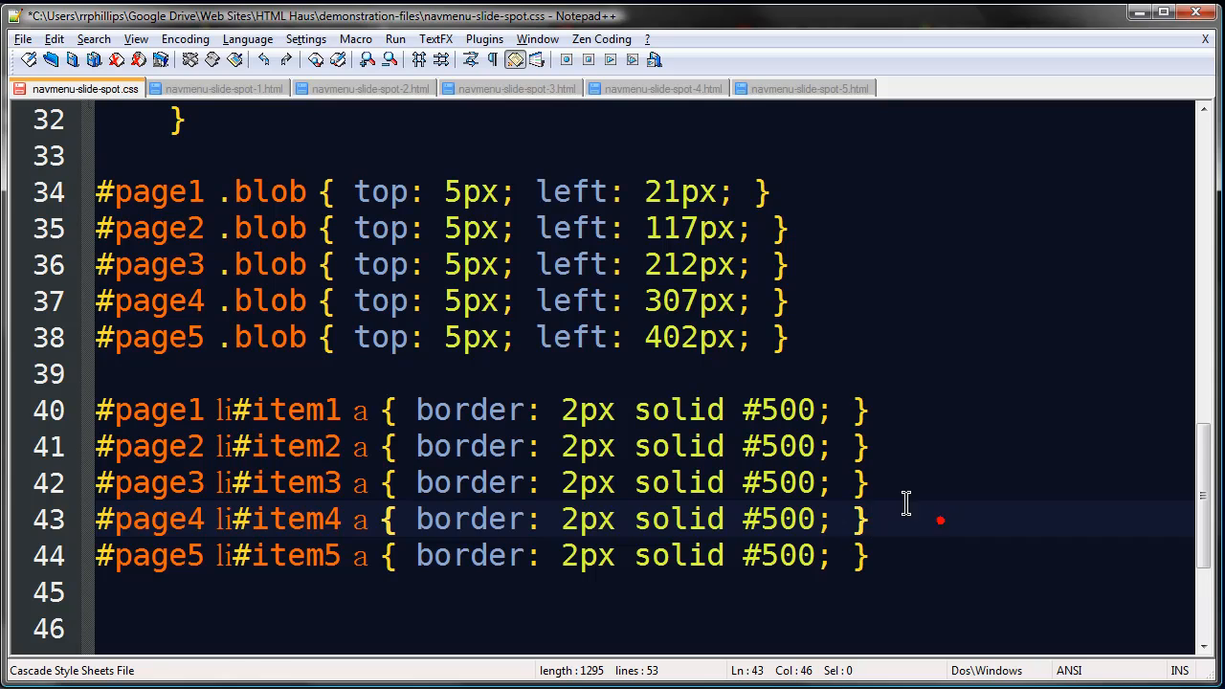
pyautogui.moveTo(709, 519)
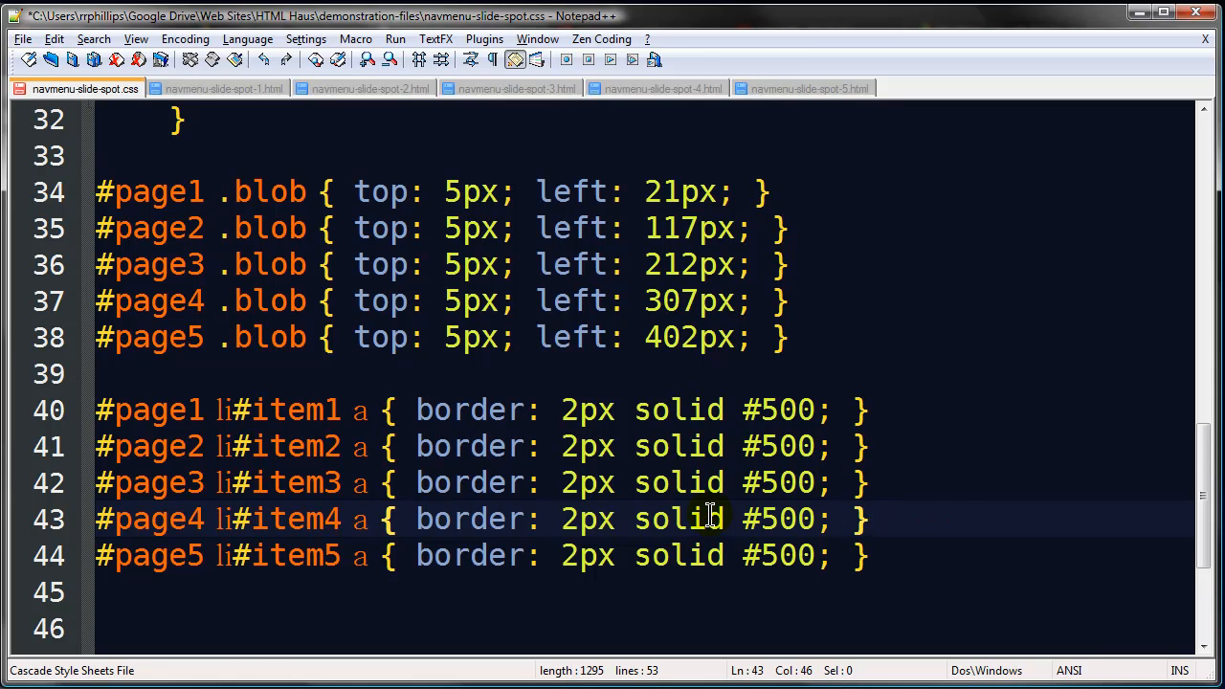
pyautogui.moveTo(696, 484)
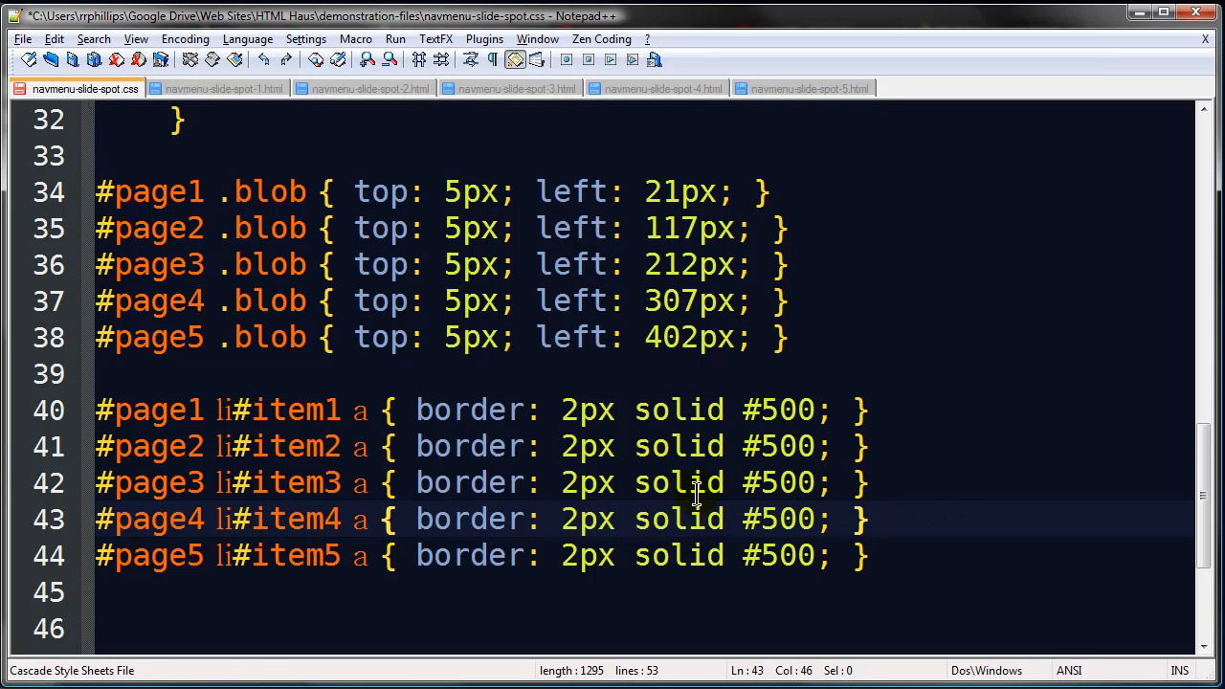
pyautogui.moveTo(421, 260)
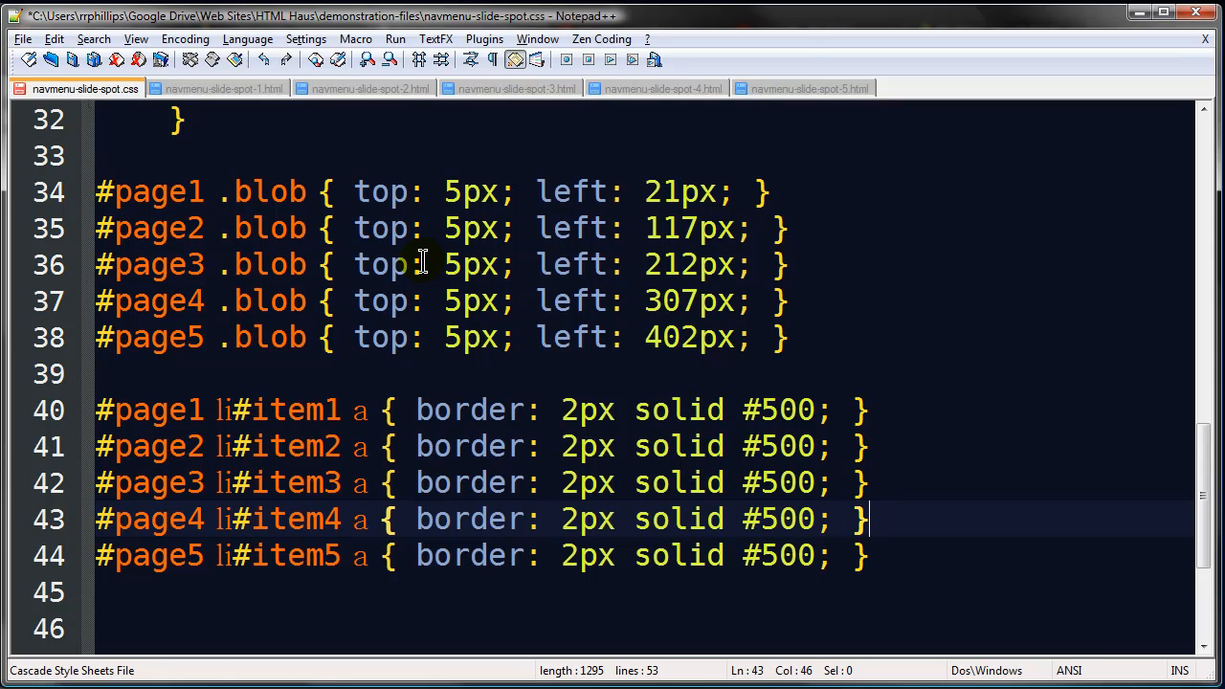
pyautogui.moveTo(637, 484)
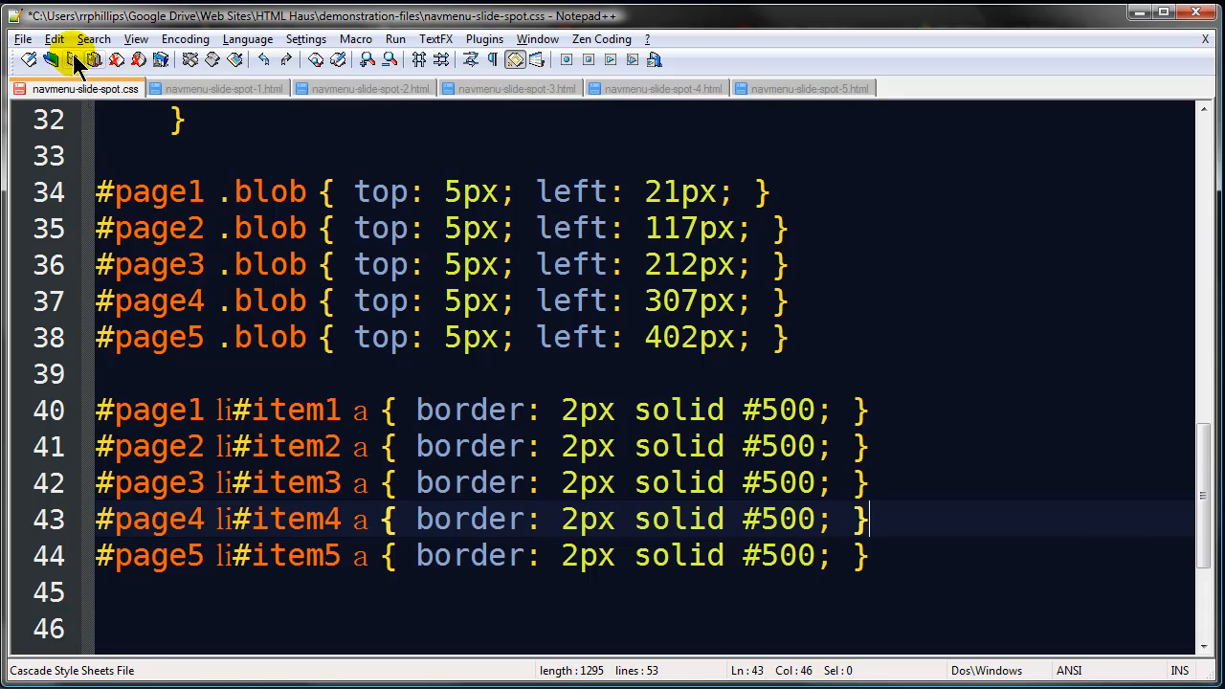
# Step: Save the stylesheet and check the dark red item outline on Pages 1 and 3
pyautogui.click(450, 30)
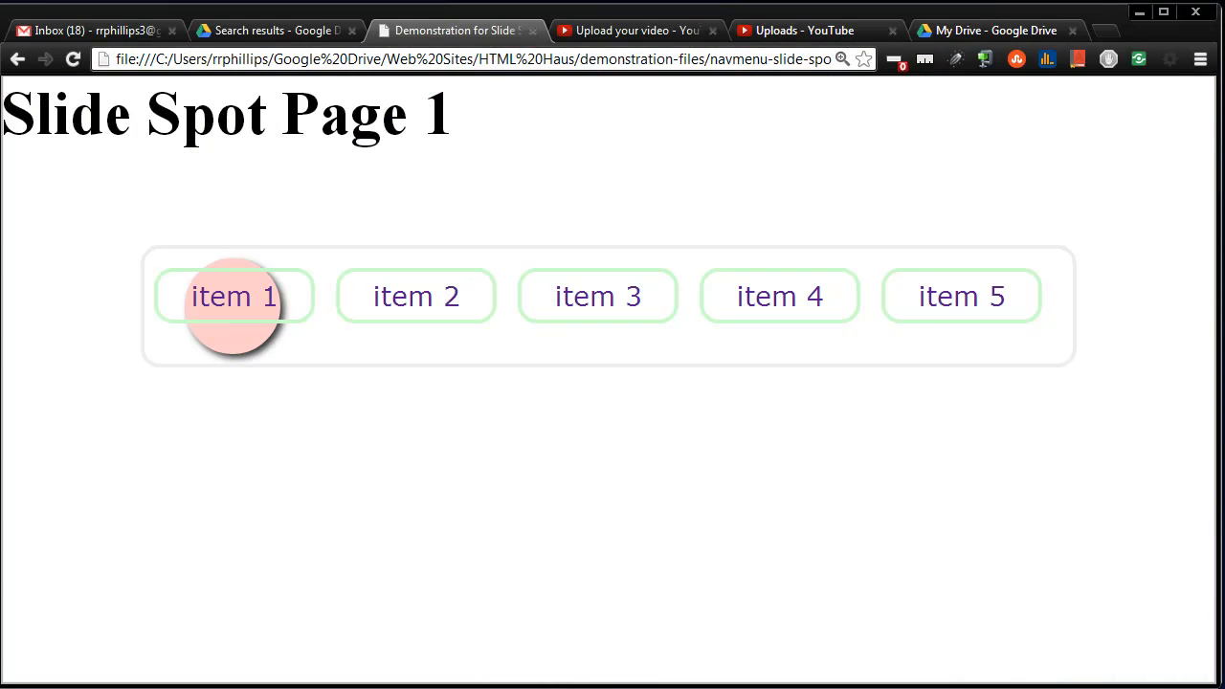
pyautogui.click(235, 296)
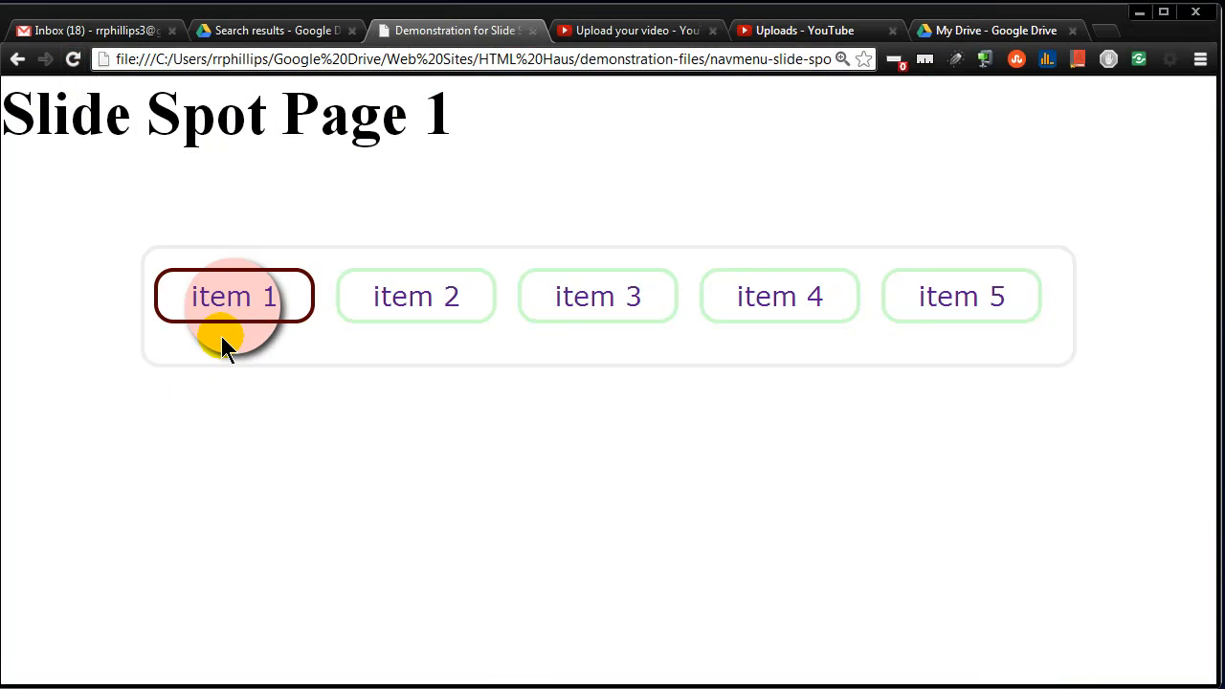
pyautogui.click(597, 295)
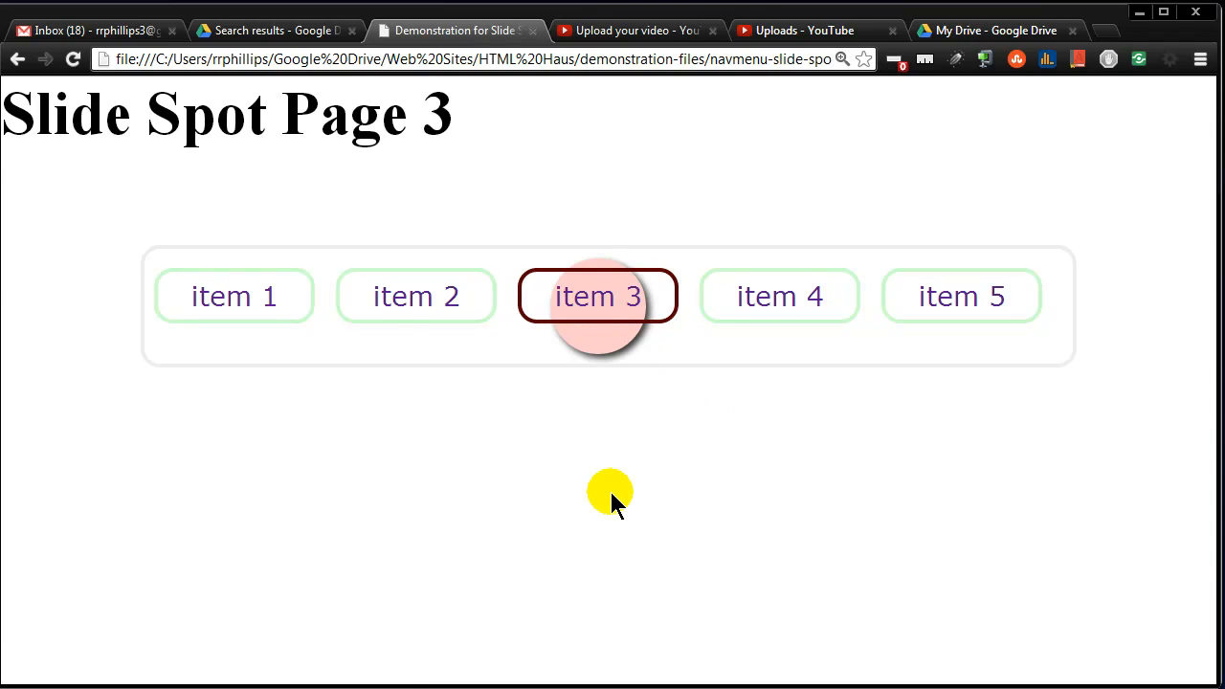
pyautogui.click(416, 296)
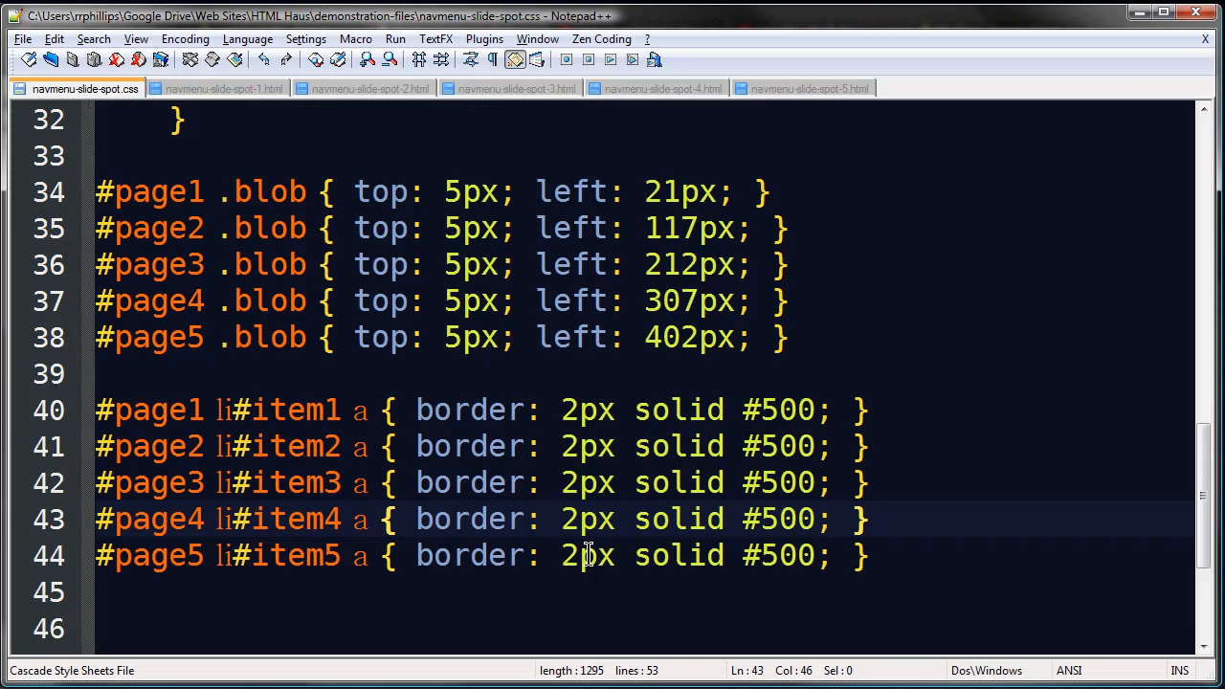
# Step: Write li#item1:hover a { border: 2px solid #050; } and renumber its copies item2–item5
pyautogui.scroll(-3)
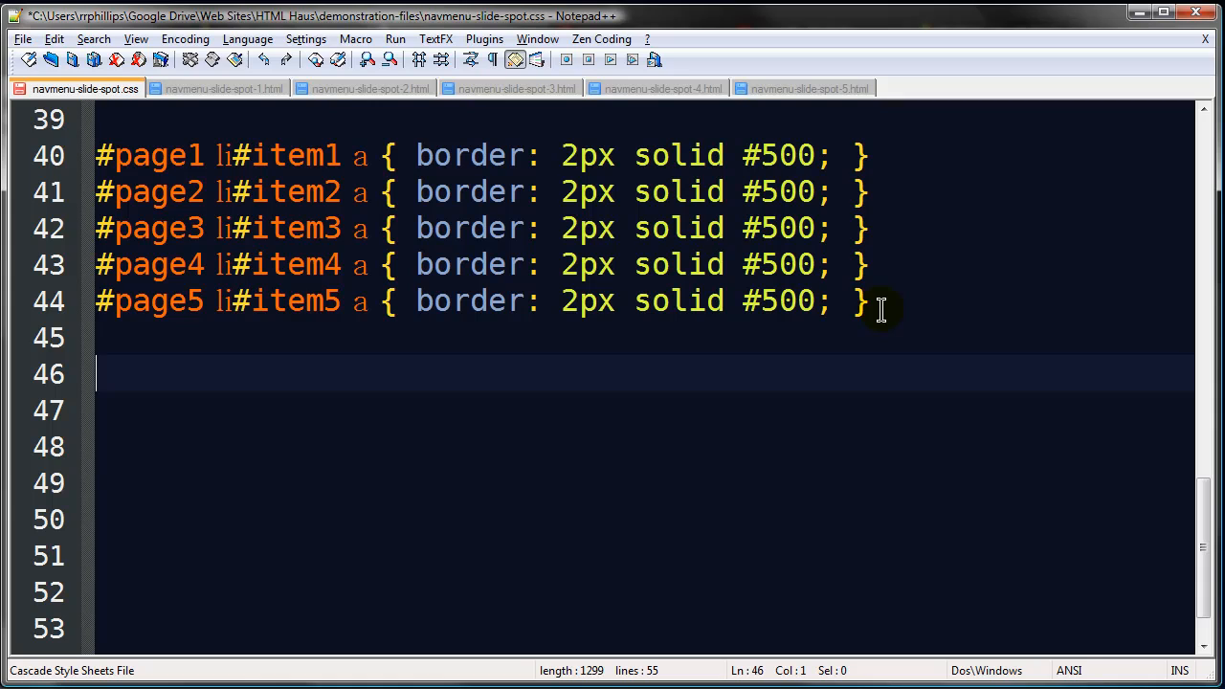
pyautogui.write('#pag')
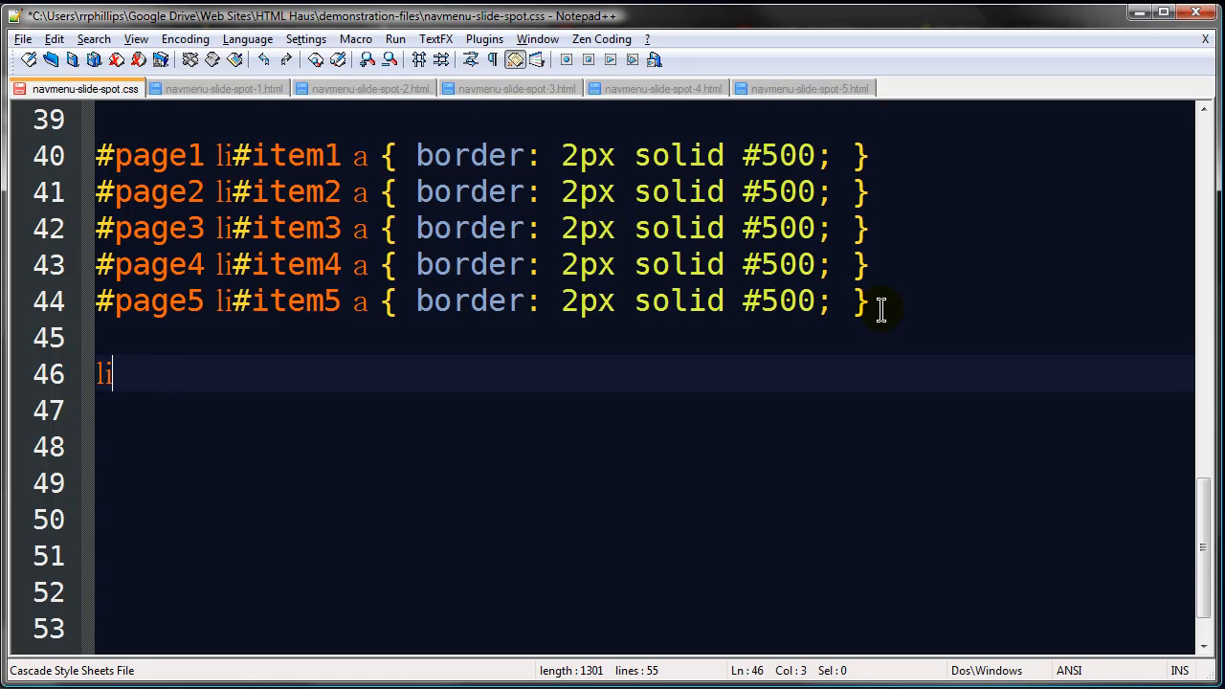
pyautogui.write('#item1')
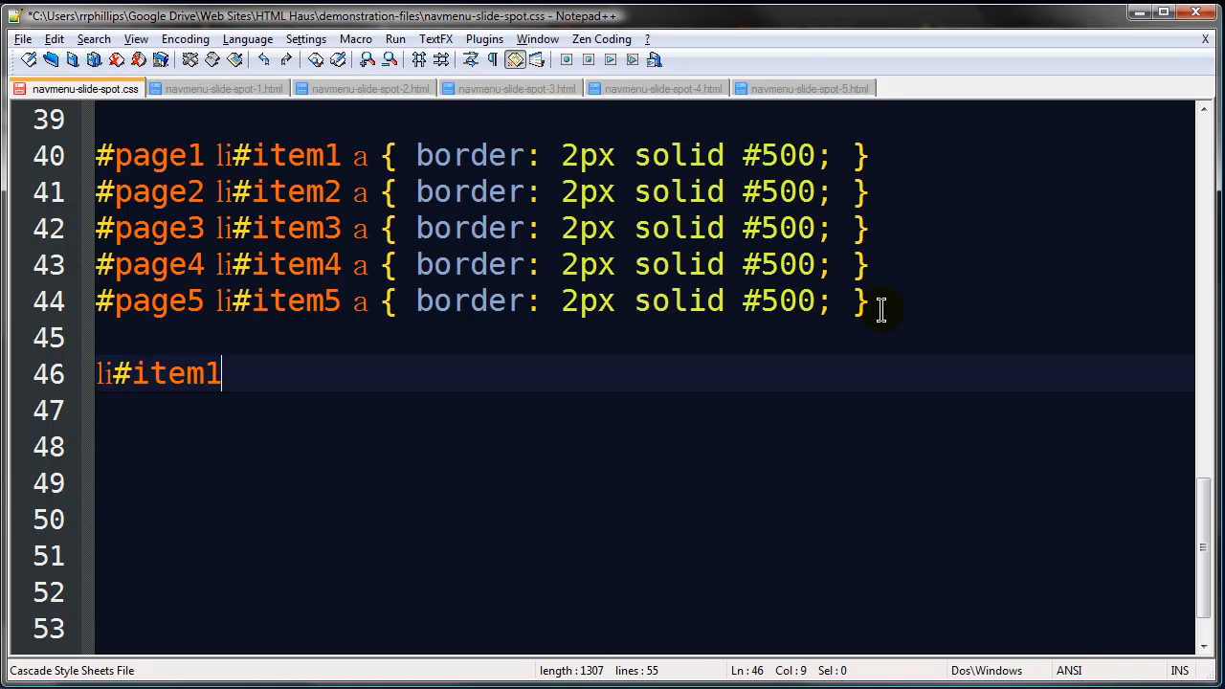
pyautogui.write(':hover a')
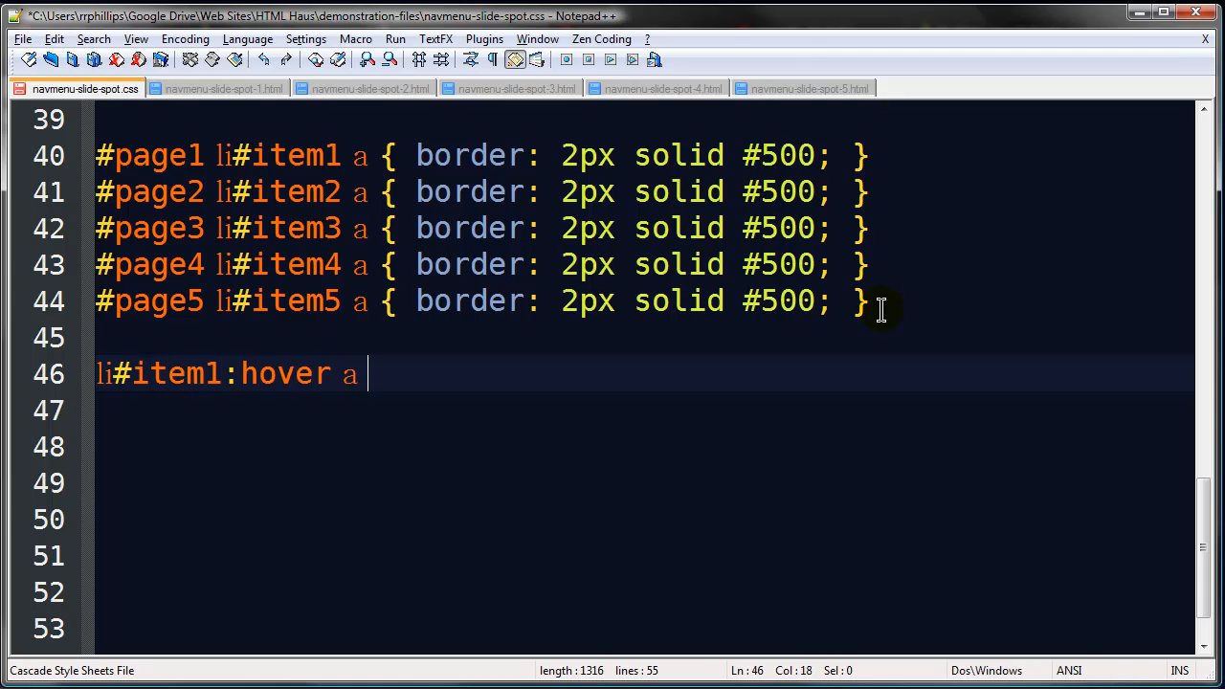
pyautogui.write('{ b')
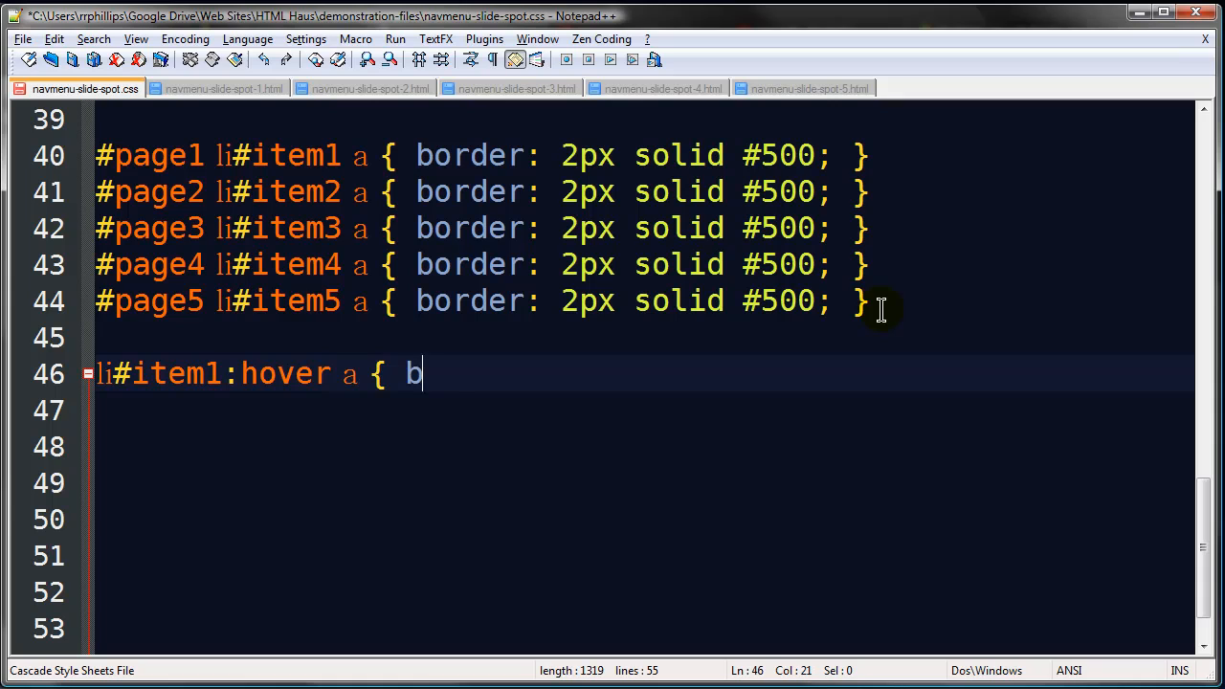
pyautogui.write('order: 2px sol')
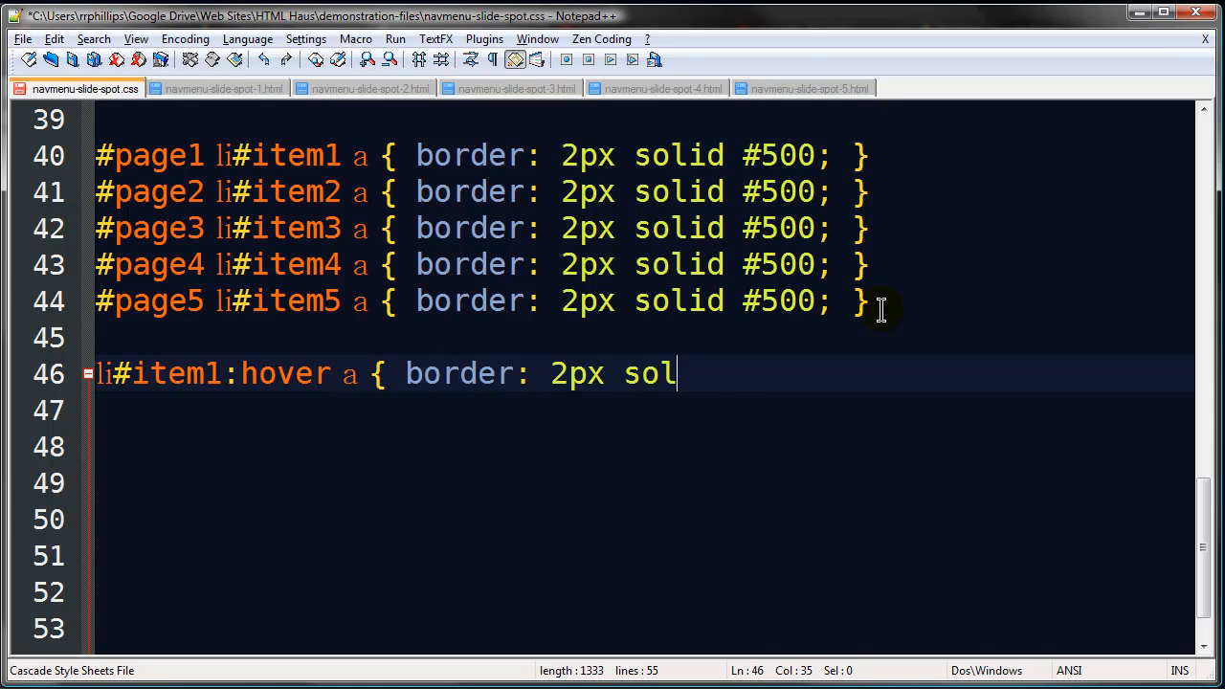
pyautogui.write('id #050')
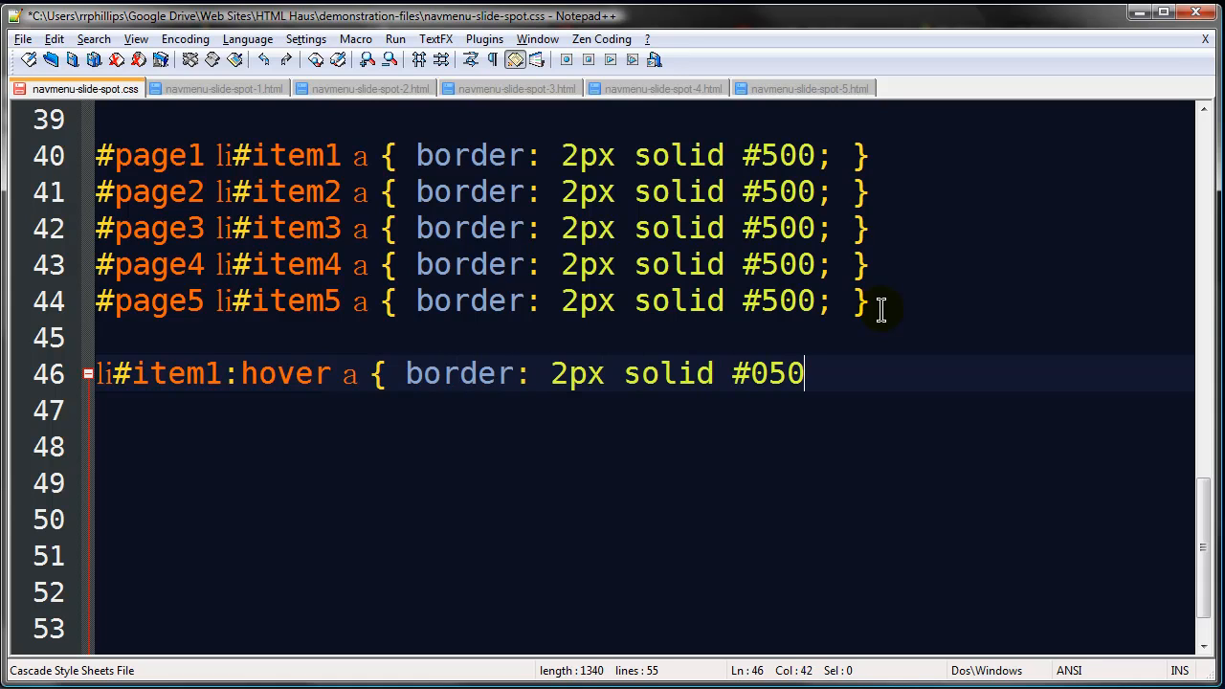
pyautogui.write('; }')
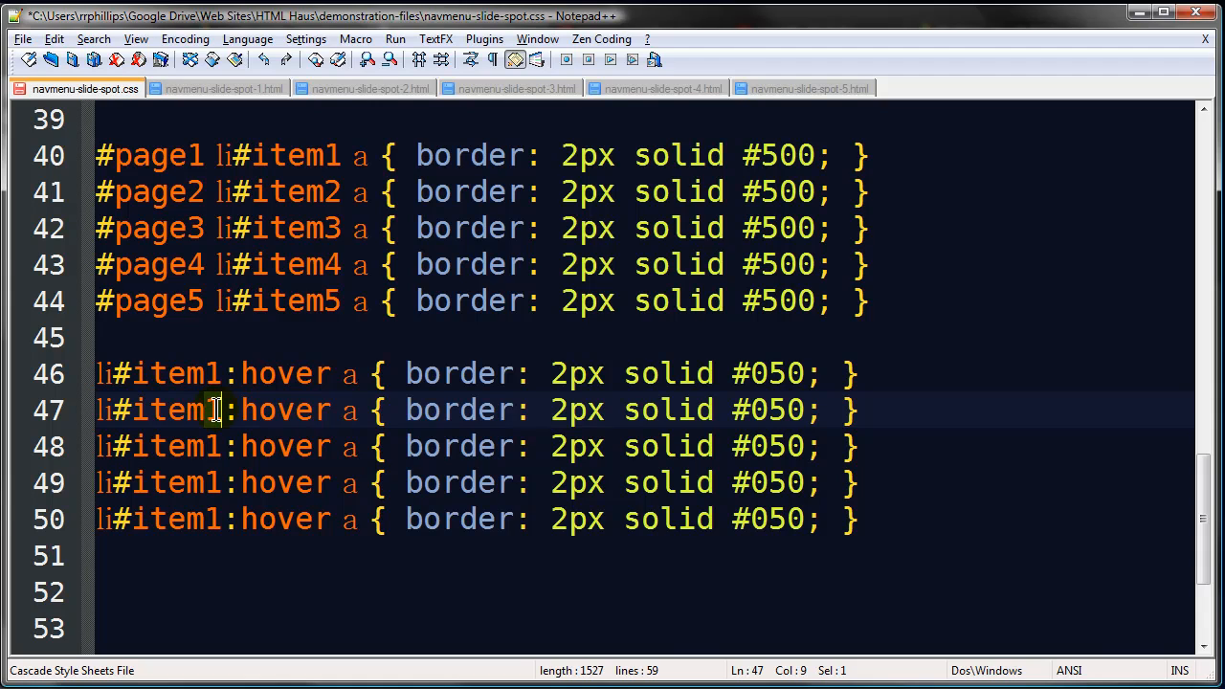
pyautogui.write('2')
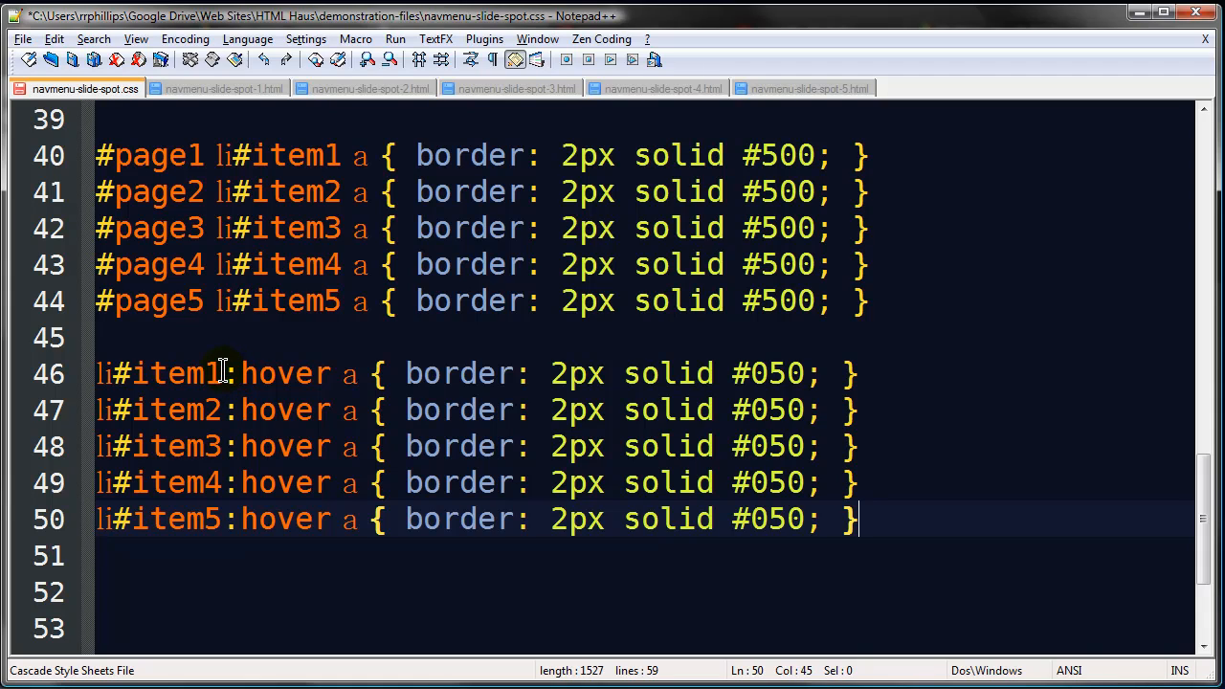
pyautogui.moveTo(208, 359)
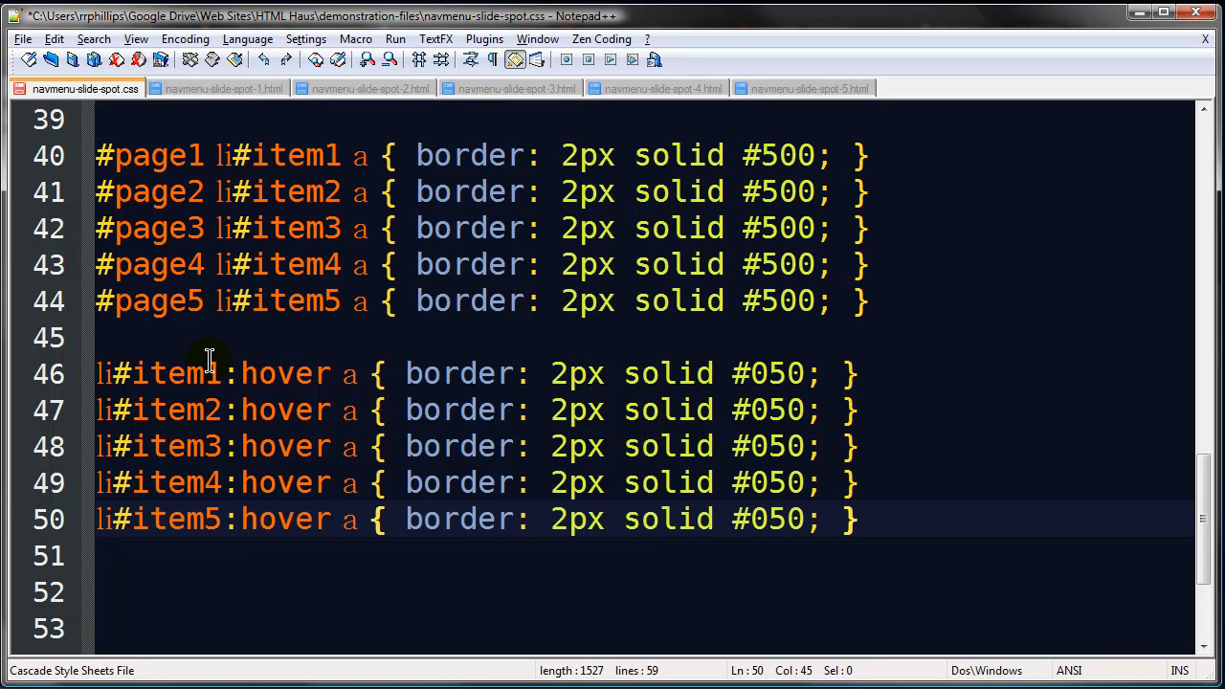
pyautogui.click(857, 519)
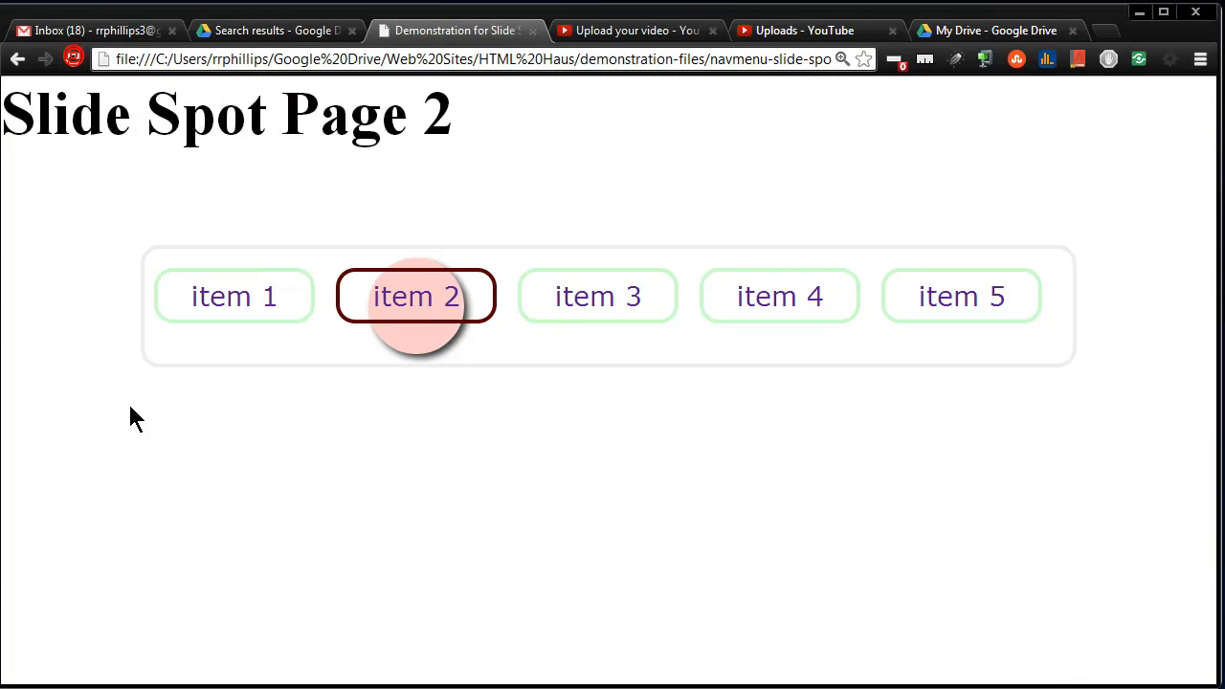
pyautogui.moveTo(235, 326)
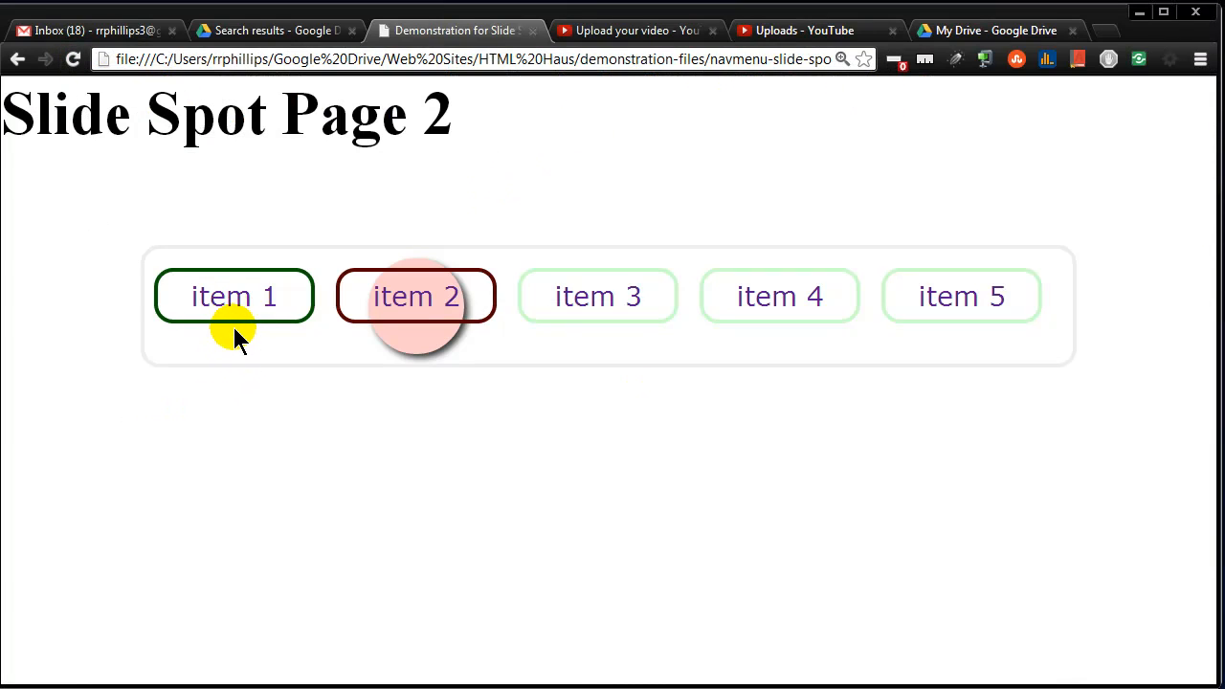
pyautogui.moveTo(325, 345)
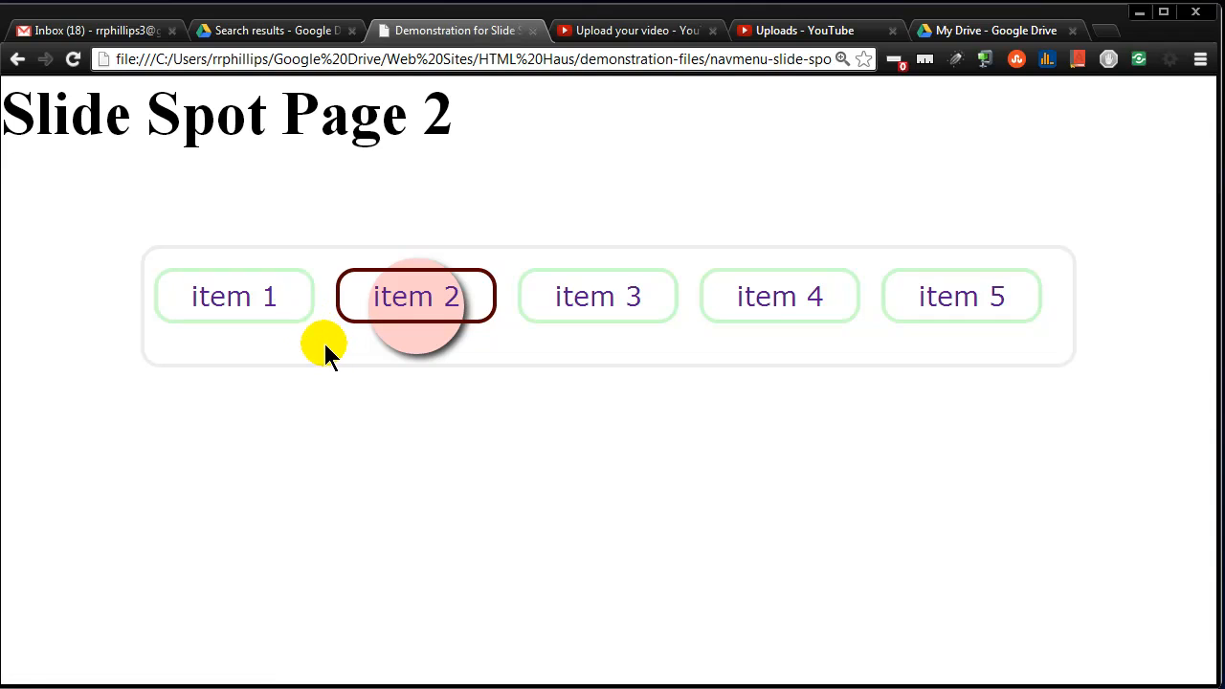
pyautogui.moveTo(328, 331)
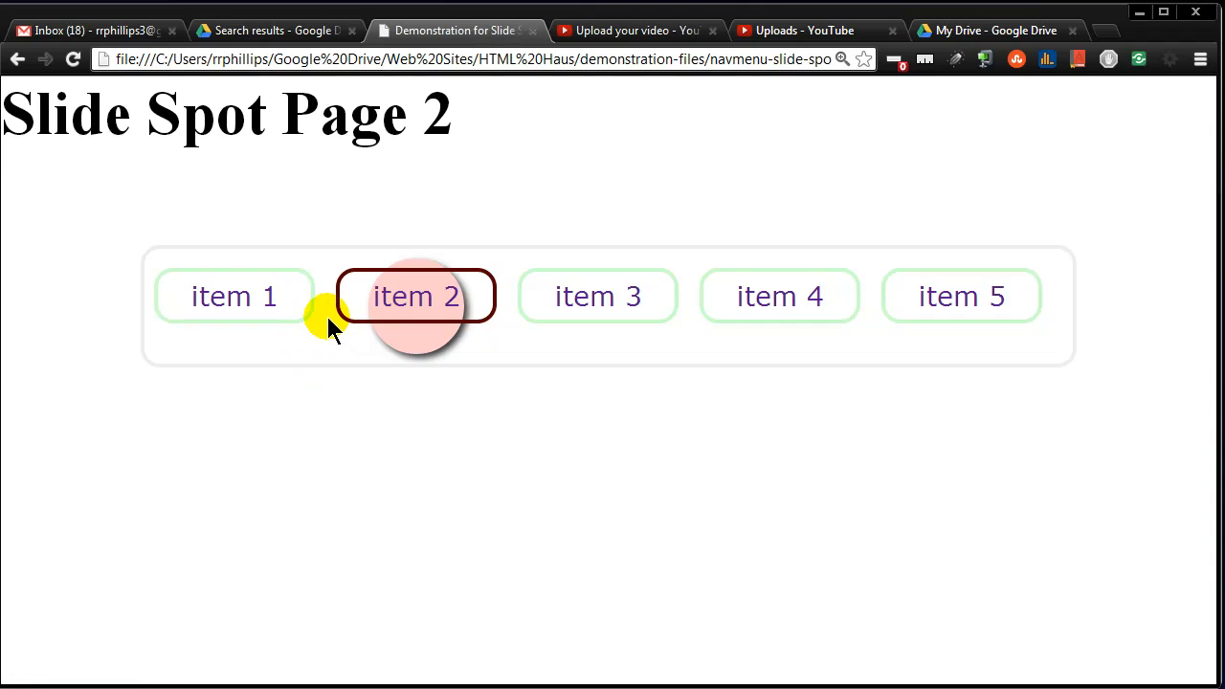
pyautogui.moveTo(335, 316)
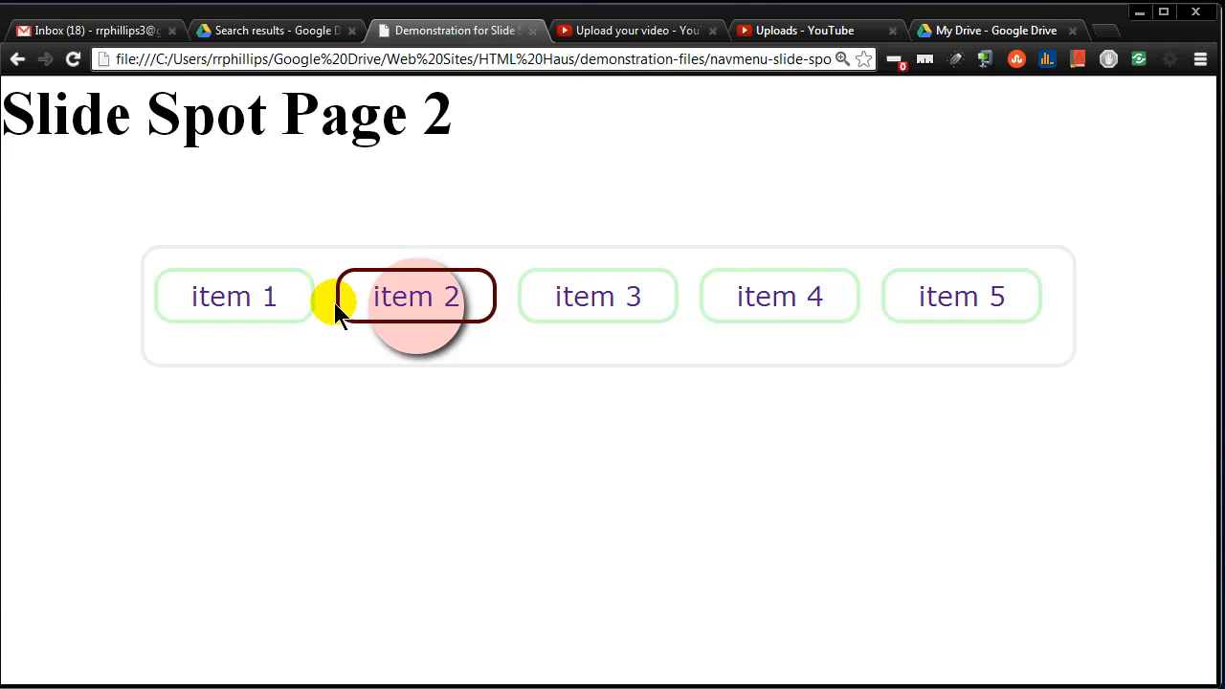
pyautogui.moveTo(479, 359)
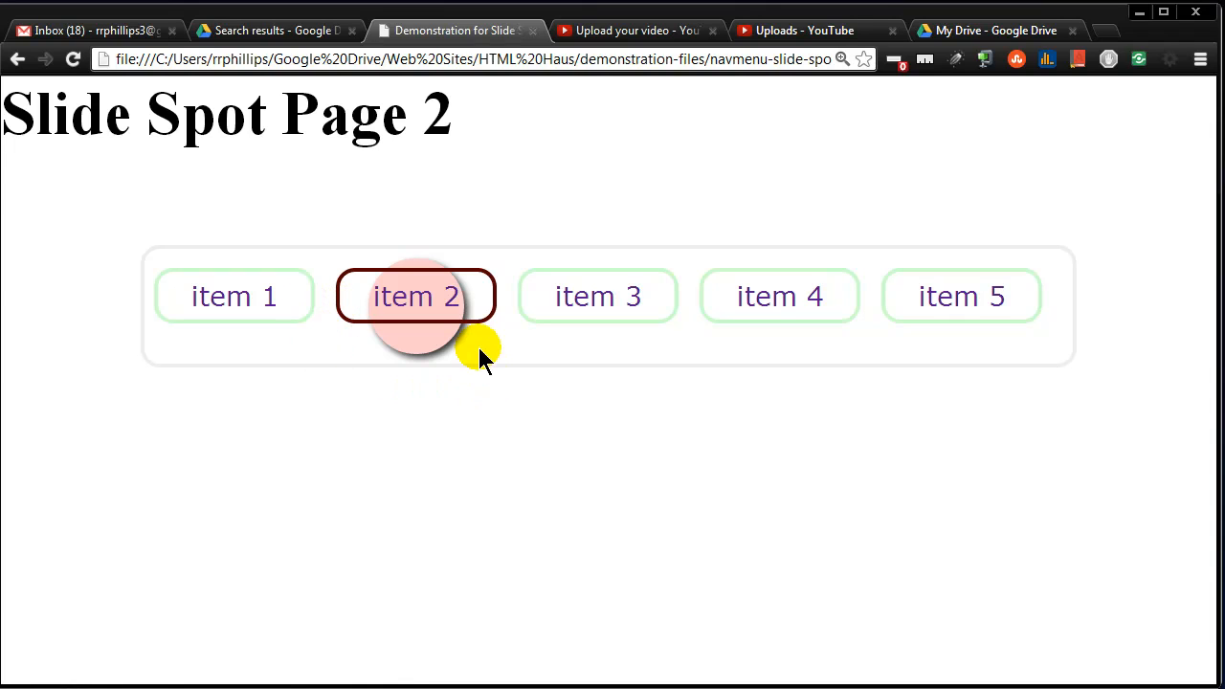
pyautogui.moveTo(780, 297)
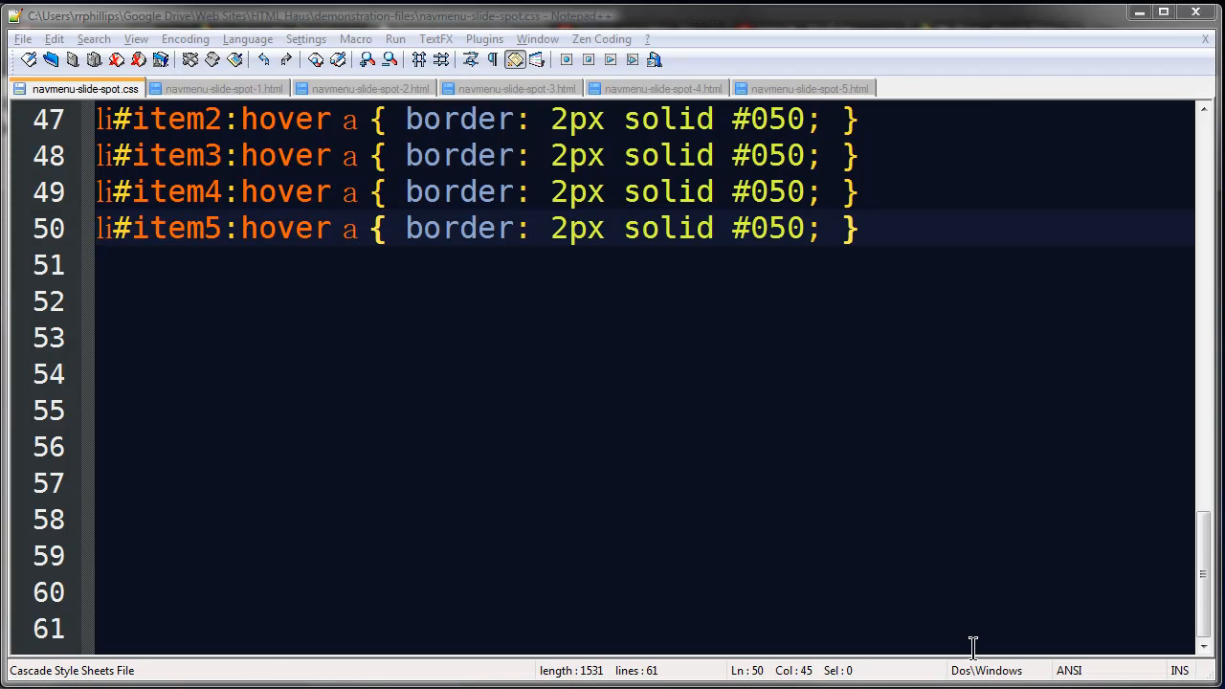
pyautogui.moveTo(898, 240)
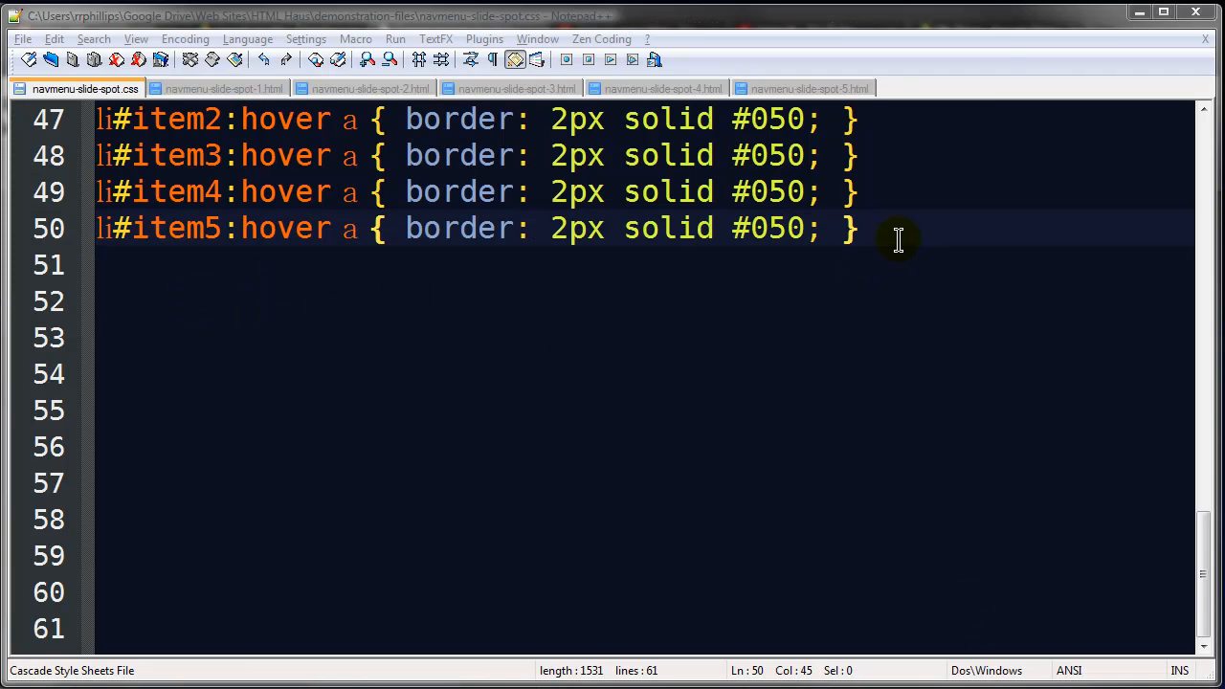
# Step: On a new line, type the li#item1:hover ~ .blob selector
pyautogui.press('Enter')
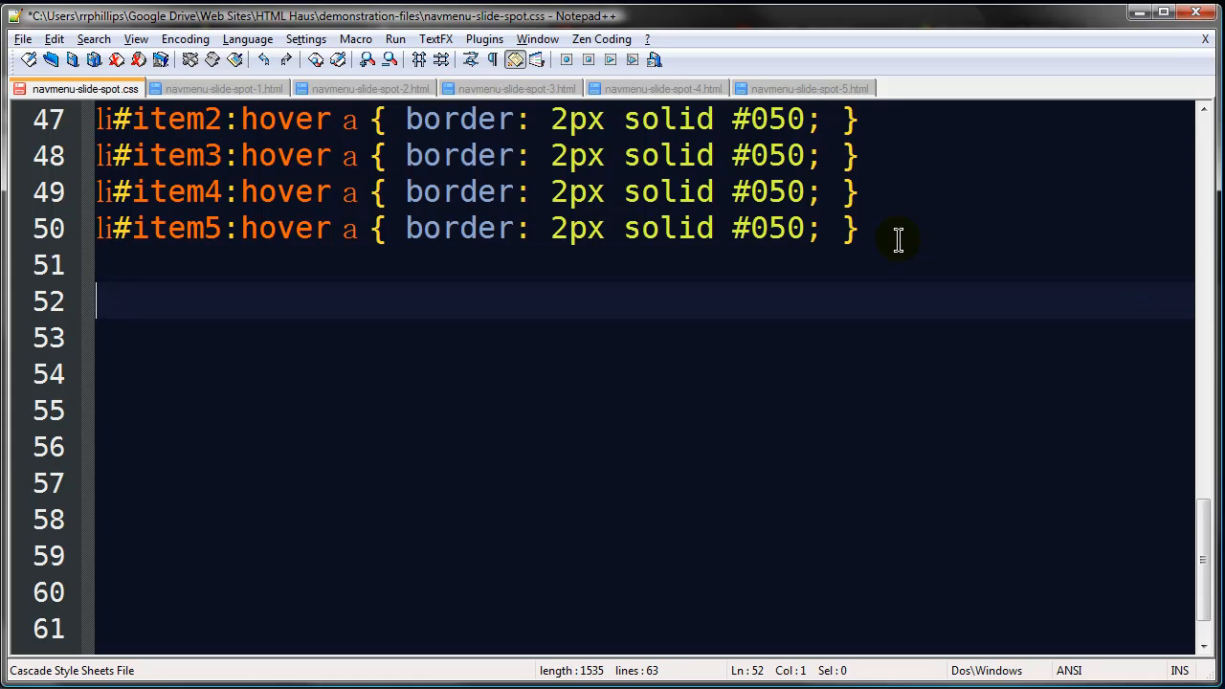
pyautogui.write('li')
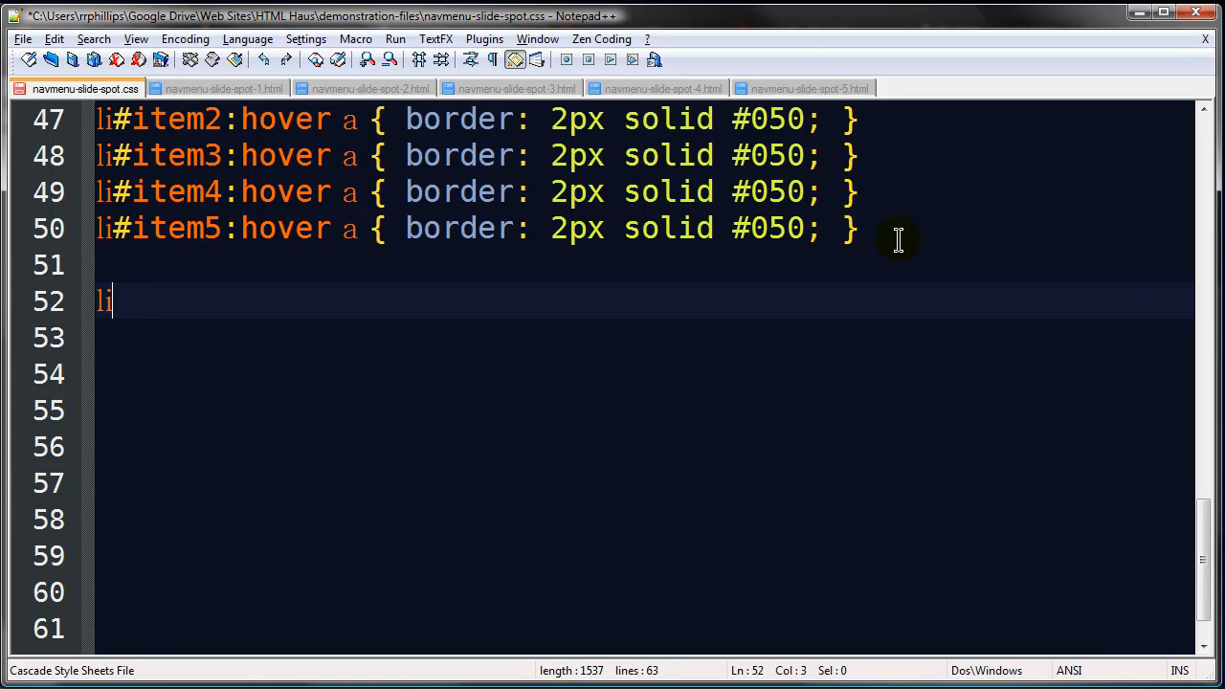
pyautogui.write('#item1')
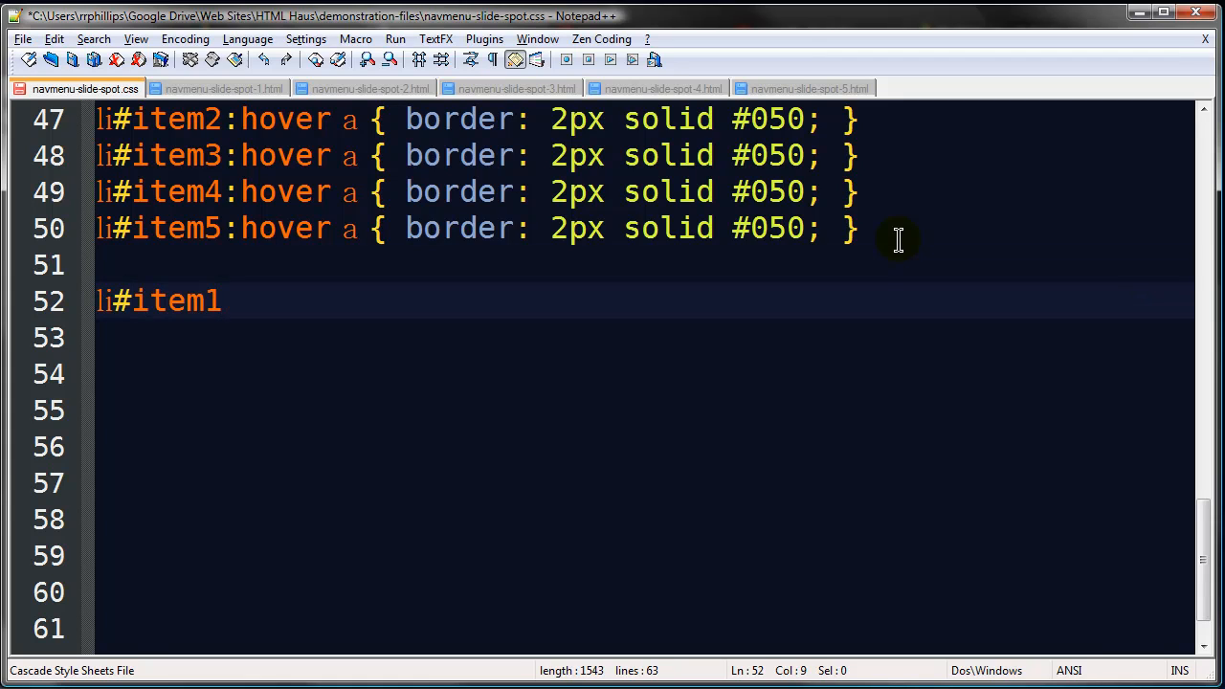
pyautogui.write(':hov')
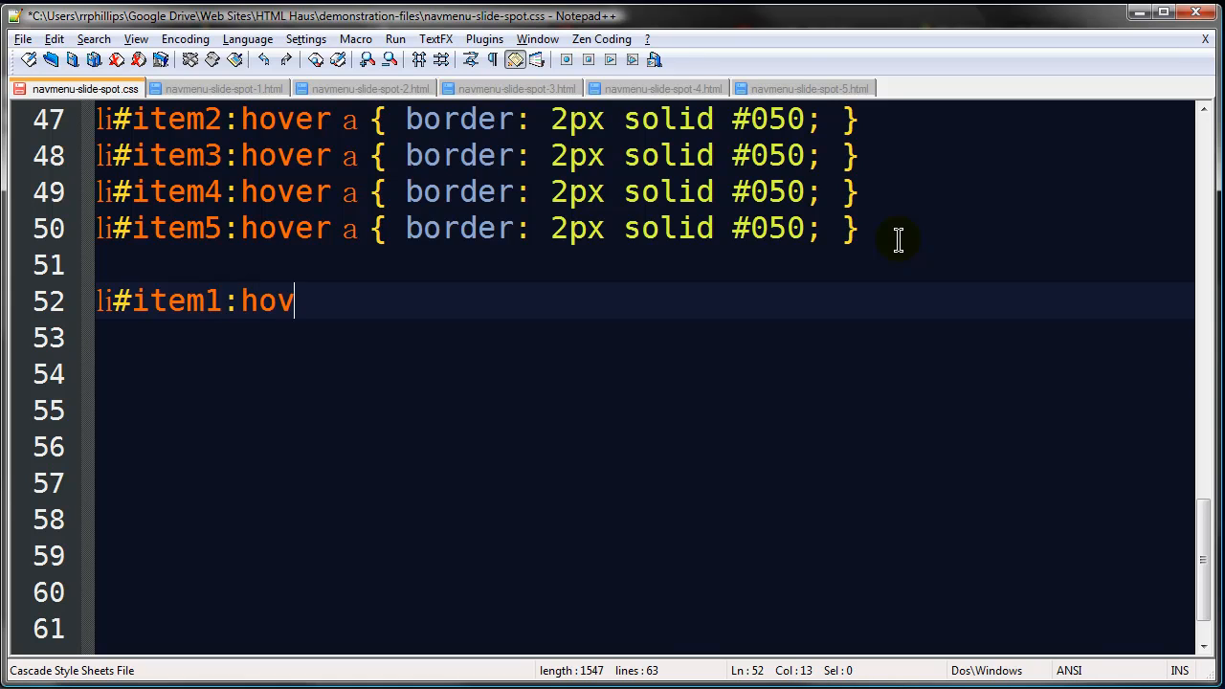
pyautogui.write('er ~')
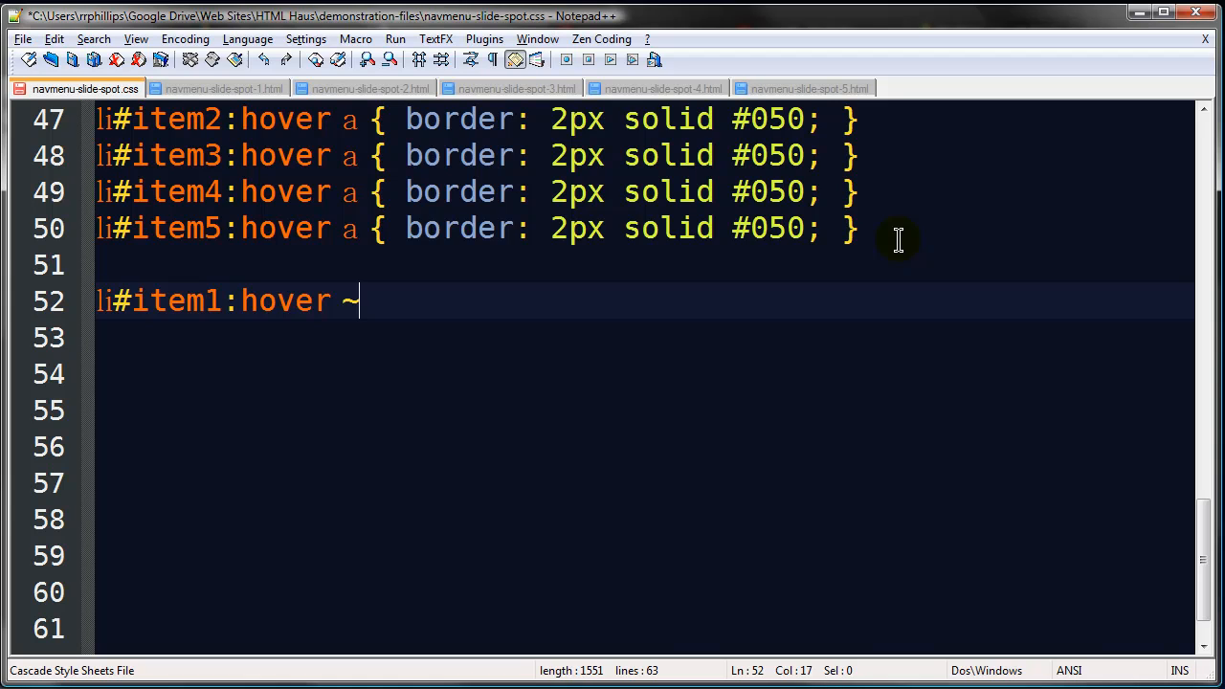
pyautogui.write('.blo')
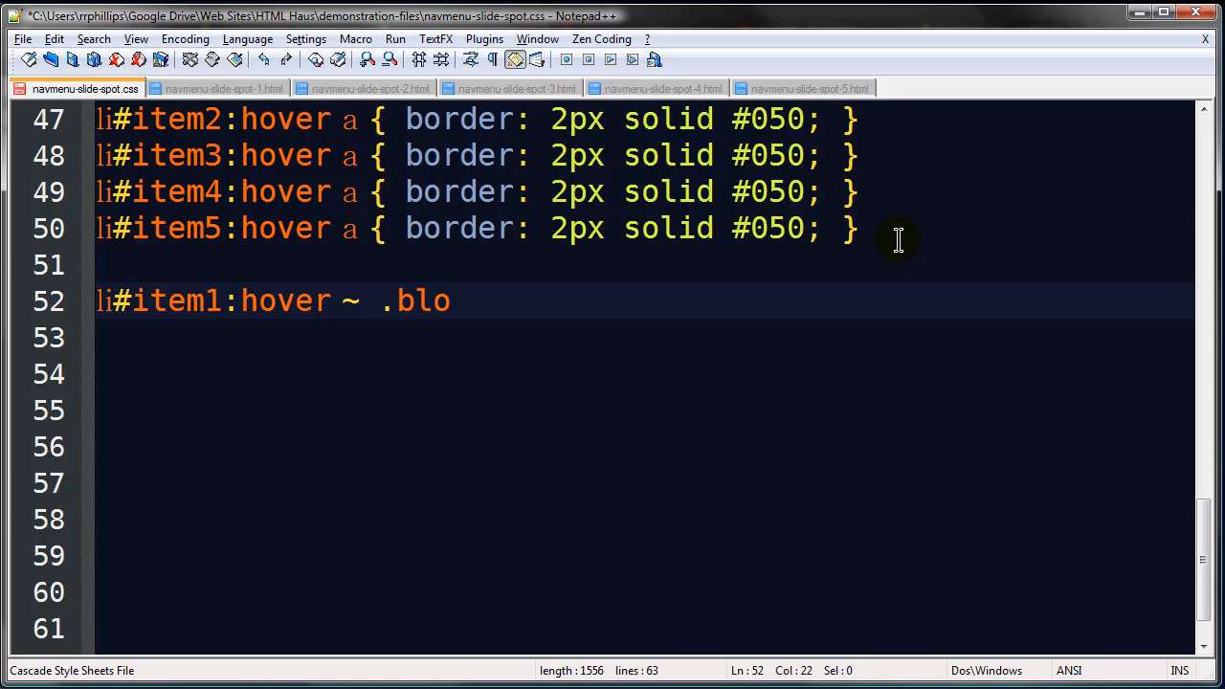
pyautogui.write('b')
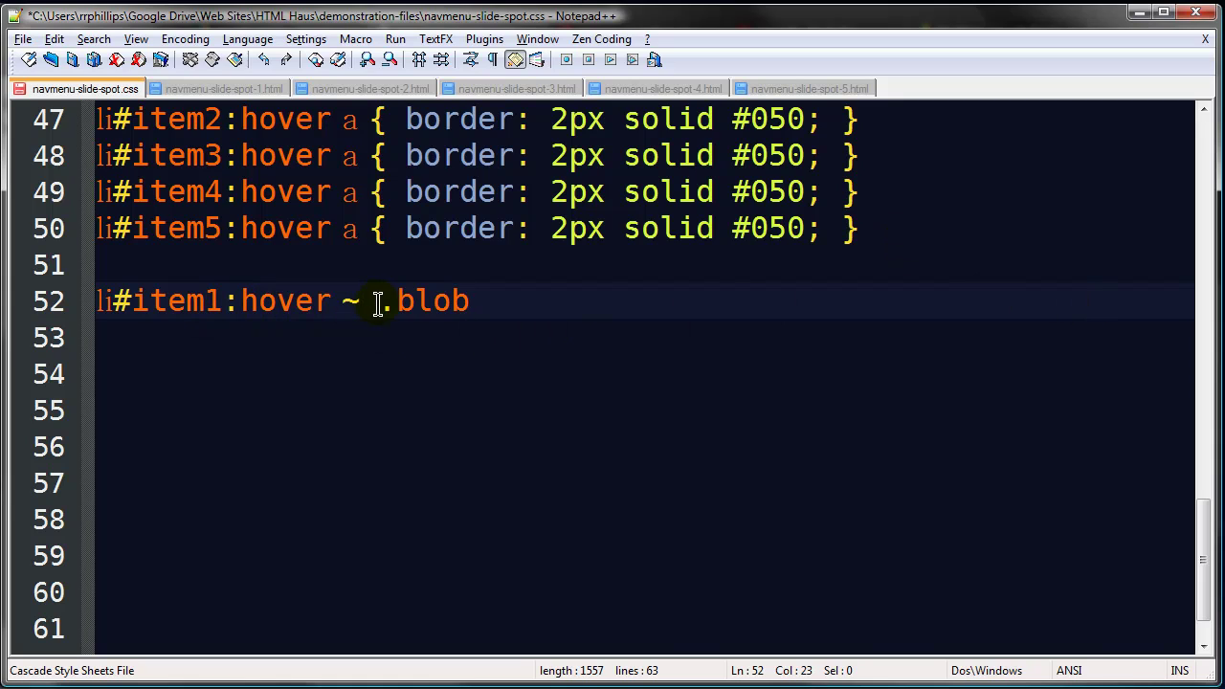
pyautogui.doubleClick(431, 301)
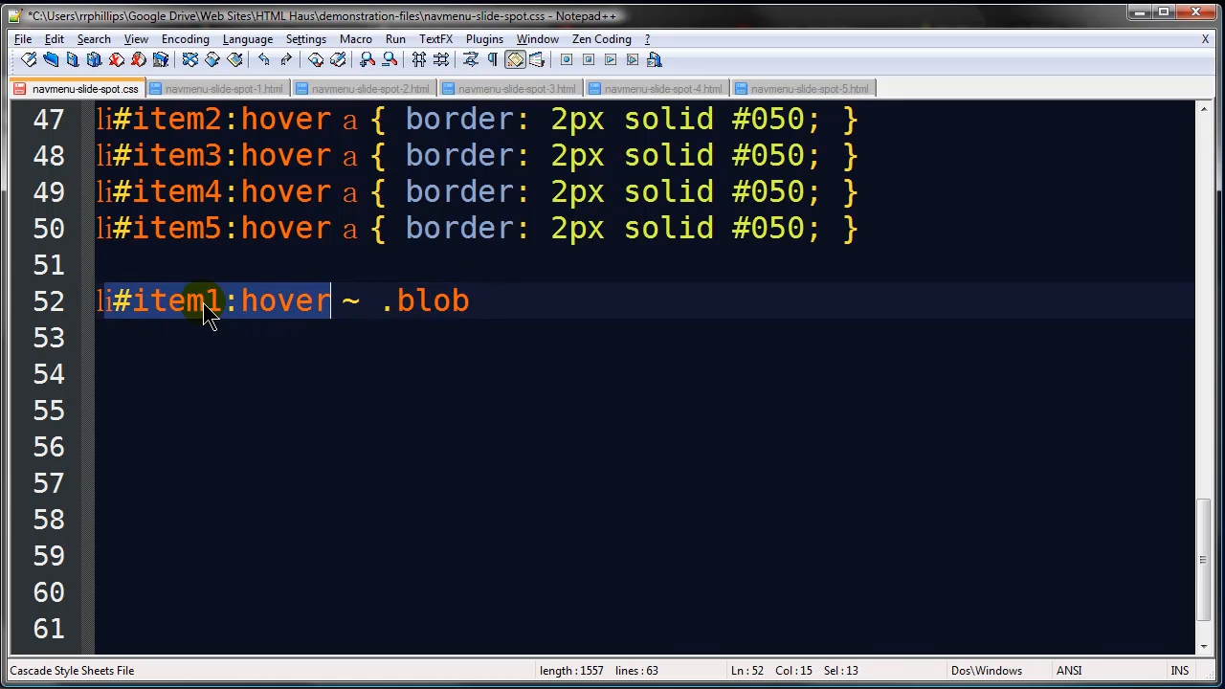
pyautogui.moveTo(143, 316)
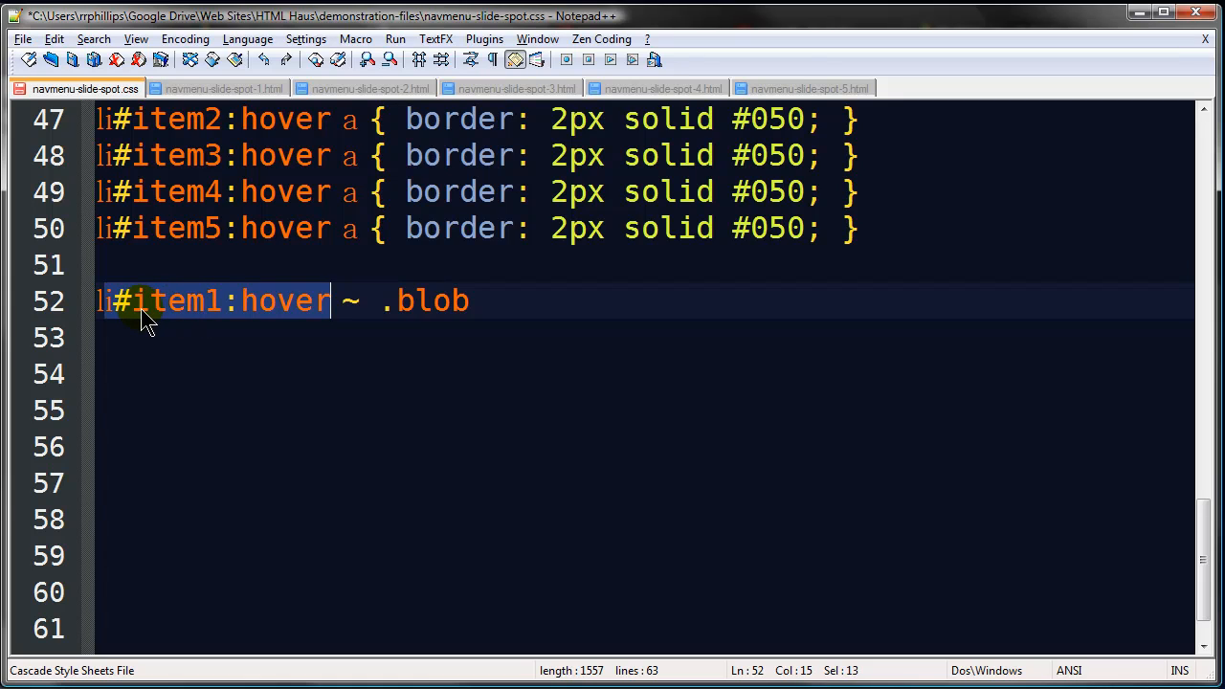
pyautogui.moveTo(243, 343)
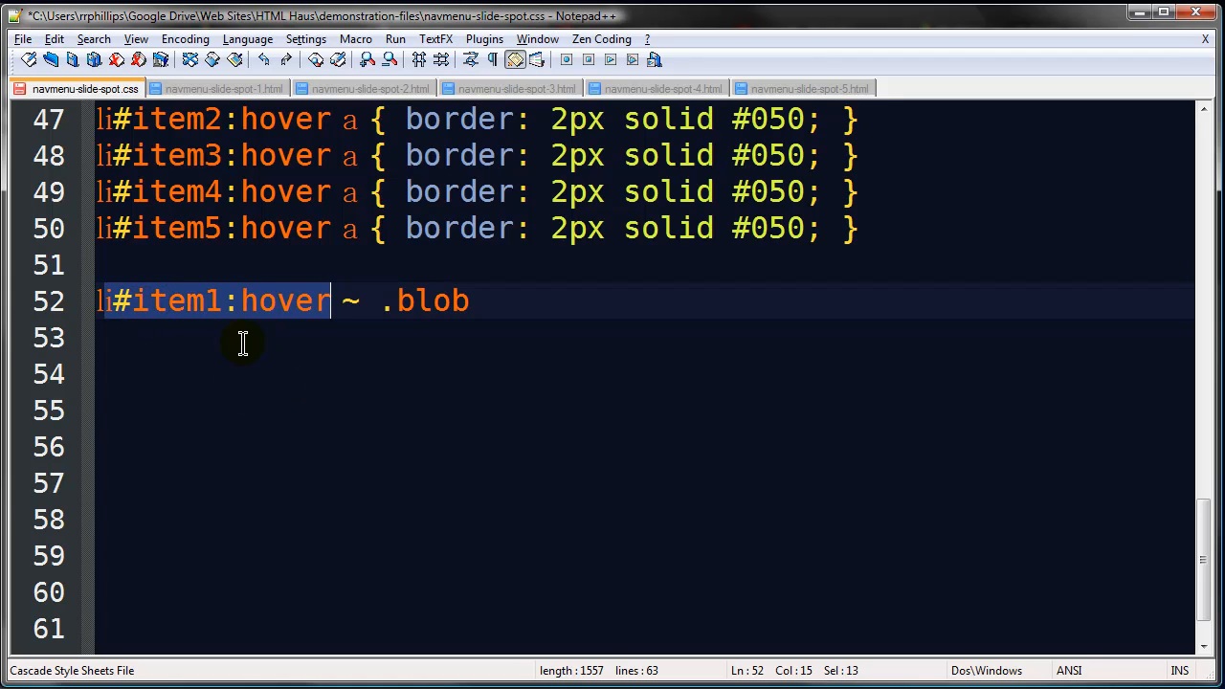
pyautogui.moveTo(361, 353)
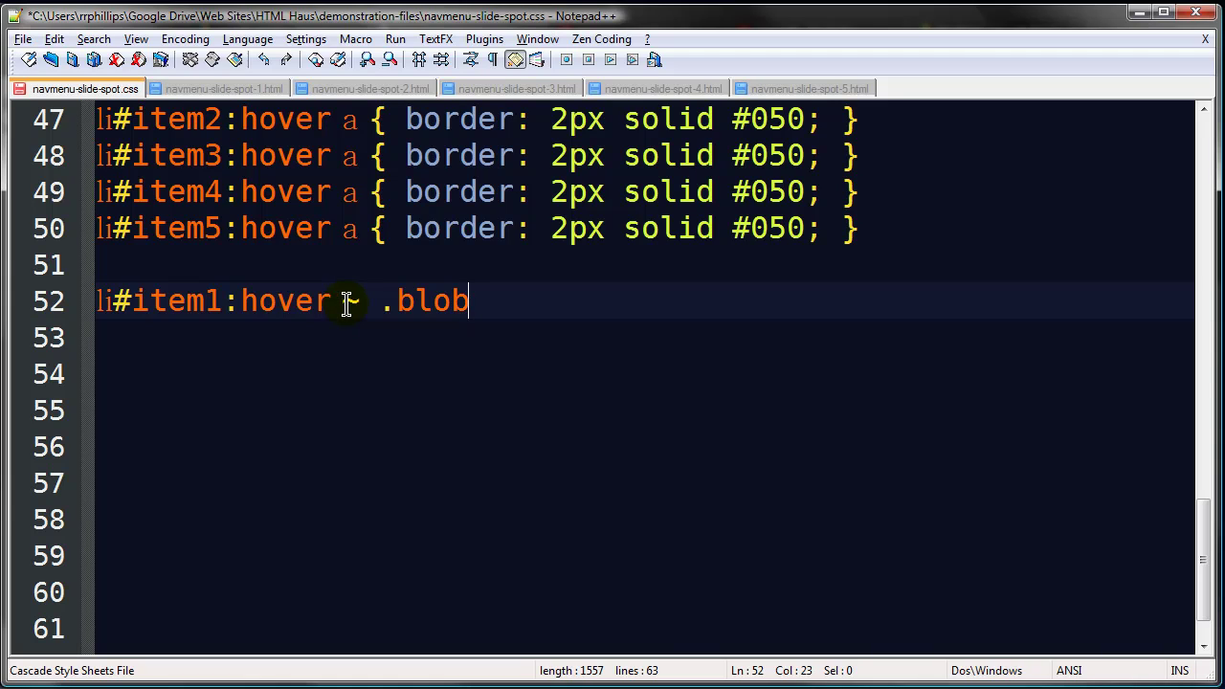
# Step: Give the item1 hover blob rule top: 5px and left: 21px
pyautogui.write('~')
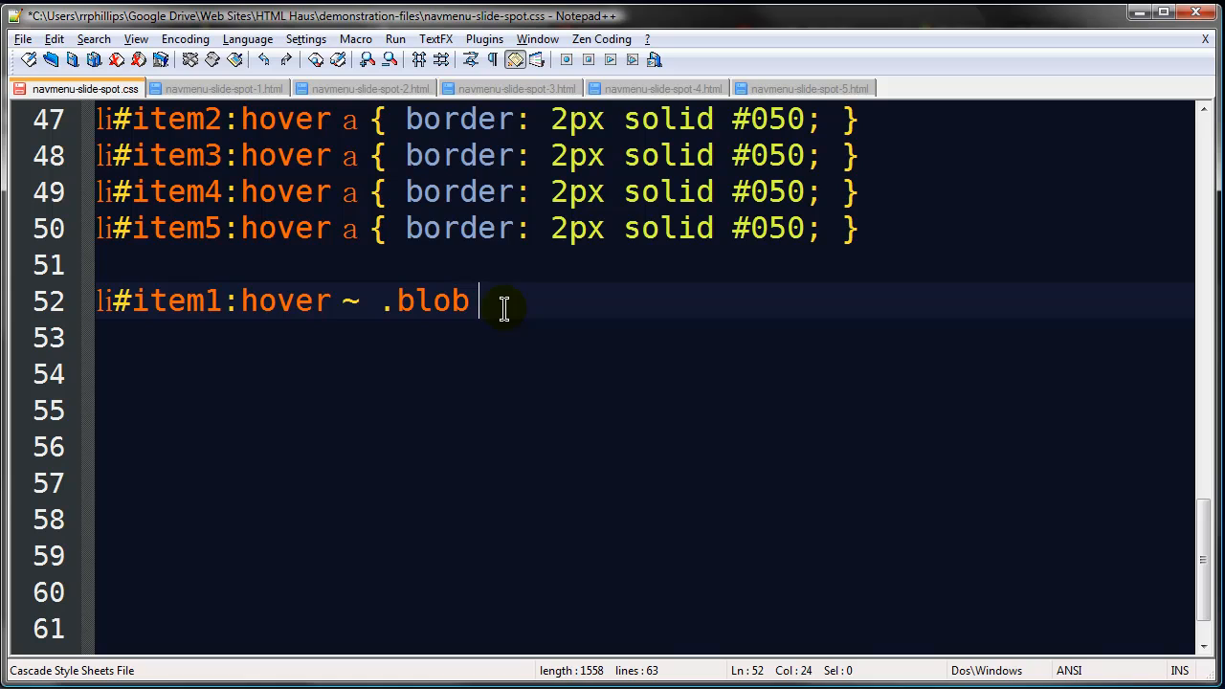
pyautogui.write('{')
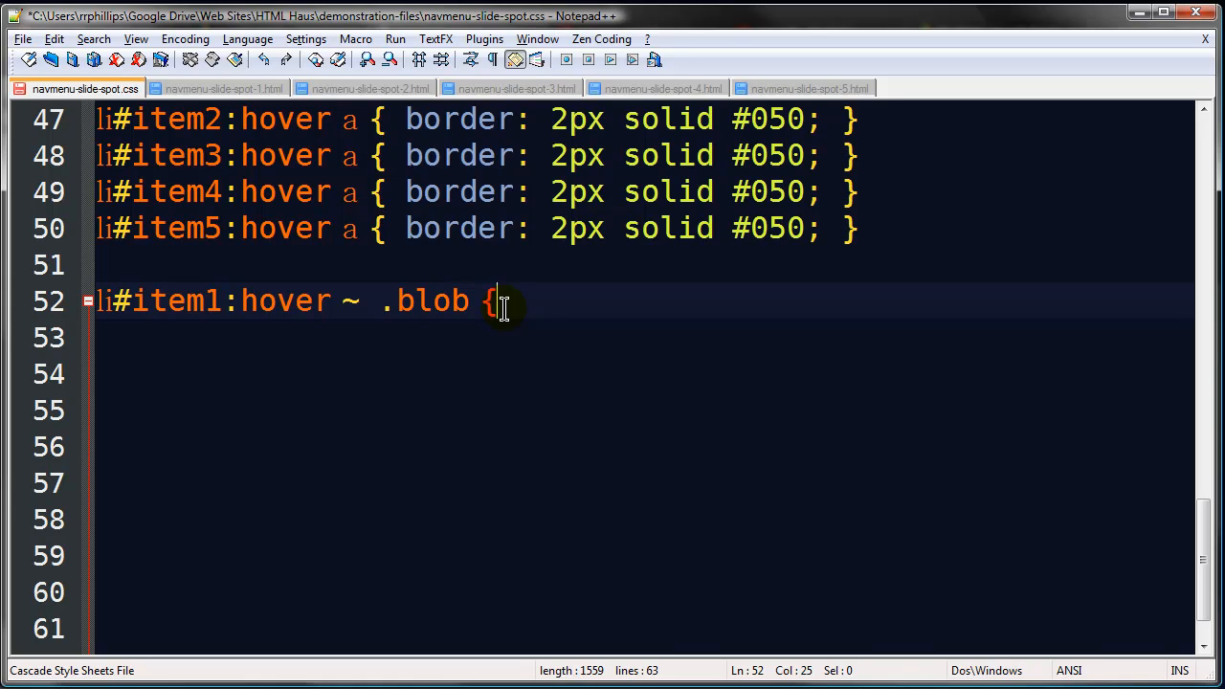
pyautogui.write('top')
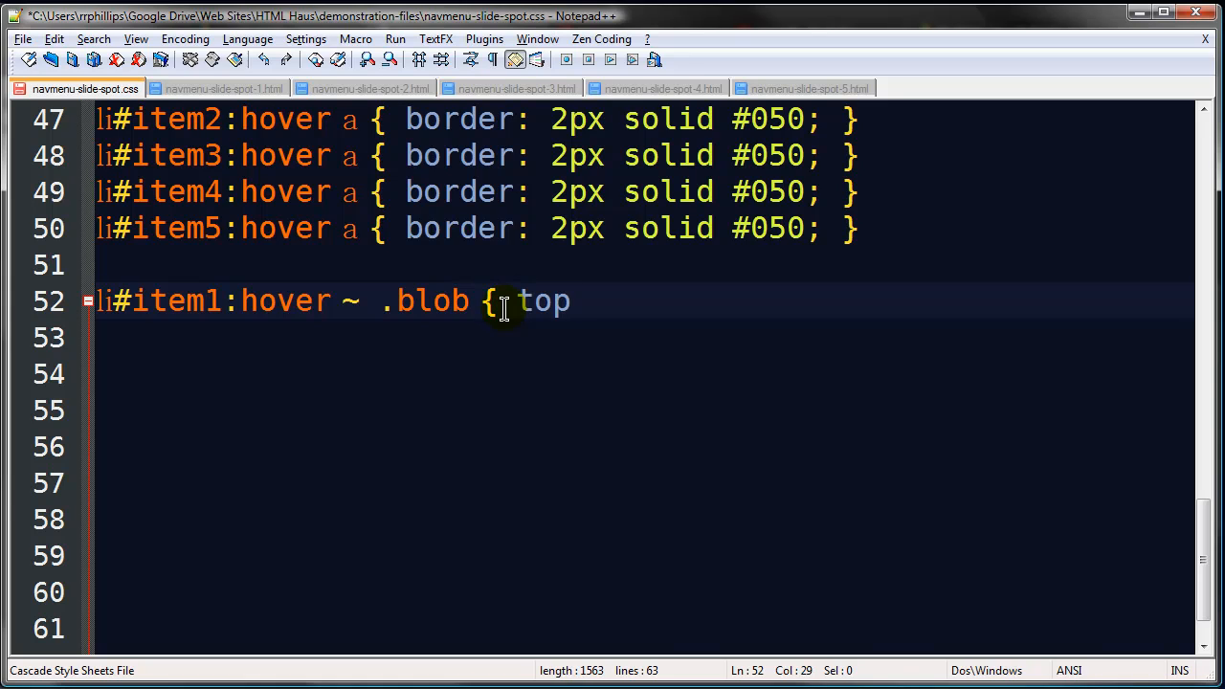
pyautogui.write(': 5px; l')
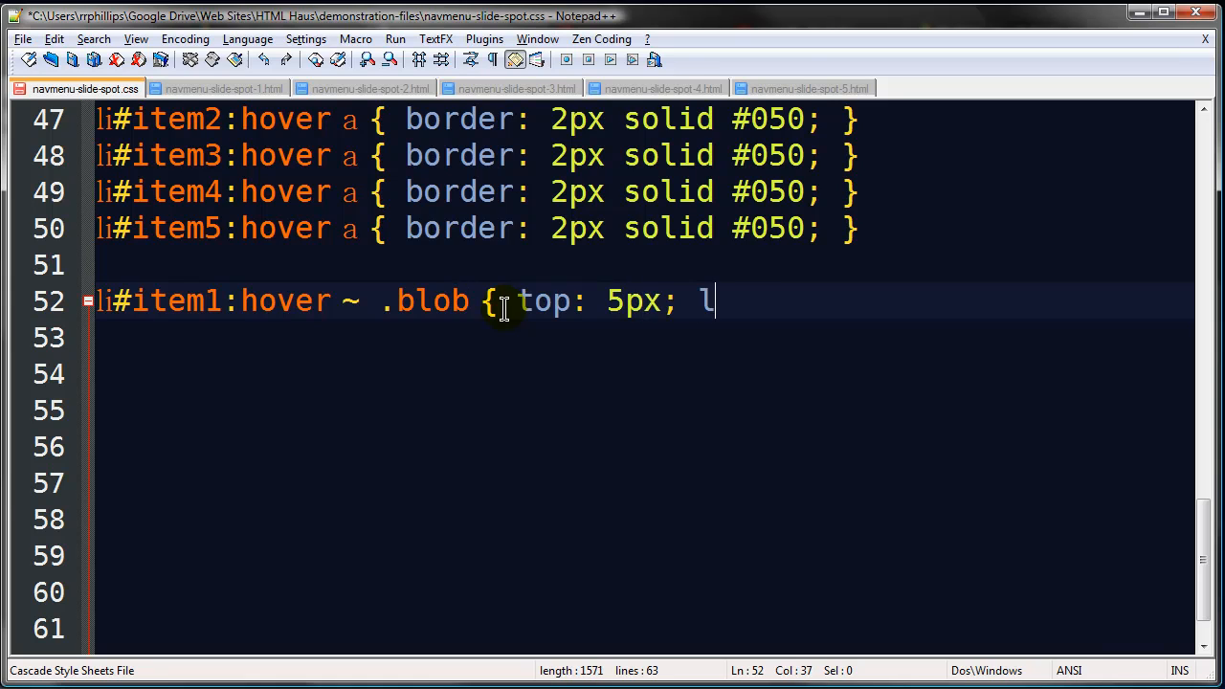
pyautogui.write('eft: 21')
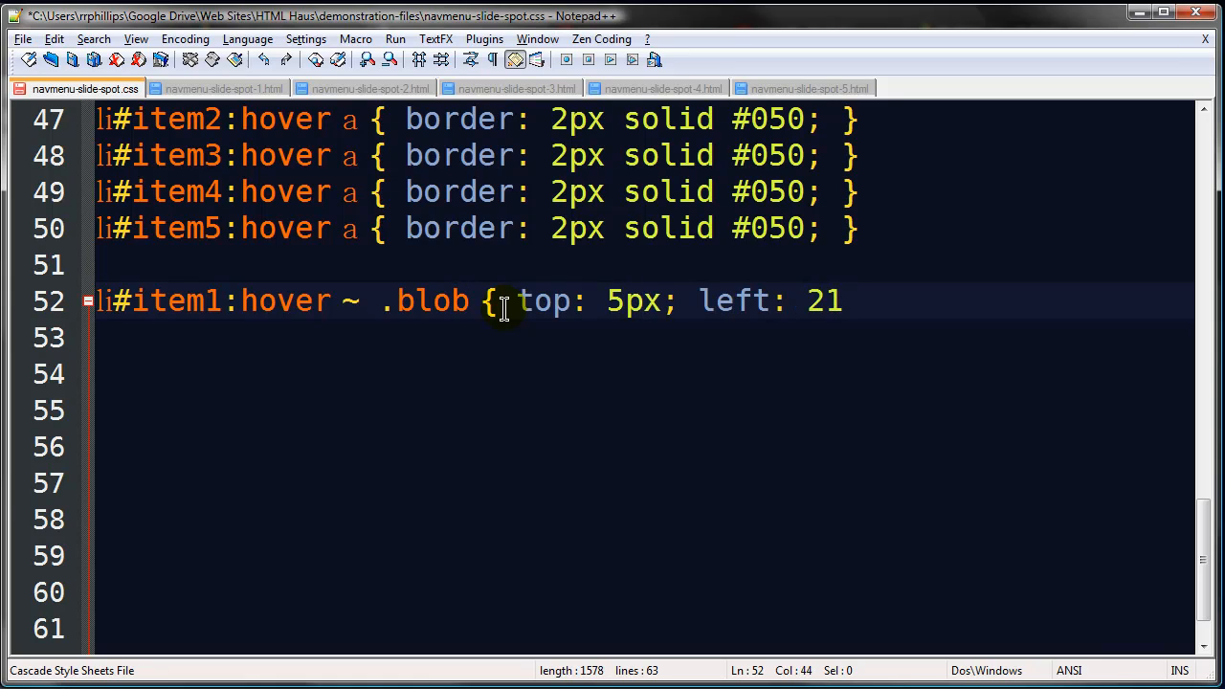
pyautogui.write('px }')
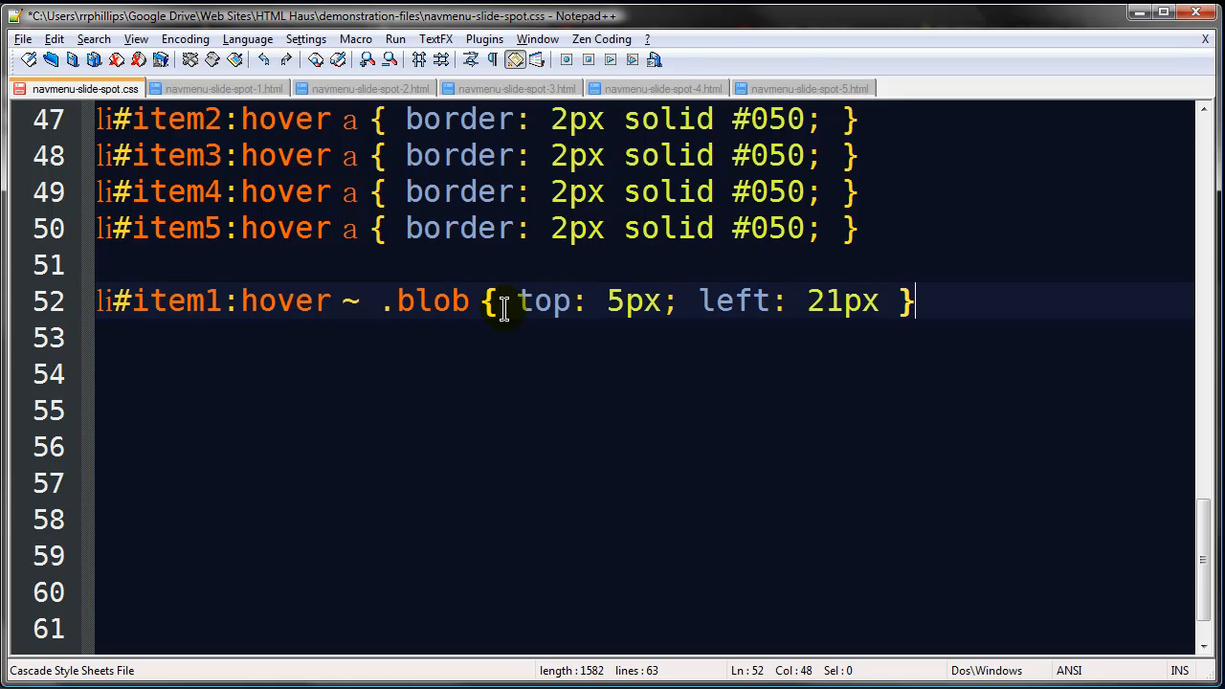
pyautogui.moveTo(232, 301)
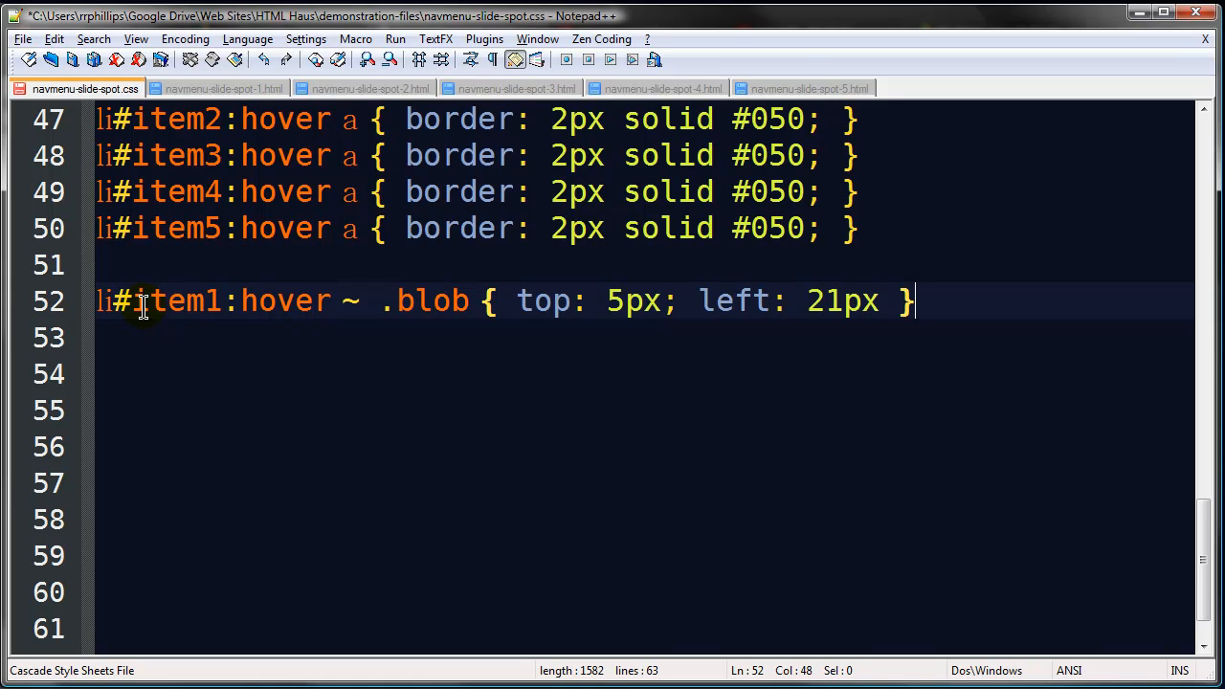
pyautogui.moveTo(973, 318)
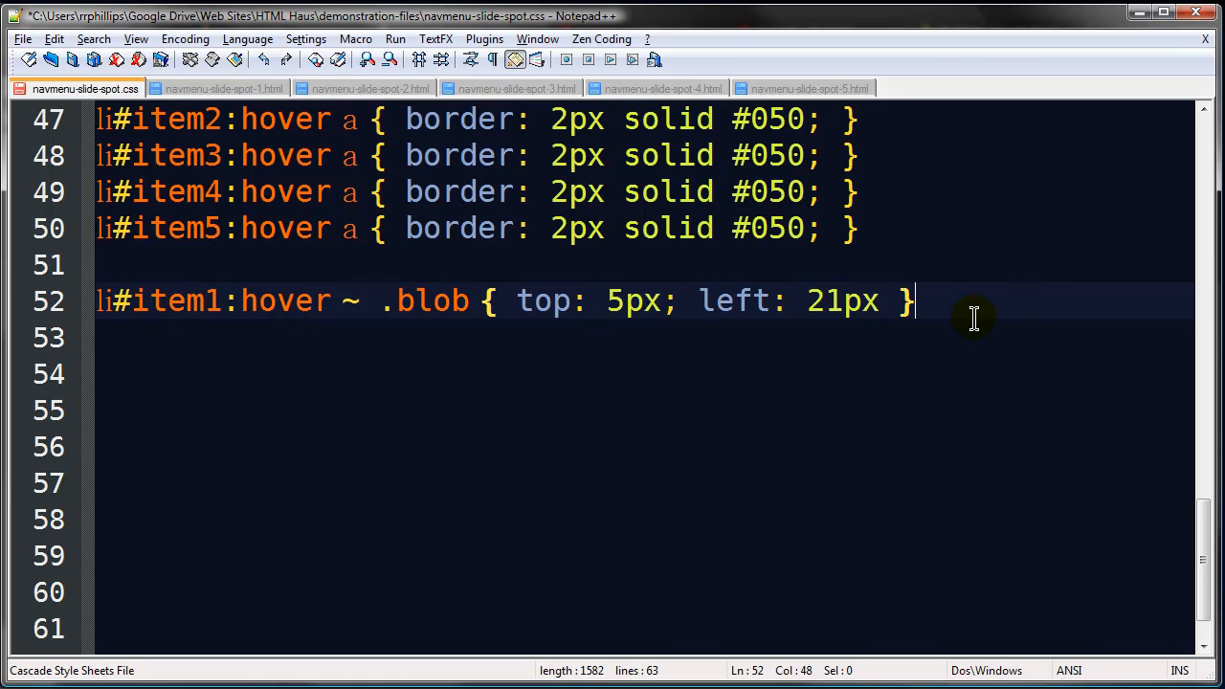
pyautogui.moveTo(955, 309)
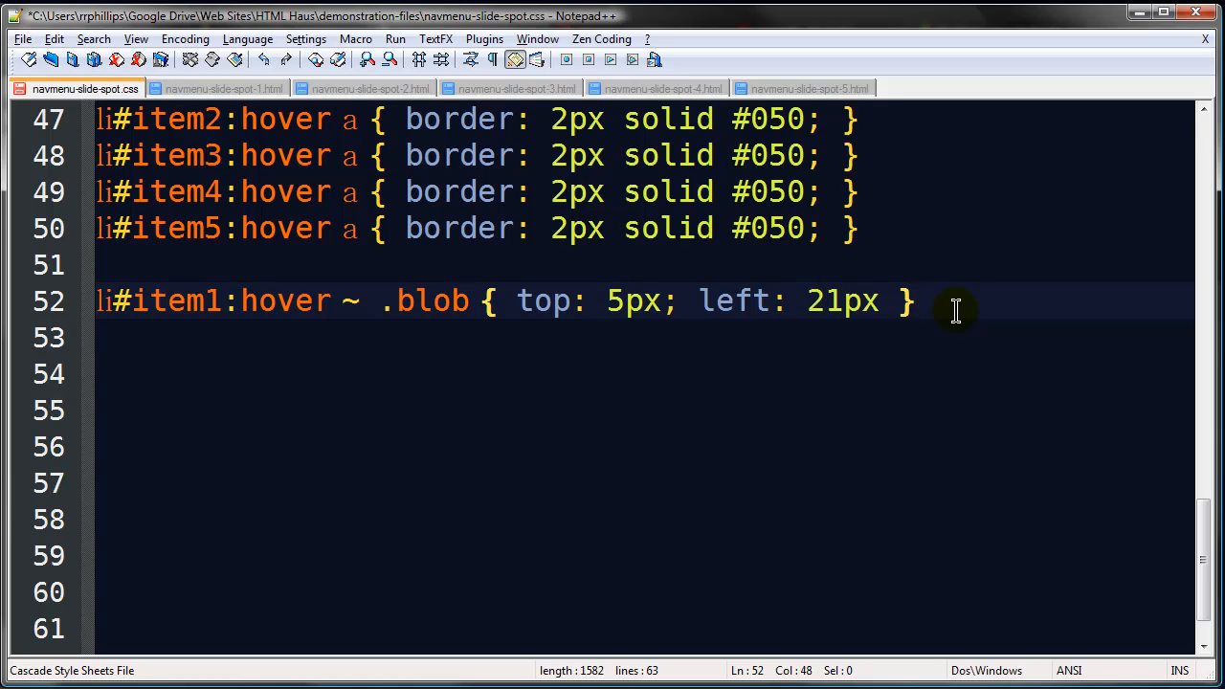
# Step: Add a li#item1:active ~ .blob rule with background-color #CCF
pyautogui.write('li#')
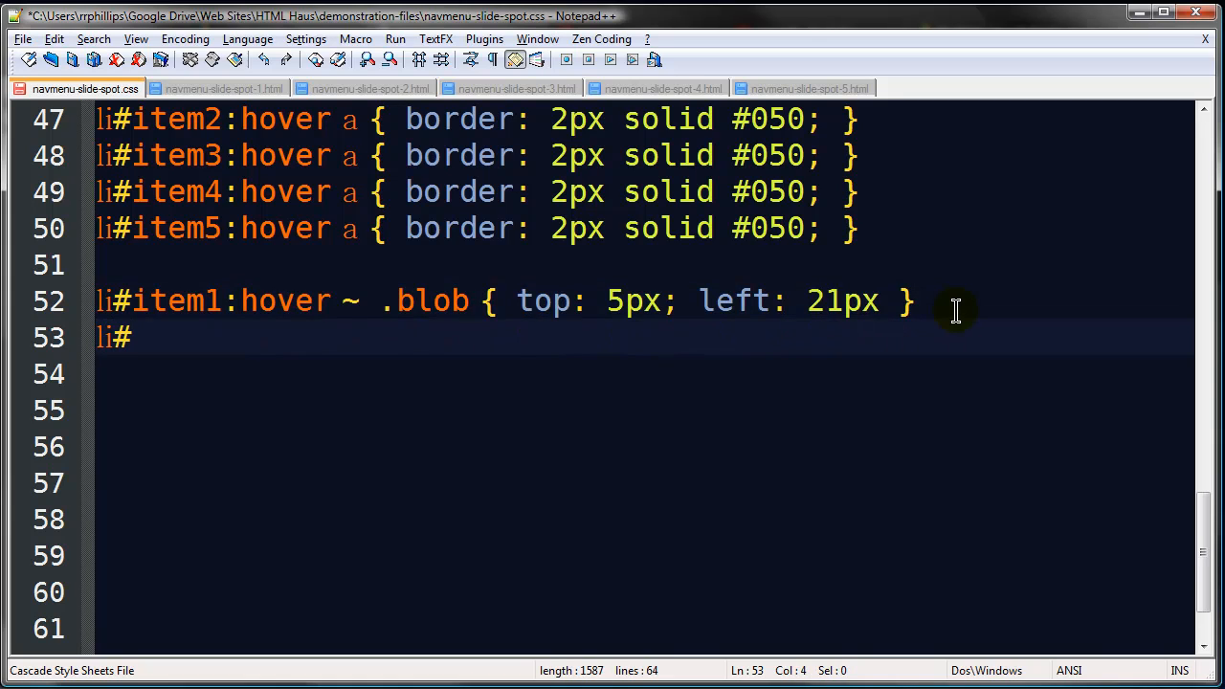
pyautogui.write('item1:a')
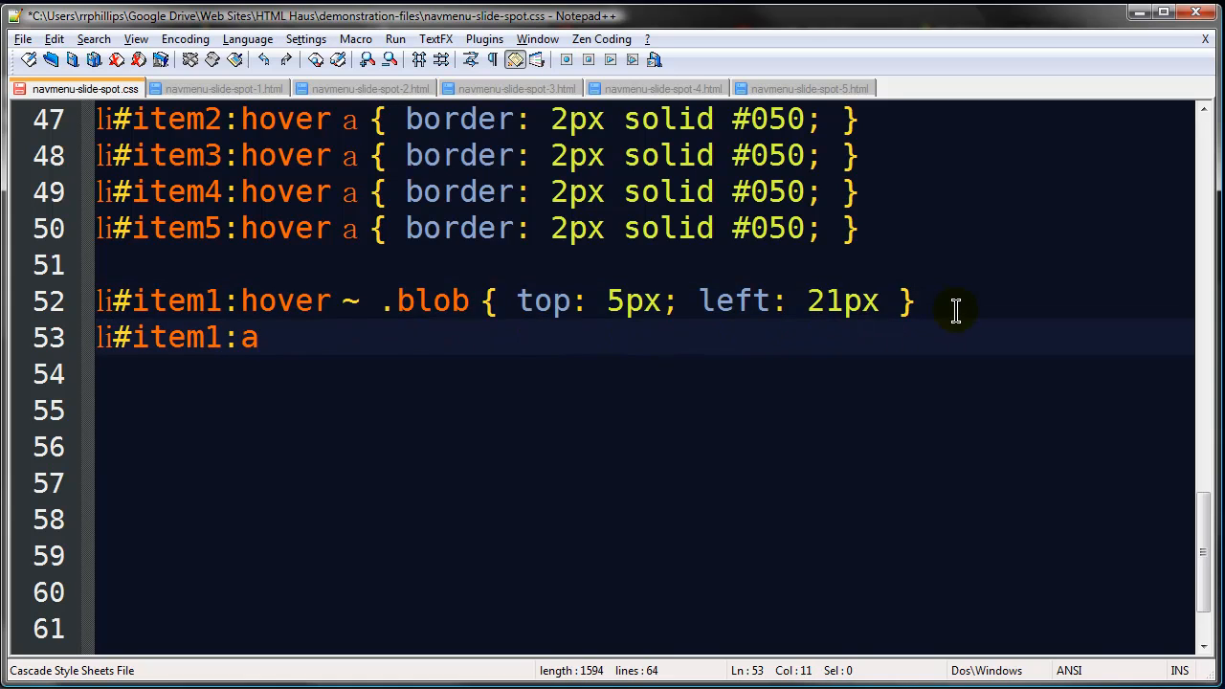
pyautogui.write('ctive')
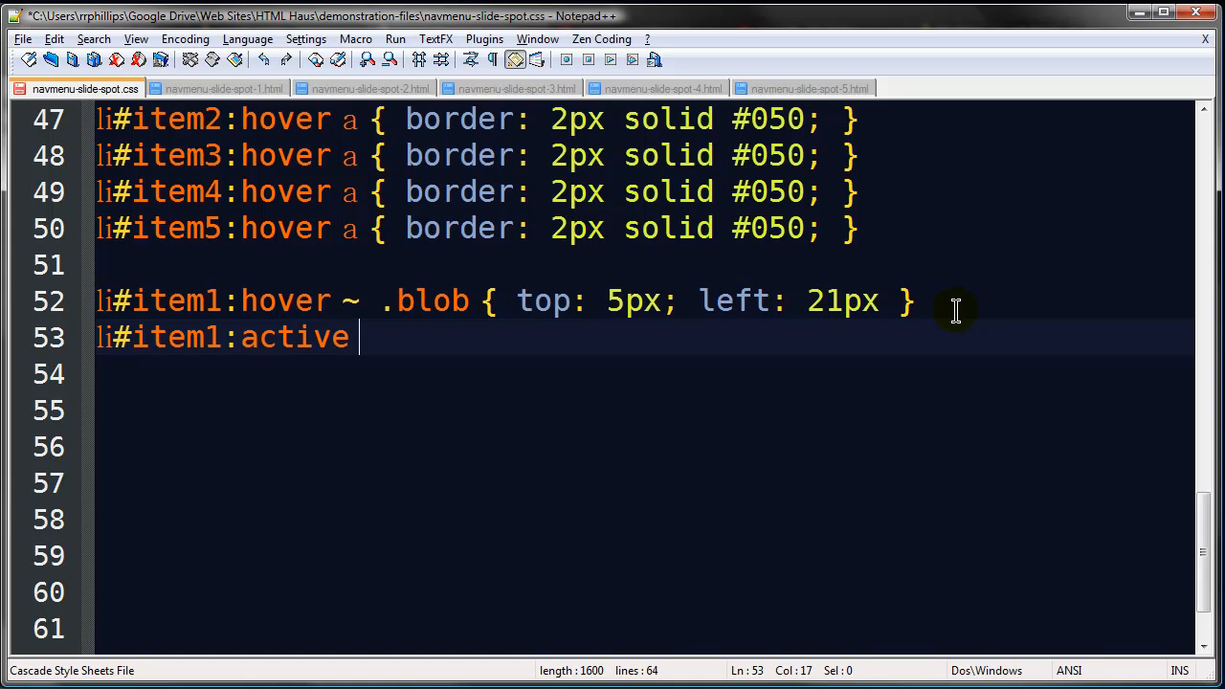
pyautogui.write('~')
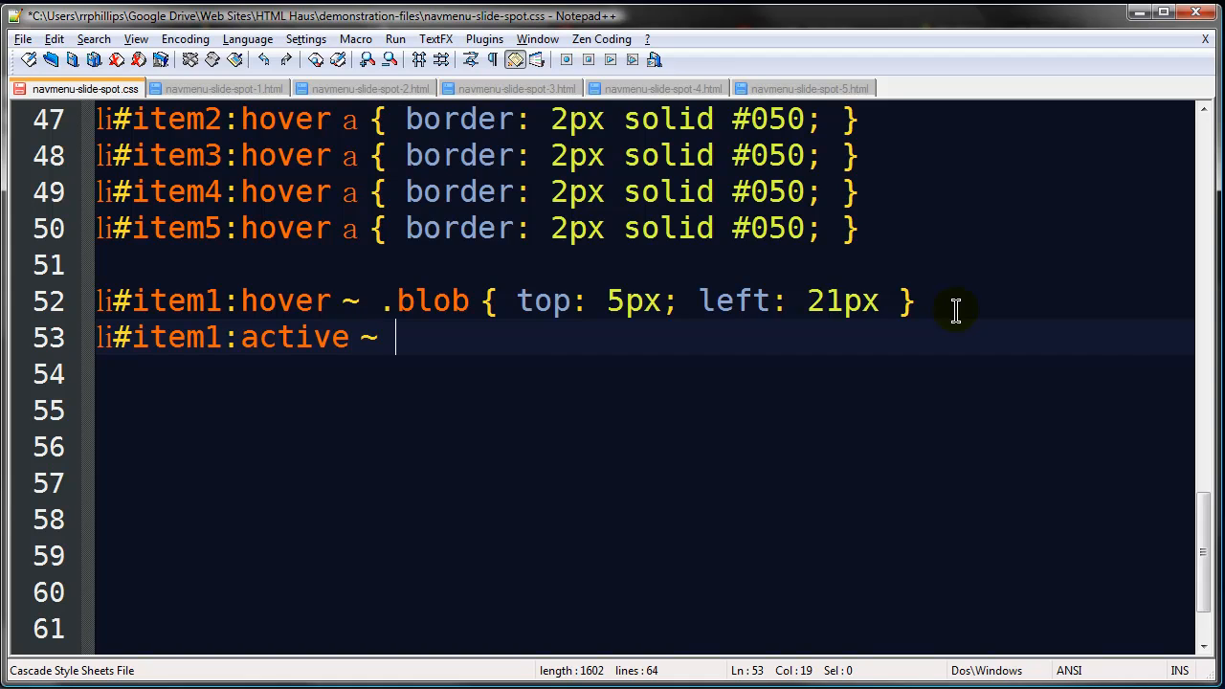
pyautogui.write('.blob')
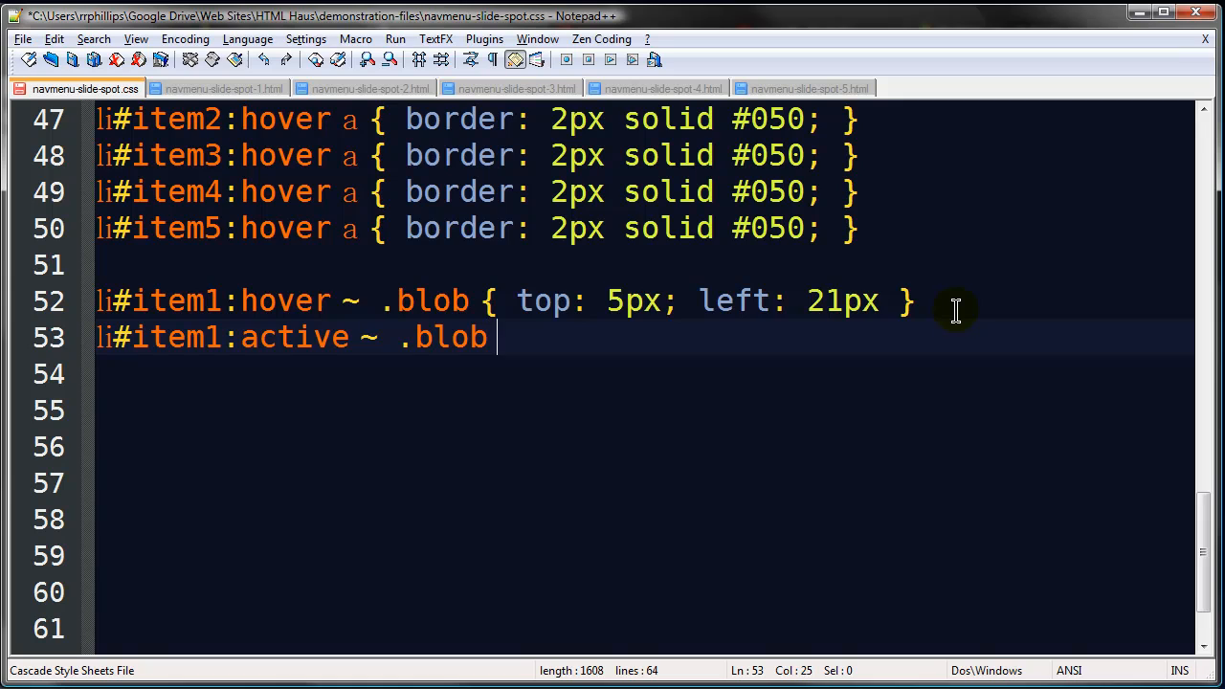
pyautogui.write('{')
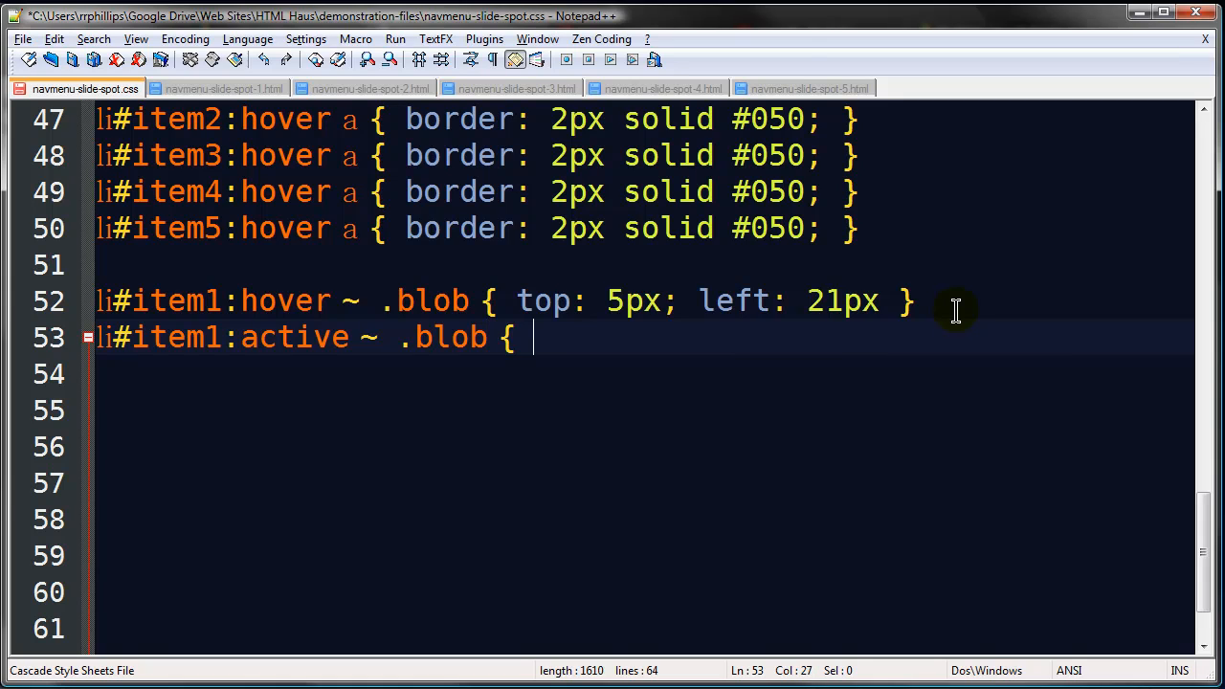
pyautogui.write('background-co')
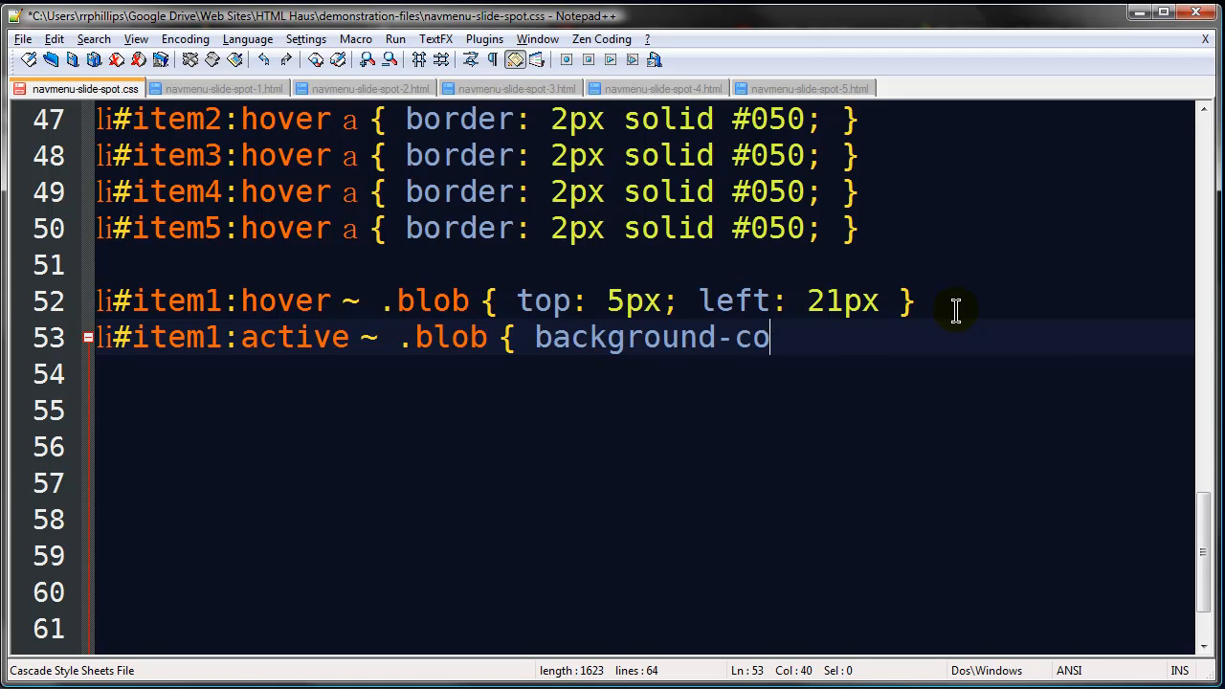
pyautogui.write('lor: #CCF')
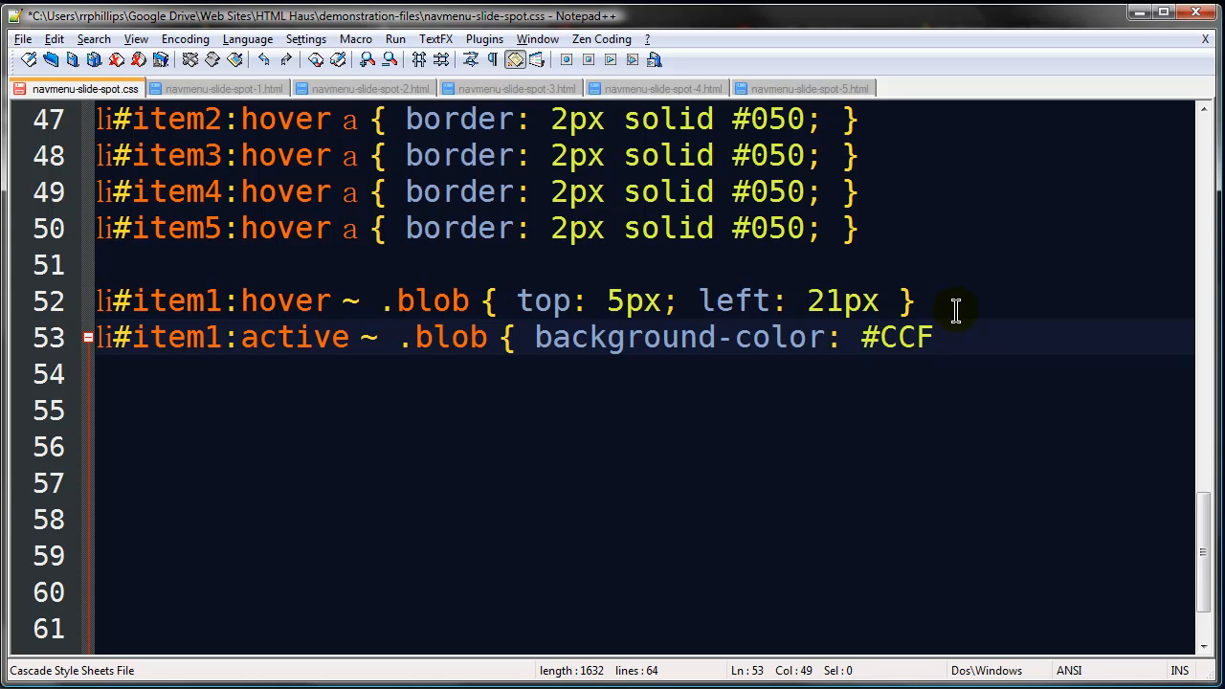
pyautogui.write('; }')
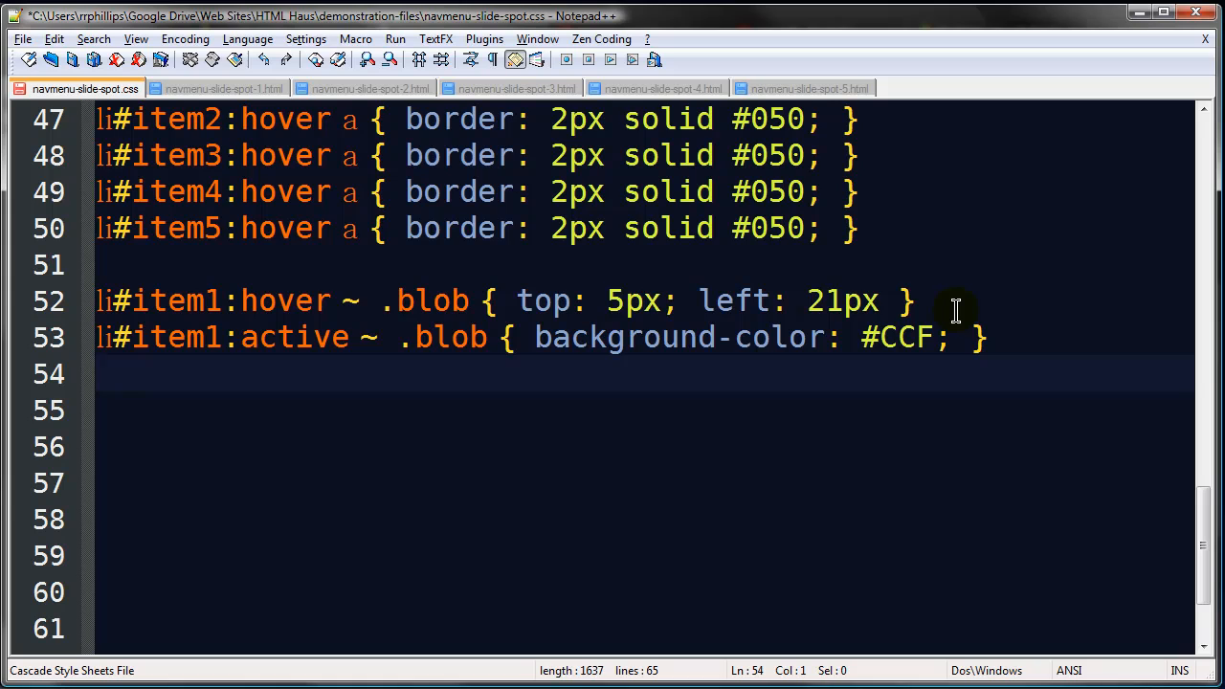
# Step: Add a li#item1:active rule setting text color #000 and bold font
pyautogui.write('li#item1')
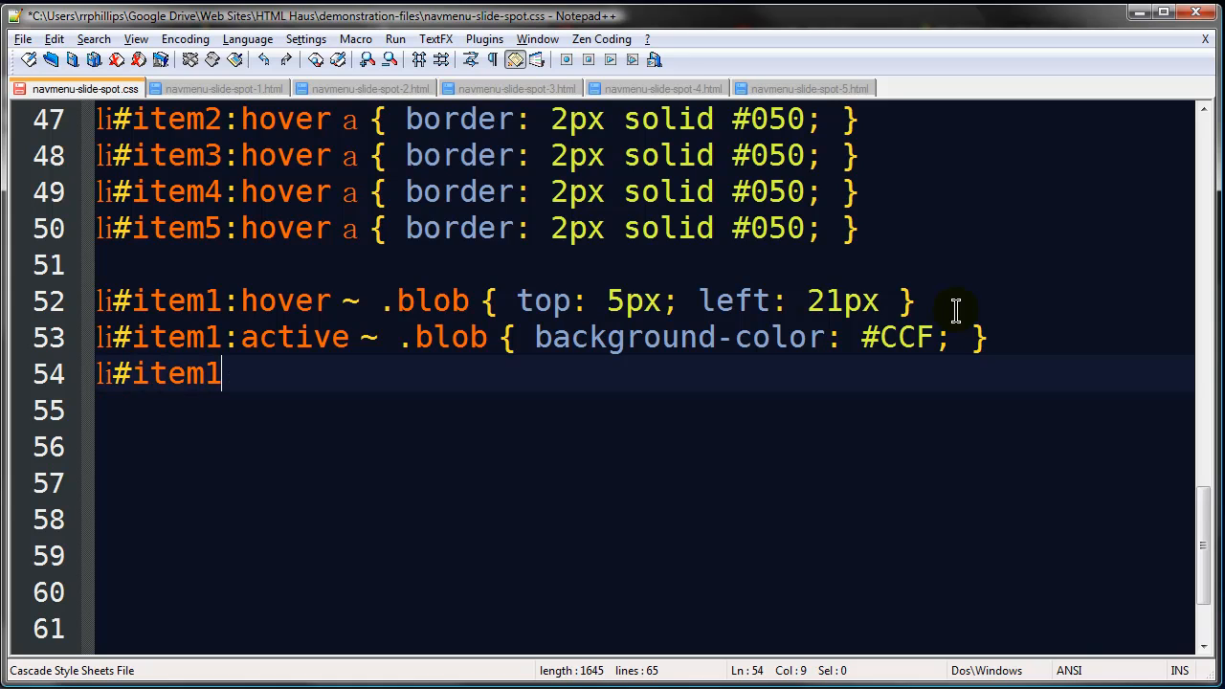
pyautogui.write(':active')
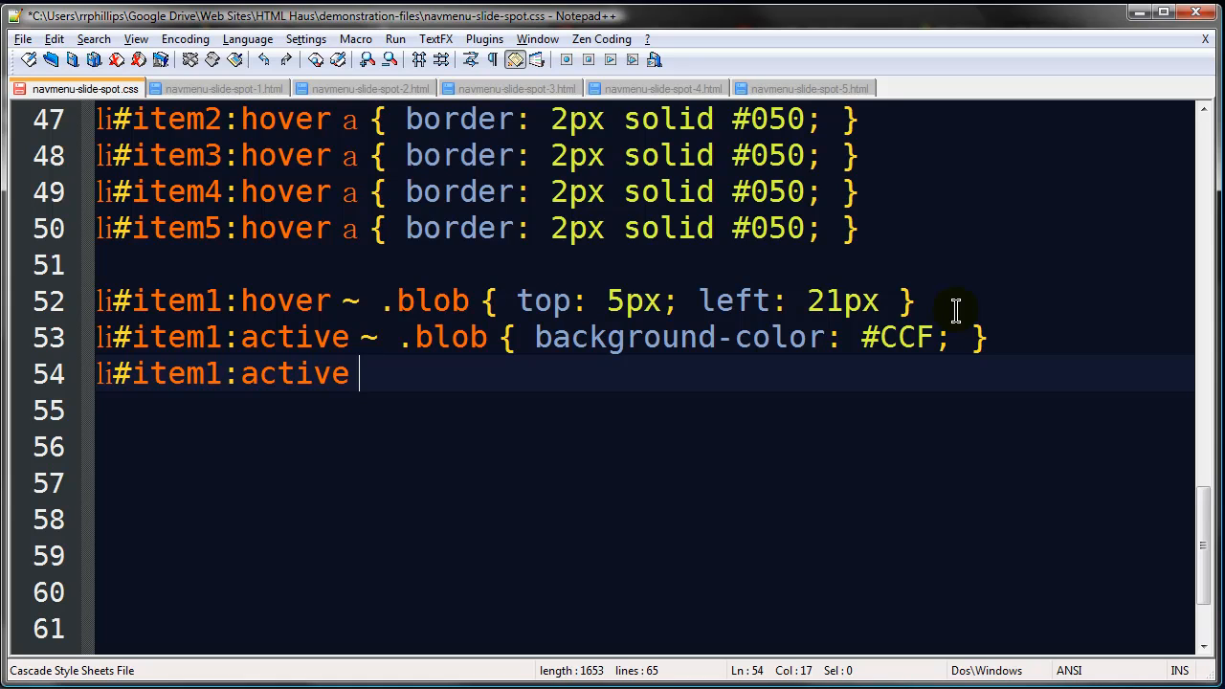
pyautogui.write('{ color')
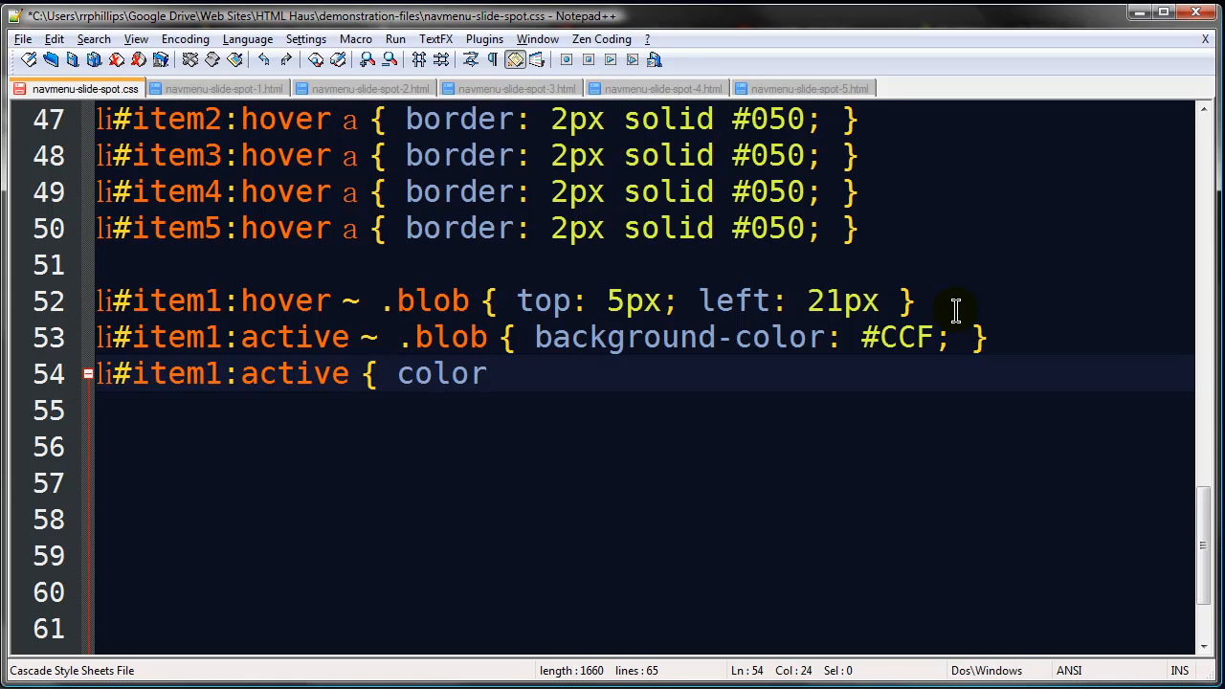
pyautogui.write(': #00')
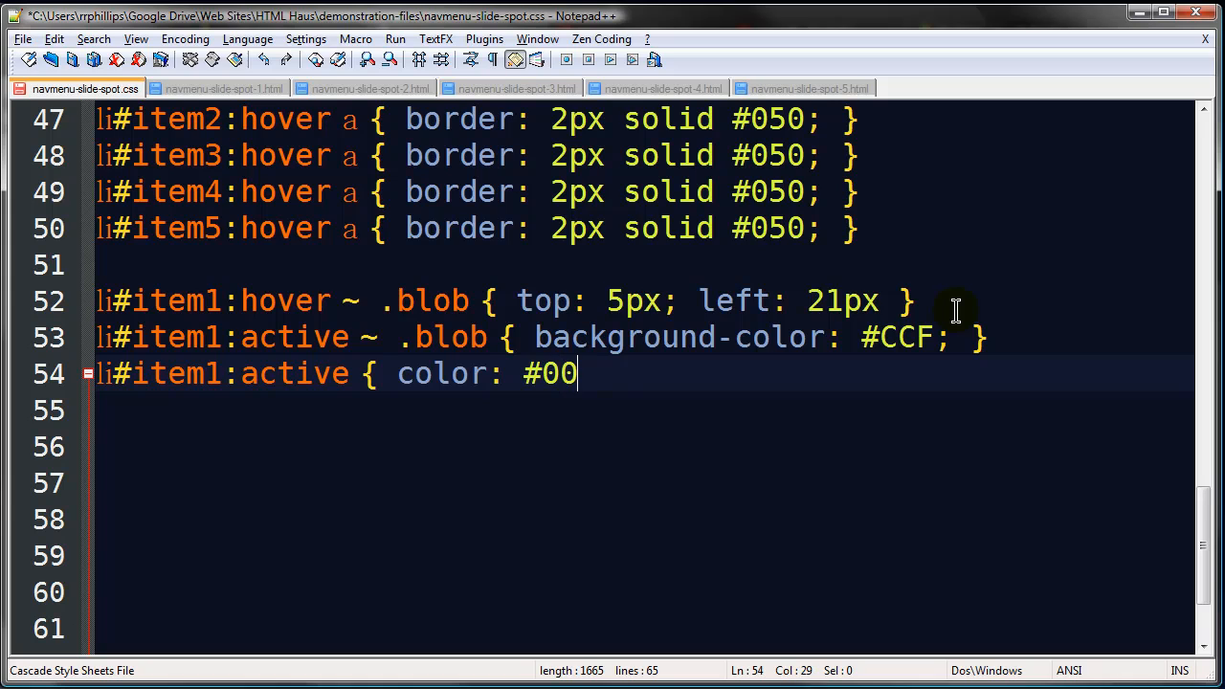
pyautogui.write('0; font-weight:')
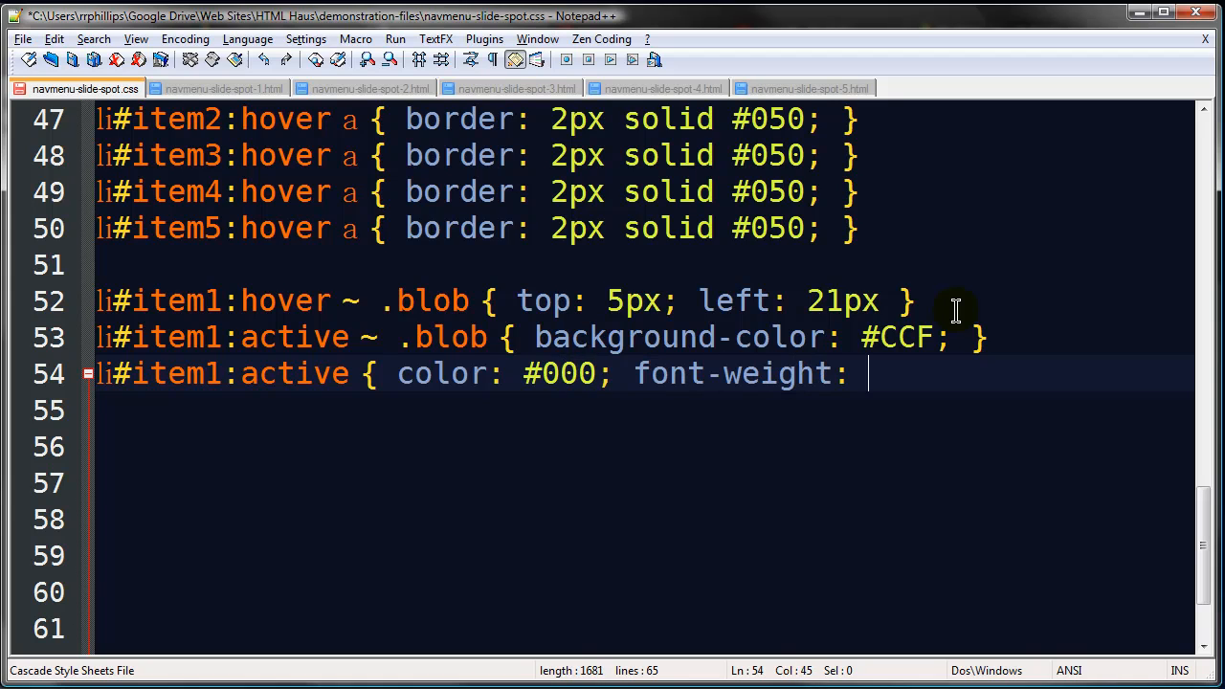
pyautogui.write('bold;')
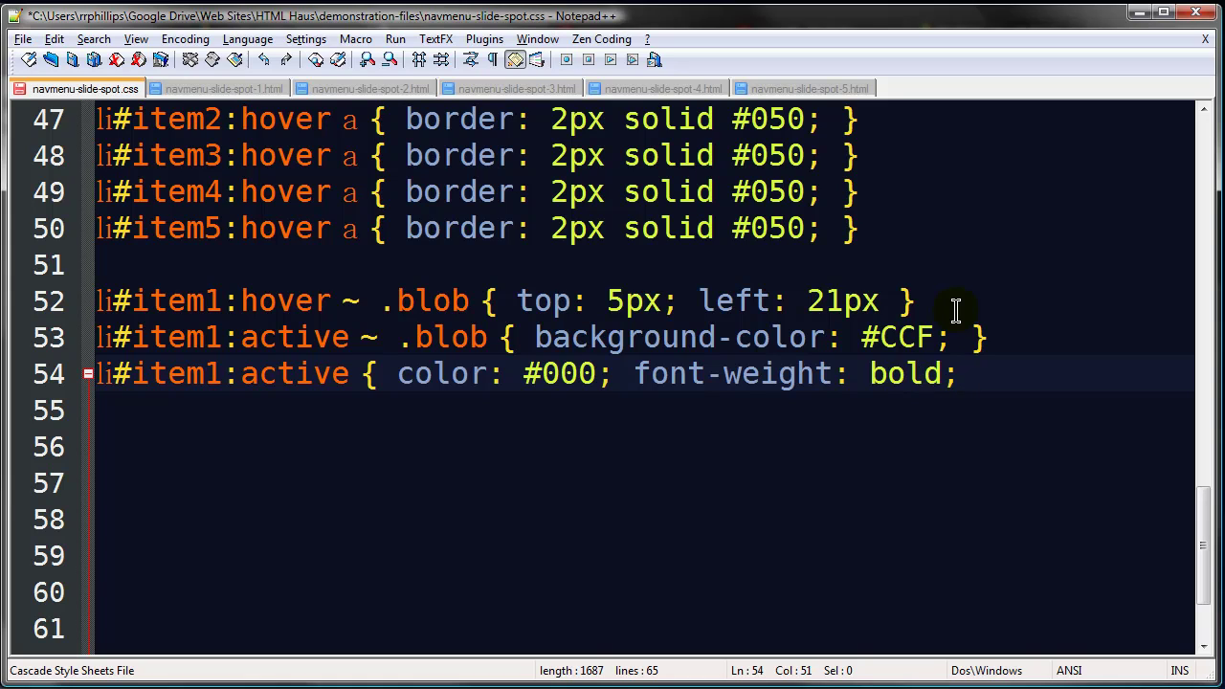
pyautogui.write('}')
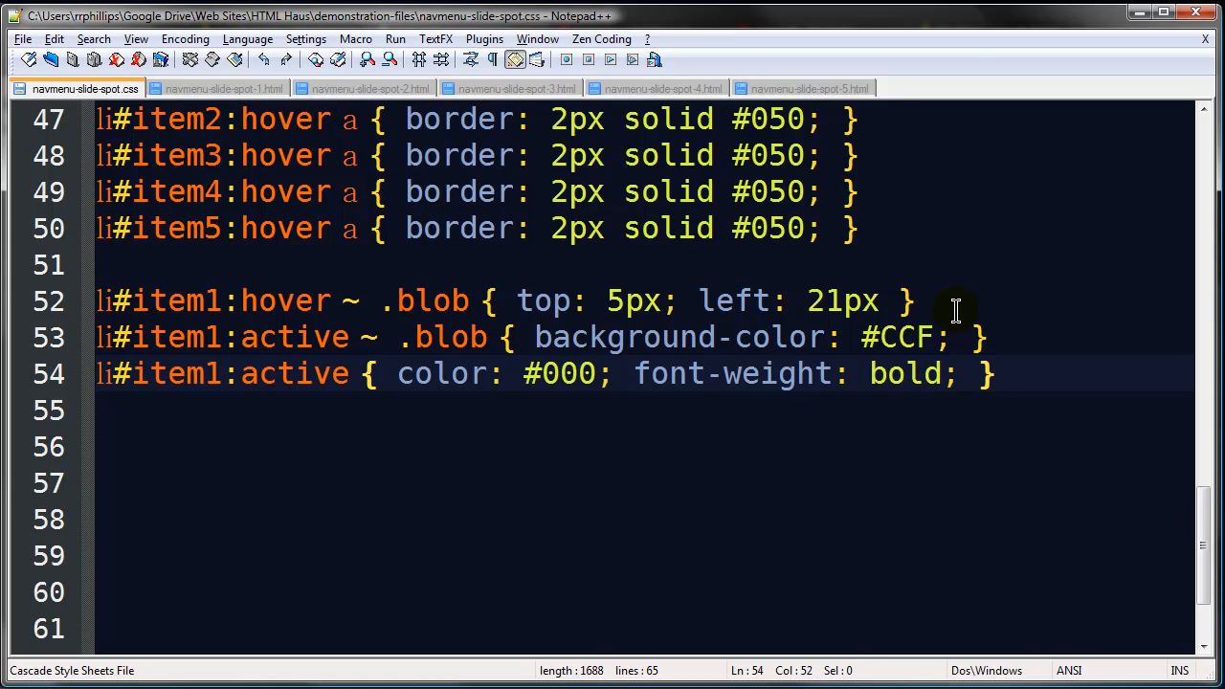
pyautogui.moveTo(106, 300)
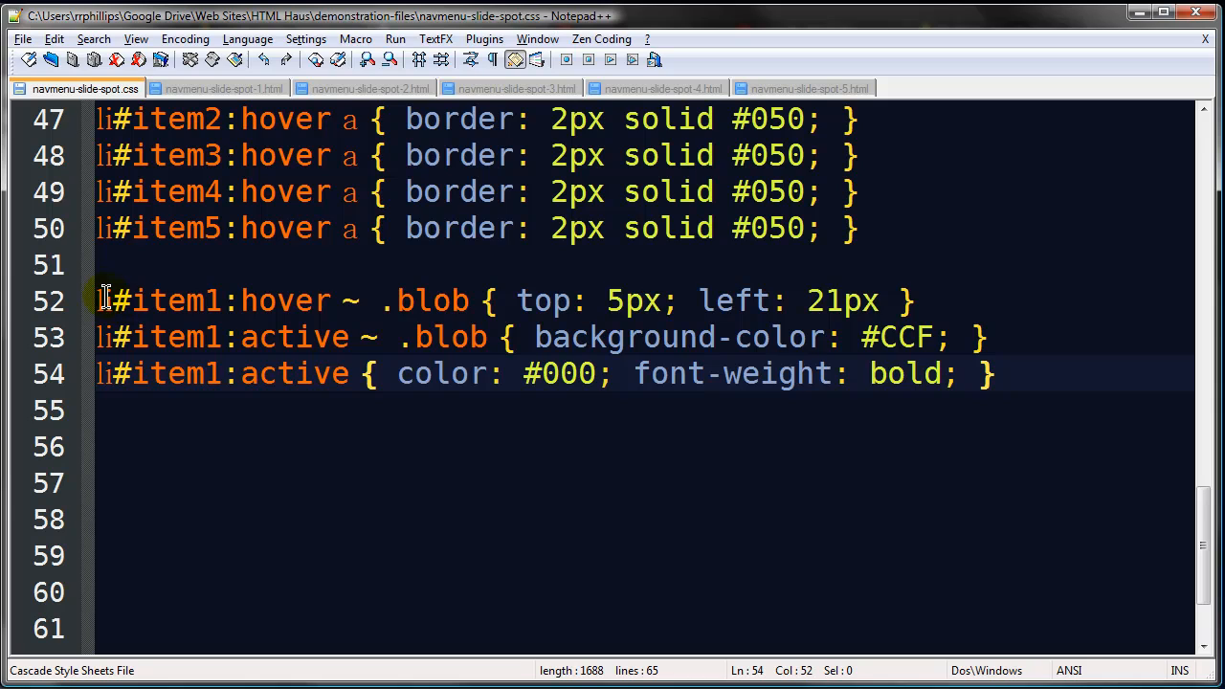
# Step: Select the three item1 rules and paste copies of them below
pyautogui.moveTo(104, 300); pyautogui.dragTo(103, 410)
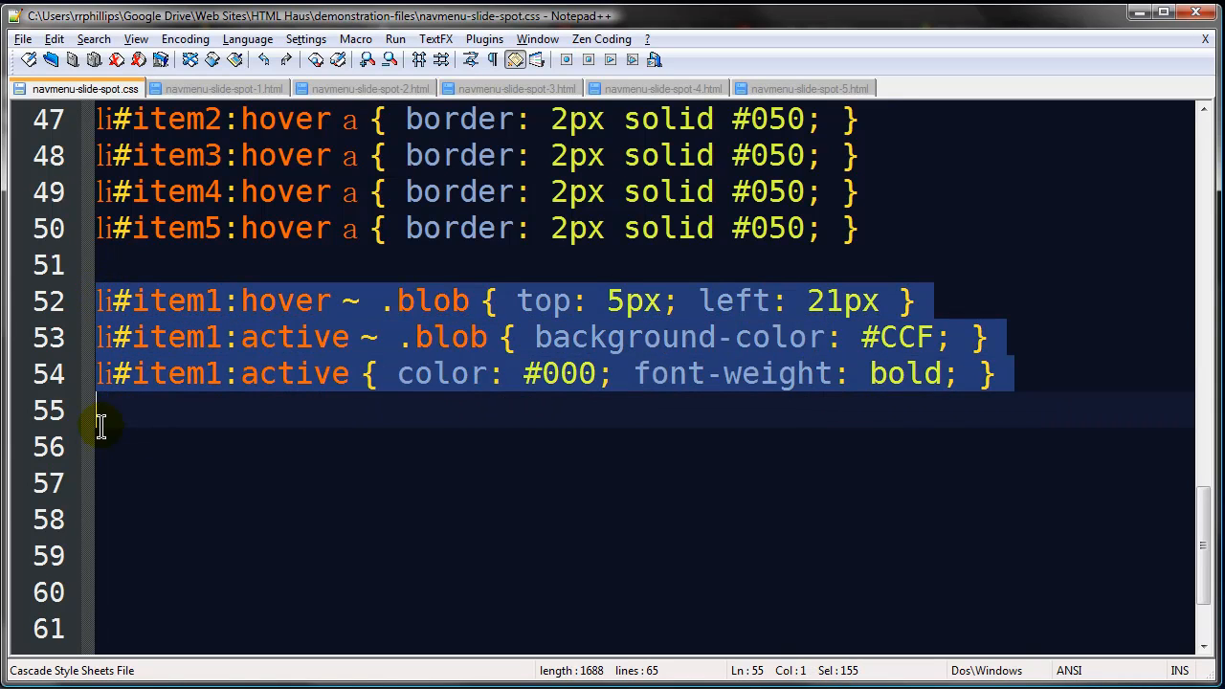
pyautogui.press('ctrl+v')
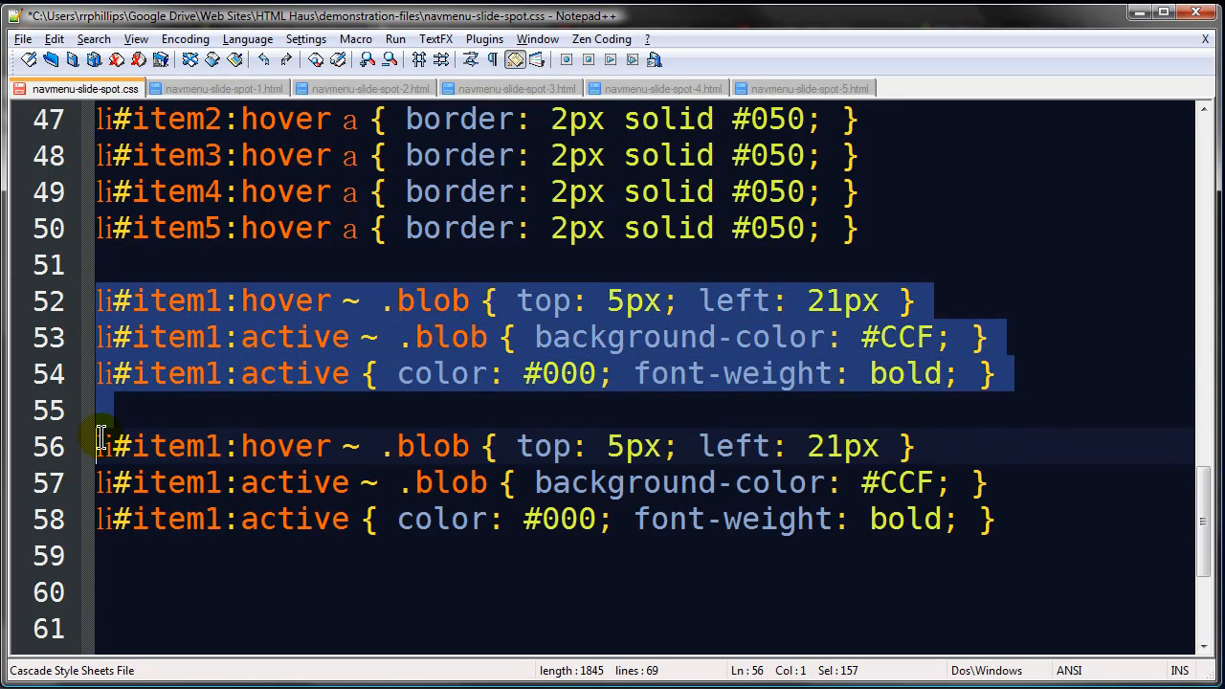
pyautogui.press('ctrl+v')
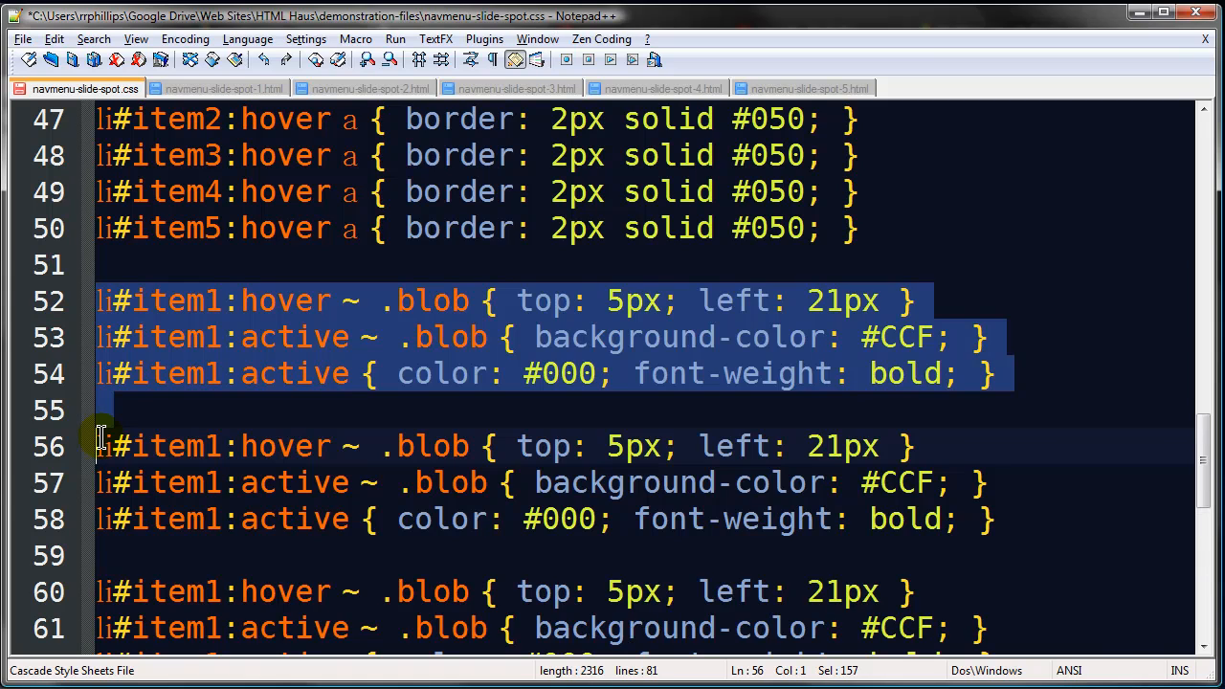
pyautogui.scroll(-3)
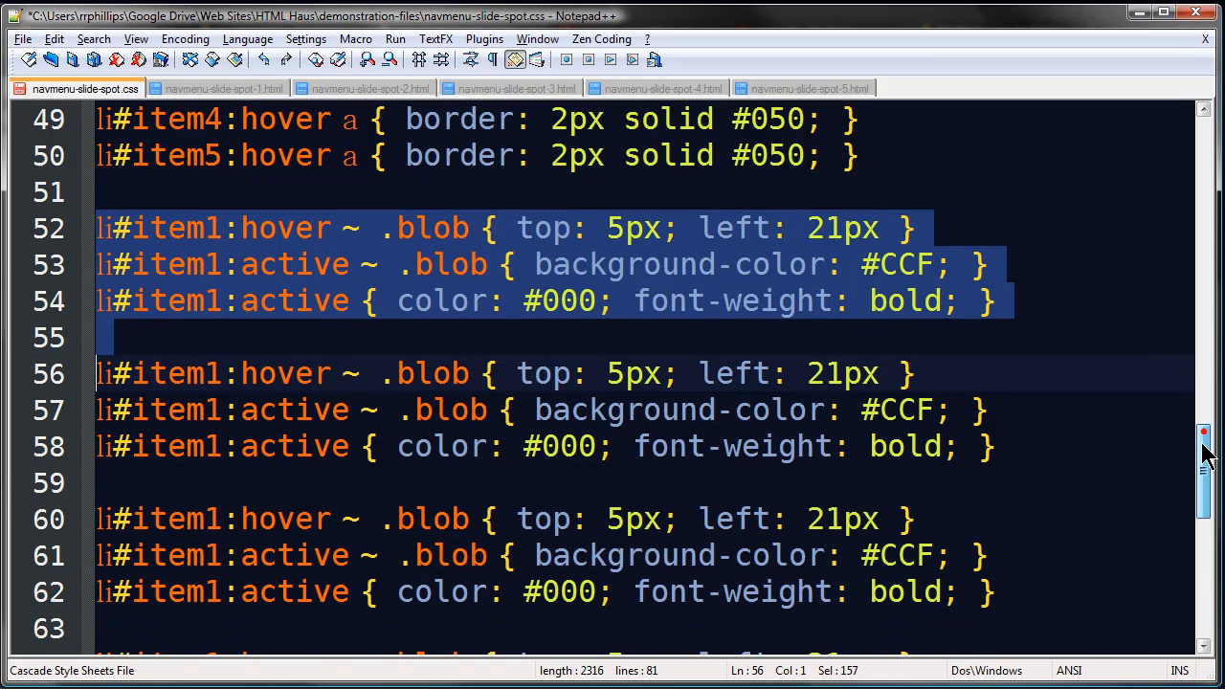
pyautogui.scroll(-3)
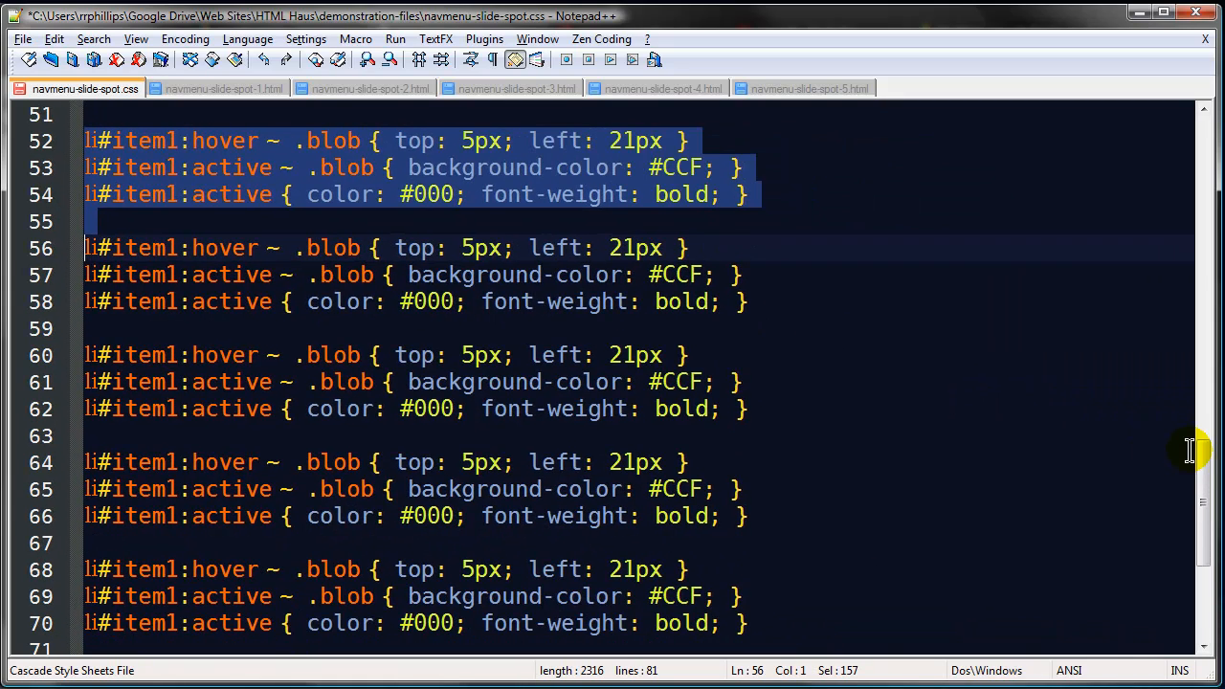
pyautogui.moveTo(243, 311)
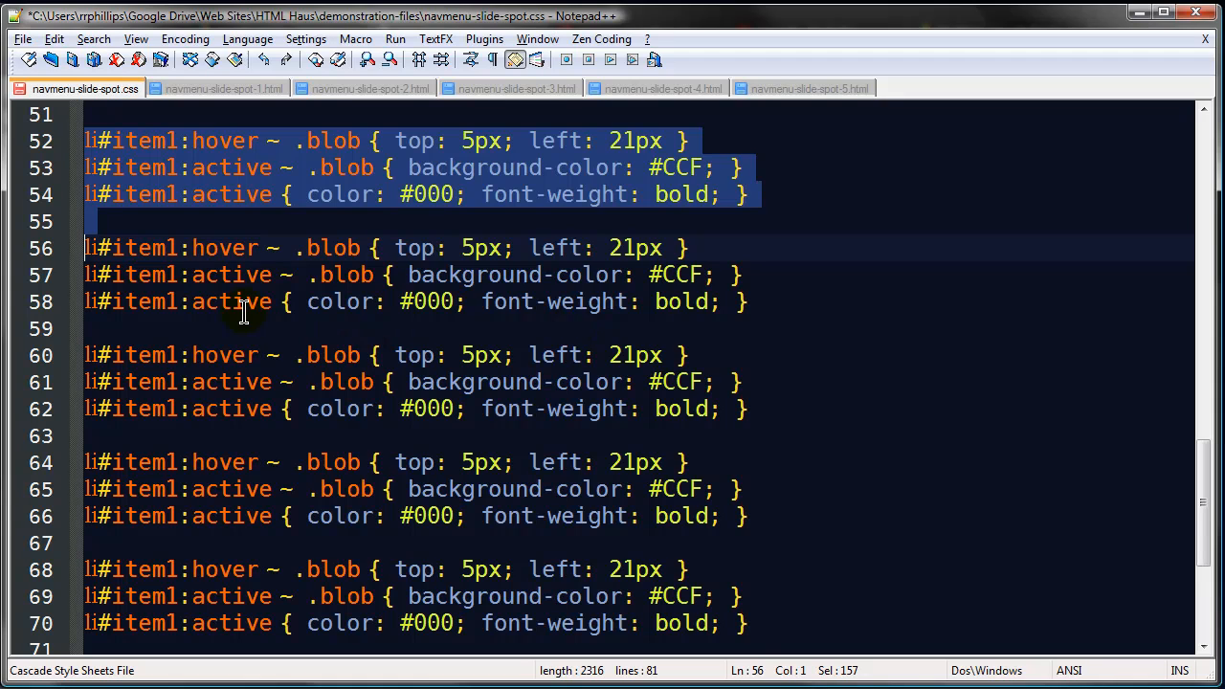
# Step: Renumber the copied rule sets from item1 to item2 through item5
pyautogui.click(172, 248)
pyautogui.write('2')
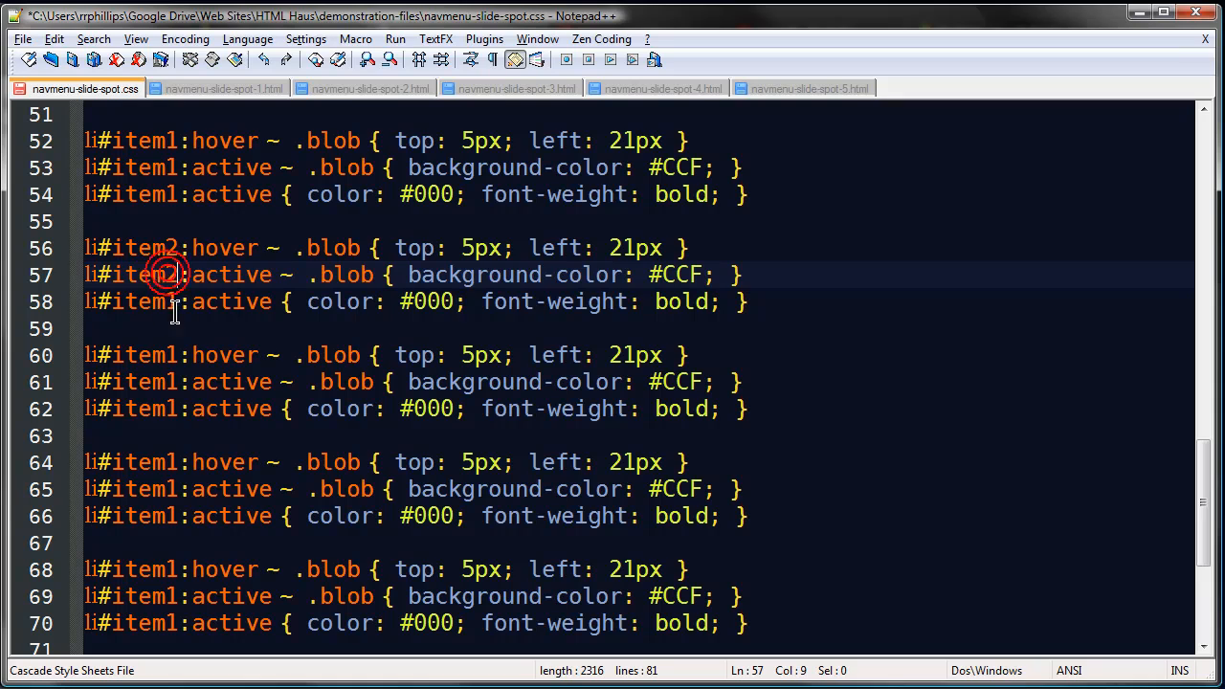
pyautogui.click(175, 355)
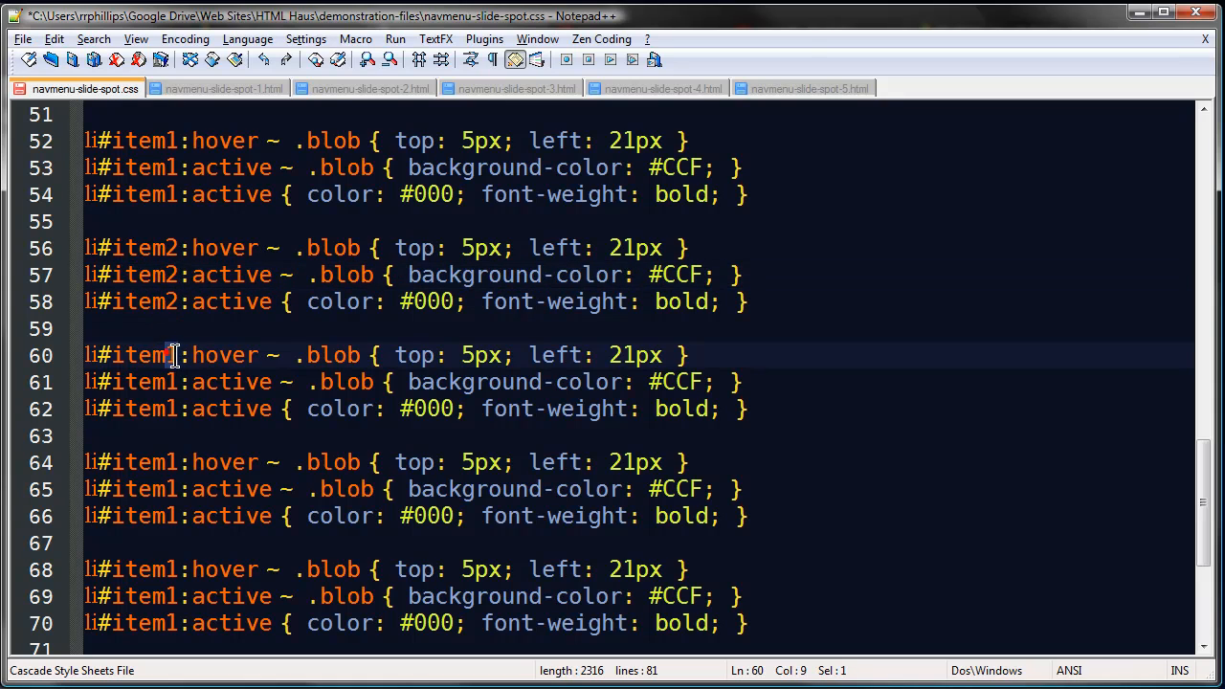
pyautogui.click(170, 409)
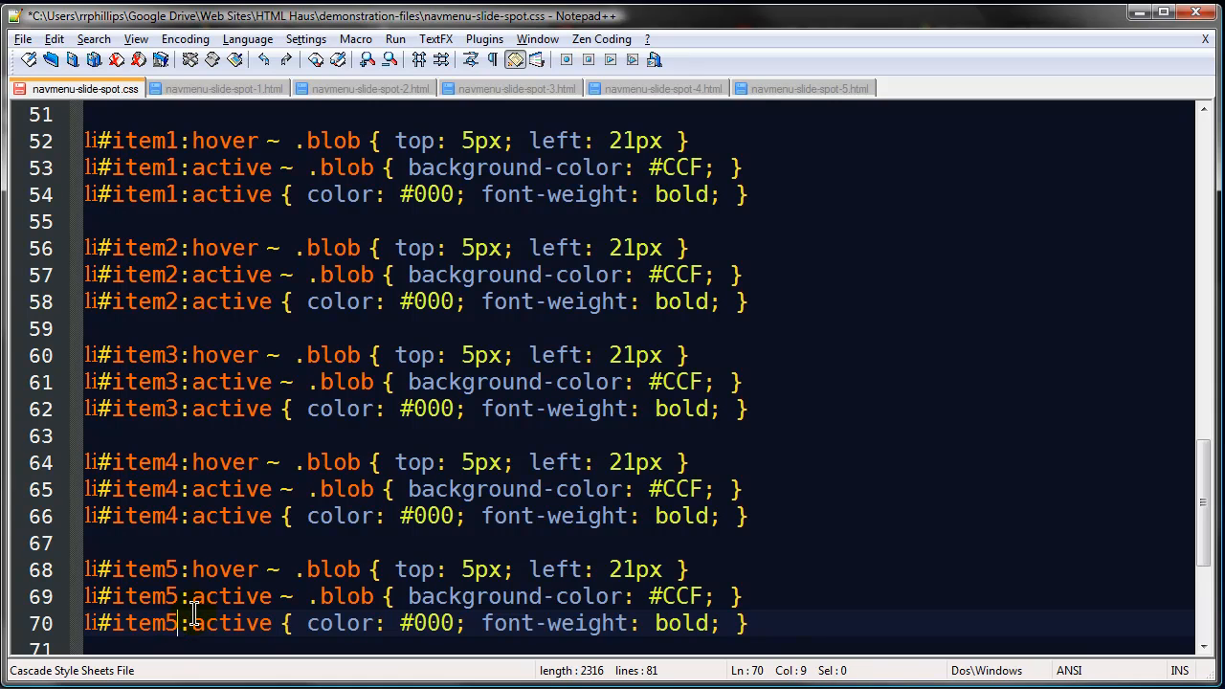
pyautogui.moveTo(613, 247)
pyautogui.write('307')
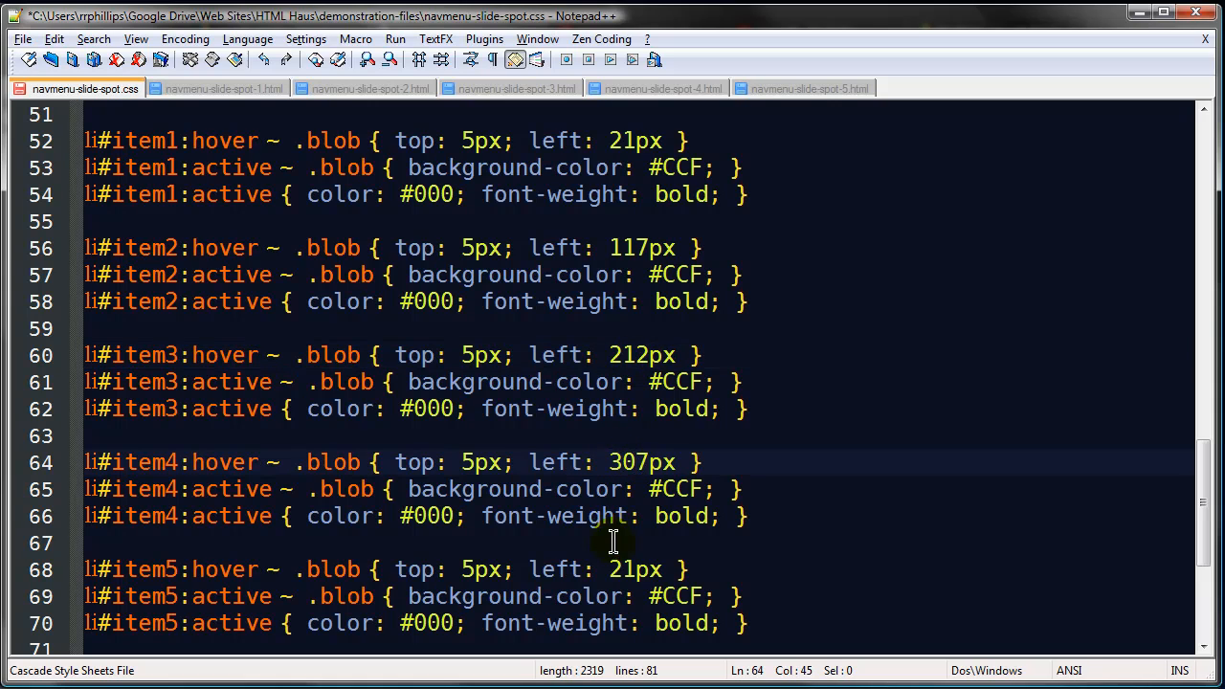
# Step: Replace item5's hover blob left offset 21px with 402px
pyautogui.doubleClick(627, 570)
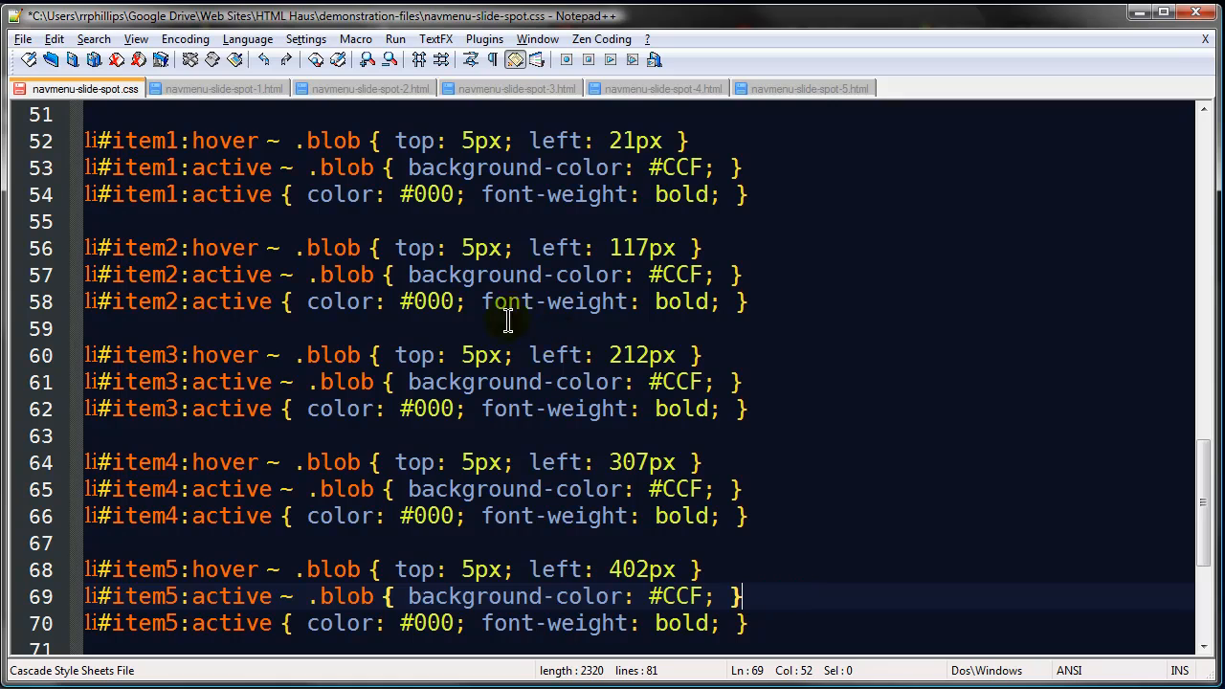
pyautogui.moveTo(249, 255)
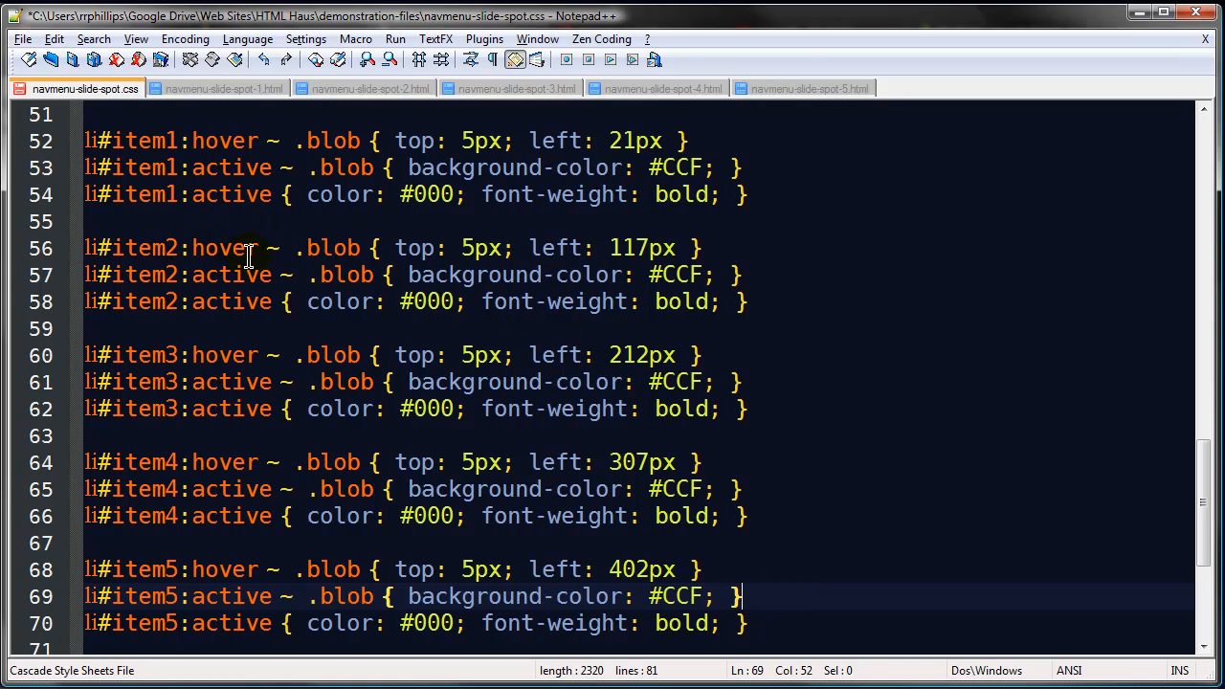
pyautogui.doubleClick(329, 248)
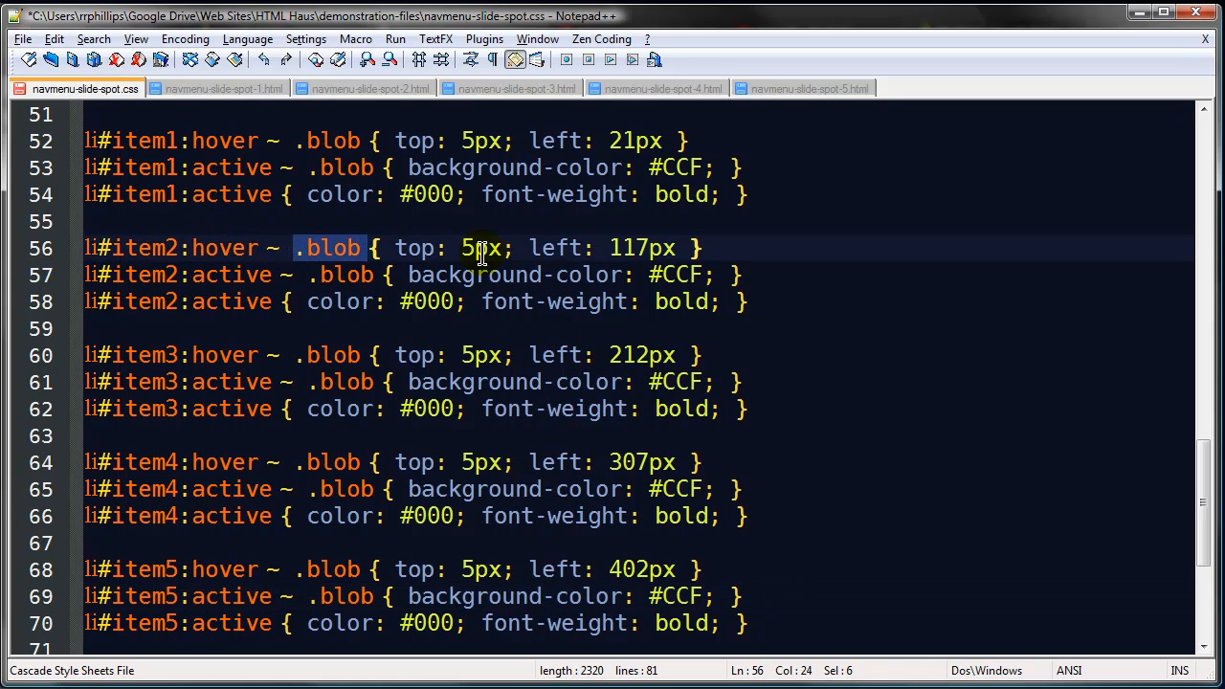
pyautogui.moveTo(631, 266)
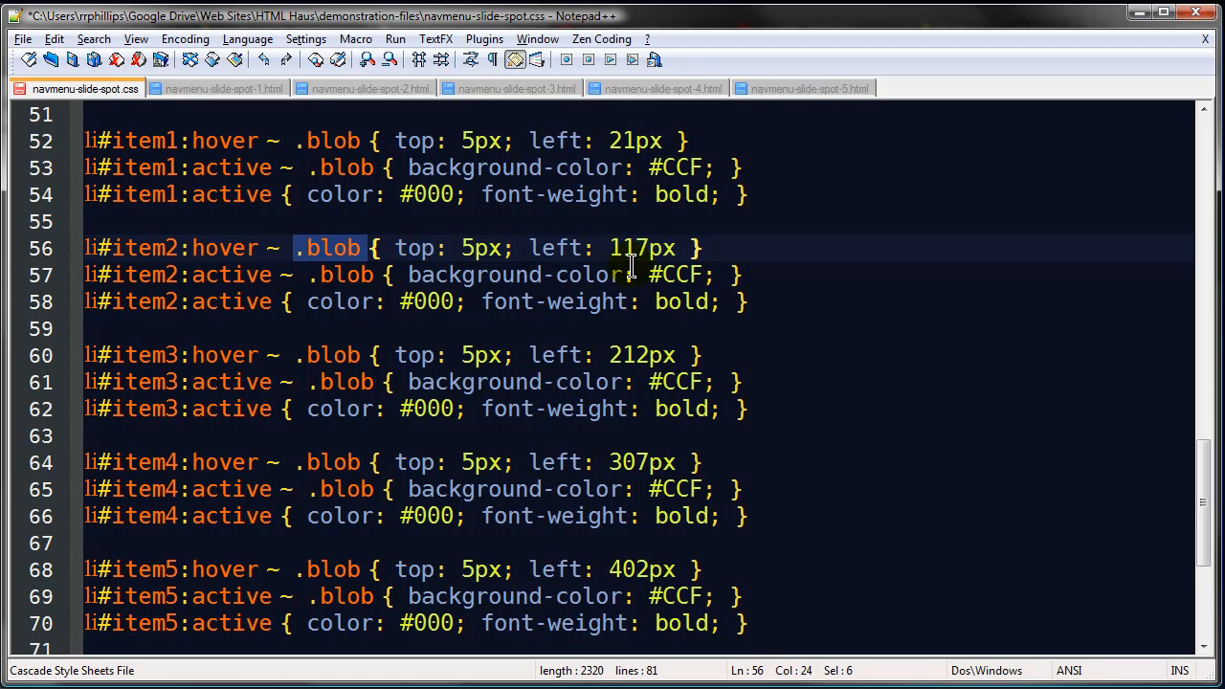
pyautogui.moveTo(642, 249)
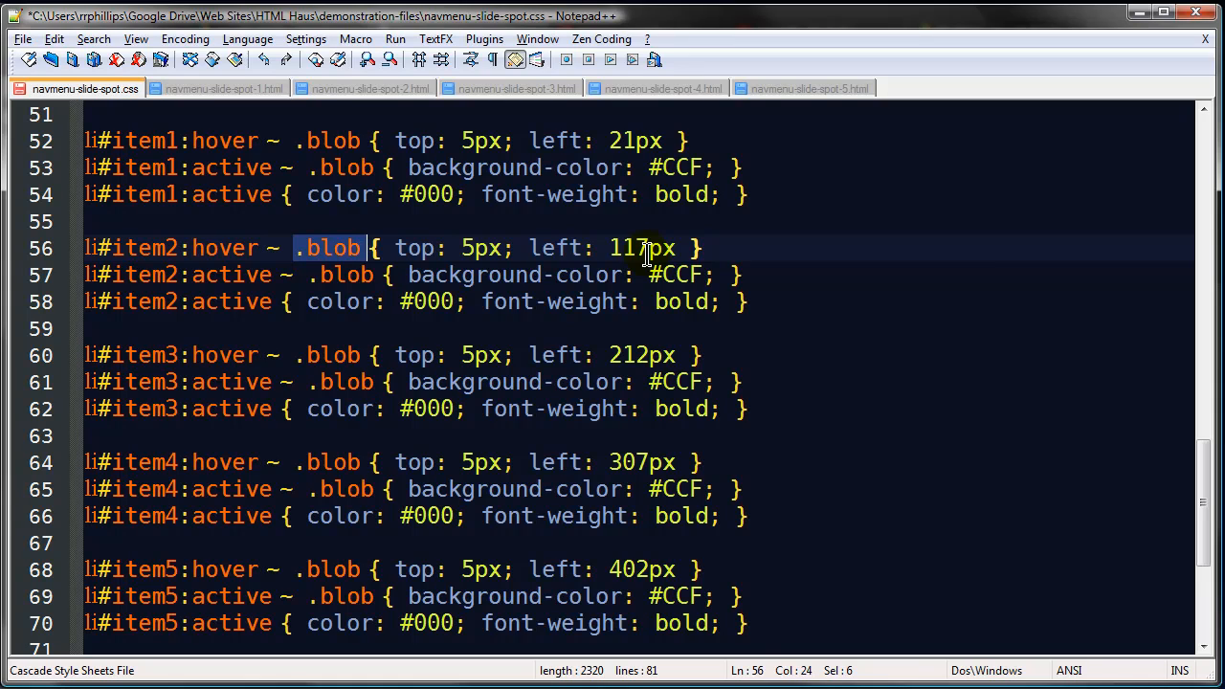
pyautogui.moveTo(196, 261)
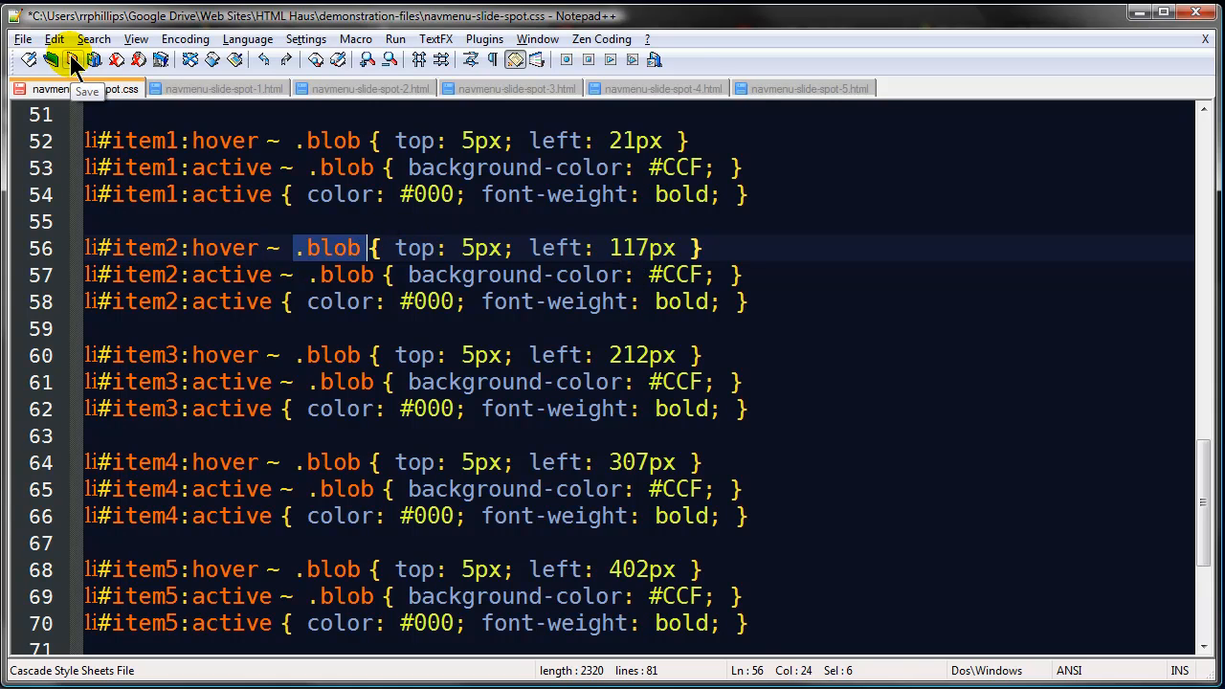
# Step: Save navmenu-slide-spot.css with the item1–item5 blob rules
pyautogui.click(72, 60)
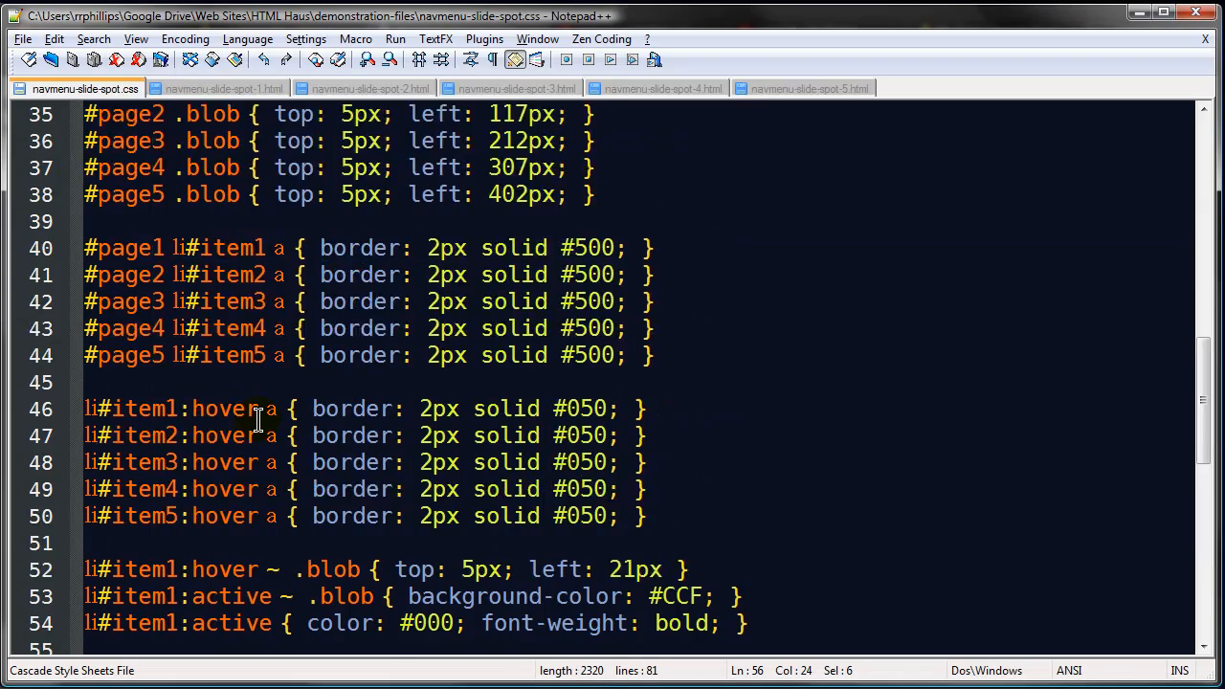
# Step: Add border: 1px solid red to the nav#navmenu li rule and save
pyautogui.scroll(3)
pyautogui.write('b')
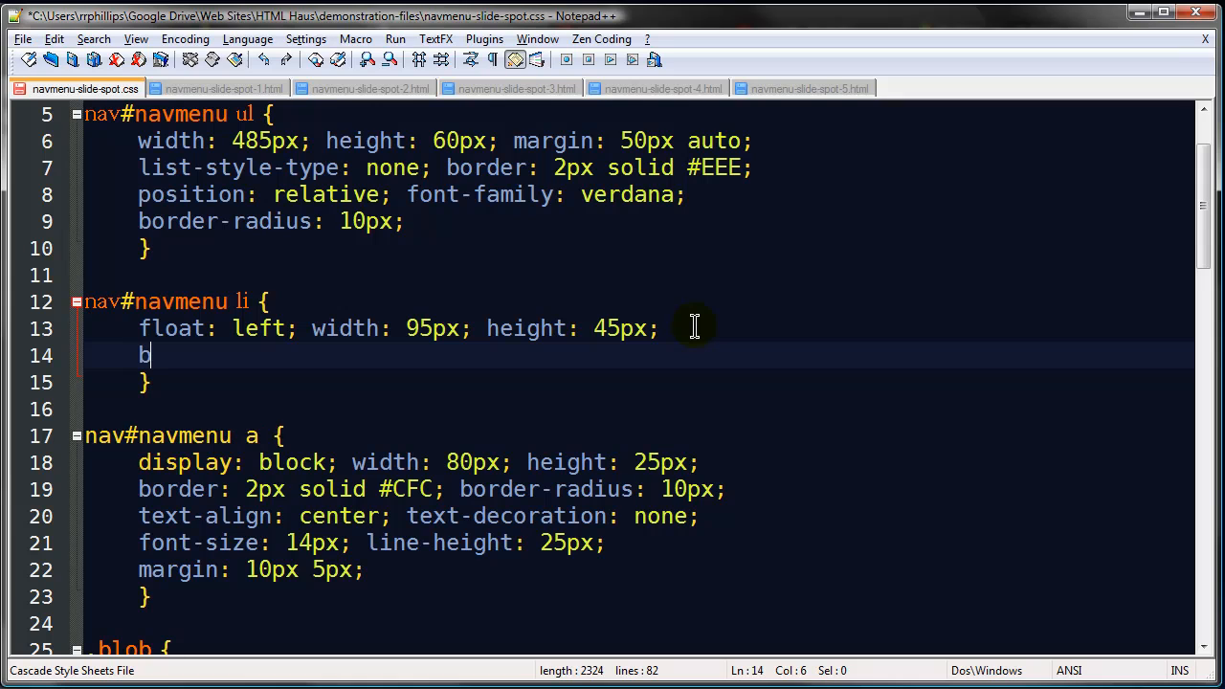
pyautogui.write('order: 1px so')
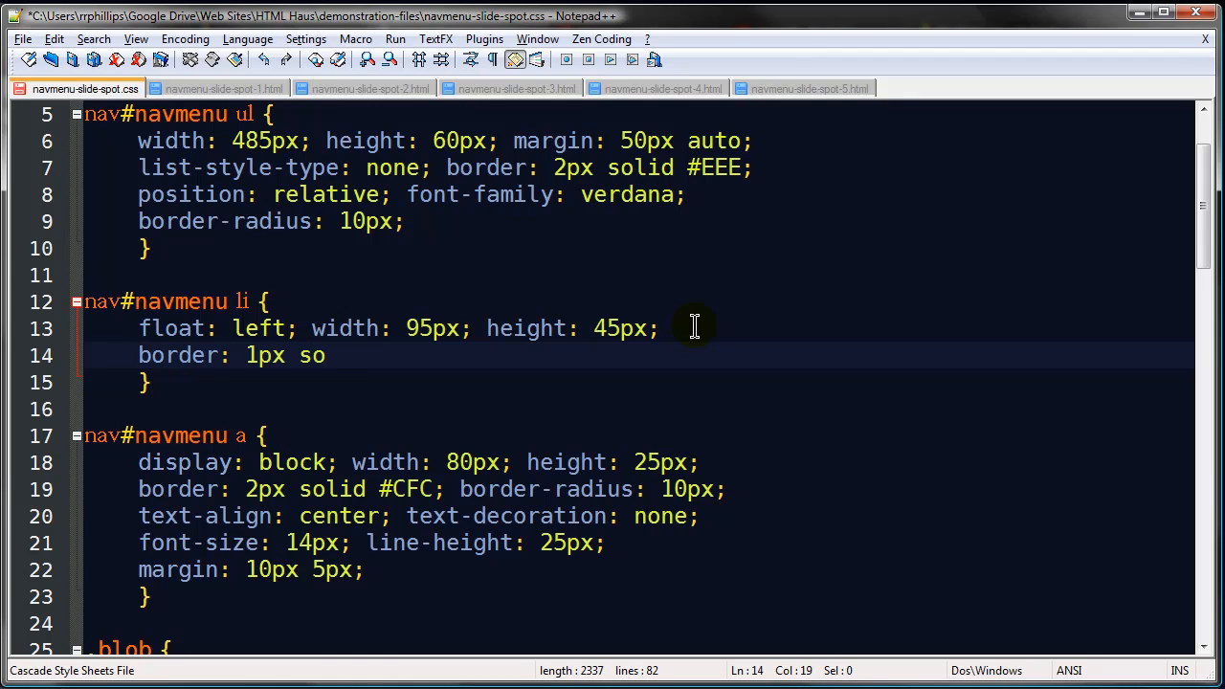
pyautogui.write('lid red;')
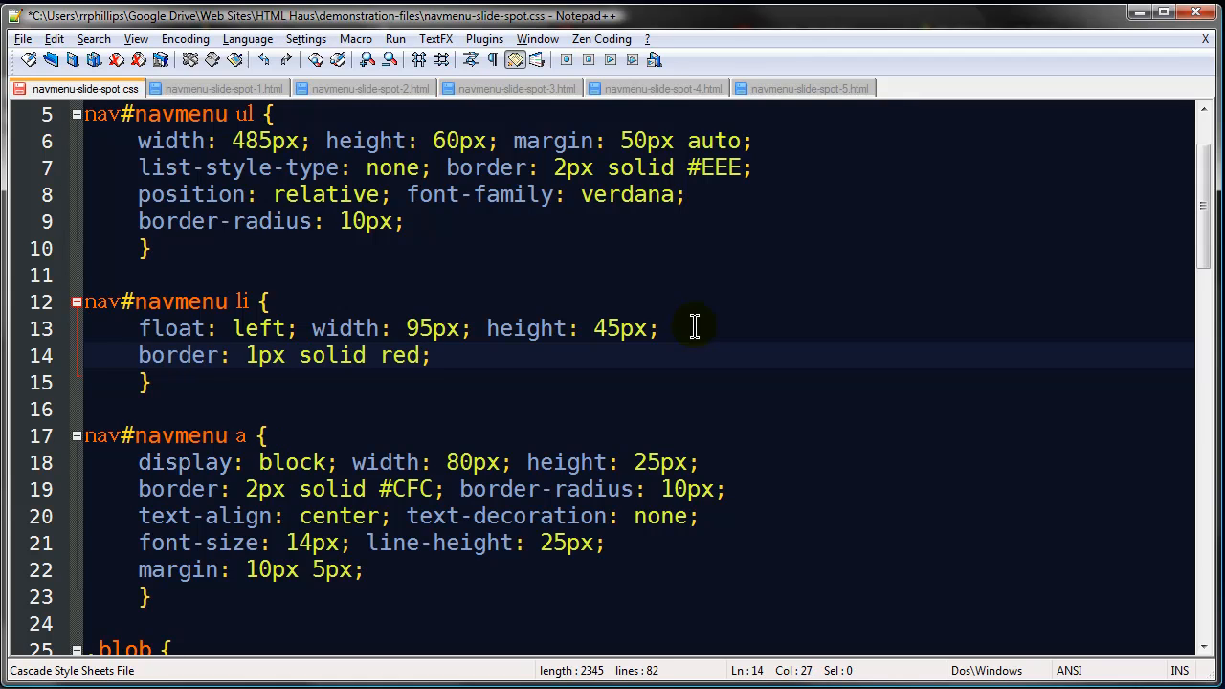
pyautogui.click(452, 30)
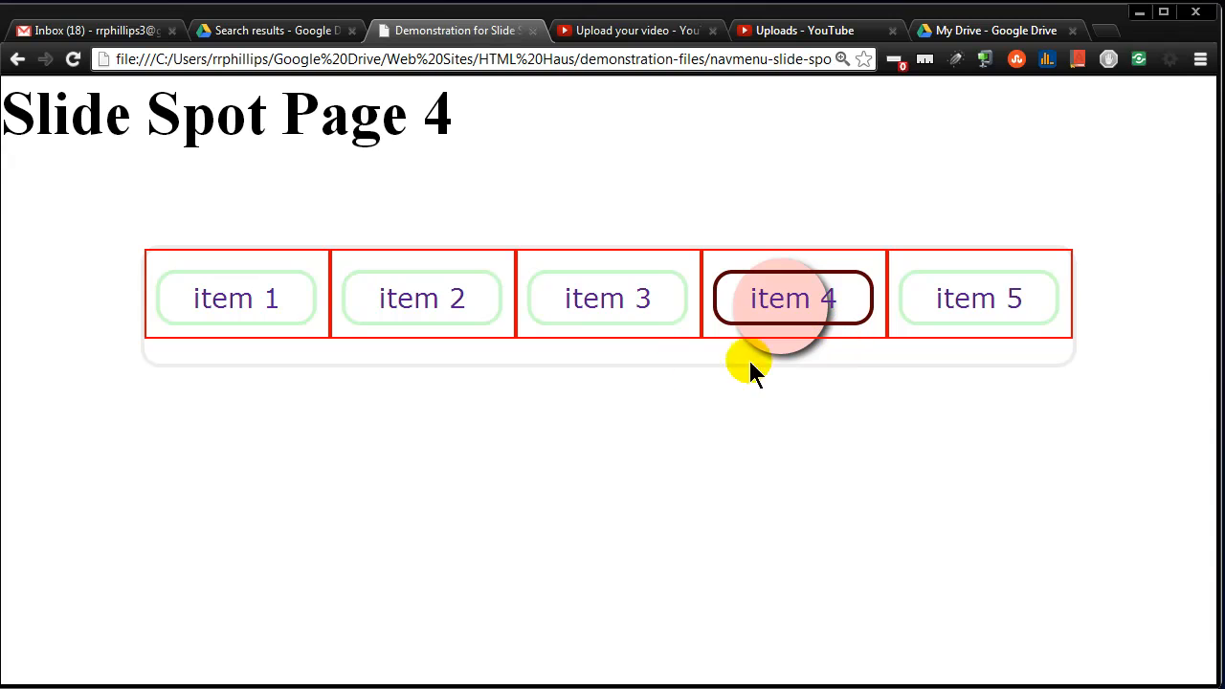
pyautogui.moveTo(301, 388)
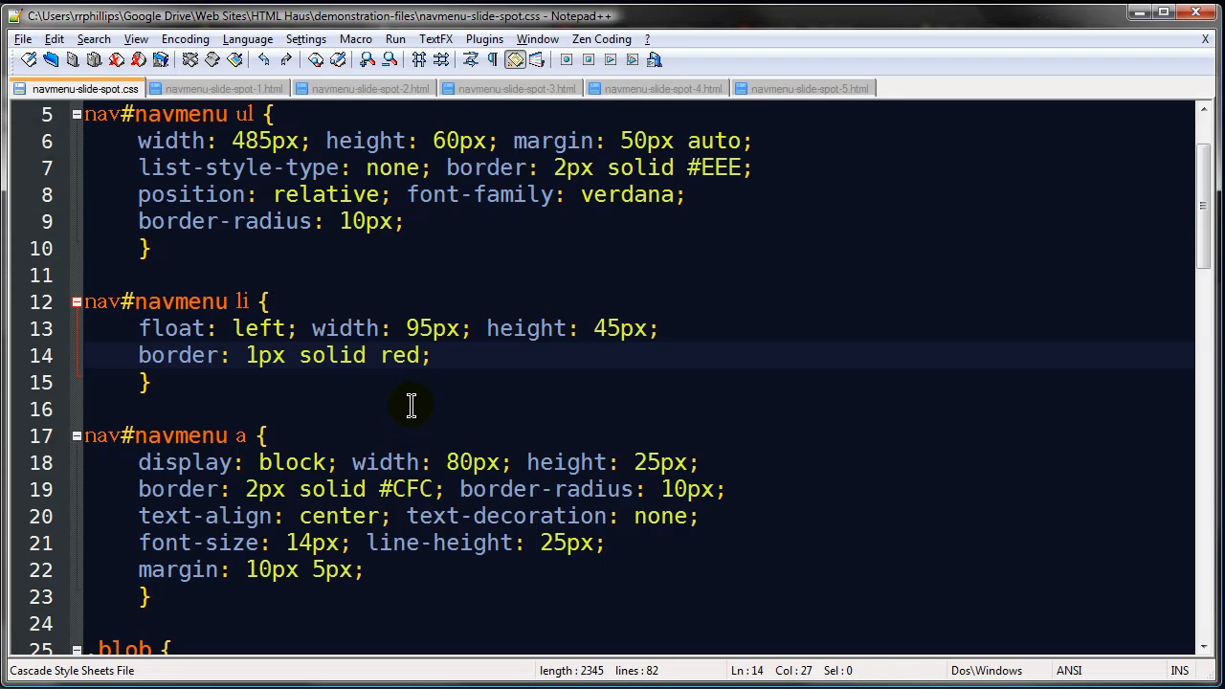
# Step: Try changing the webkit and moz transition durations to 2s
pyautogui.scroll(-3)
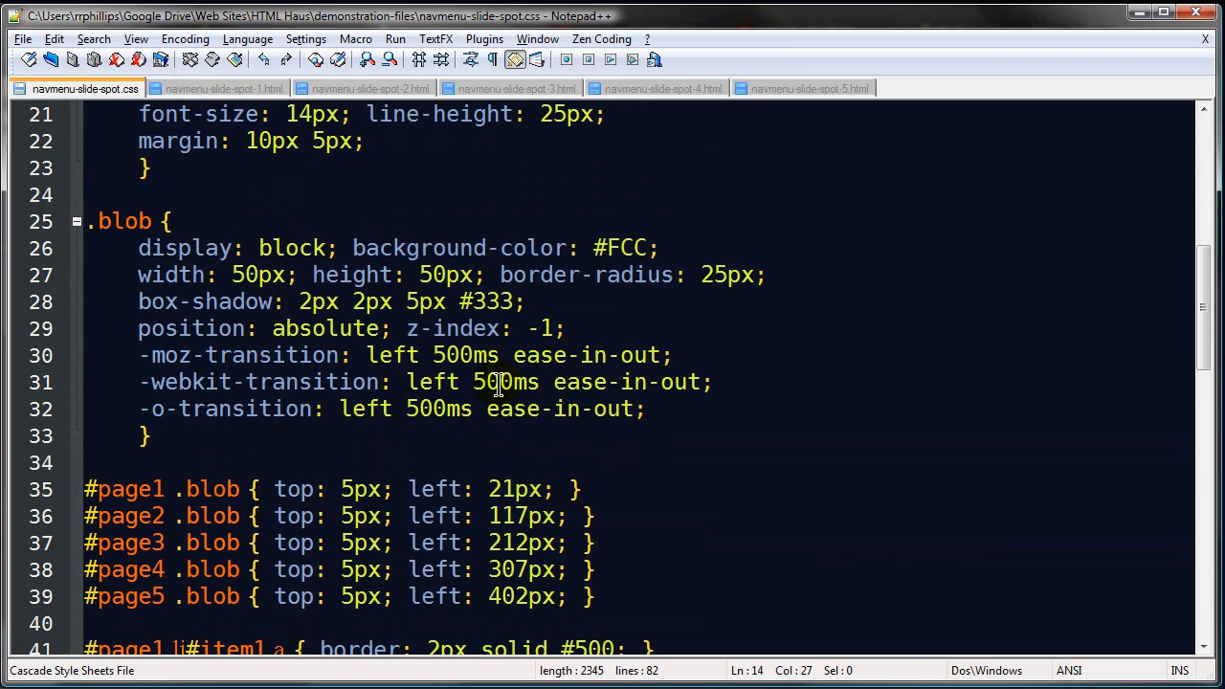
pyautogui.doubleClick(491, 381)
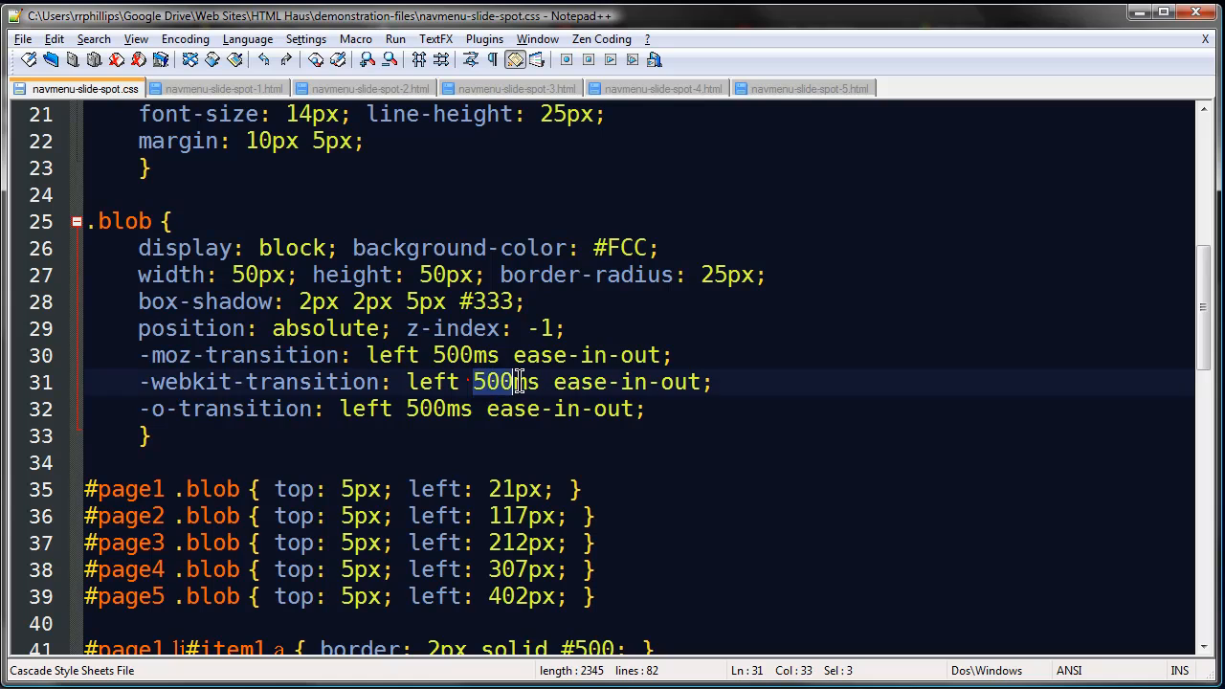
pyautogui.write('2s')
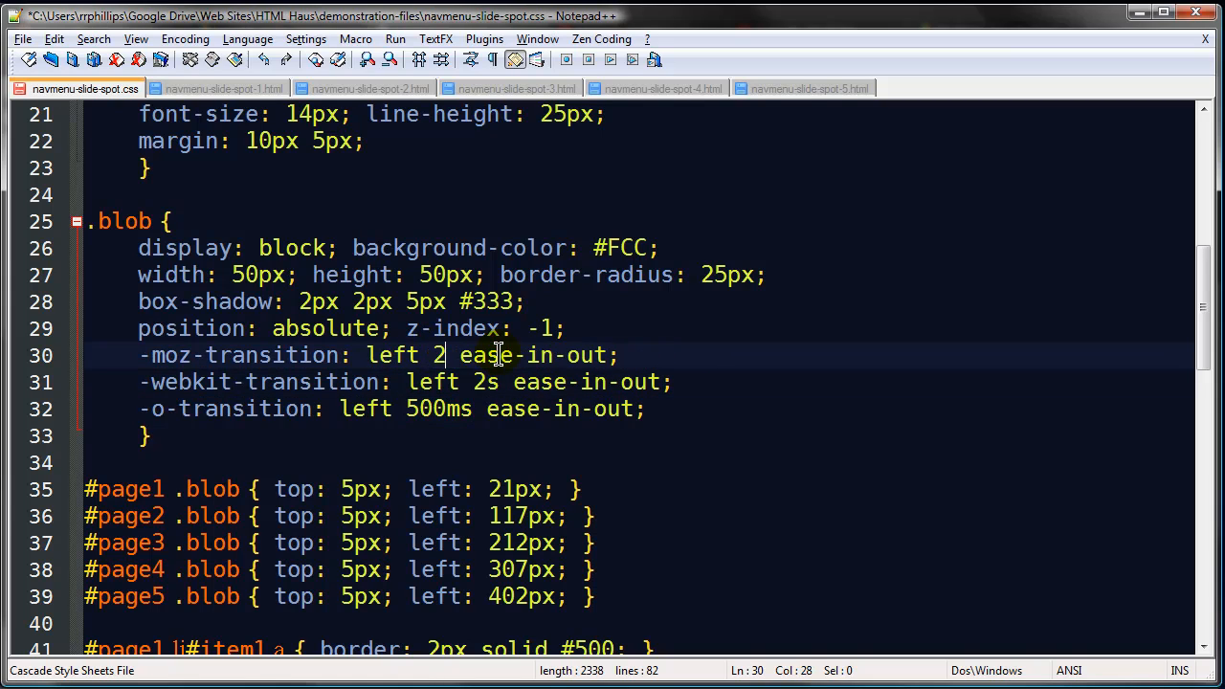
pyautogui.doubleClick(438, 408)
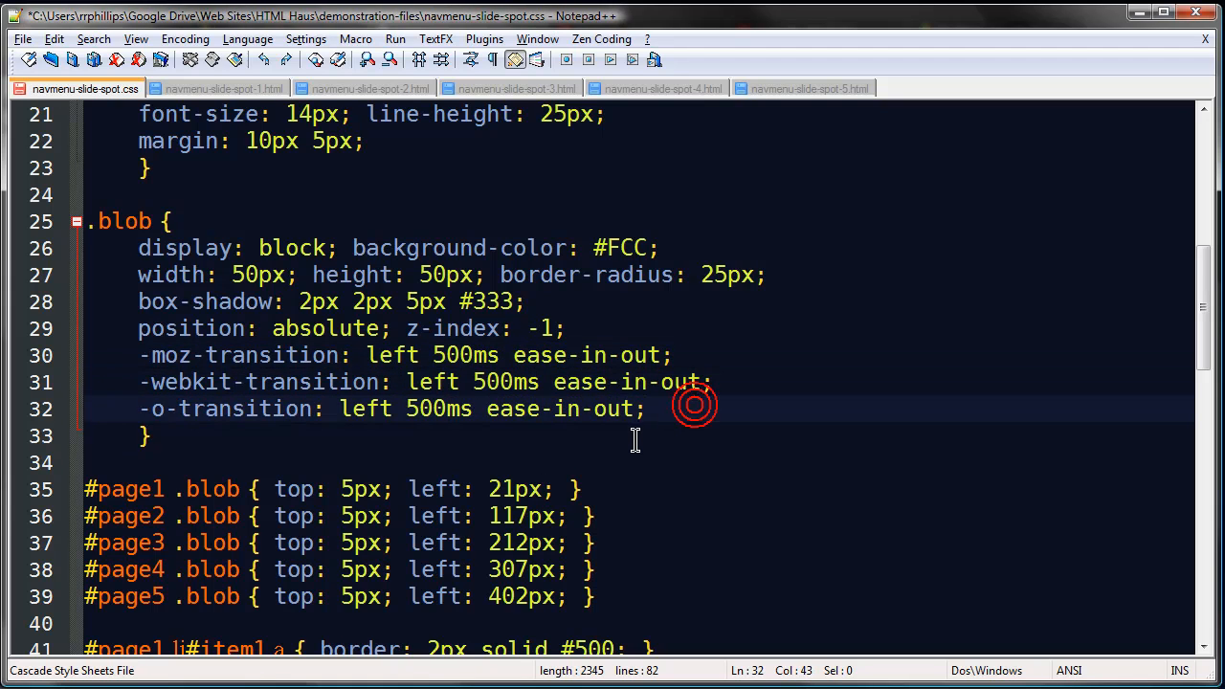
# Step: Delete the red border declaration from nav#navmenu li and save
pyautogui.scroll(3)
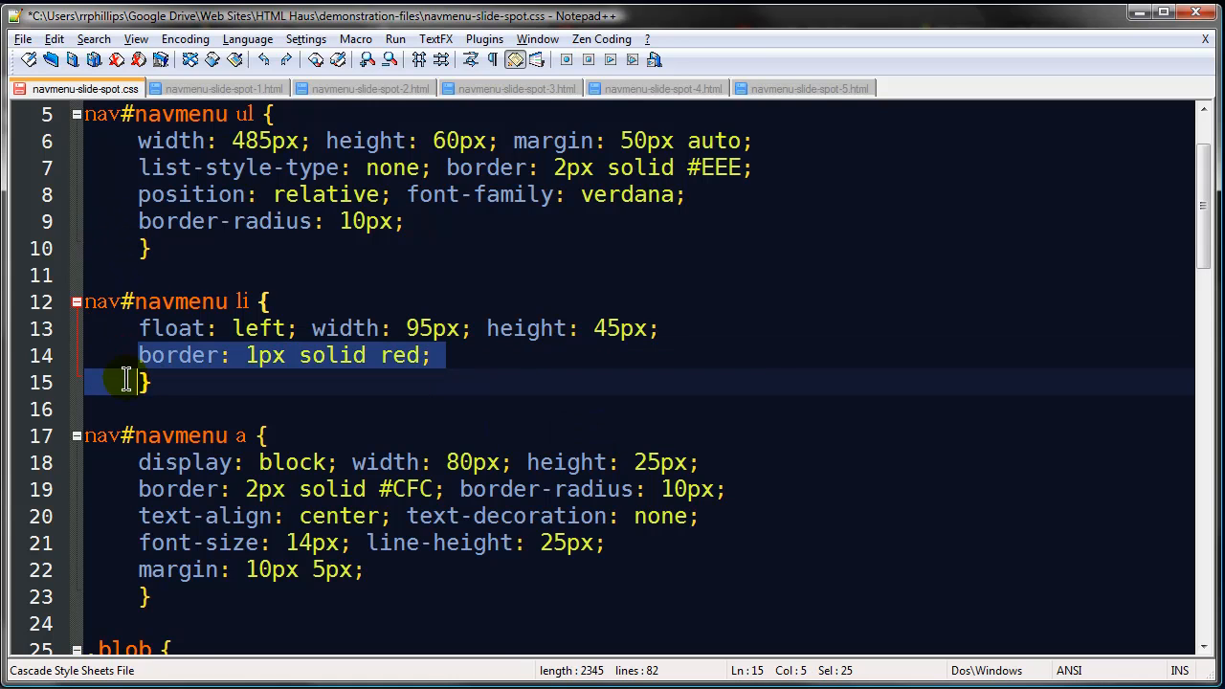
pyautogui.press('Delete')
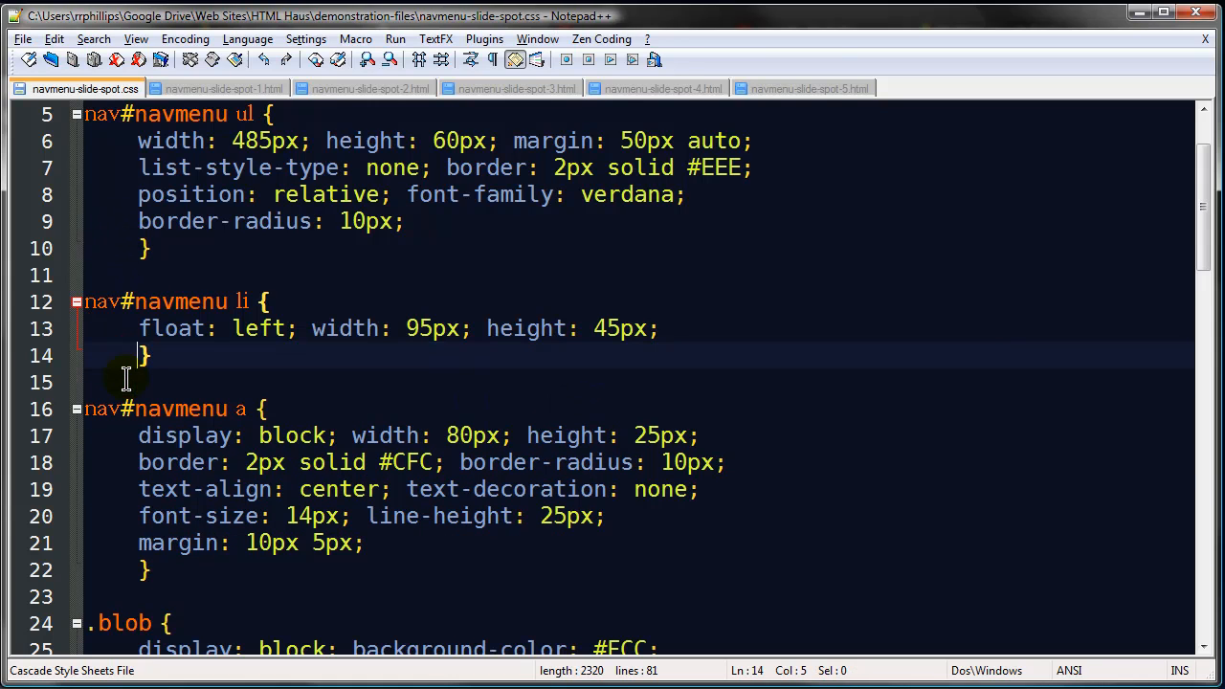
pyautogui.click(456, 30)
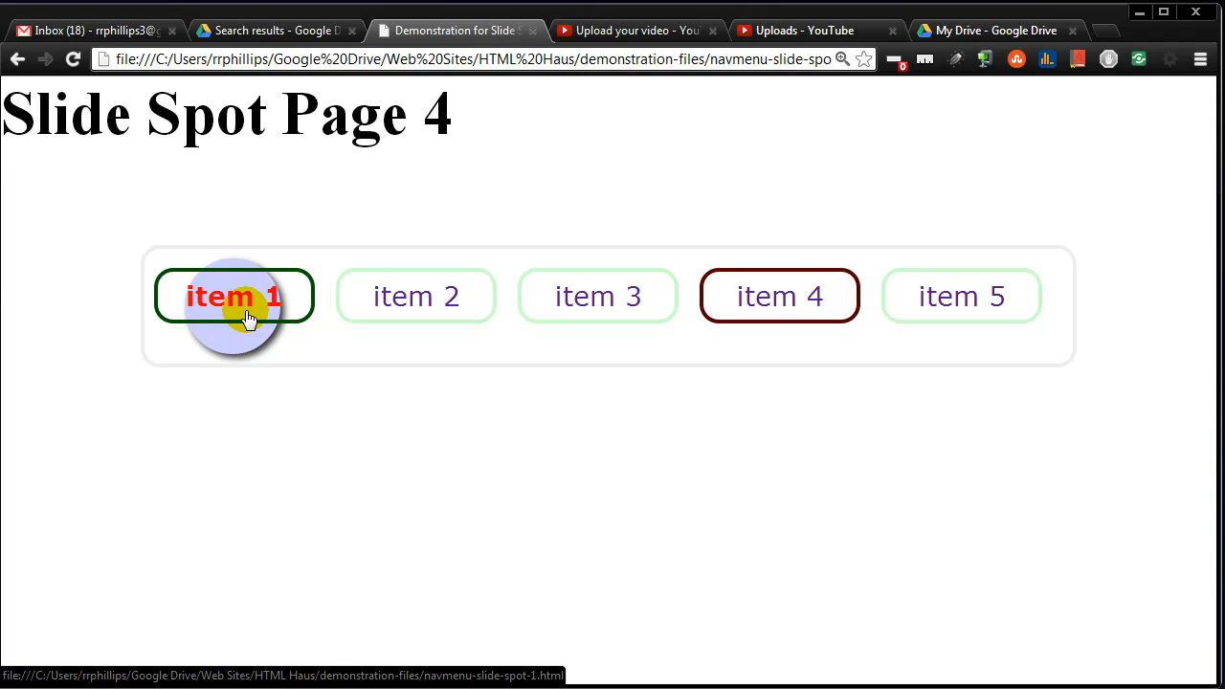
pyautogui.click(415, 296)
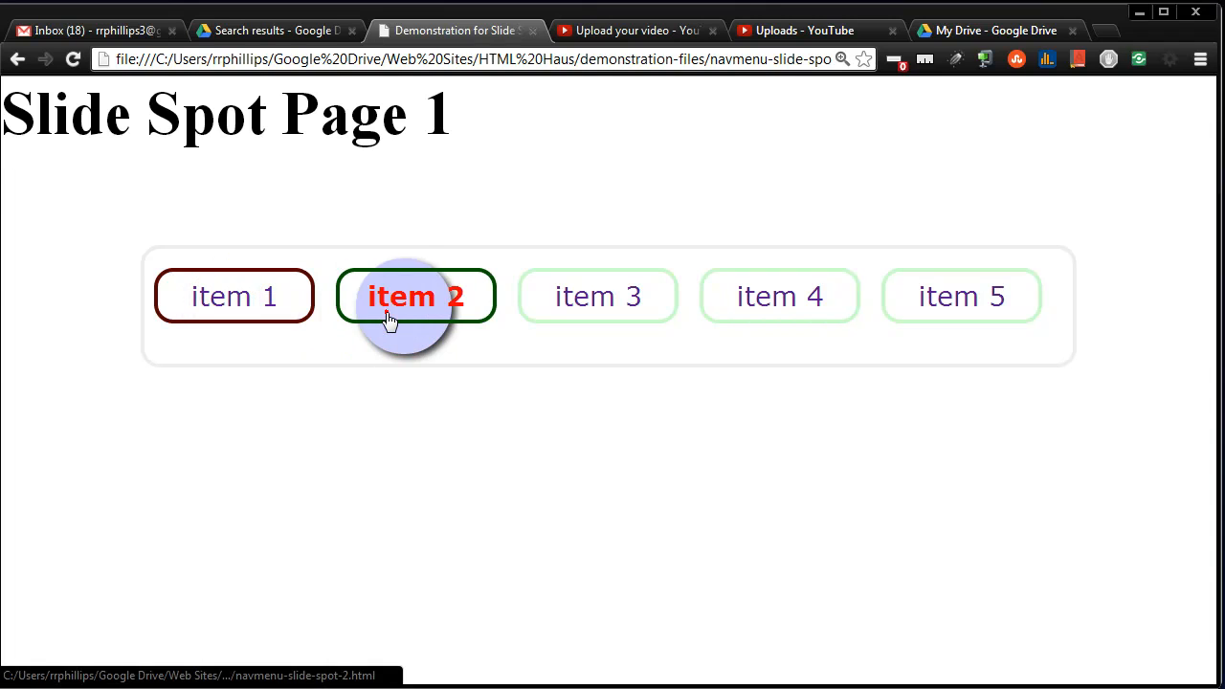
pyautogui.click(779, 295)
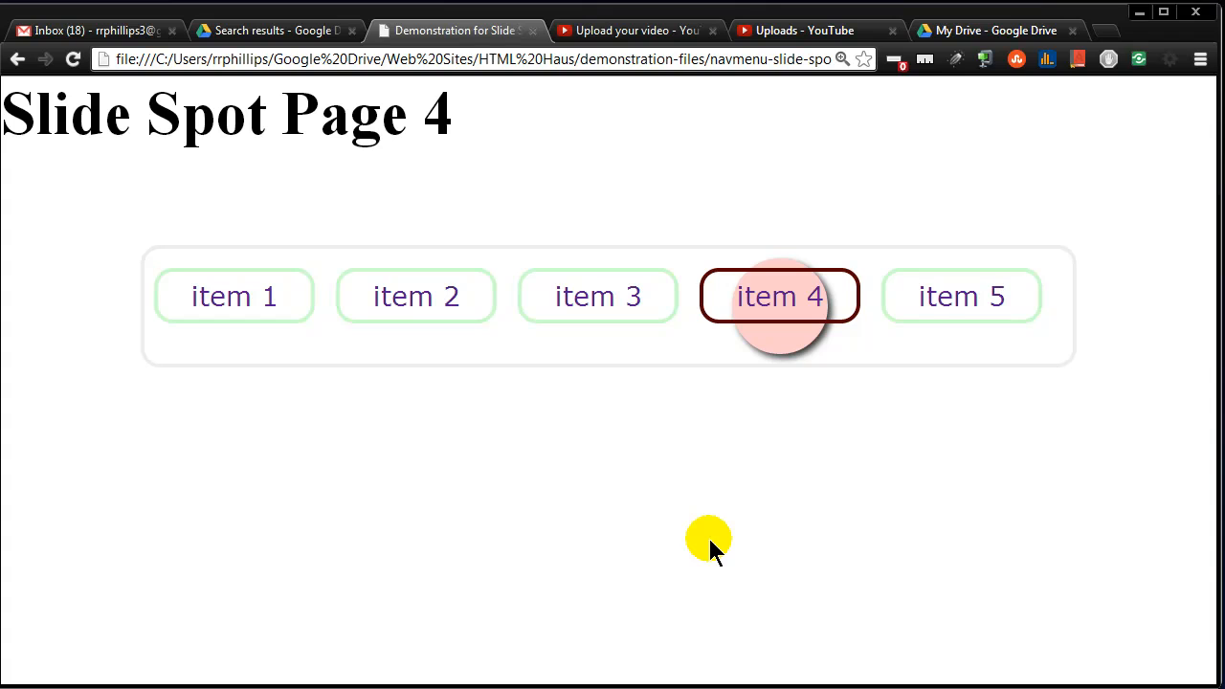
pyautogui.moveTo(590, 376)
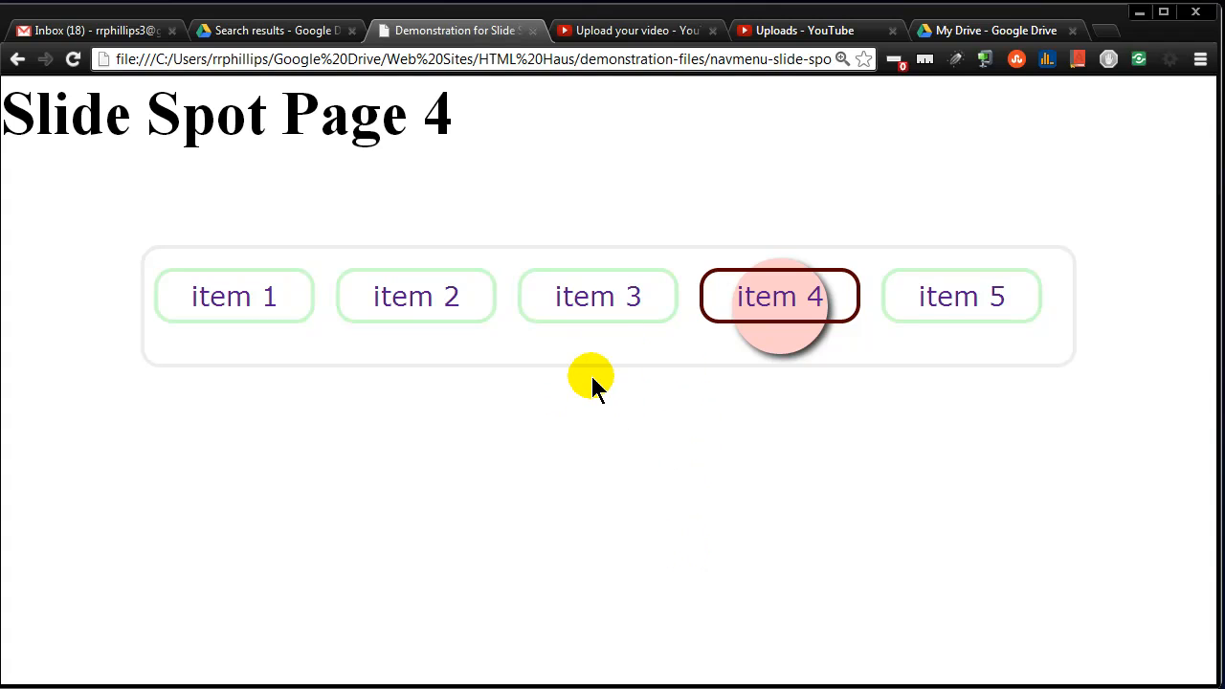